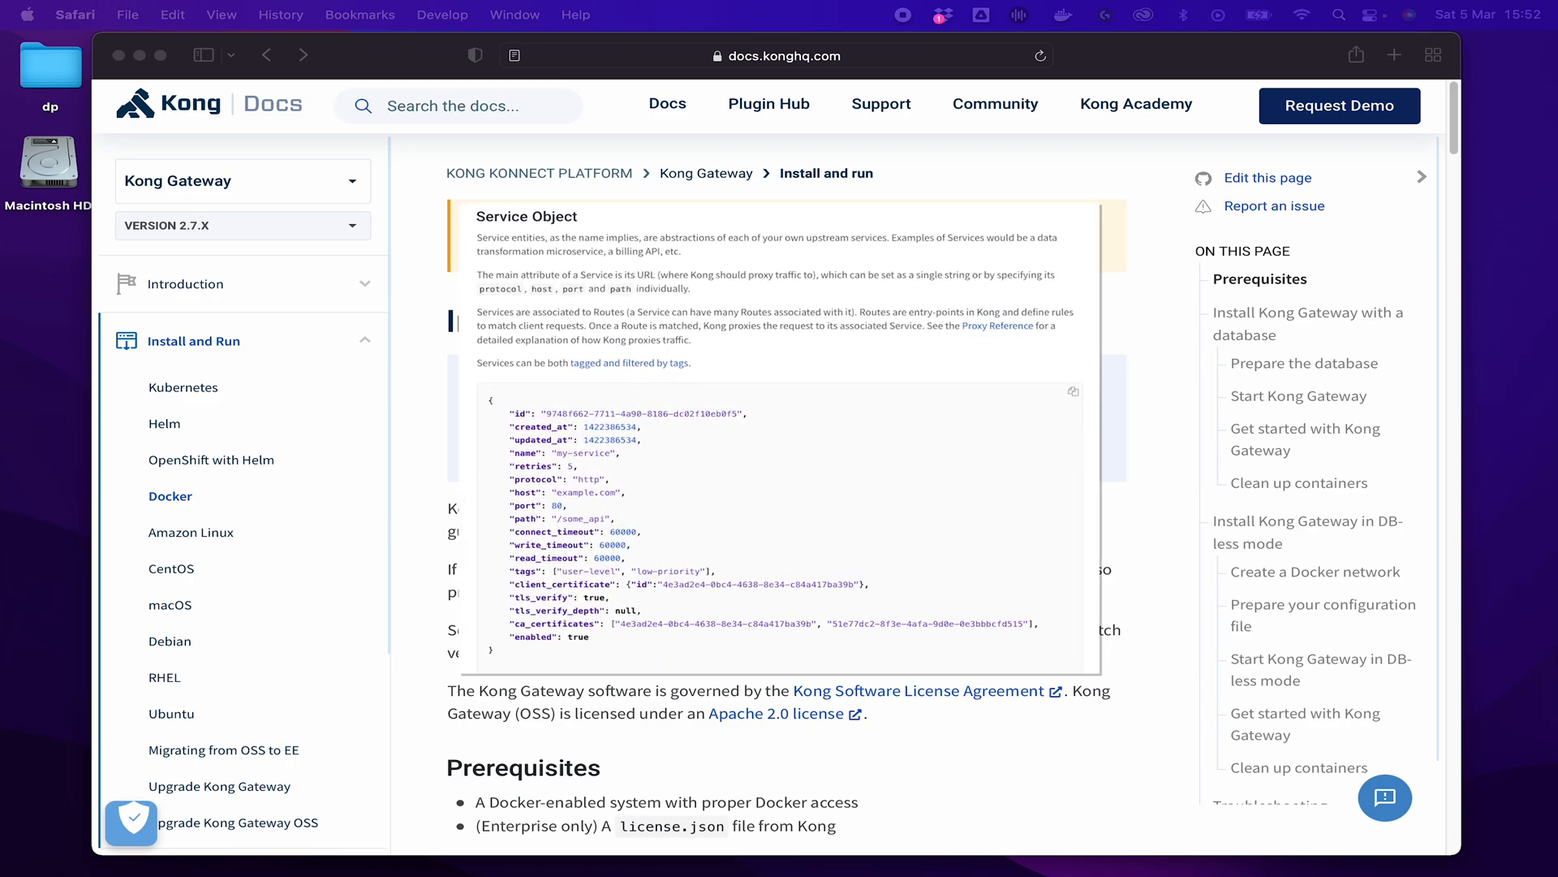
Select lines 1–15 of the kong-dbless docker run command and copy them.
{"action": "scroll", "scroll_direction": "up", "scroll_amount": 3}
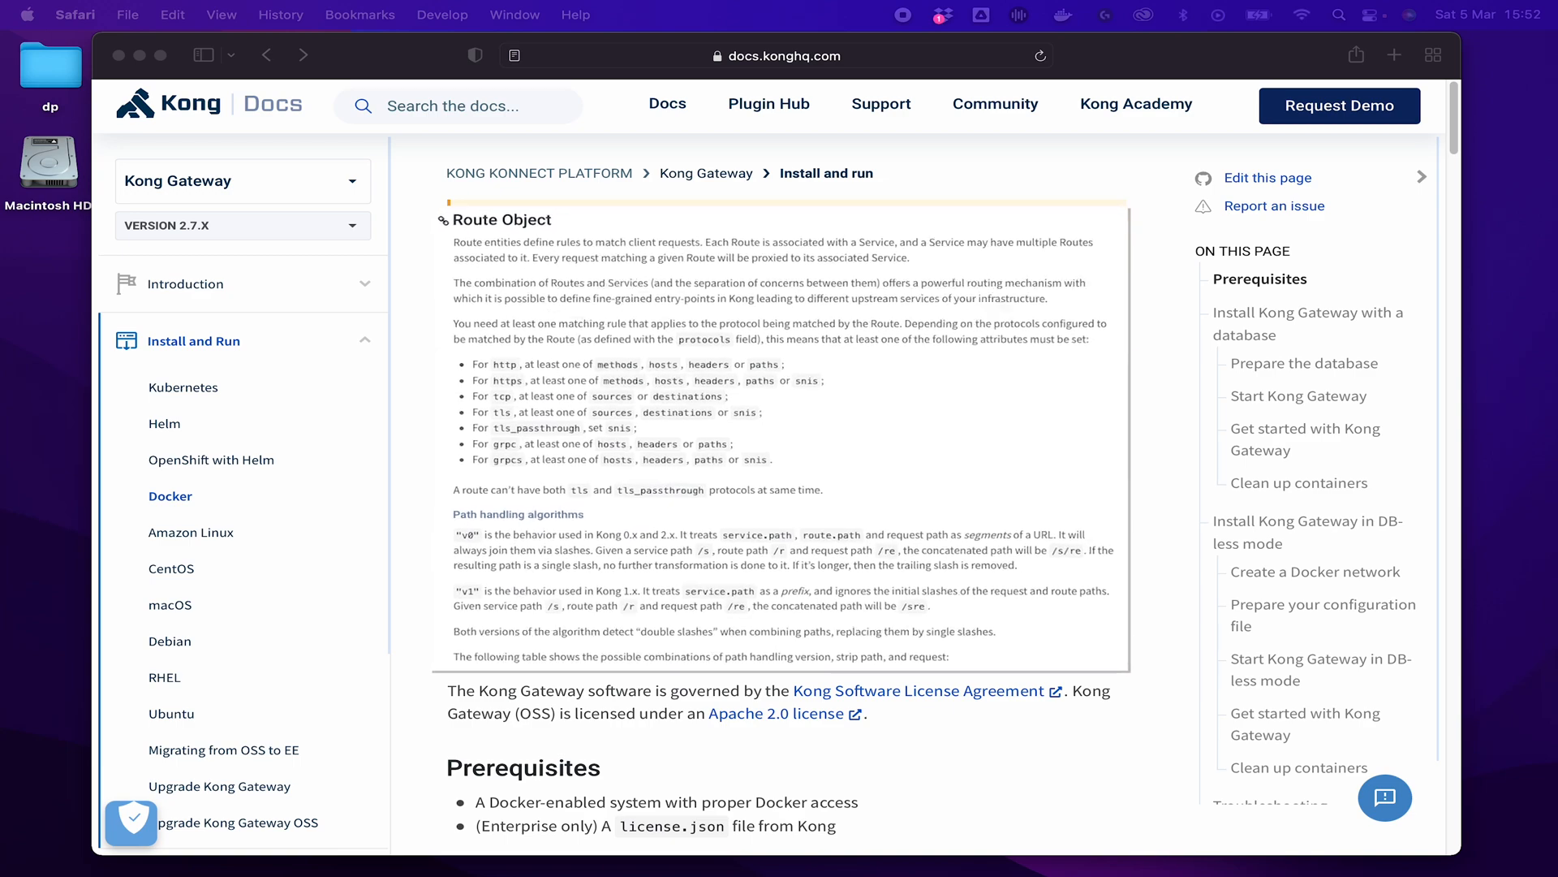
{"action": "scroll", "scroll_direction": "up", "scroll_amount": 3}
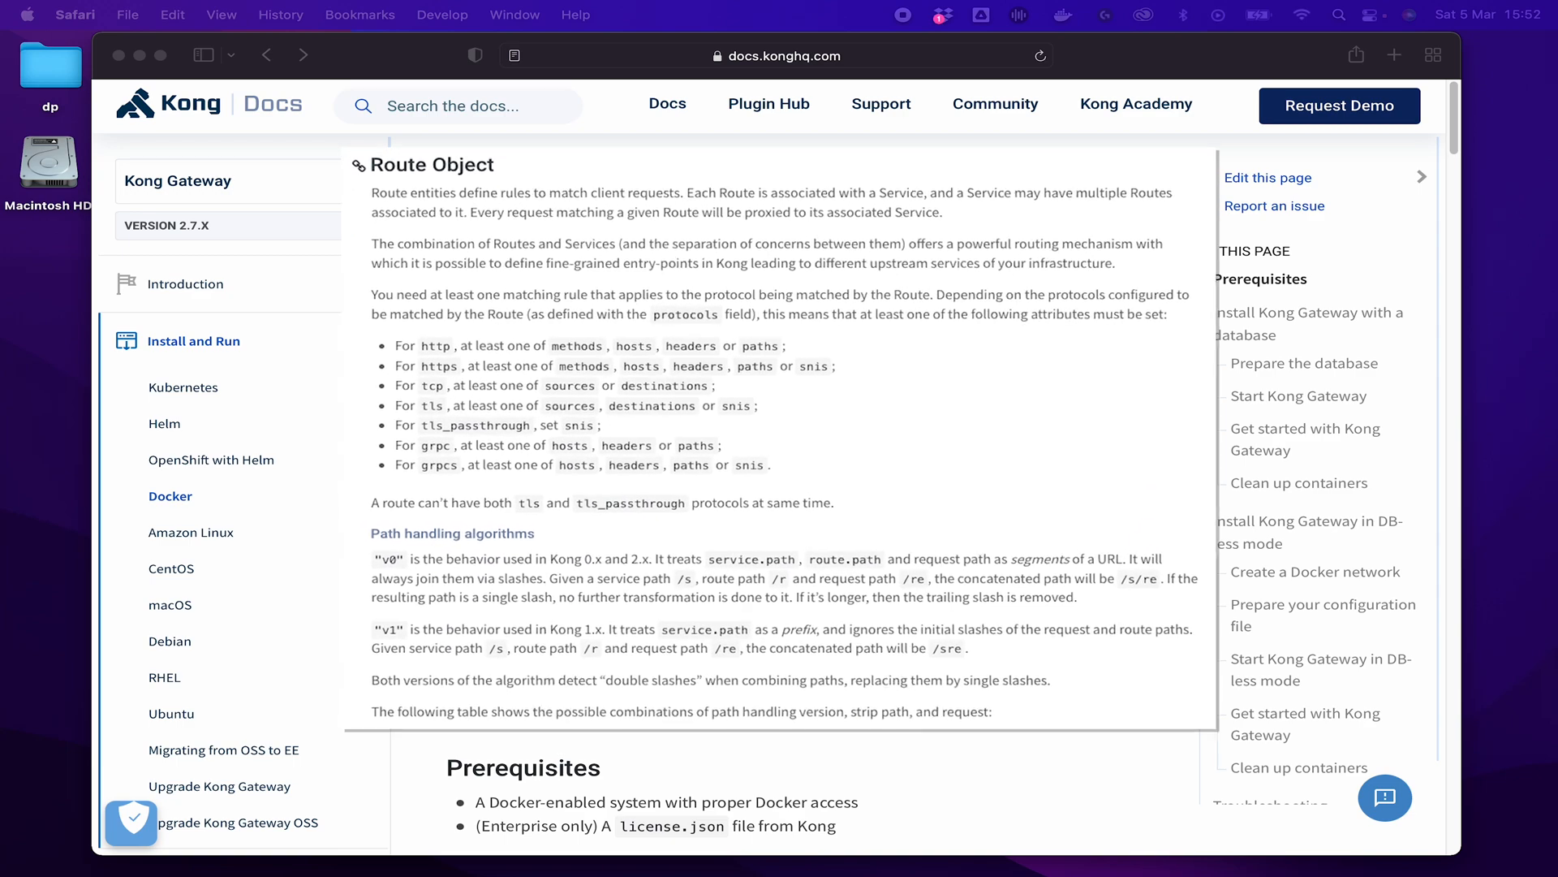
{"action": "left_click", "coordinate": [170, 495]}
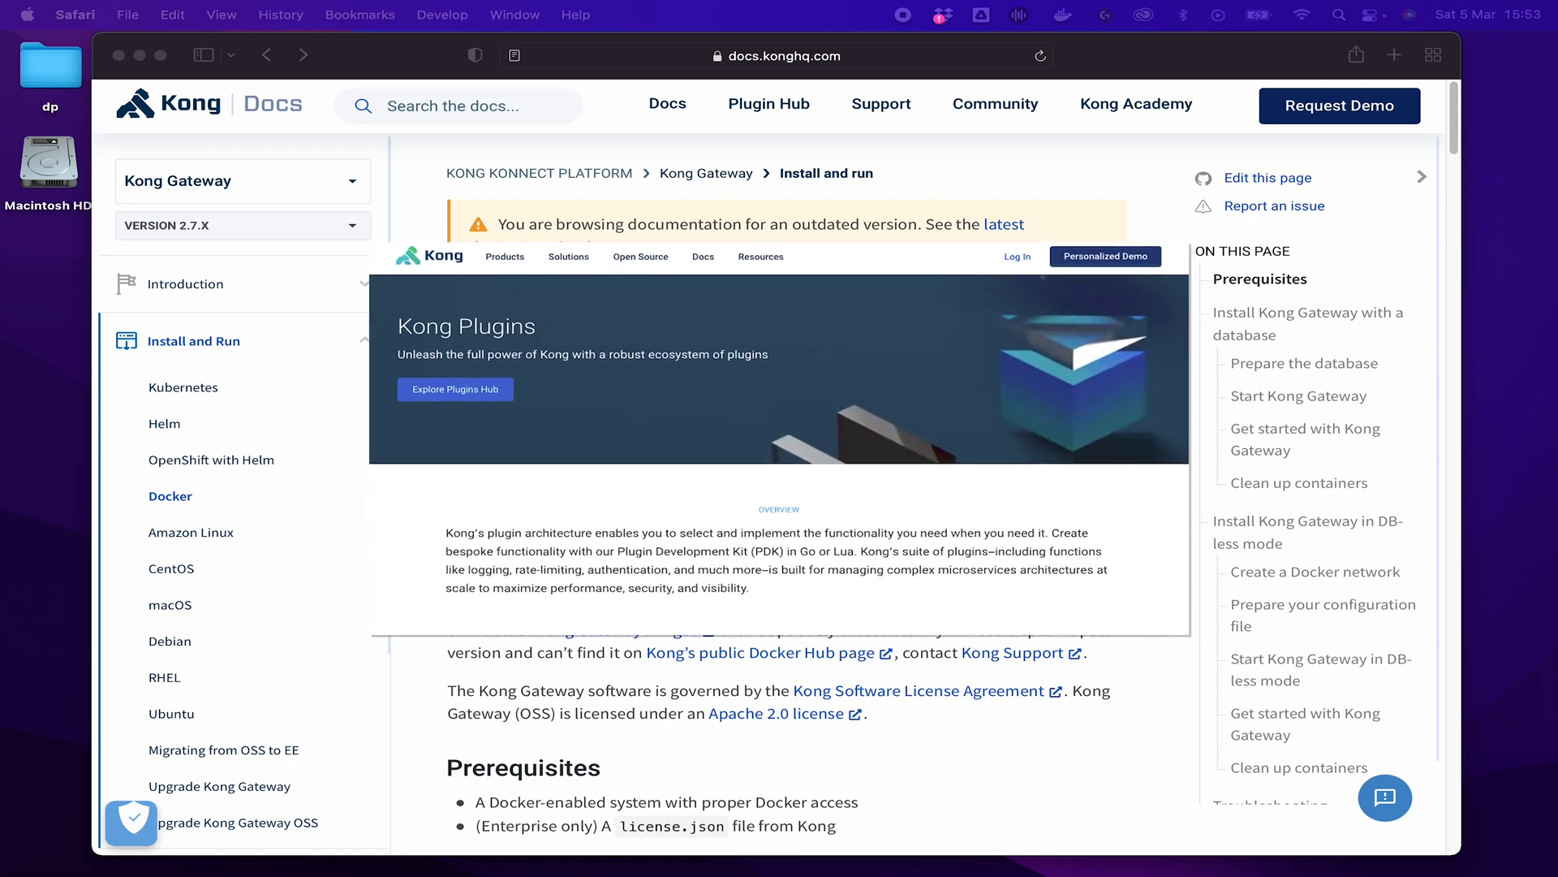
{"action": "scroll", "scroll_direction": "down", "scroll_amount": 3}
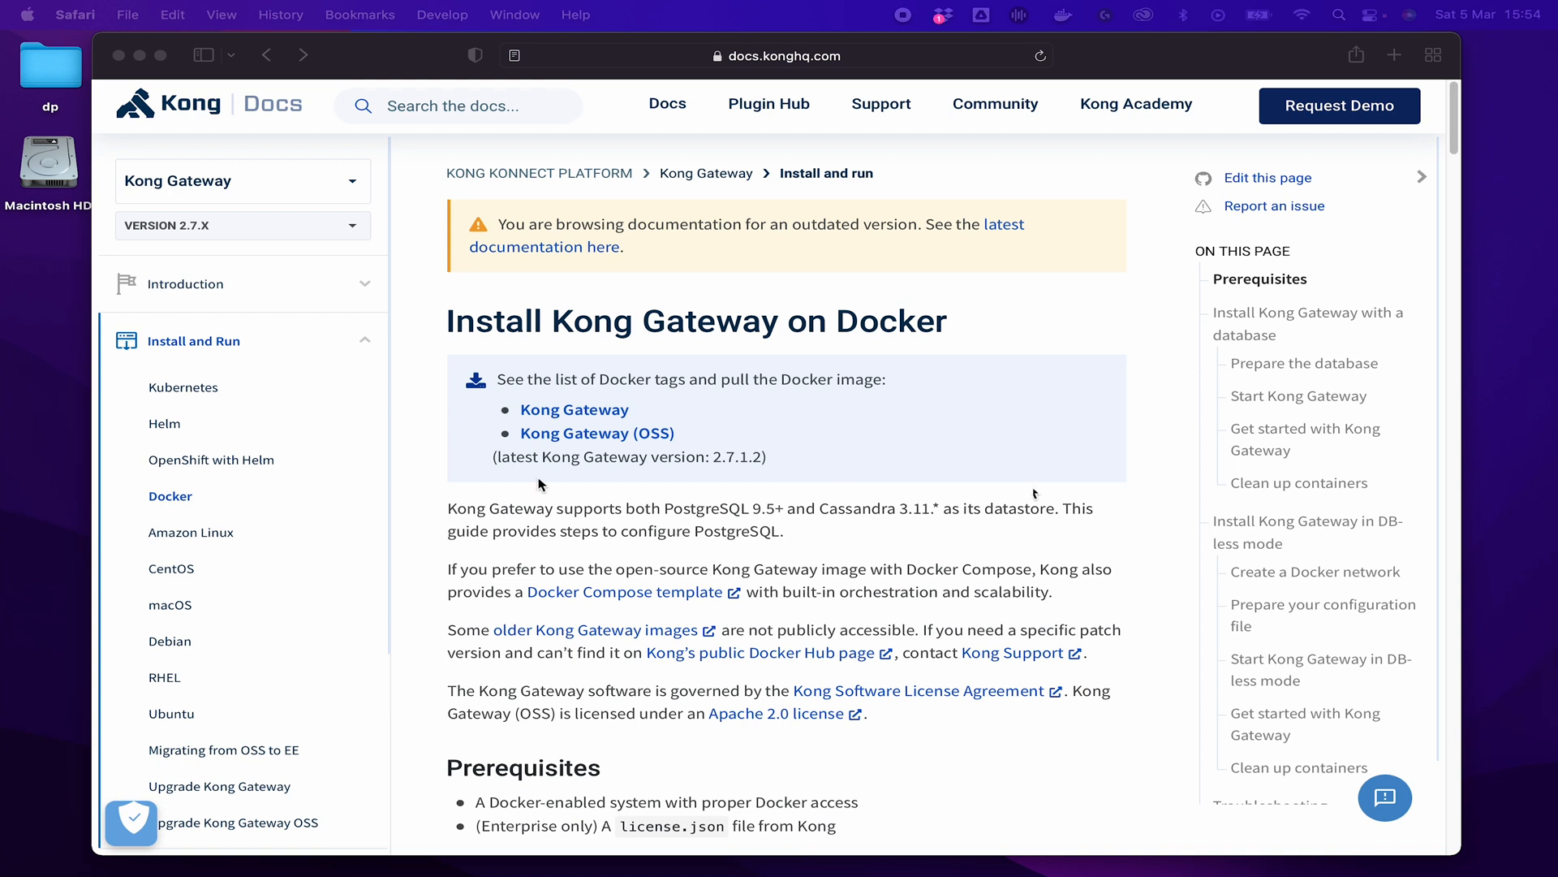
{"action": "mouse_move", "coordinate": [1045, 523]}
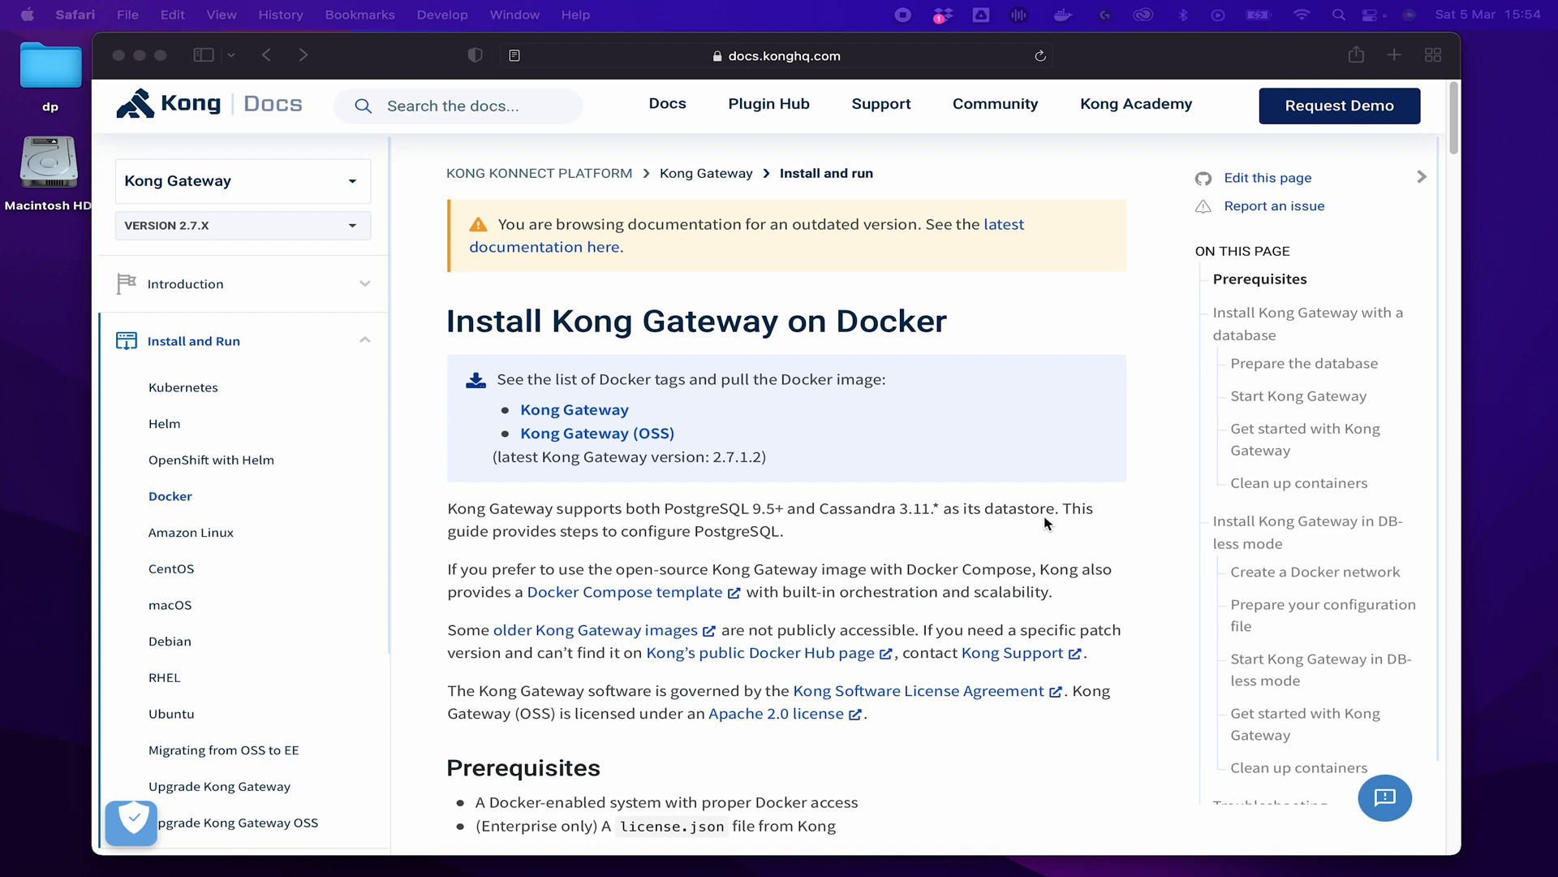
{"action": "mouse_move", "coordinate": [651, 442]}
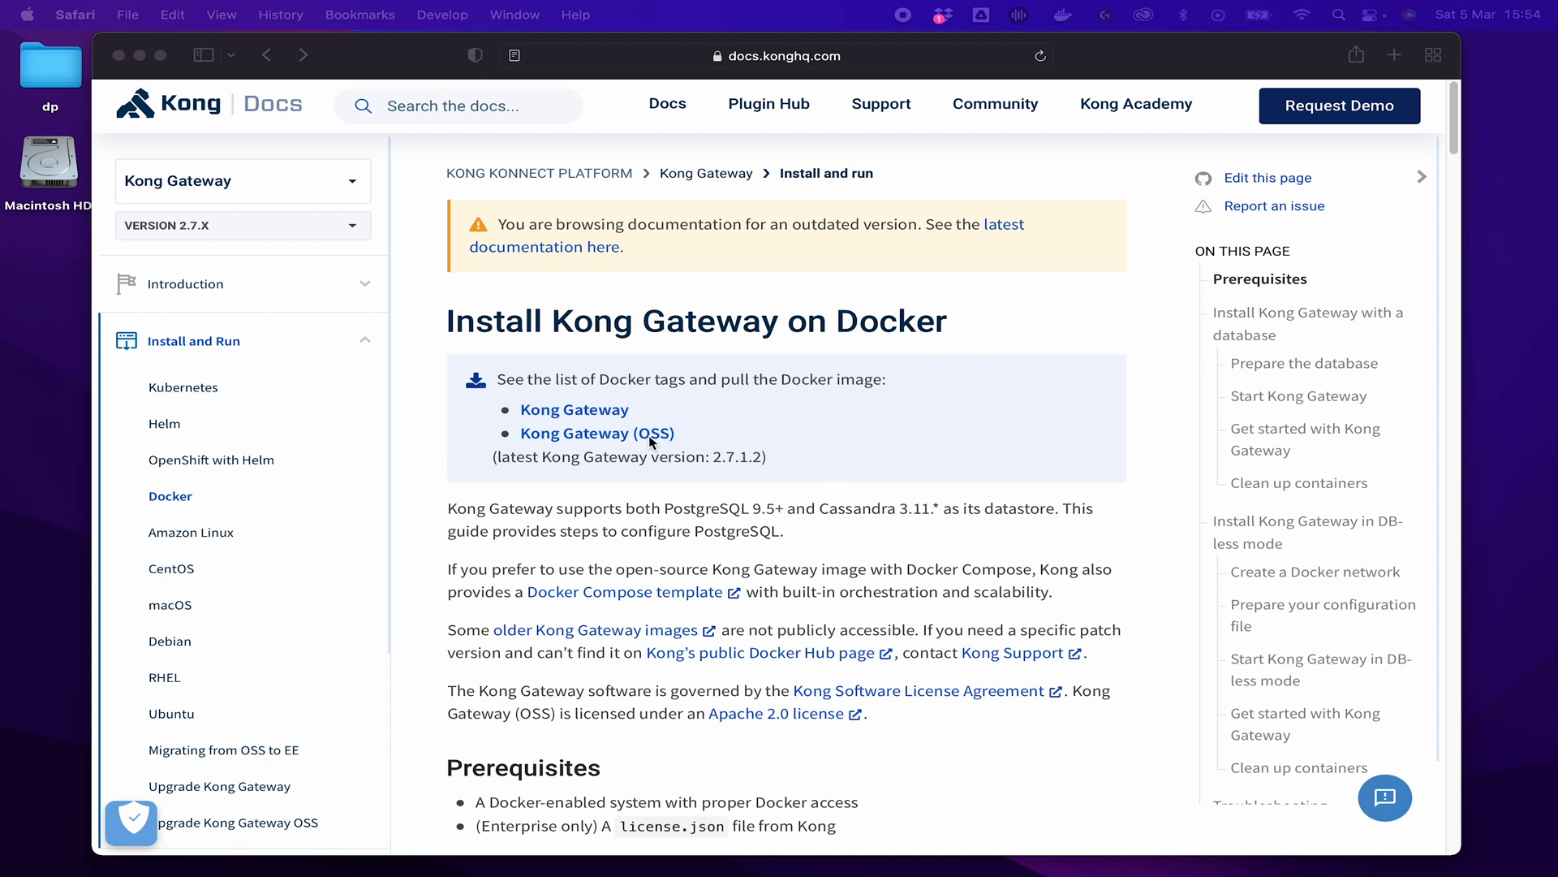
{"action": "mouse_move", "coordinate": [740, 442]}
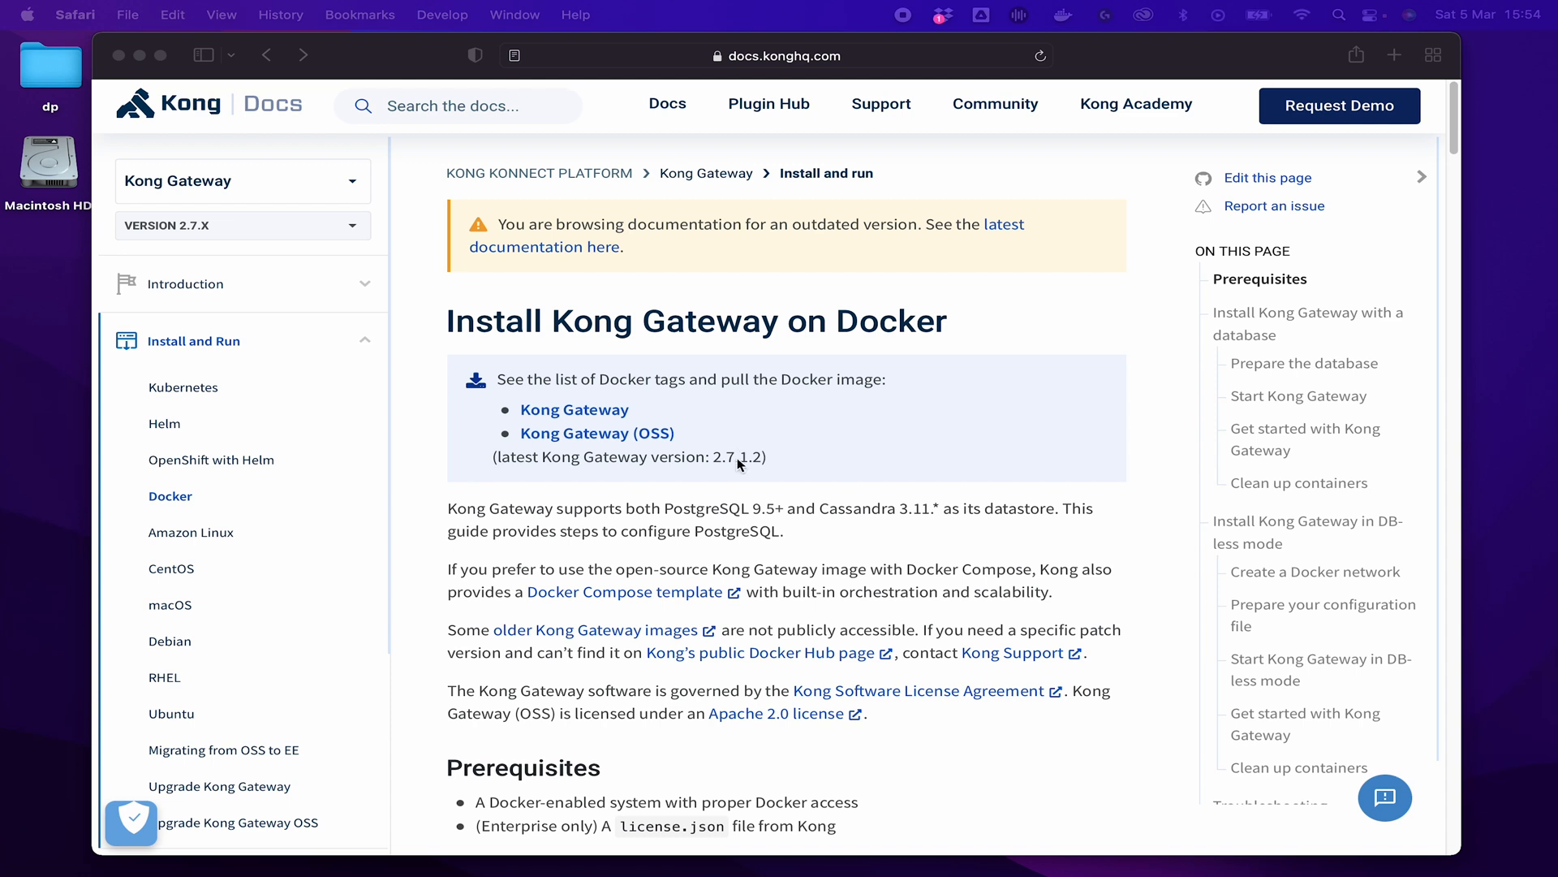
{"action": "mouse_move", "coordinate": [785, 519]}
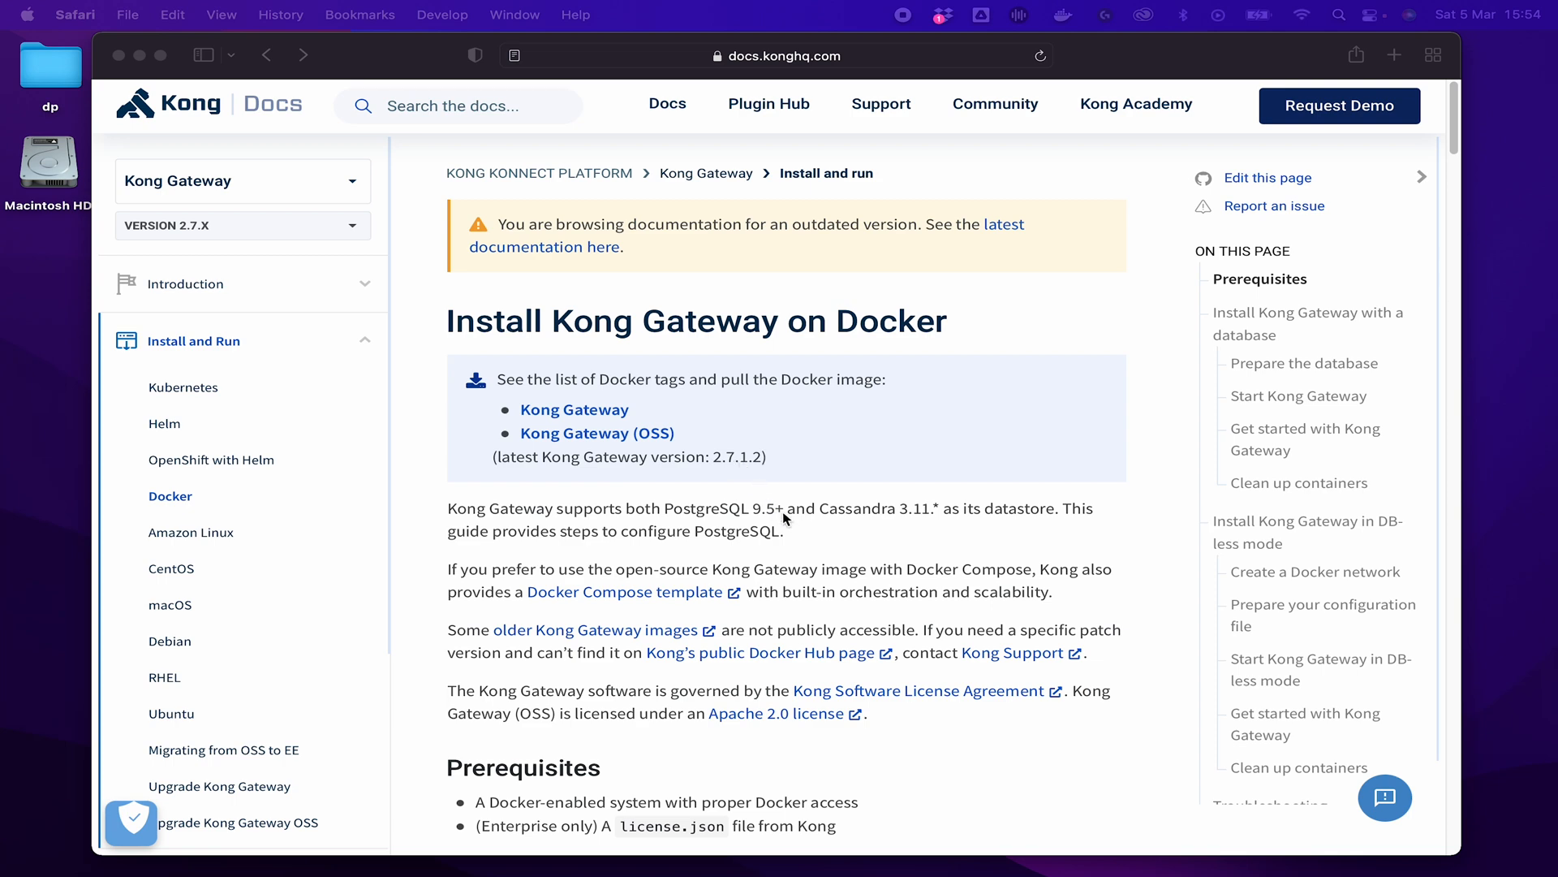
{"action": "mouse_move", "coordinate": [693, 468]}
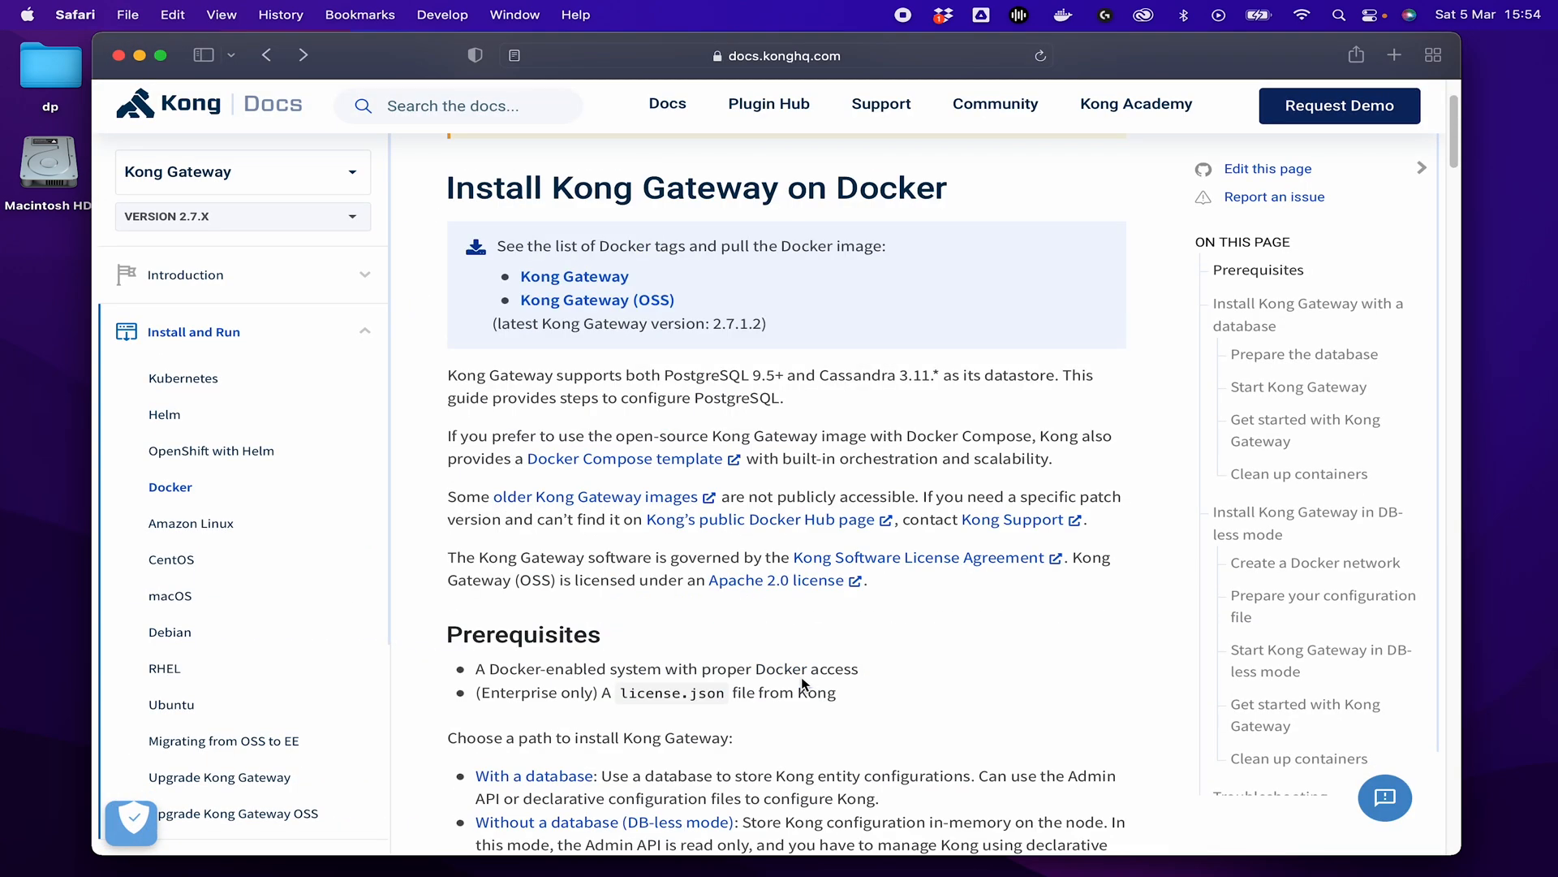
{"action": "scroll", "scroll_direction": "down", "scroll_amount": 3}
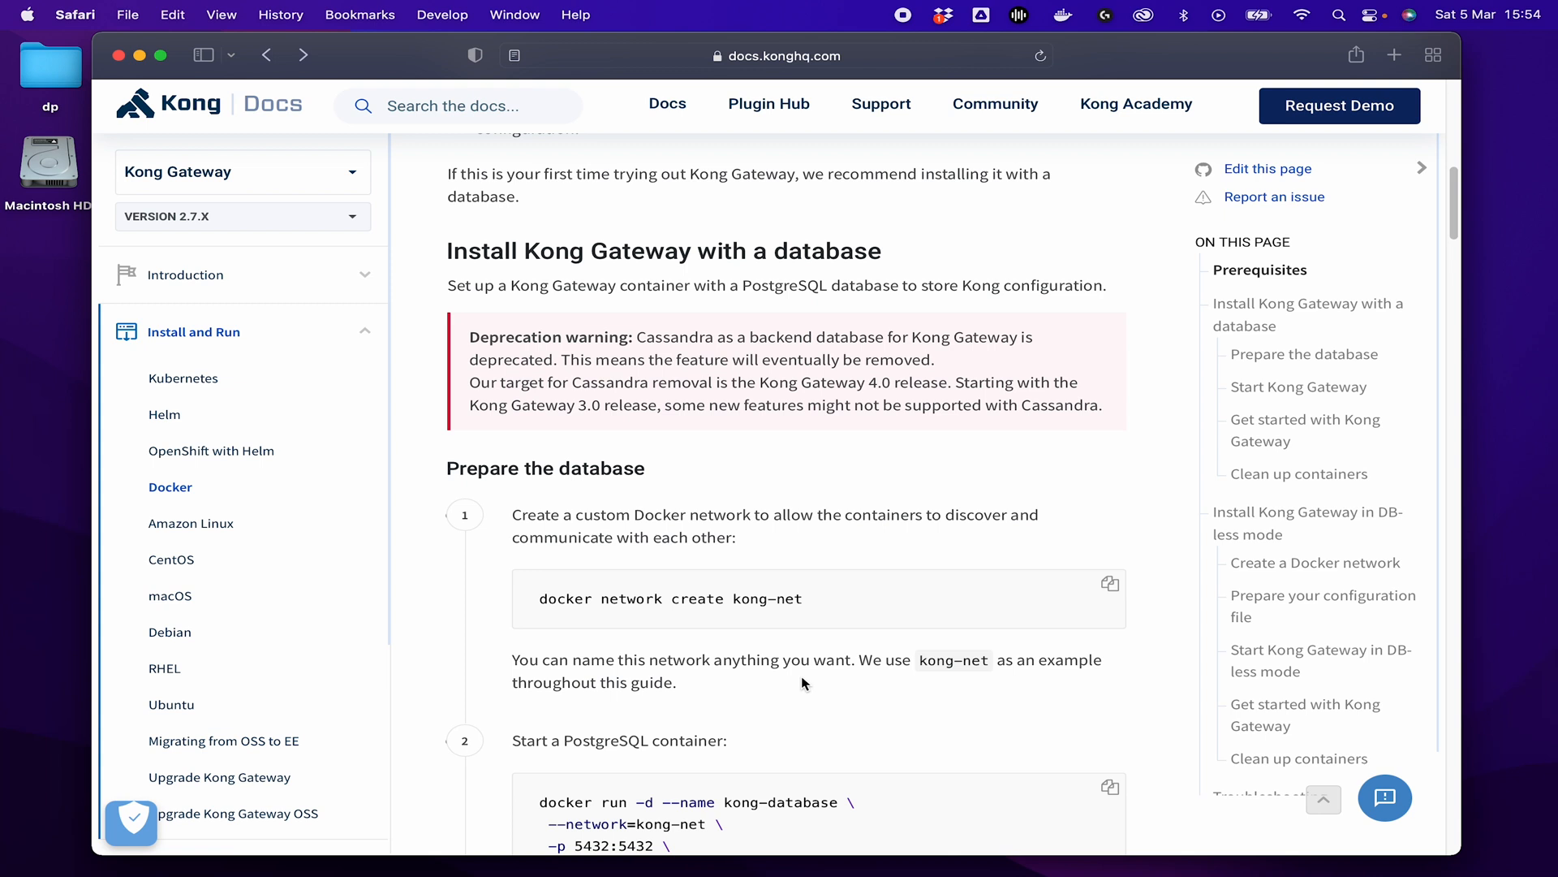
{"action": "mouse_move", "coordinate": [775, 216]}
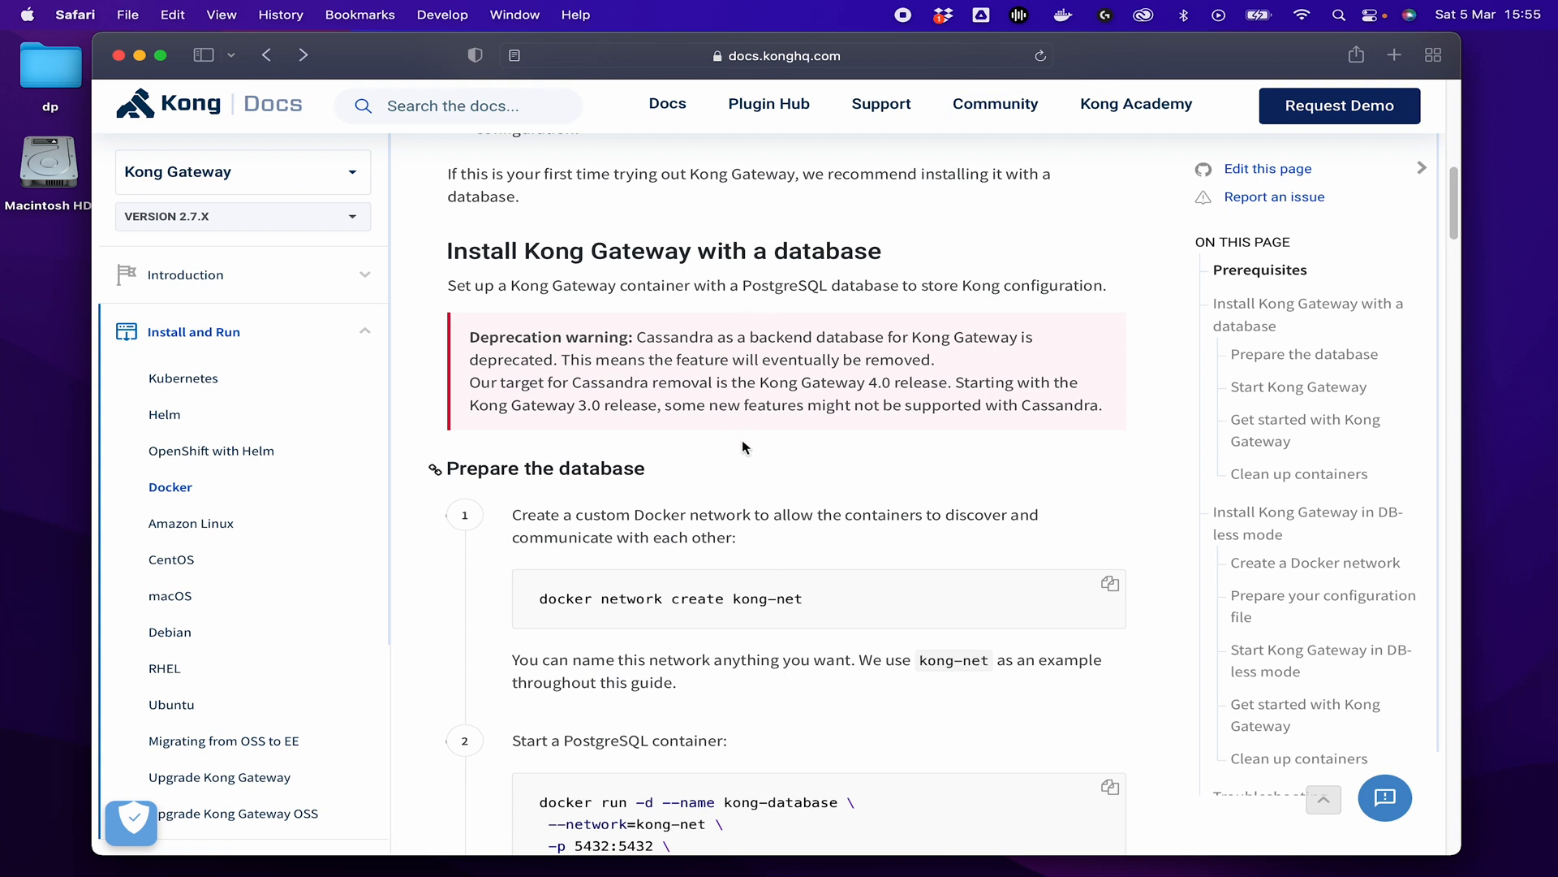
{"action": "mouse_move", "coordinate": [754, 470]}
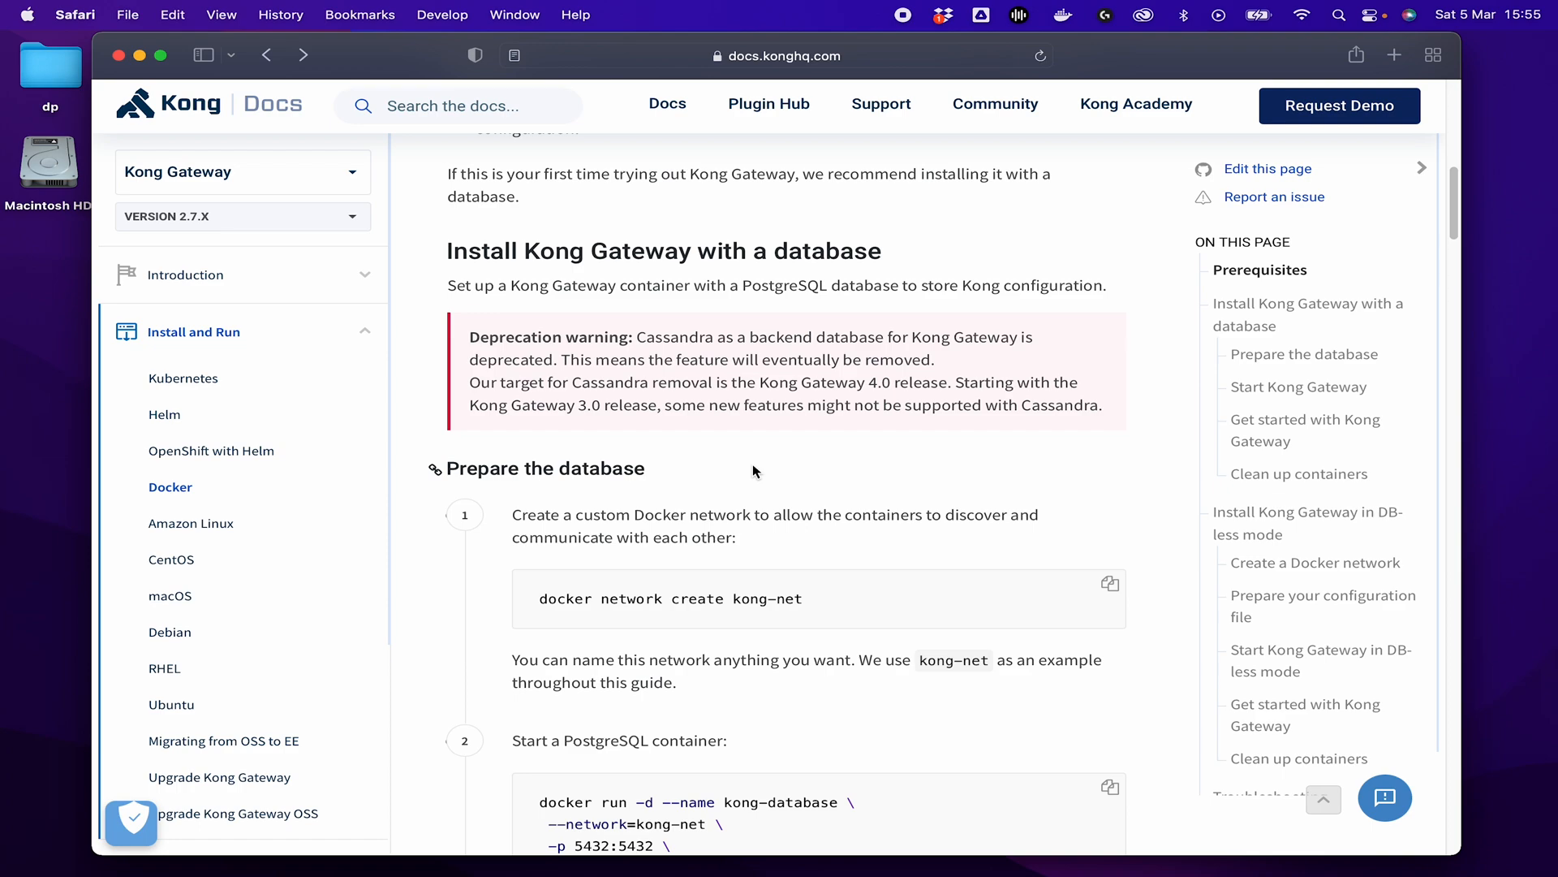
{"action": "scroll", "scroll_direction": "down", "scroll_amount": 3}
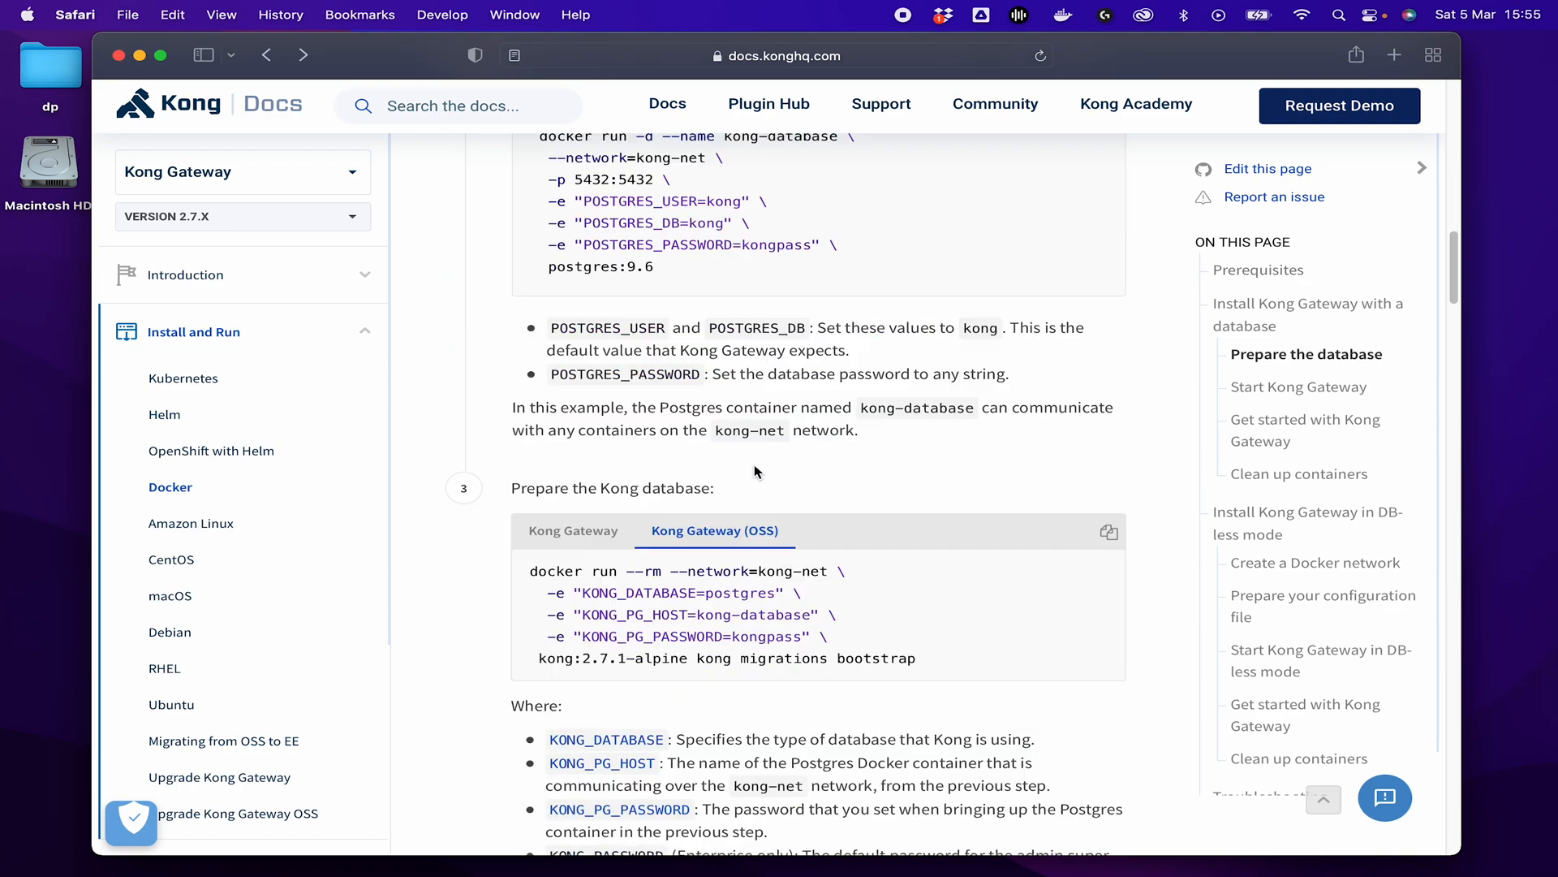
{"action": "scroll", "scroll_direction": "down", "scroll_amount": 3}
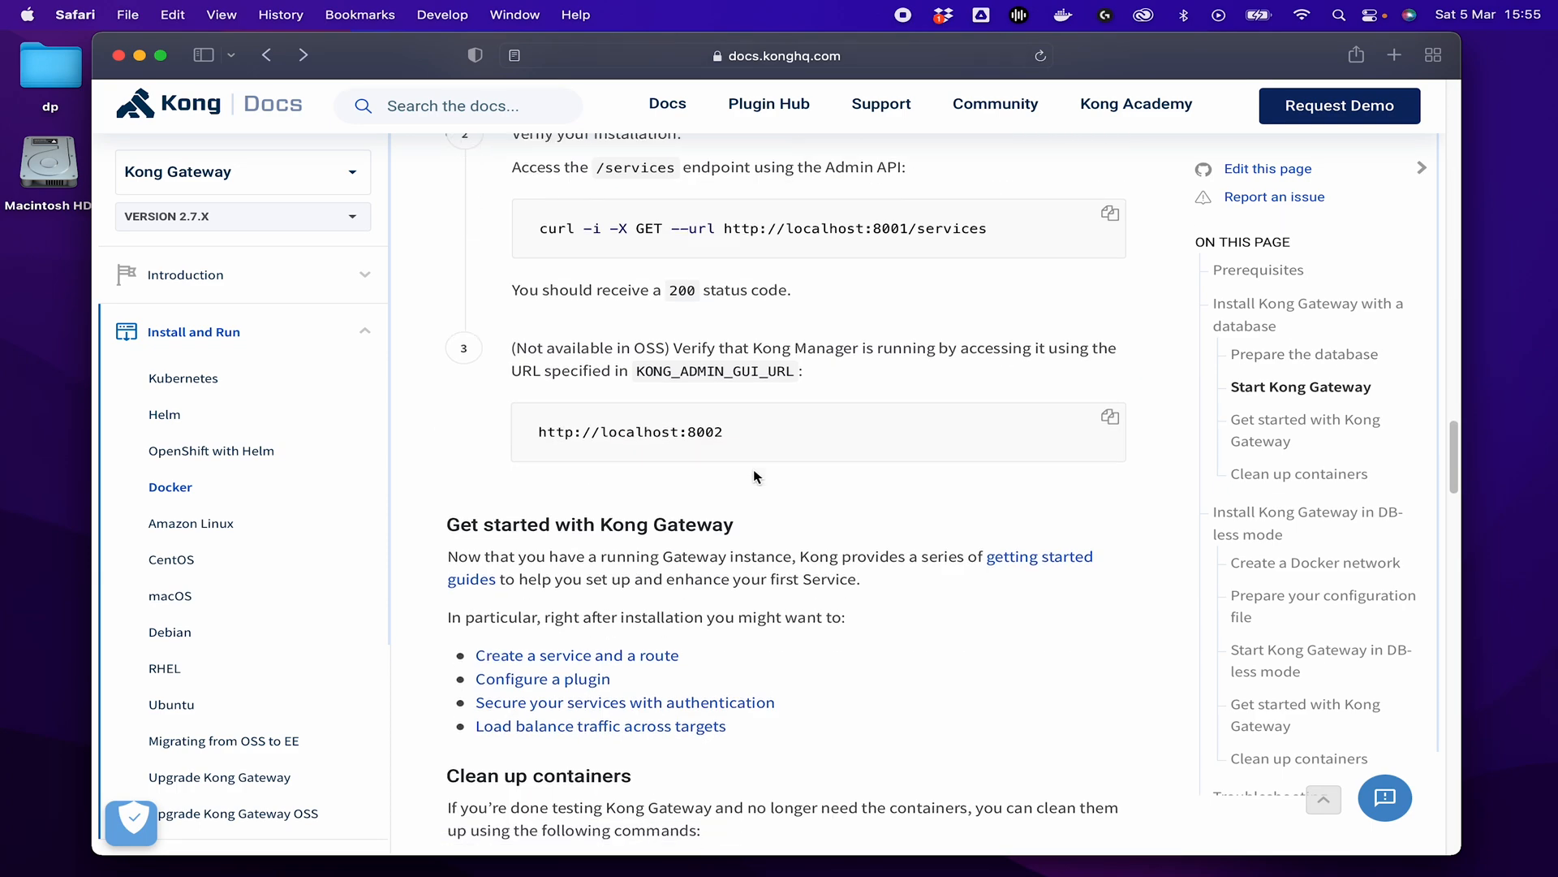
{"action": "scroll", "scroll_direction": "down", "scroll_amount": 3}
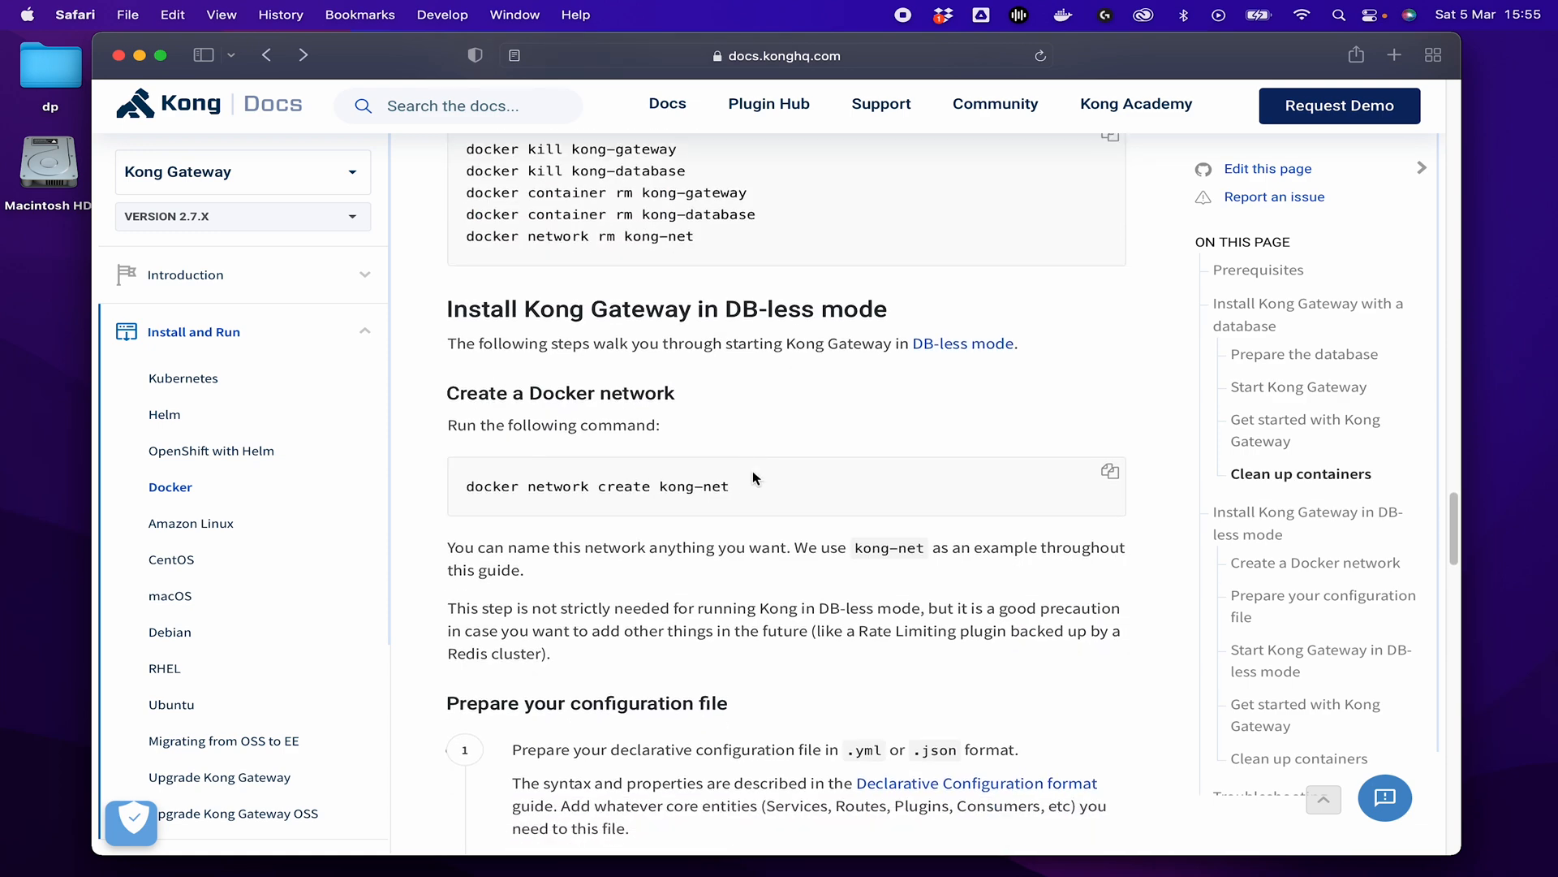
{"action": "scroll", "scroll_direction": "down", "scroll_amount": 3}
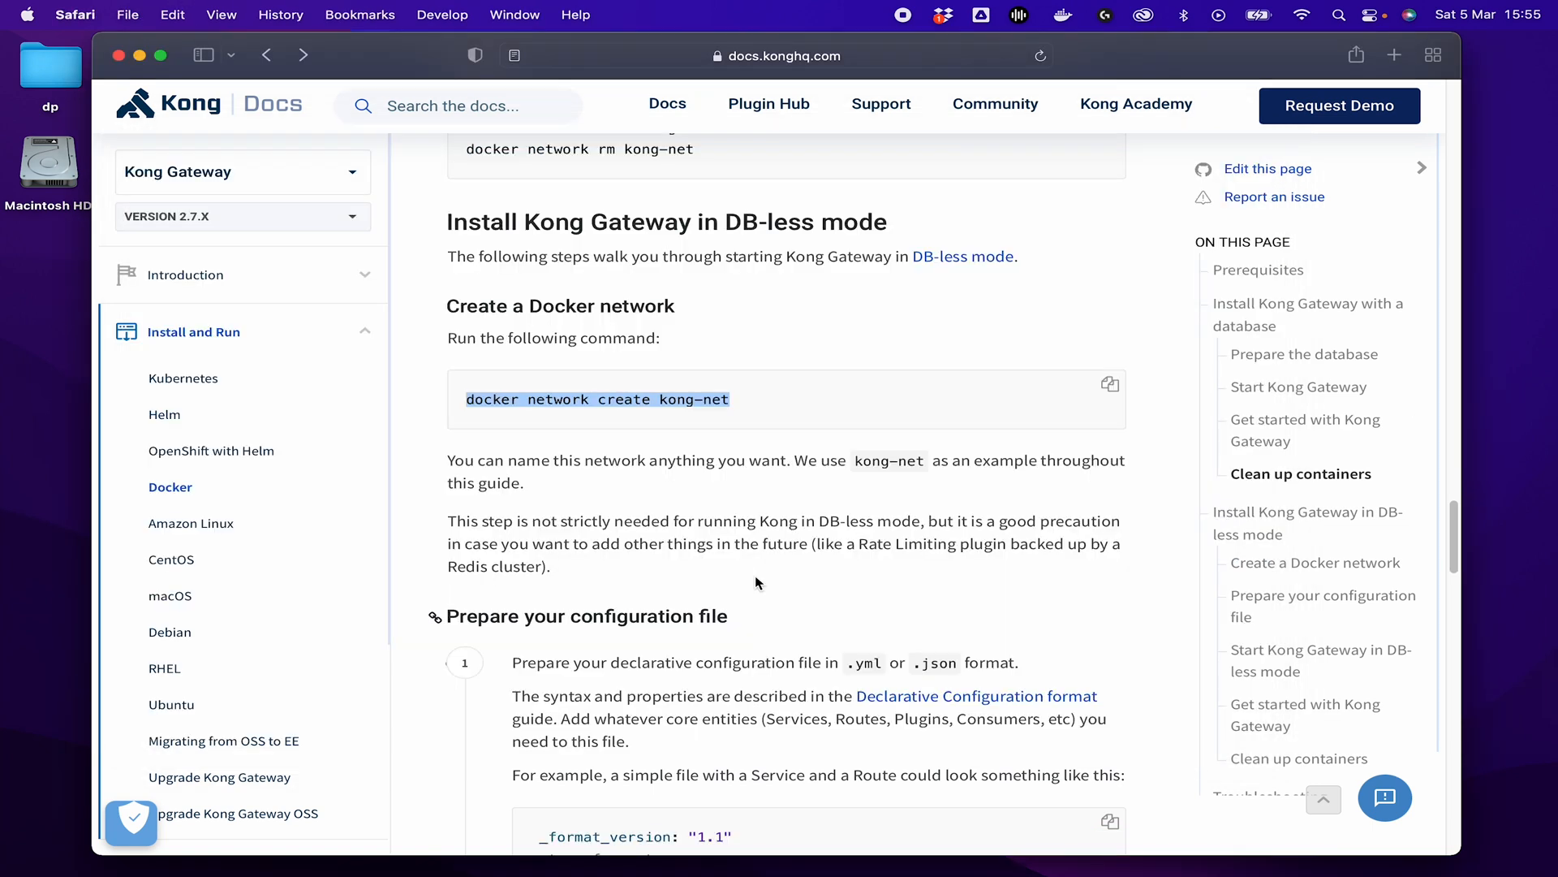
{"action": "scroll", "scroll_direction": "down", "scroll_amount": 3}
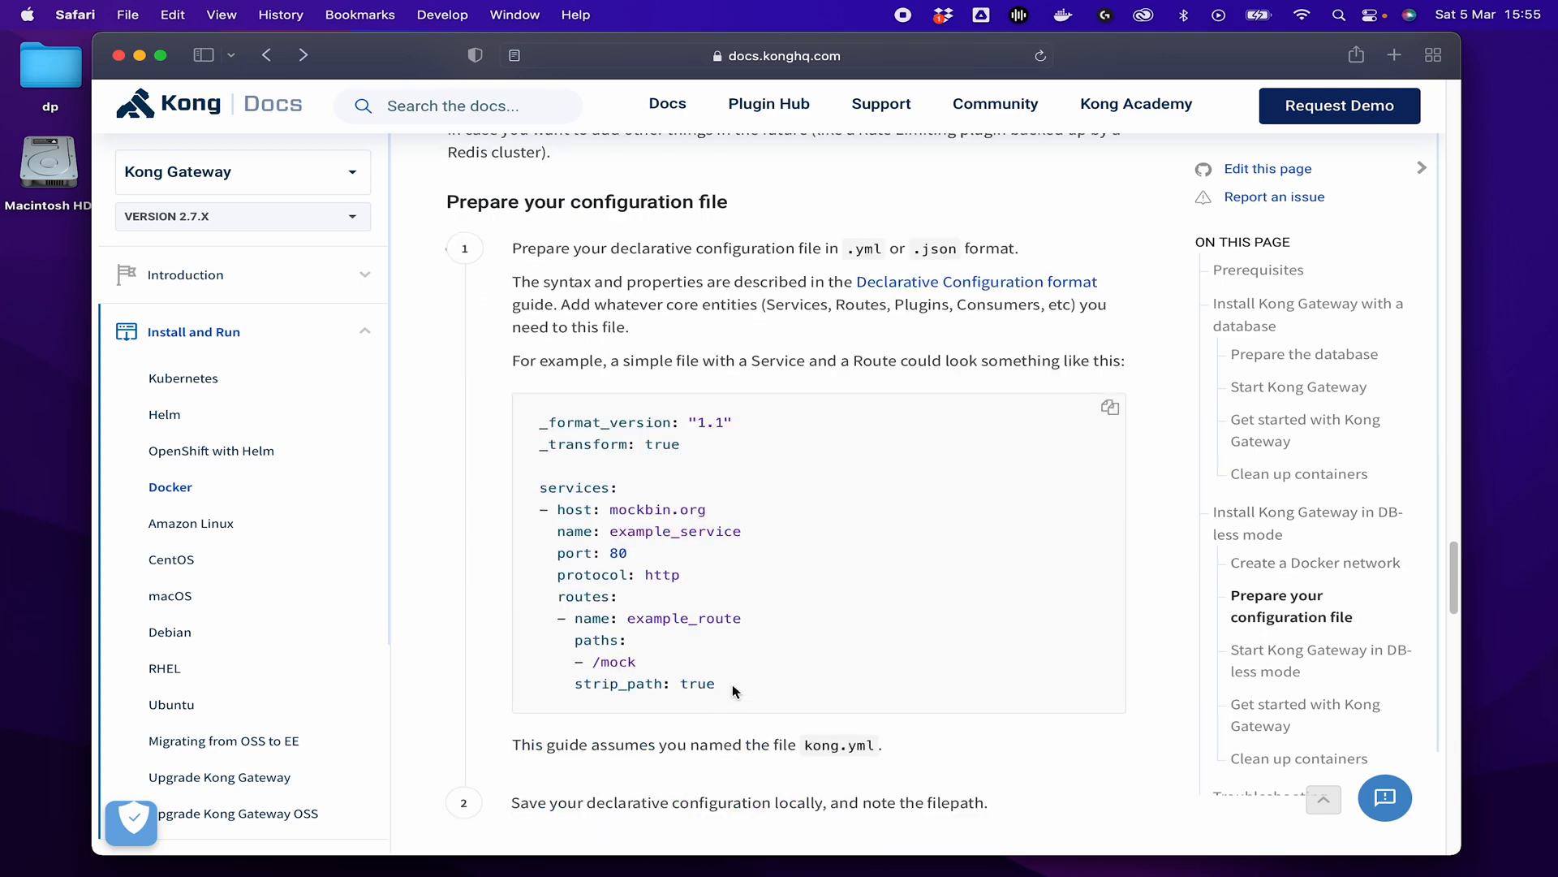
{"action": "mouse_move", "coordinate": [713, 562]}
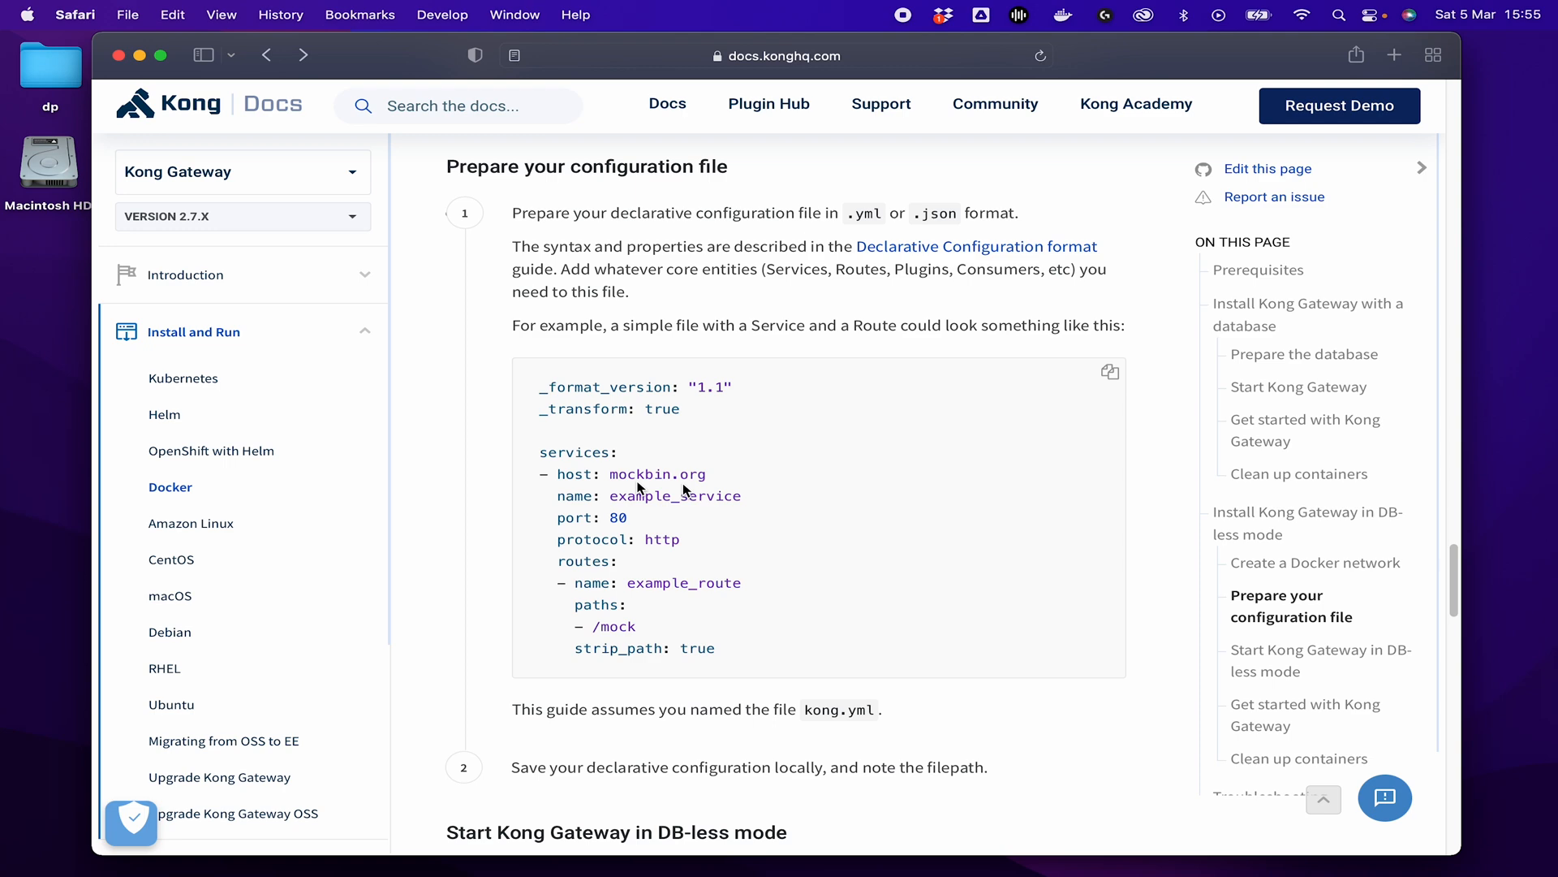
{"action": "mouse_move", "coordinate": [623, 579]}
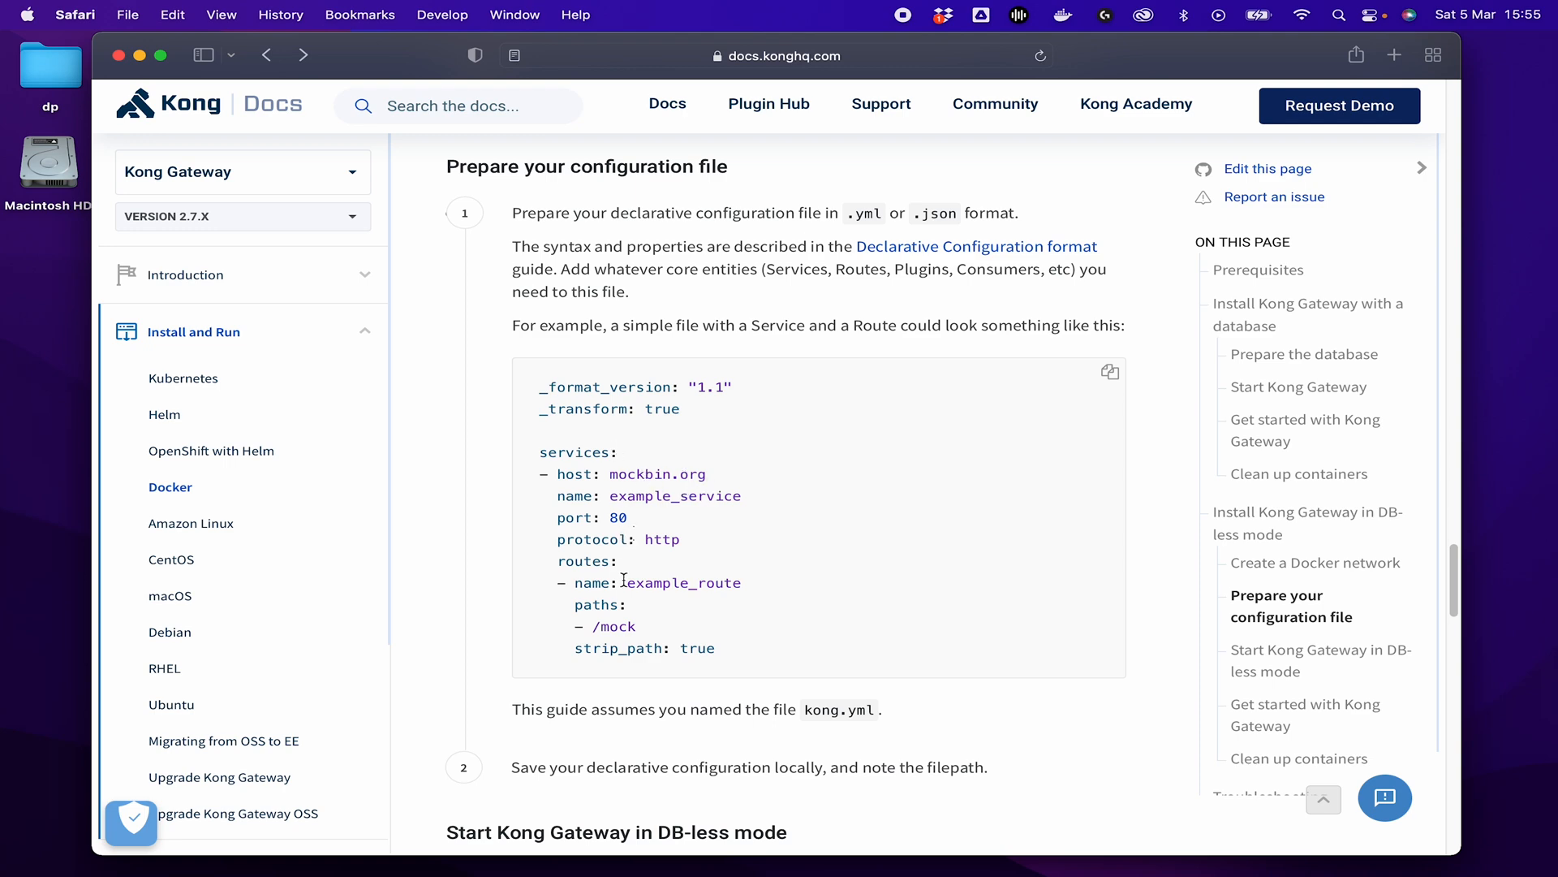
{"action": "scroll", "scroll_direction": "down", "scroll_amount": 3}
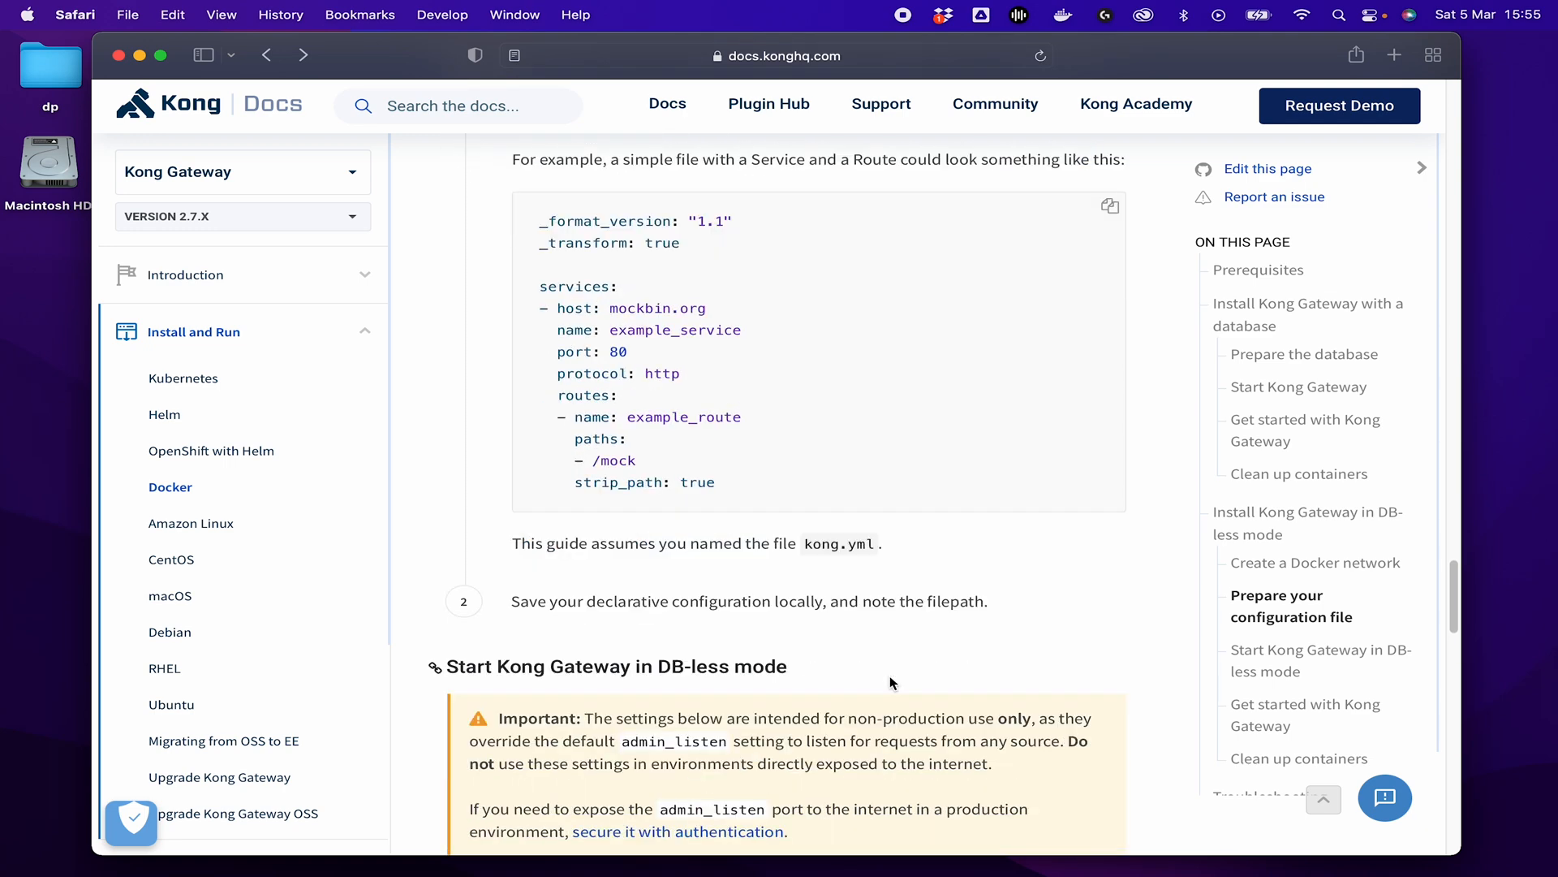
{"action": "scroll", "scroll_direction": "down", "scroll_amount": 3}
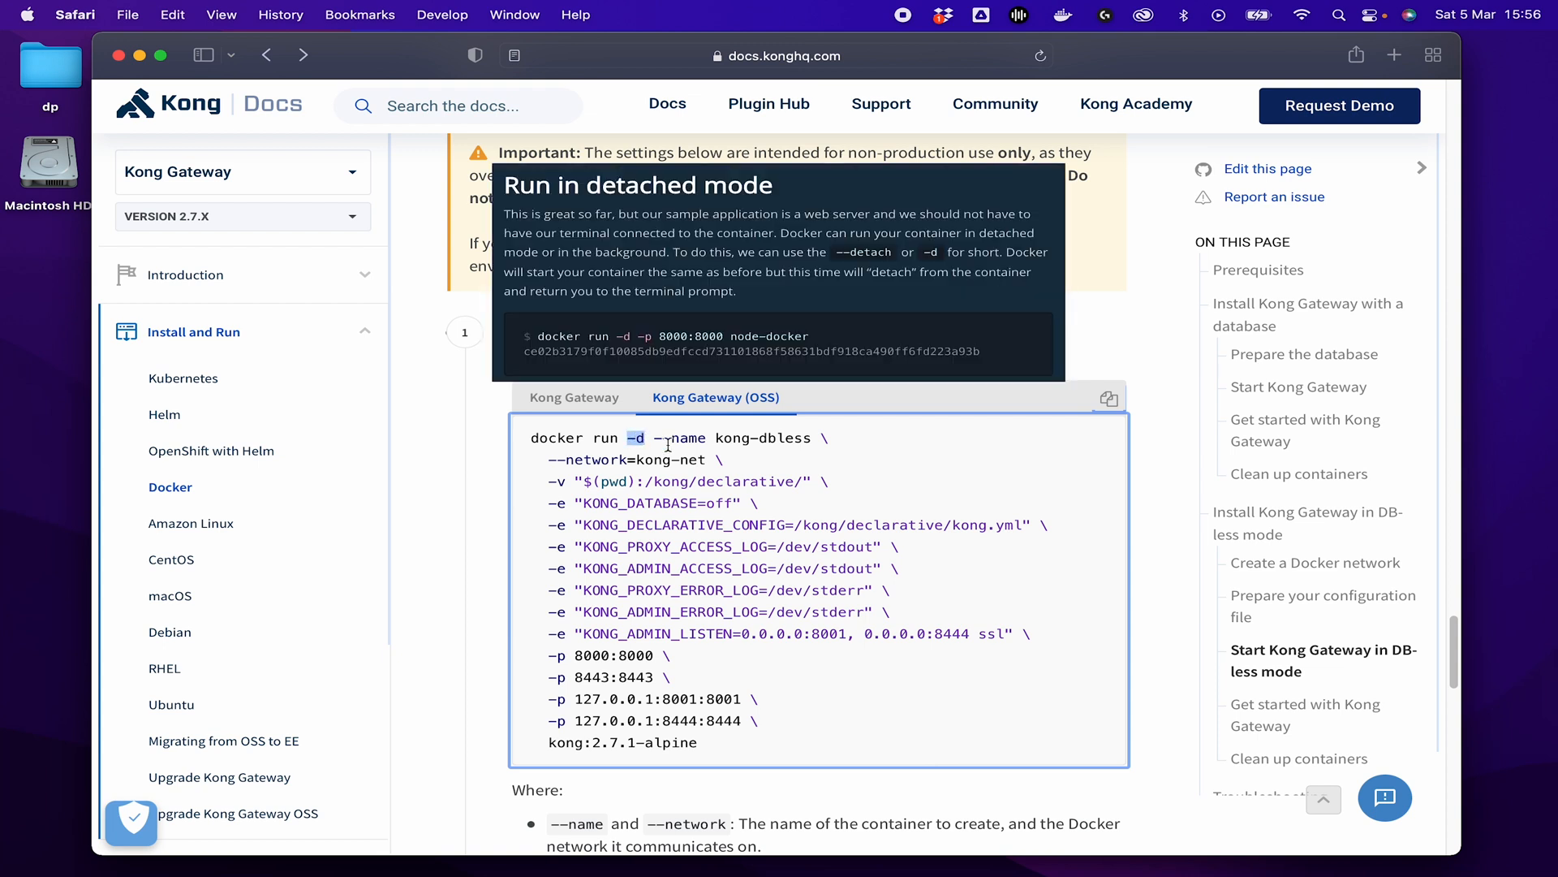
{"action": "mouse_move", "coordinate": [793, 478]}
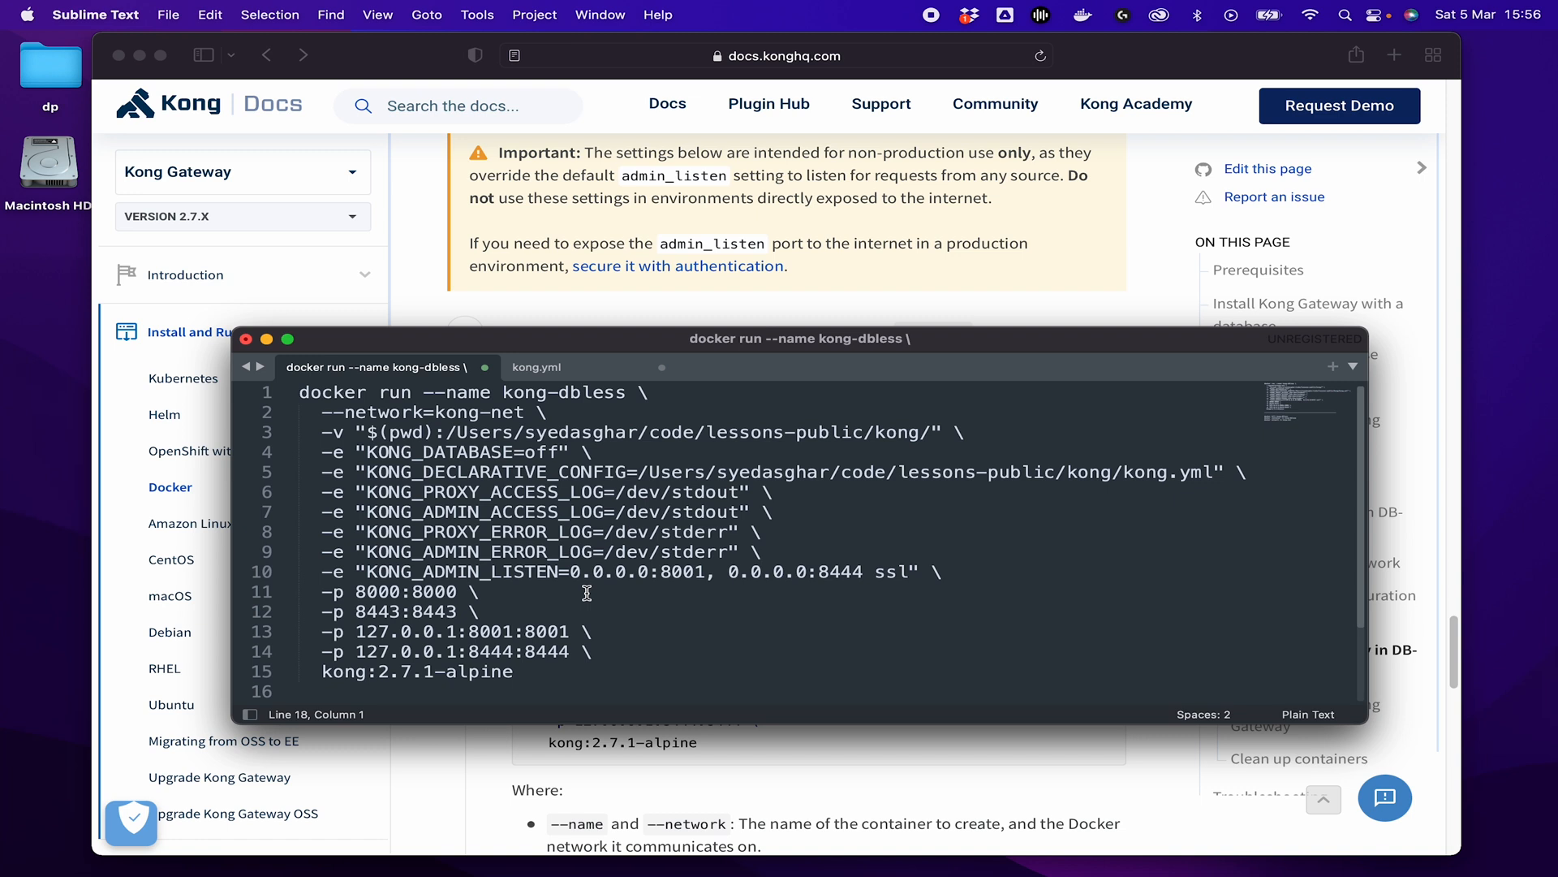
{"action": "mouse_move", "coordinate": [438, 431]}
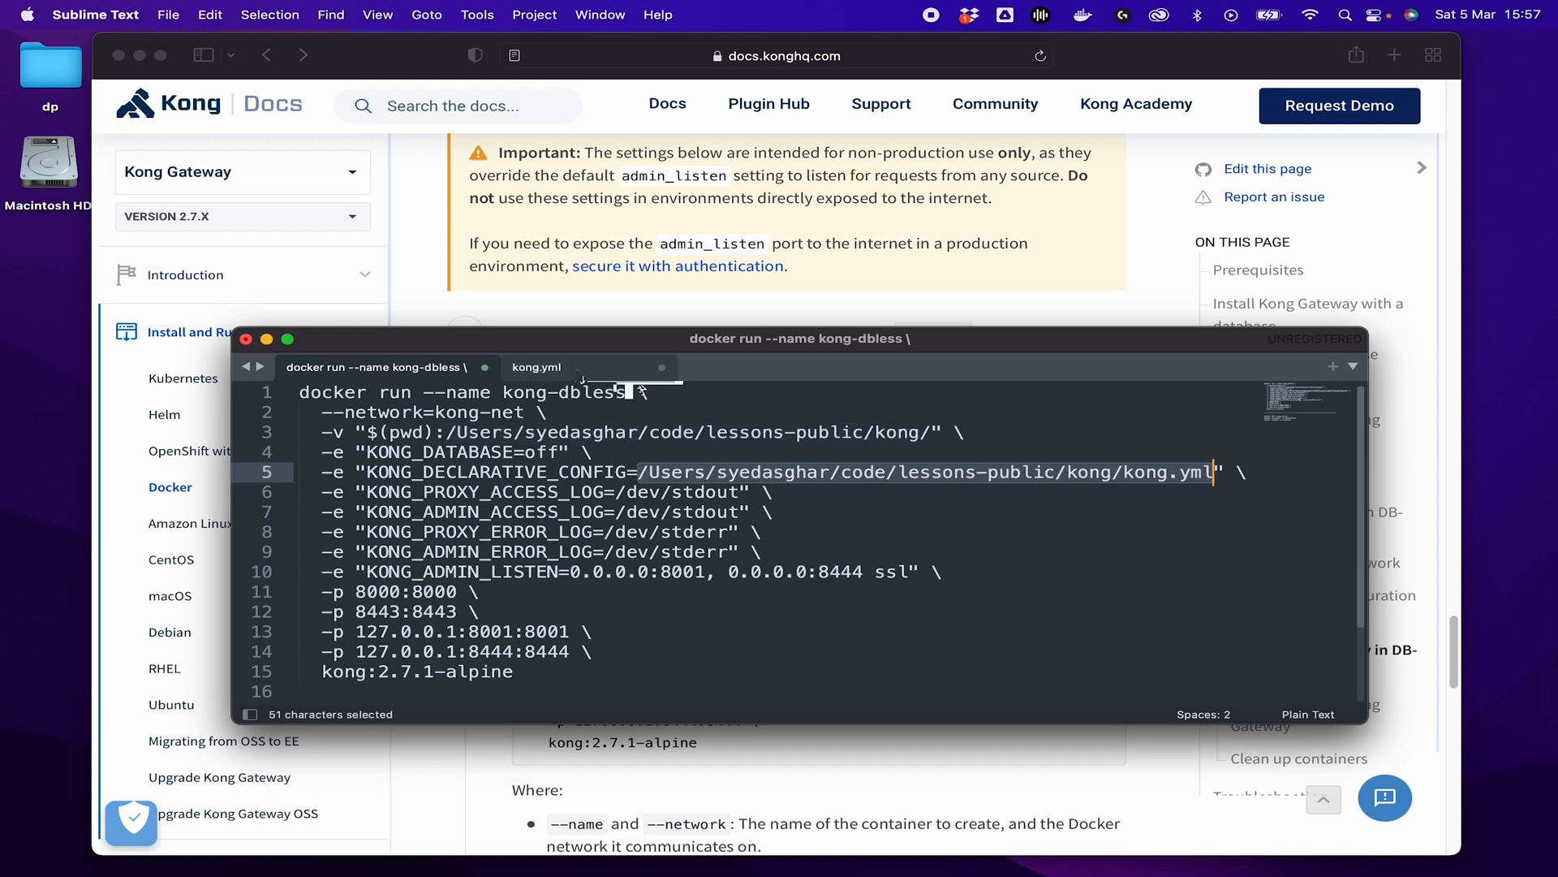
{"action": "left_click", "coordinate": [535, 367]}
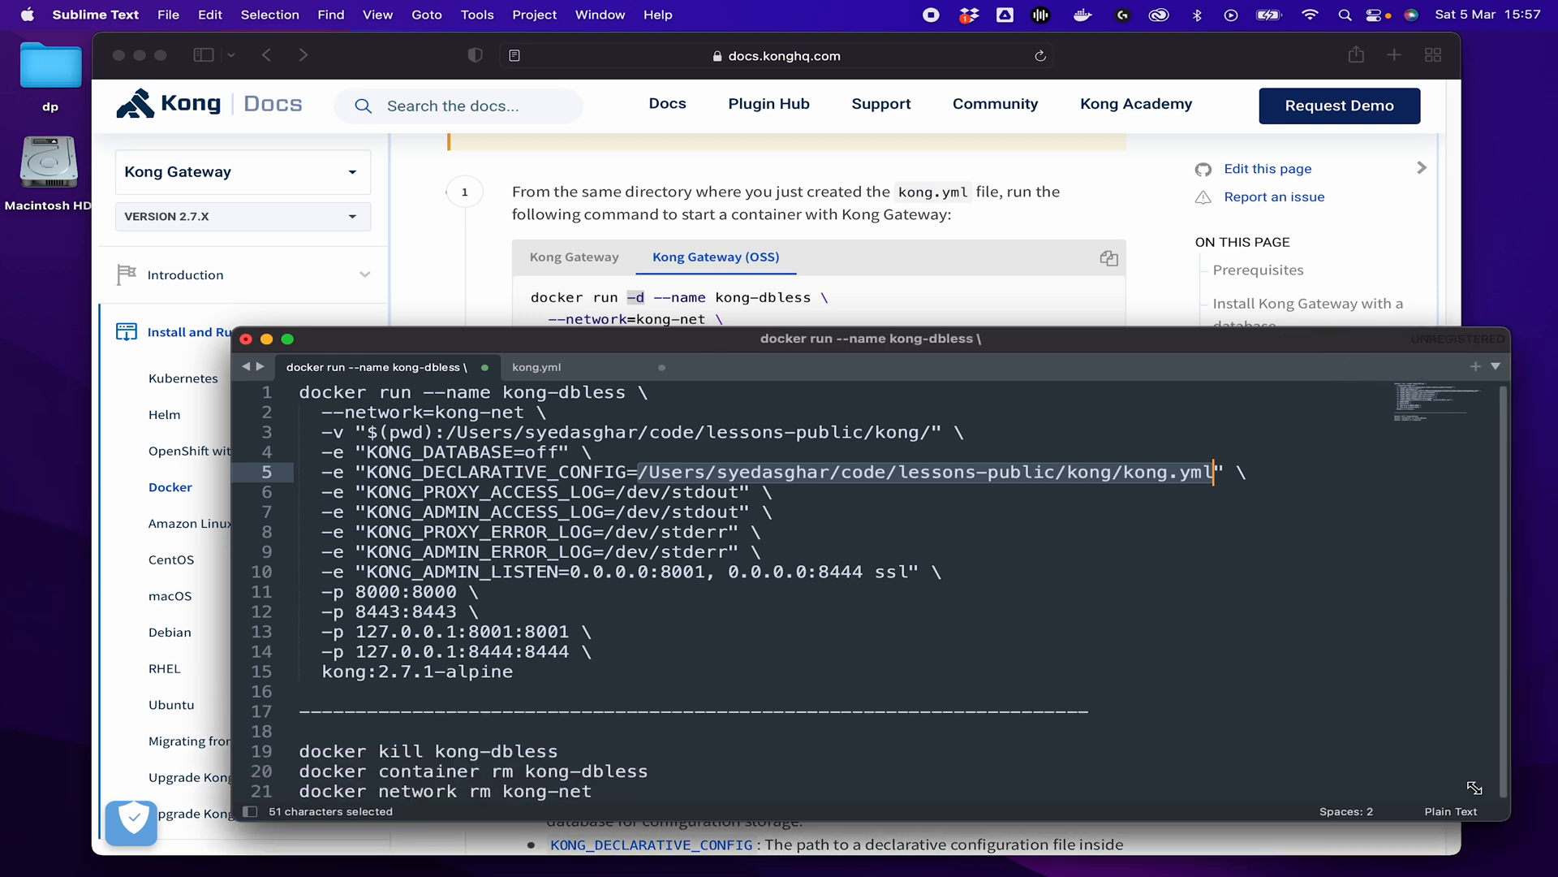
{"action": "left_click", "coordinate": [462, 451]}
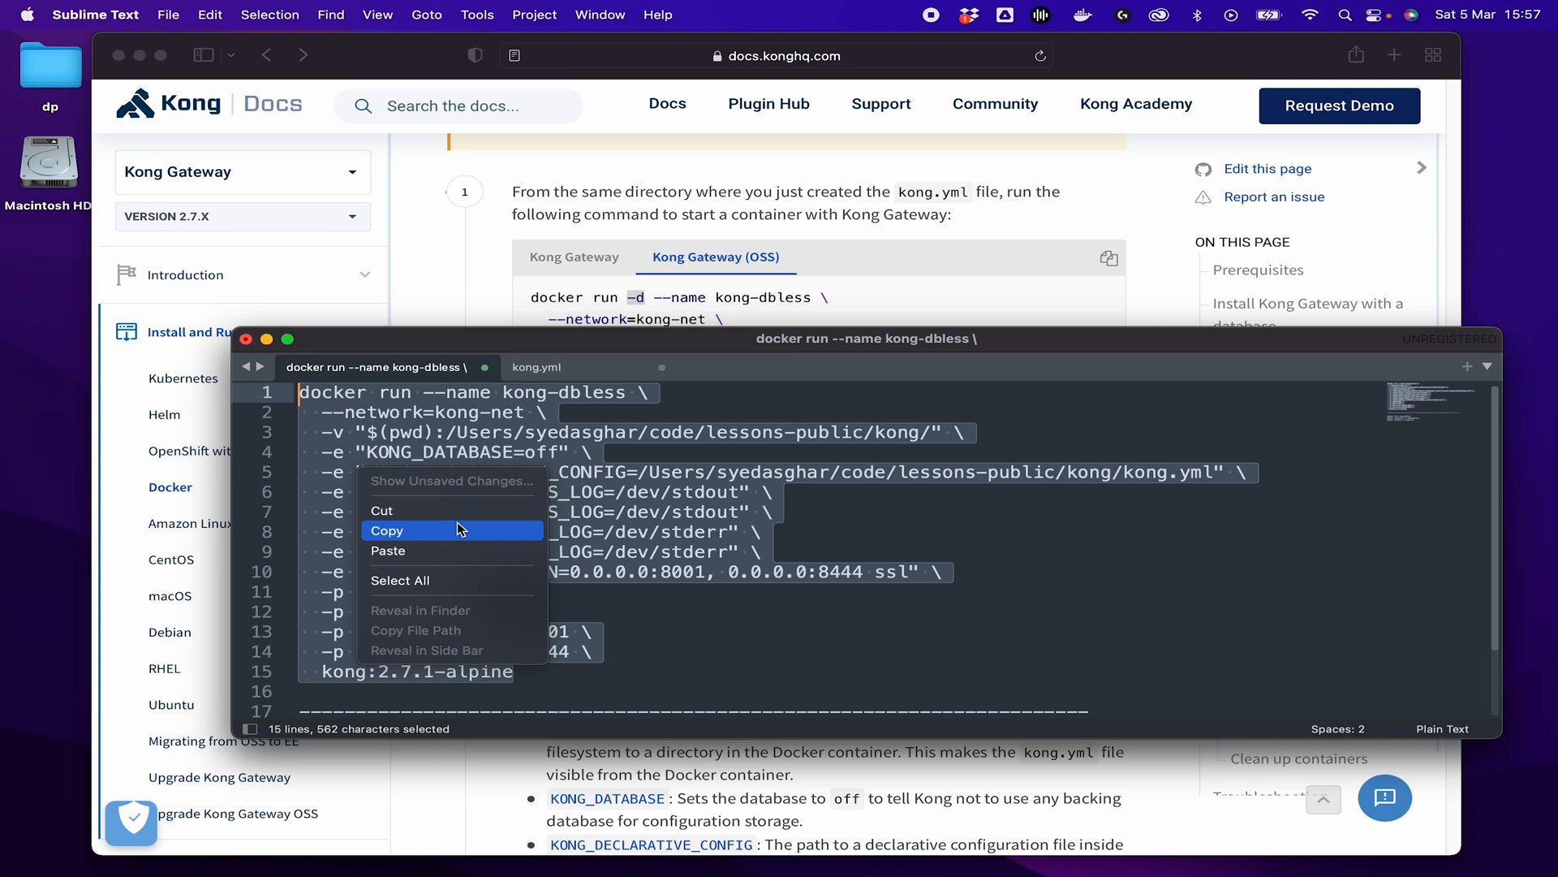
{"action": "left_click", "coordinate": [388, 530]}
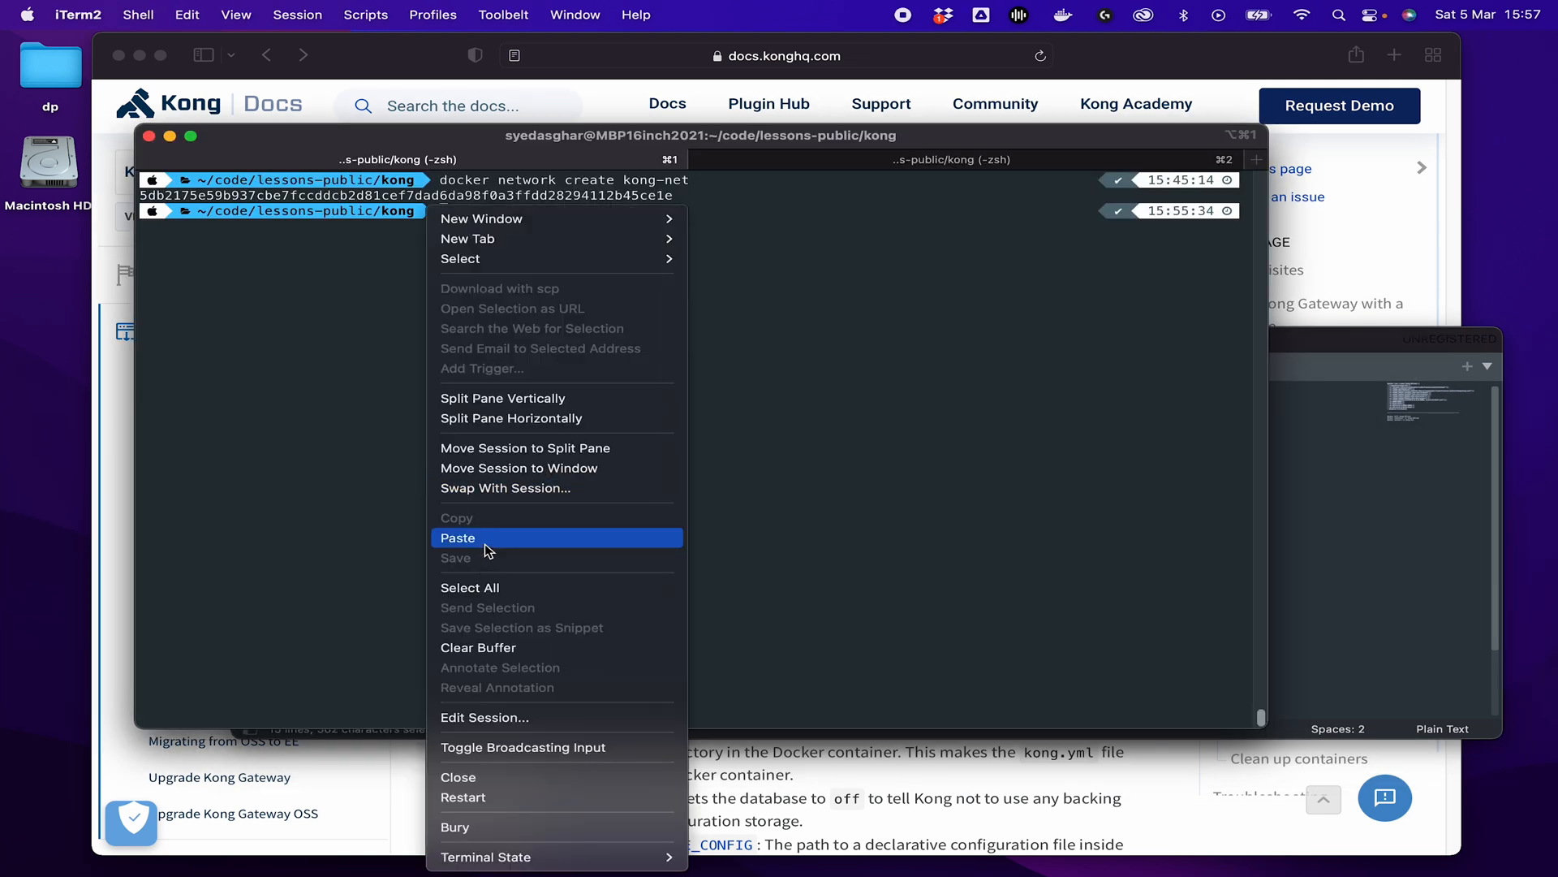
Paste the kong-dbless docker run command into iTerm2 and run it to start Kong.
{"action": "left_click", "coordinate": [458, 537]}
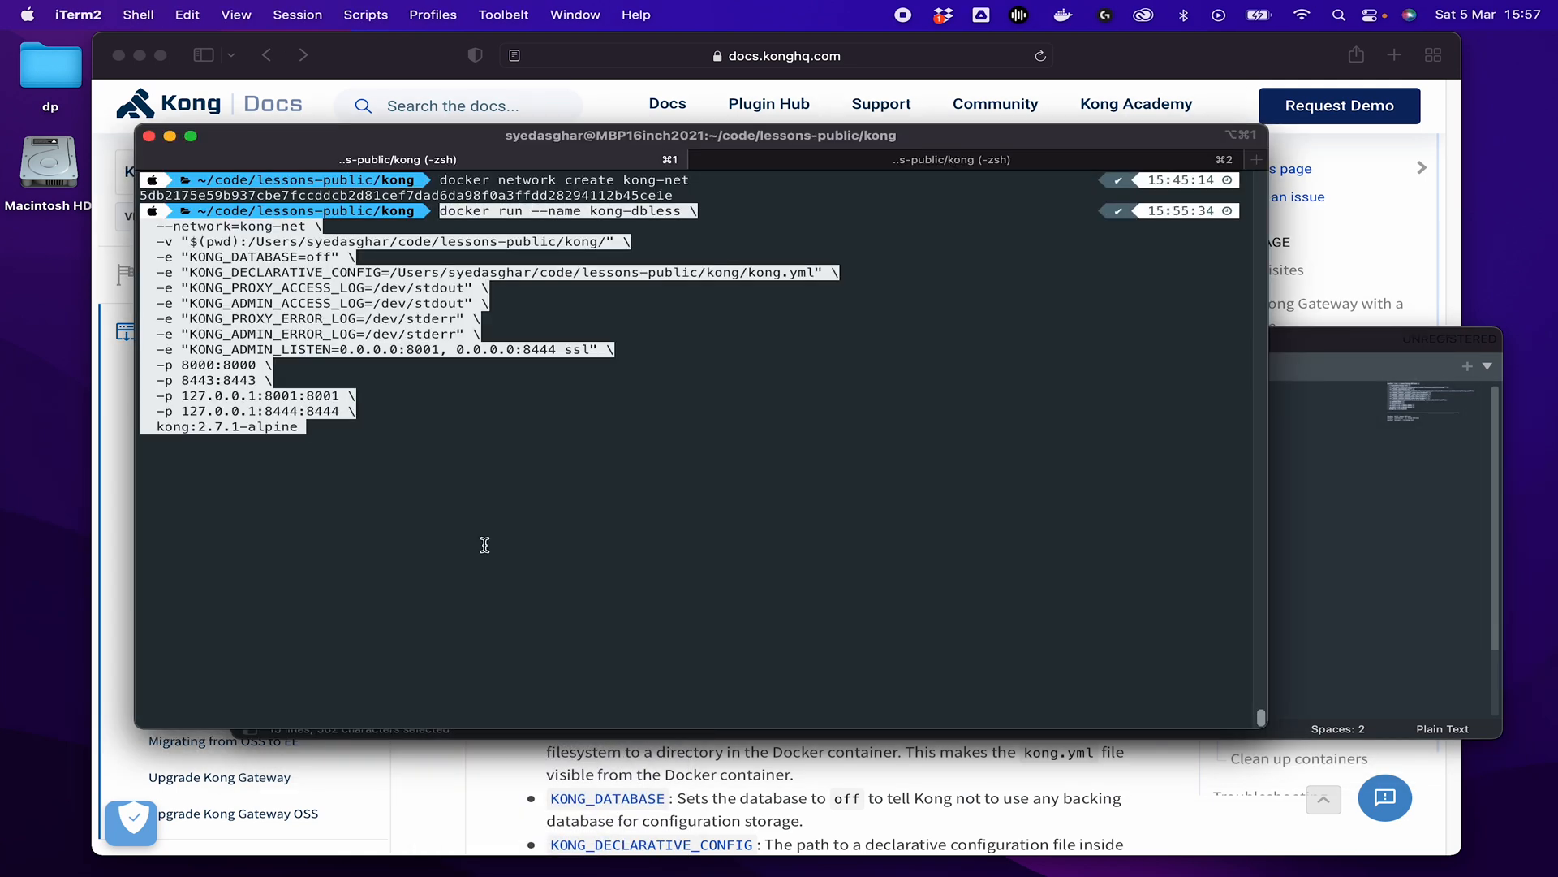
{"action": "key", "text": "Return"}
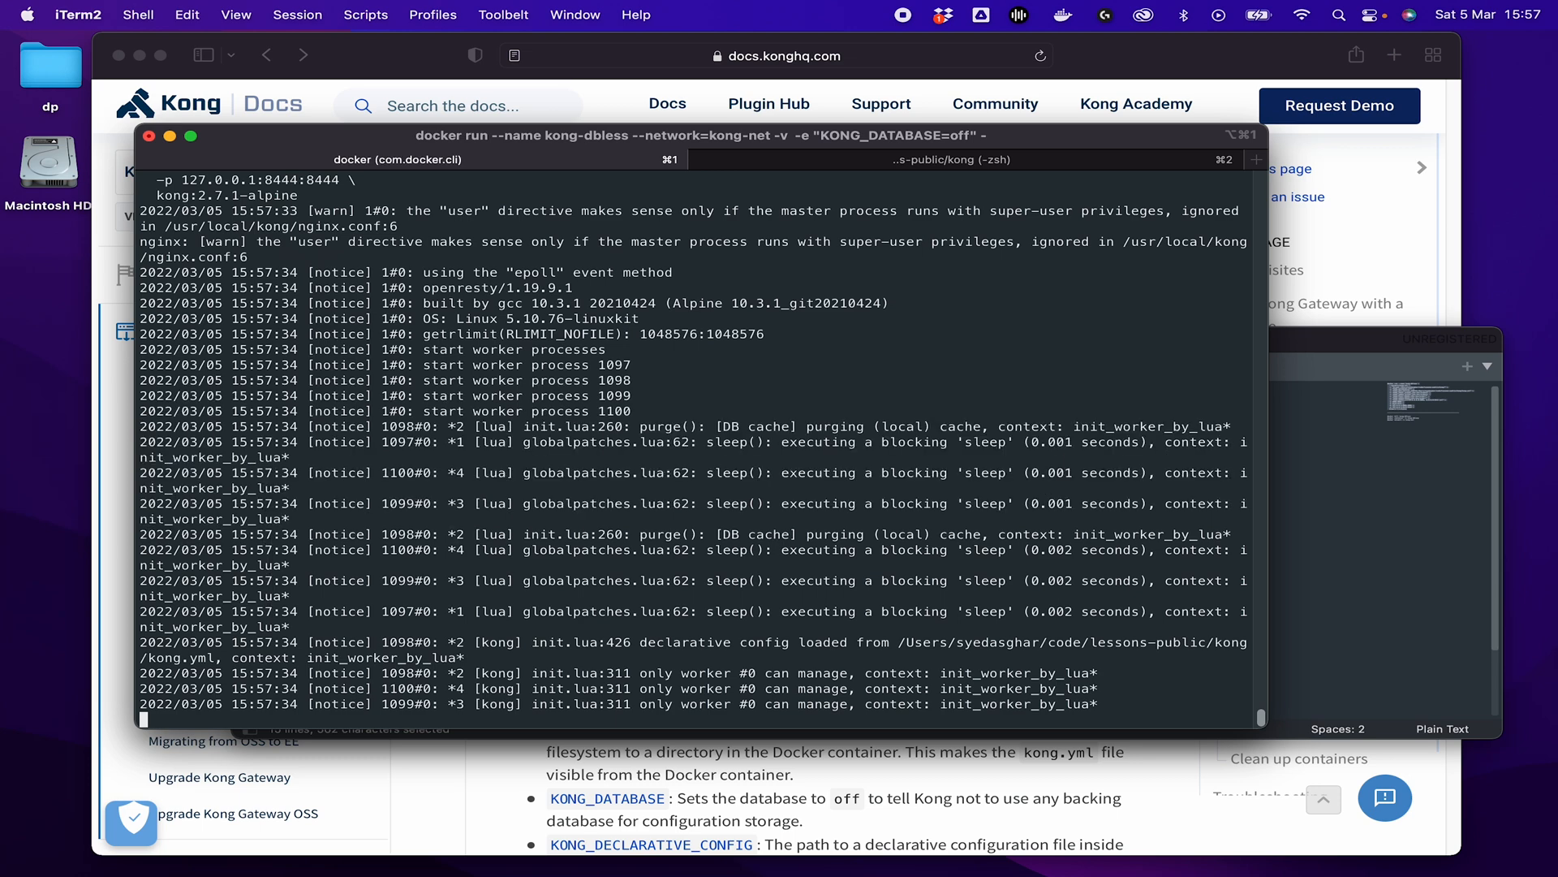
{"action": "mouse_move", "coordinate": [487, 546]}
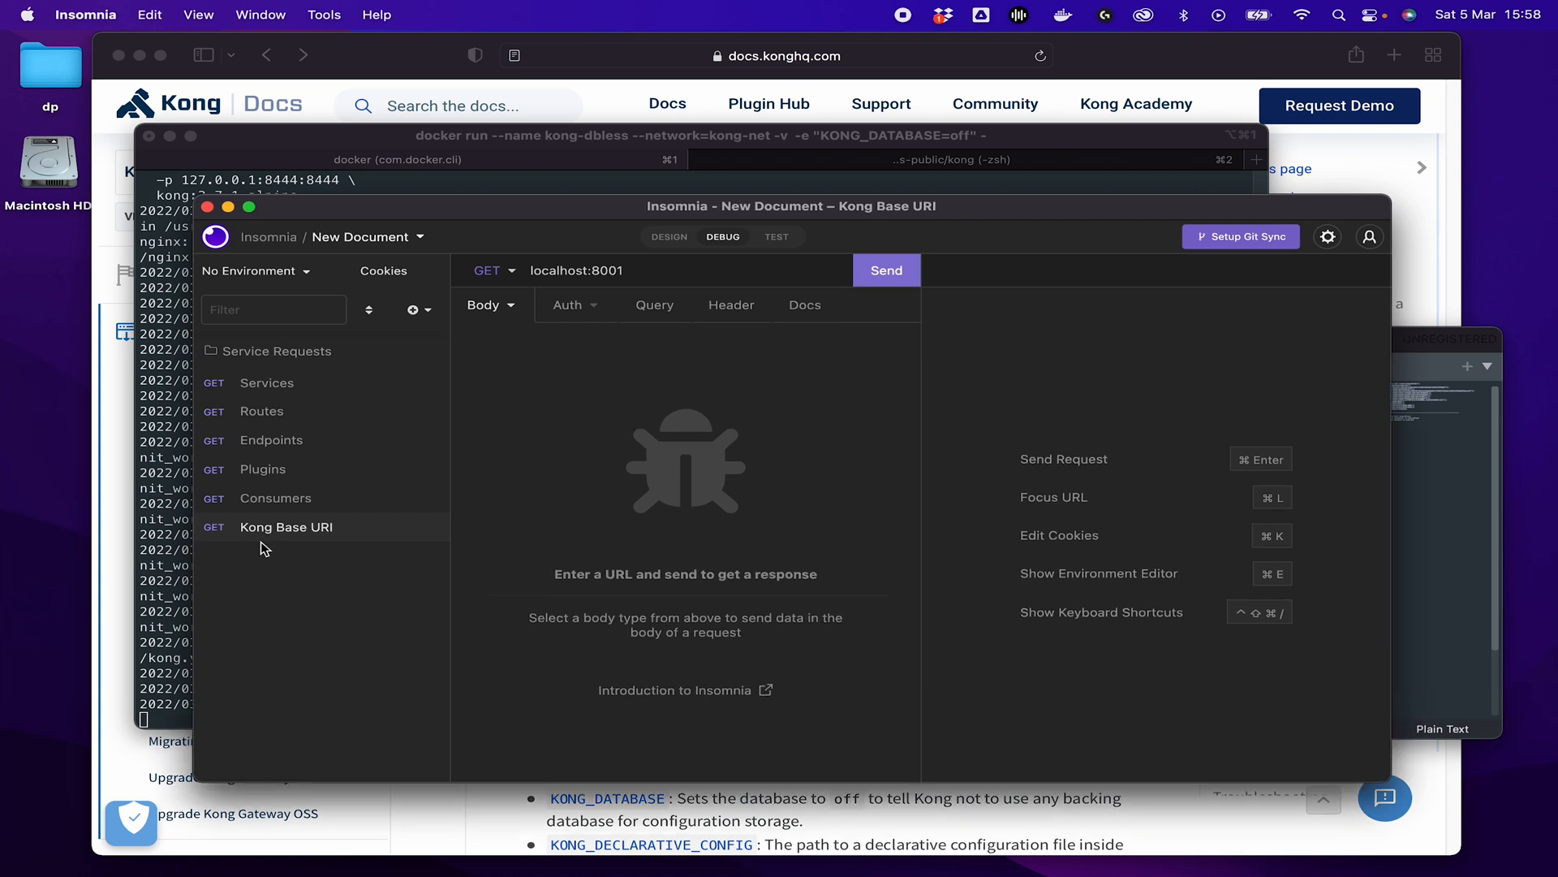
{"action": "mouse_move", "coordinate": [518, 333]}
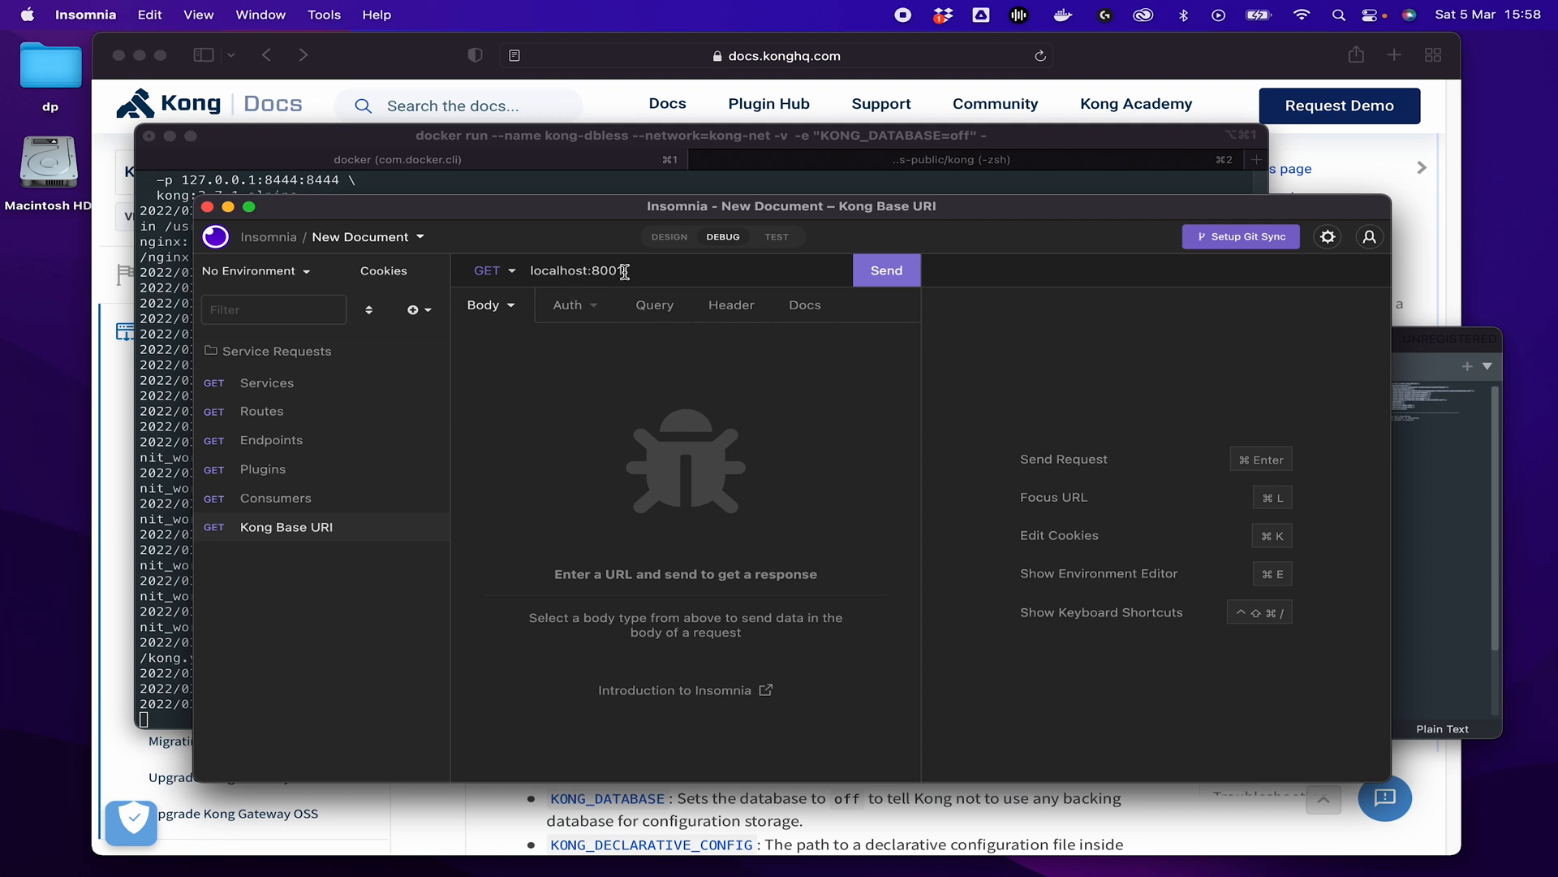
Finish the Kong Base URI request URL as localhost:8001.
{"action": "type", "text": "1"}
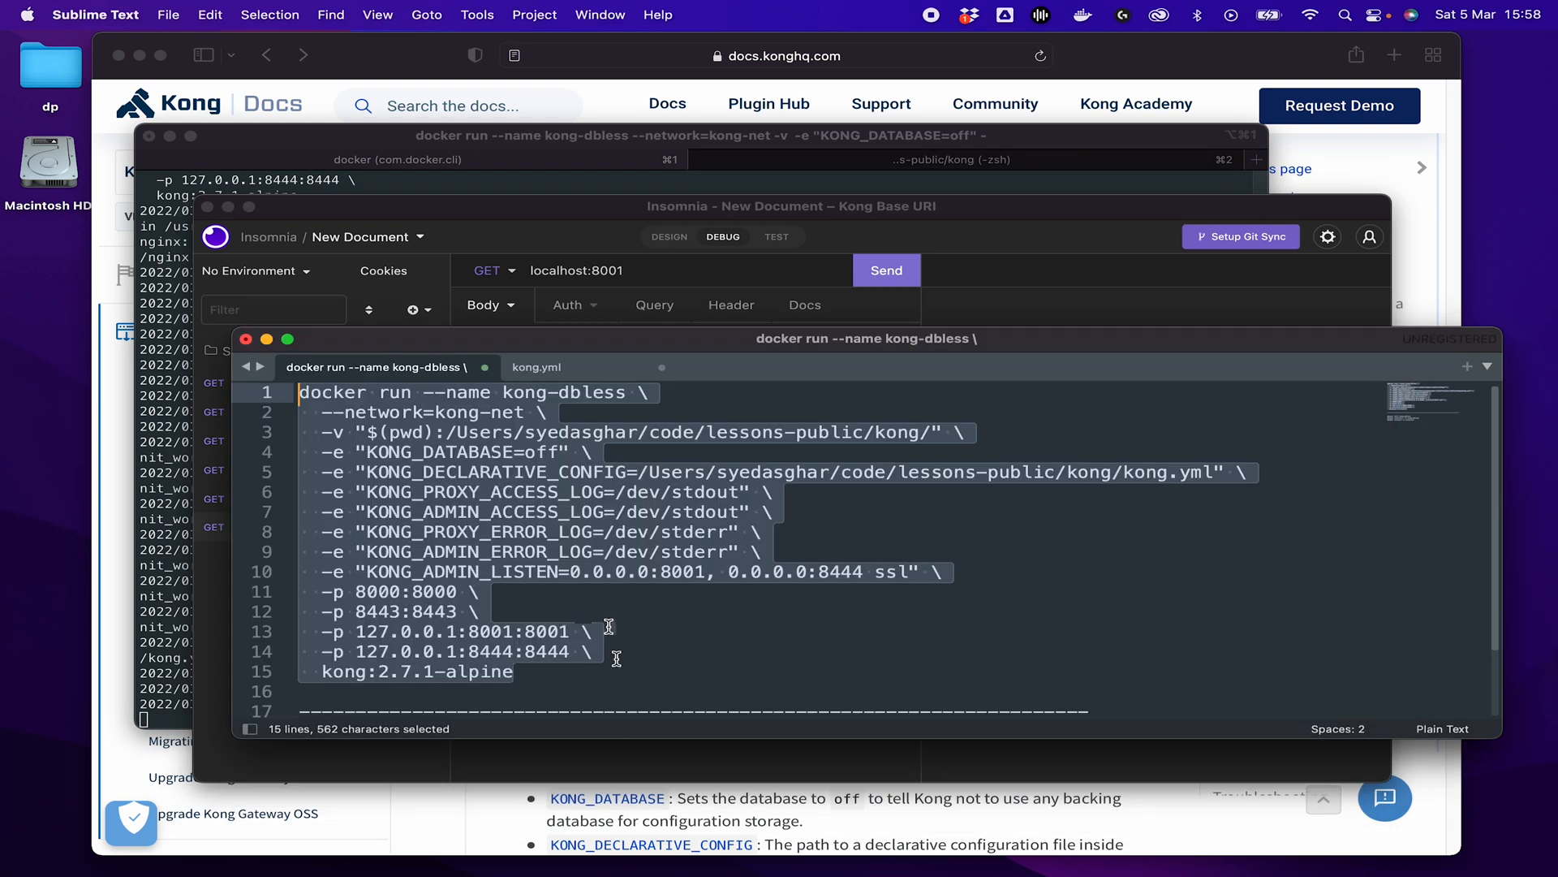
Select the -p 8000:8000 port mapping line, then return to Insomnia.
{"action": "left_click", "coordinate": [353, 611]}
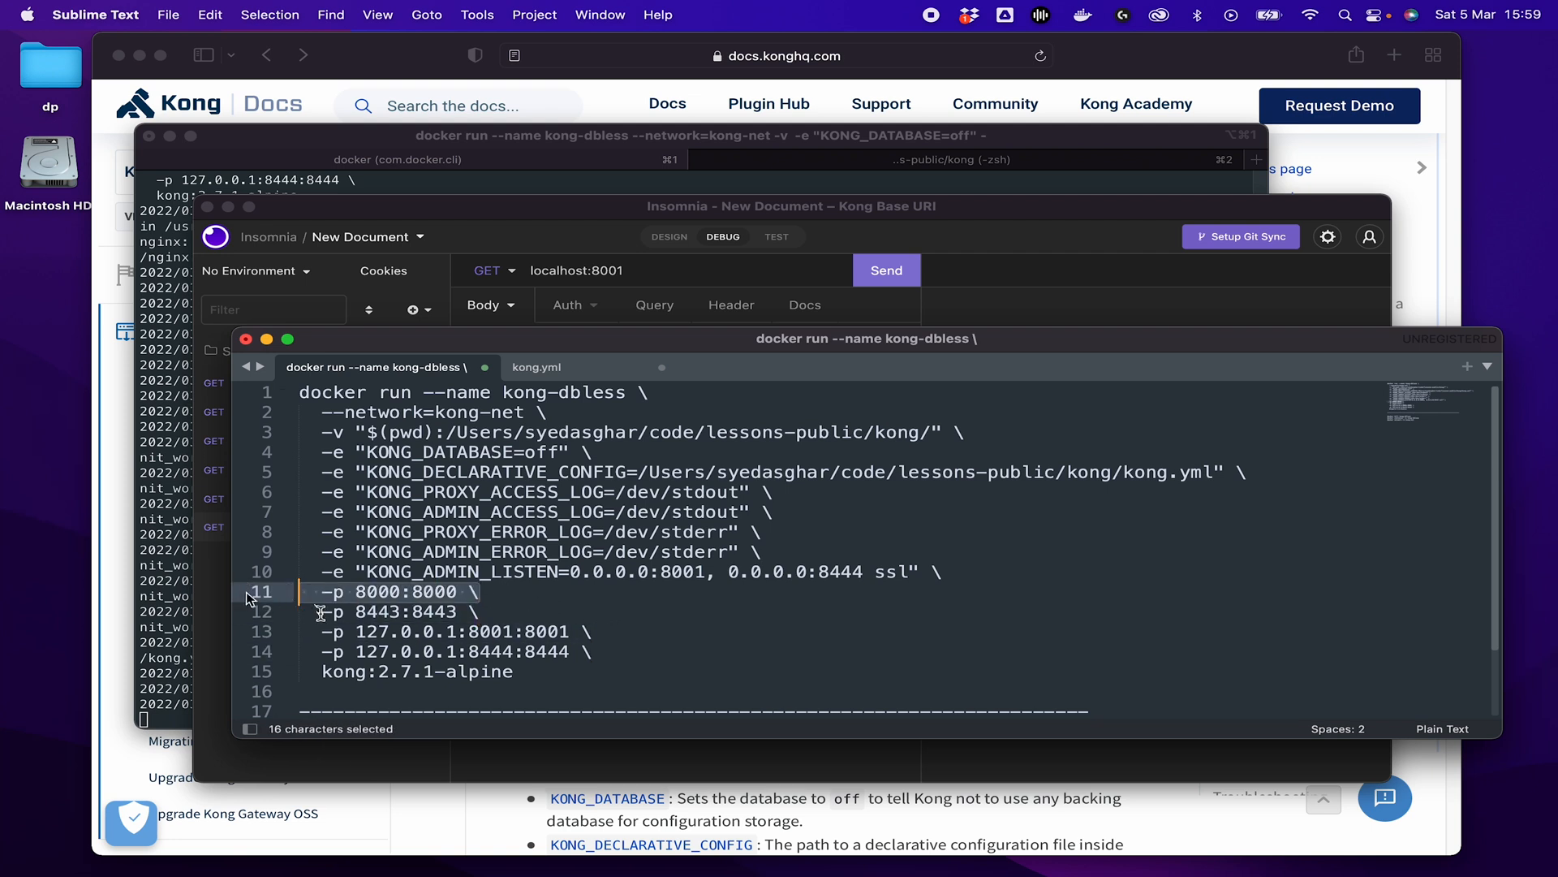
{"action": "left_click", "coordinate": [642, 631]}
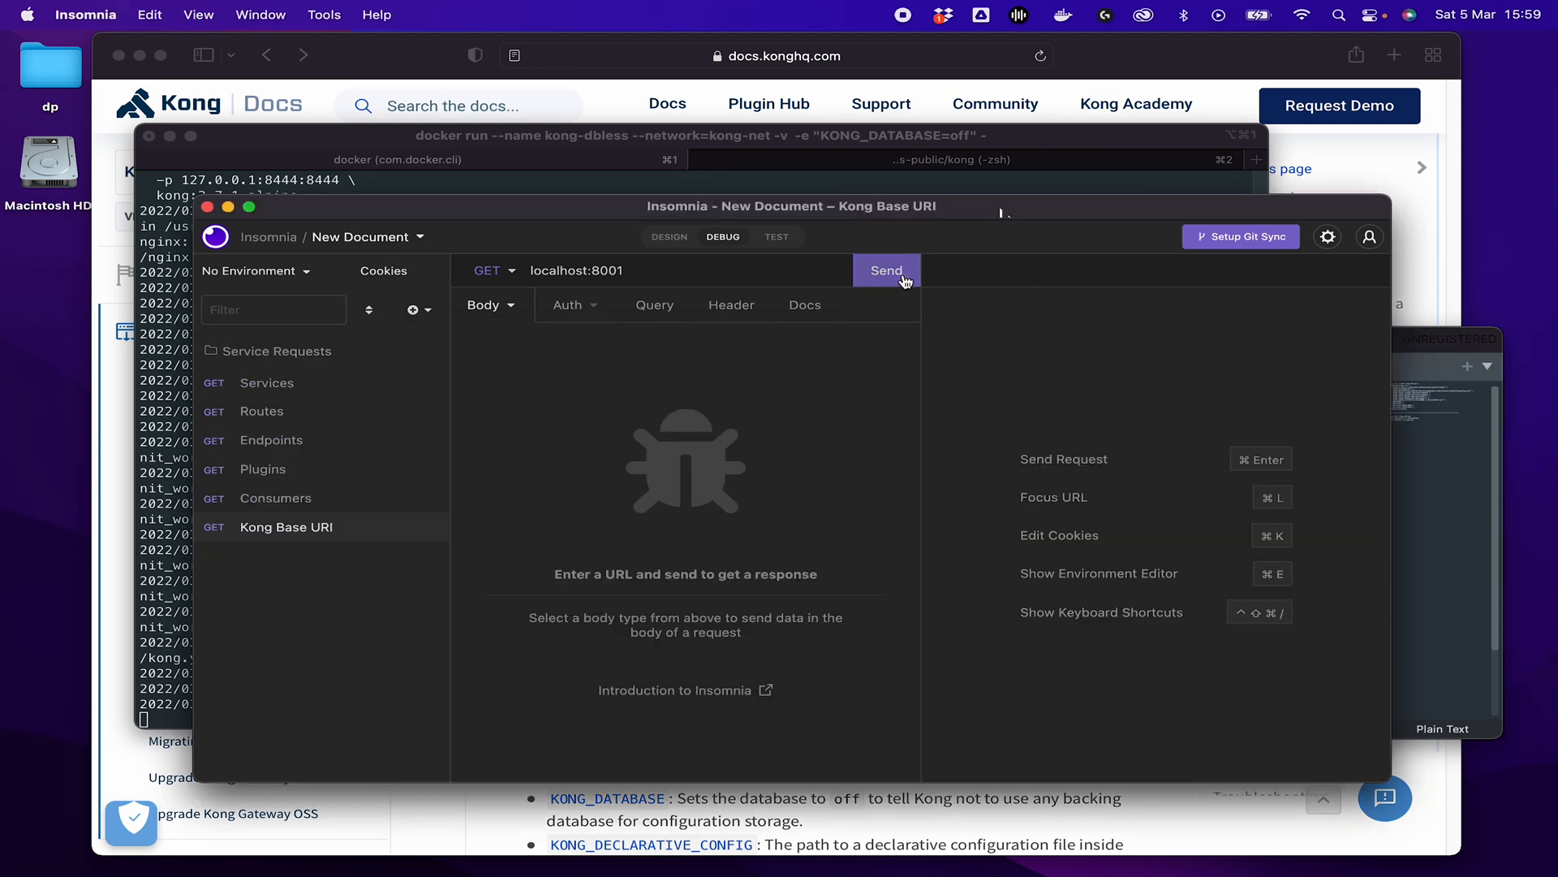
Send the localhost:8001 request and review the 'Welcome to kong' JSON response.
{"action": "left_click", "coordinate": [885, 271]}
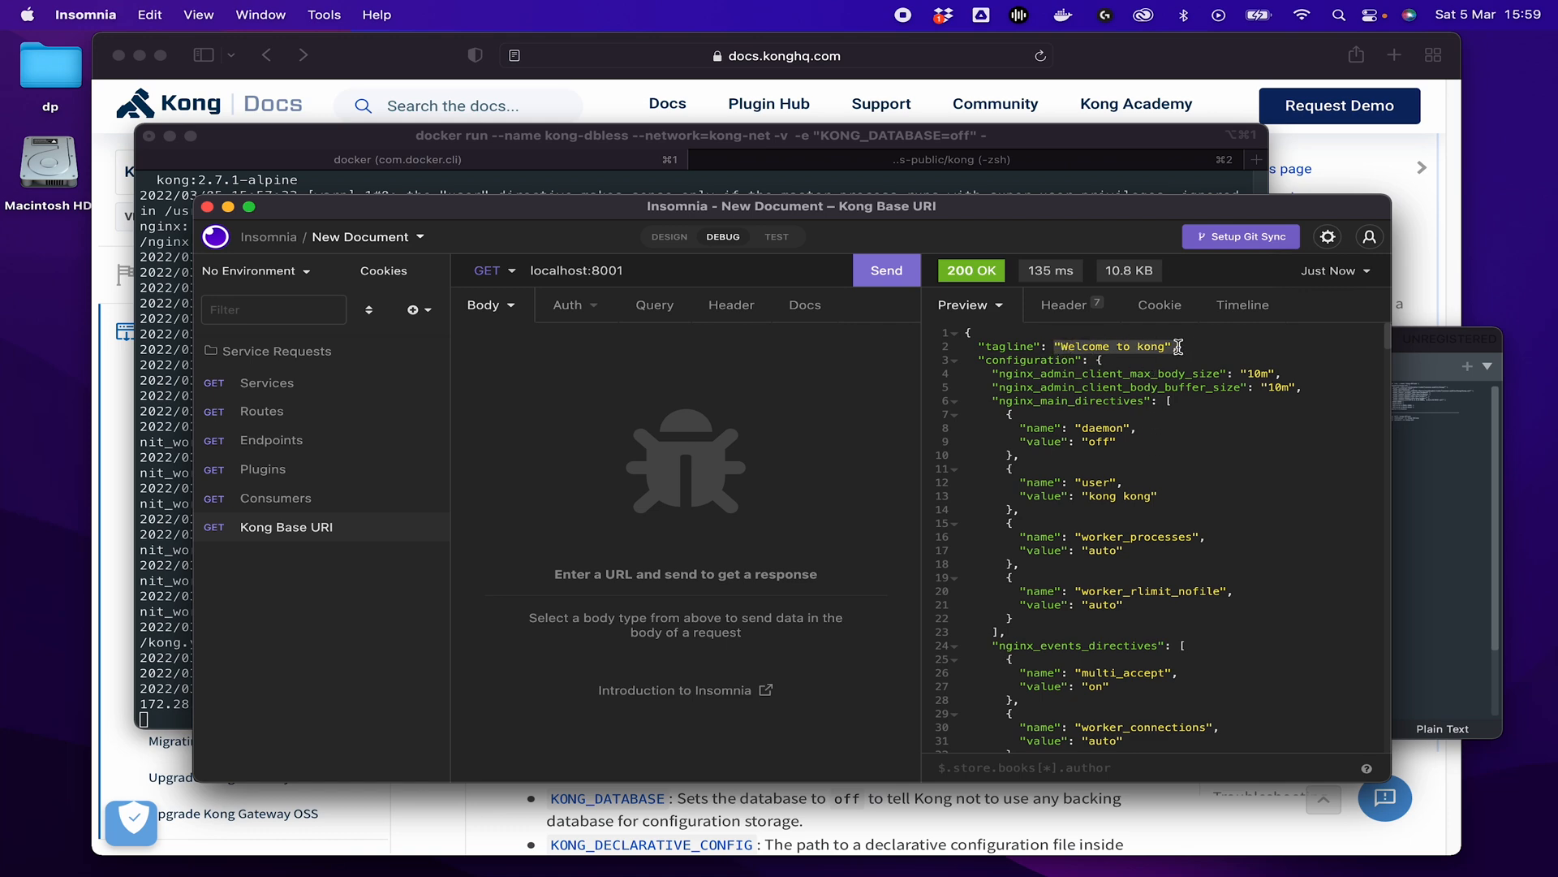
{"action": "scroll", "scroll_direction": "down", "scroll_amount": 3}
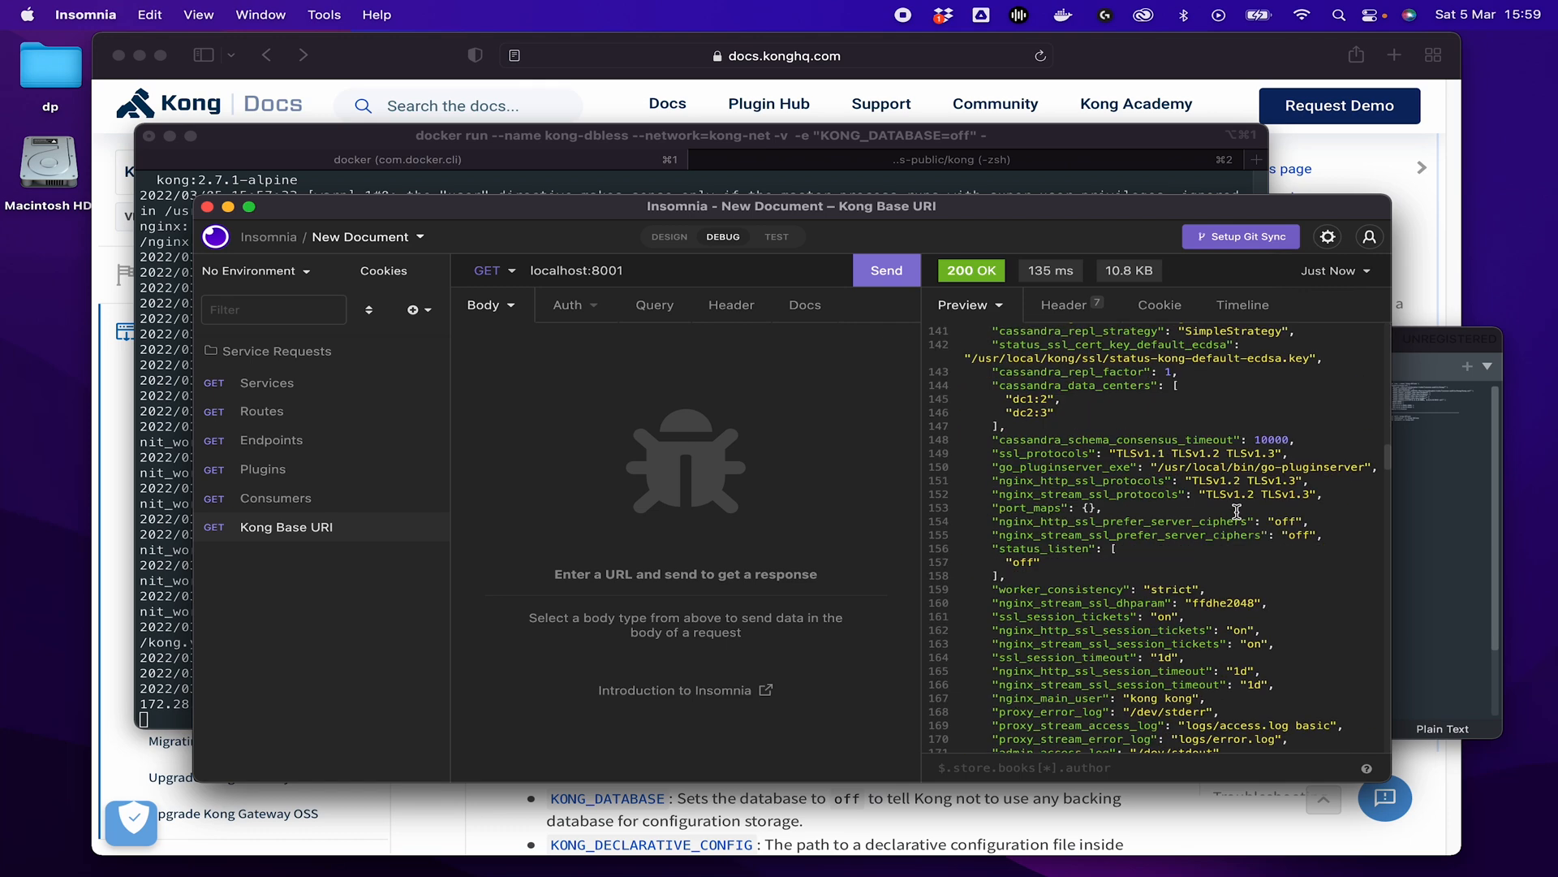
{"action": "scroll", "scroll_direction": "up", "scroll_amount": 3}
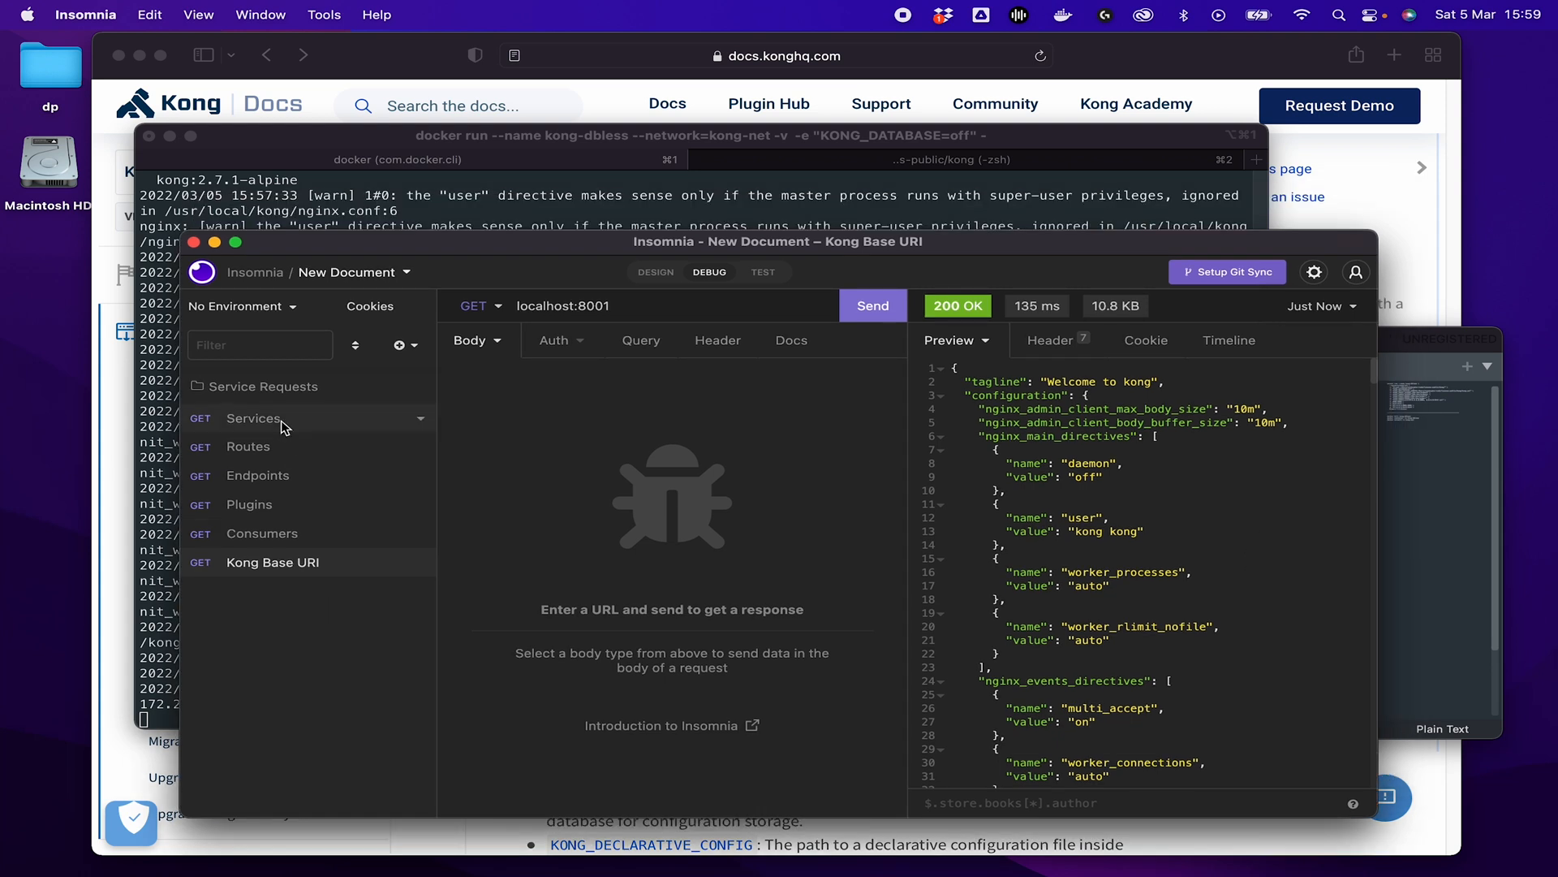
Send the Services request to localhost:8001/services for a 200 OK.
{"action": "left_click", "coordinate": [254, 417]}
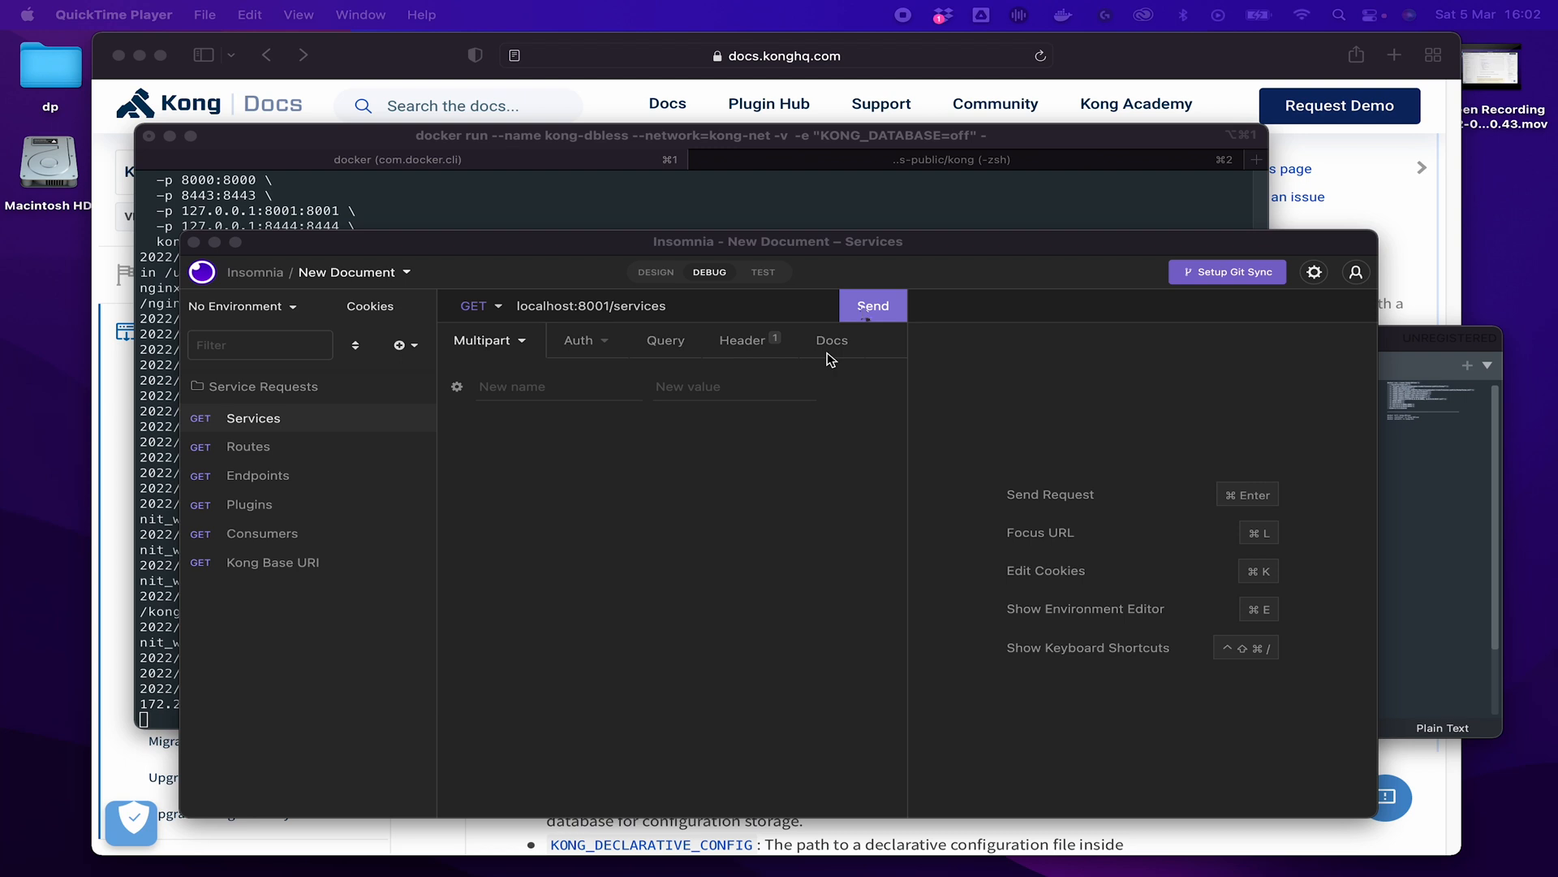
{"action": "left_click", "coordinate": [872, 305]}
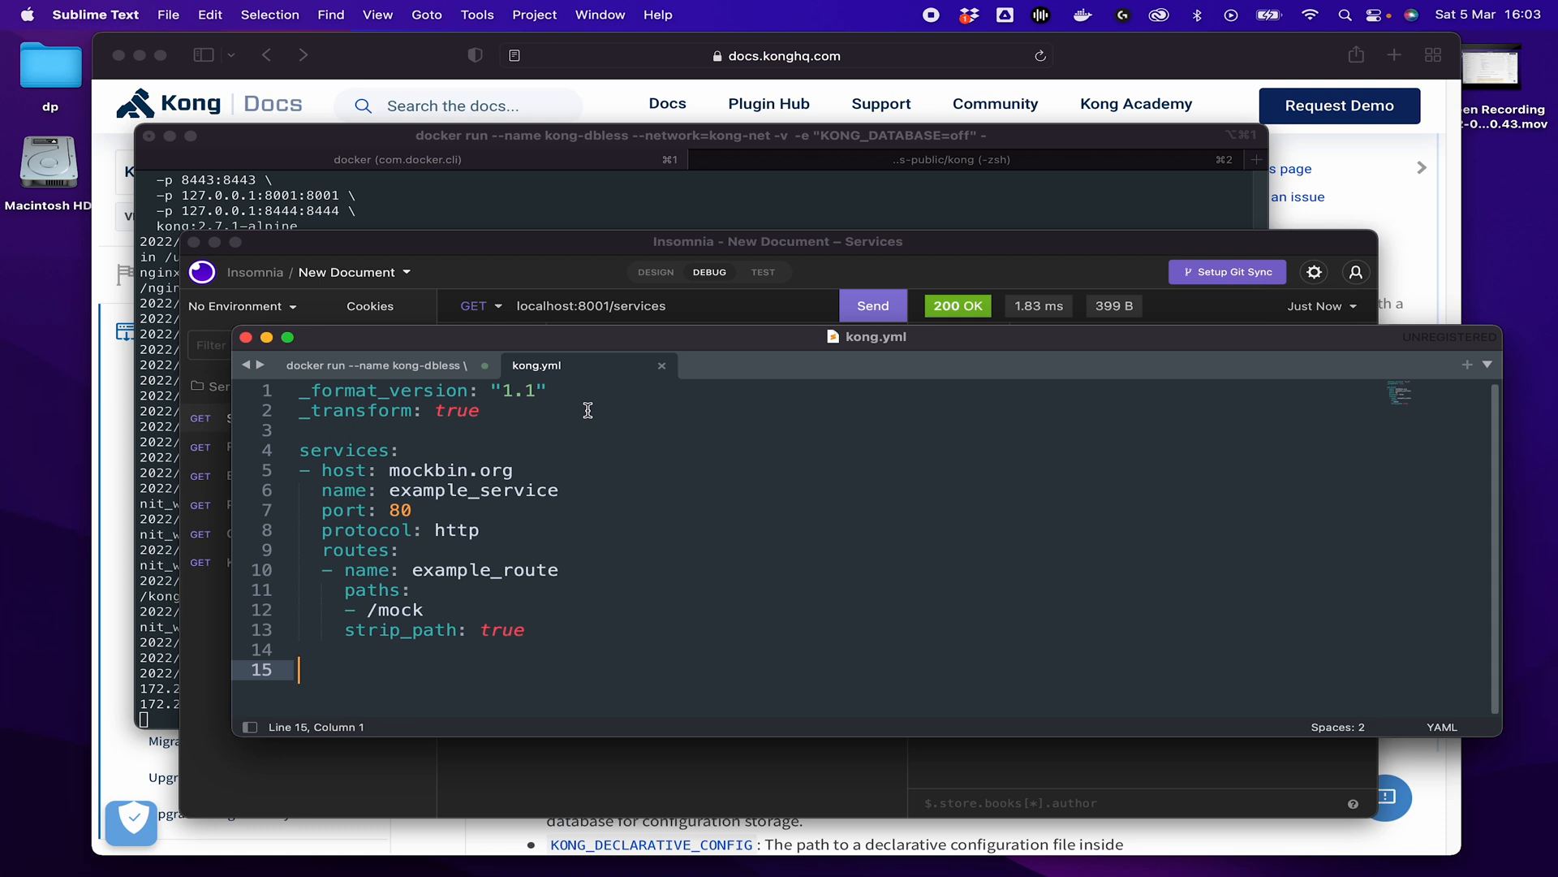
Highlight the mockbin.org host on line 5 of kong.yml, then return to Insomnia.
{"action": "left_click", "coordinate": [386, 470]}
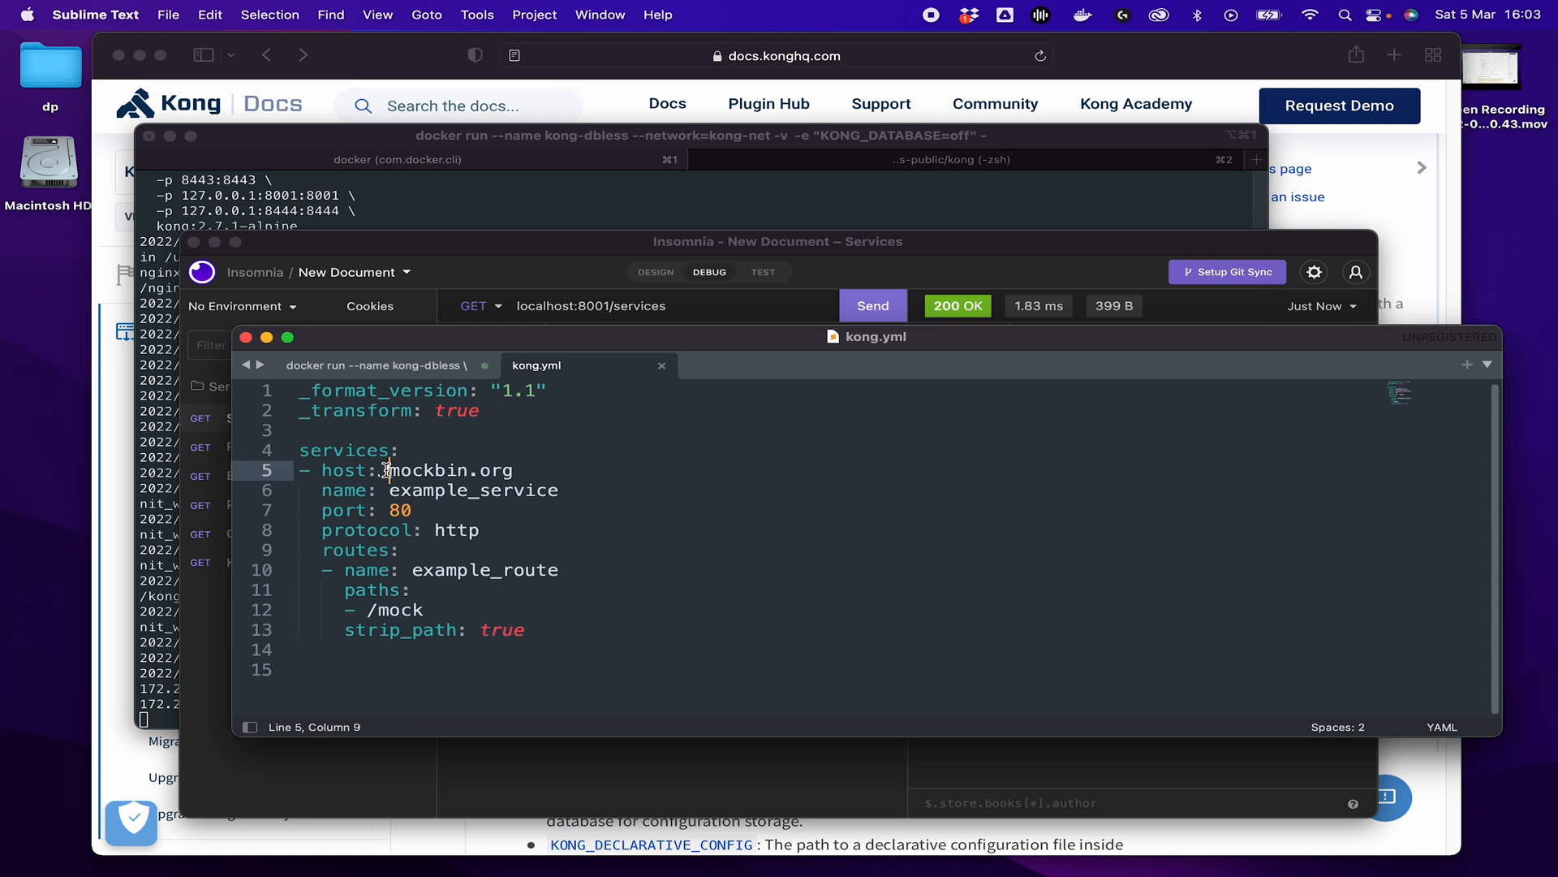
{"action": "double_click", "coordinate": [449, 470]}
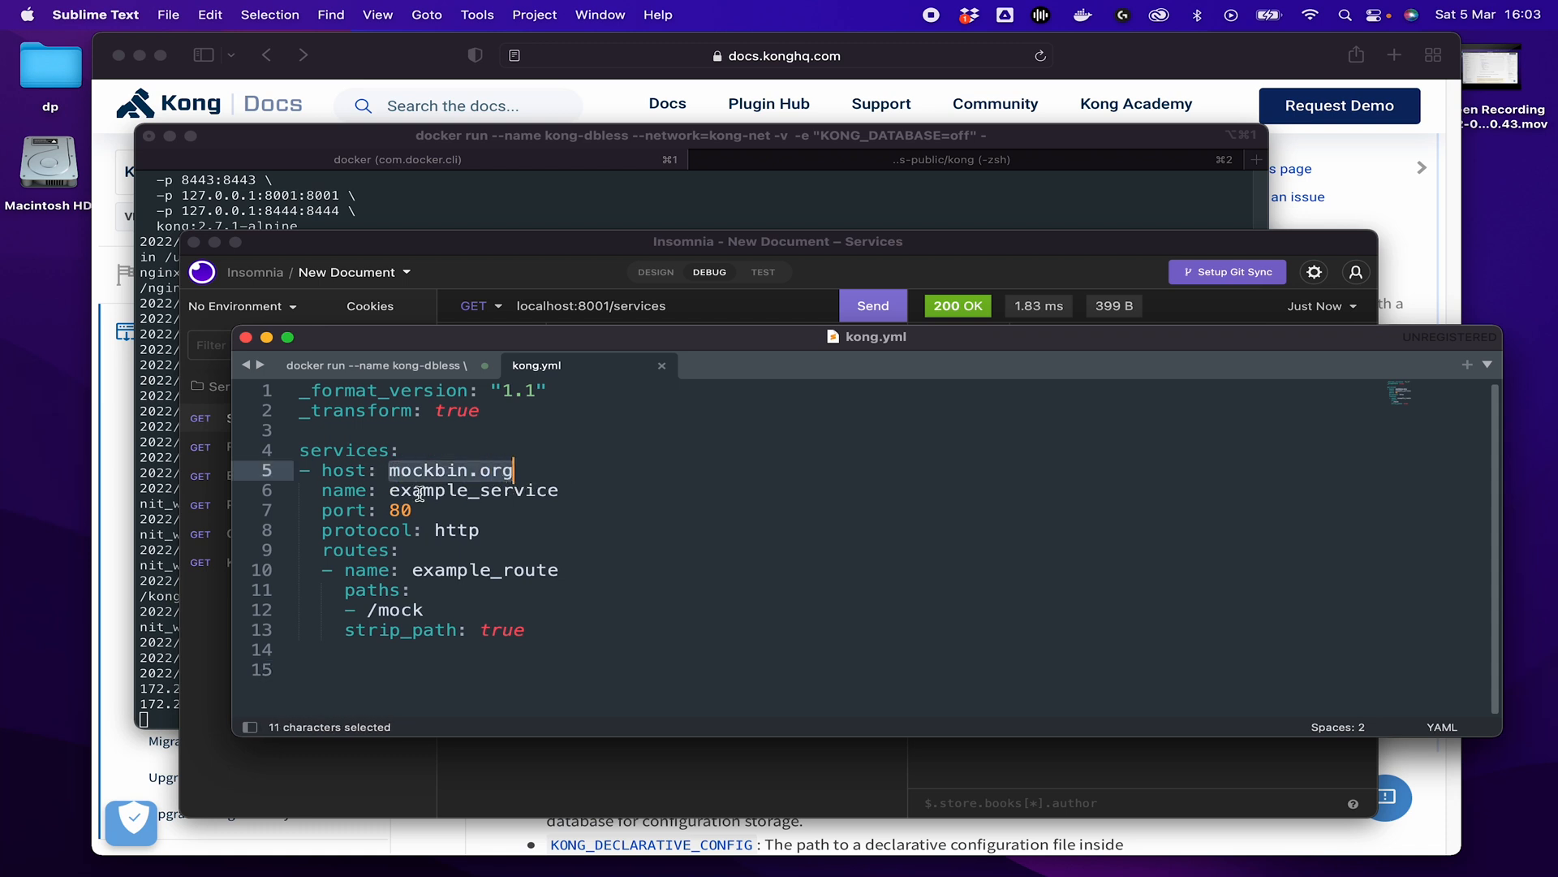
{"action": "mouse_move", "coordinate": [545, 496]}
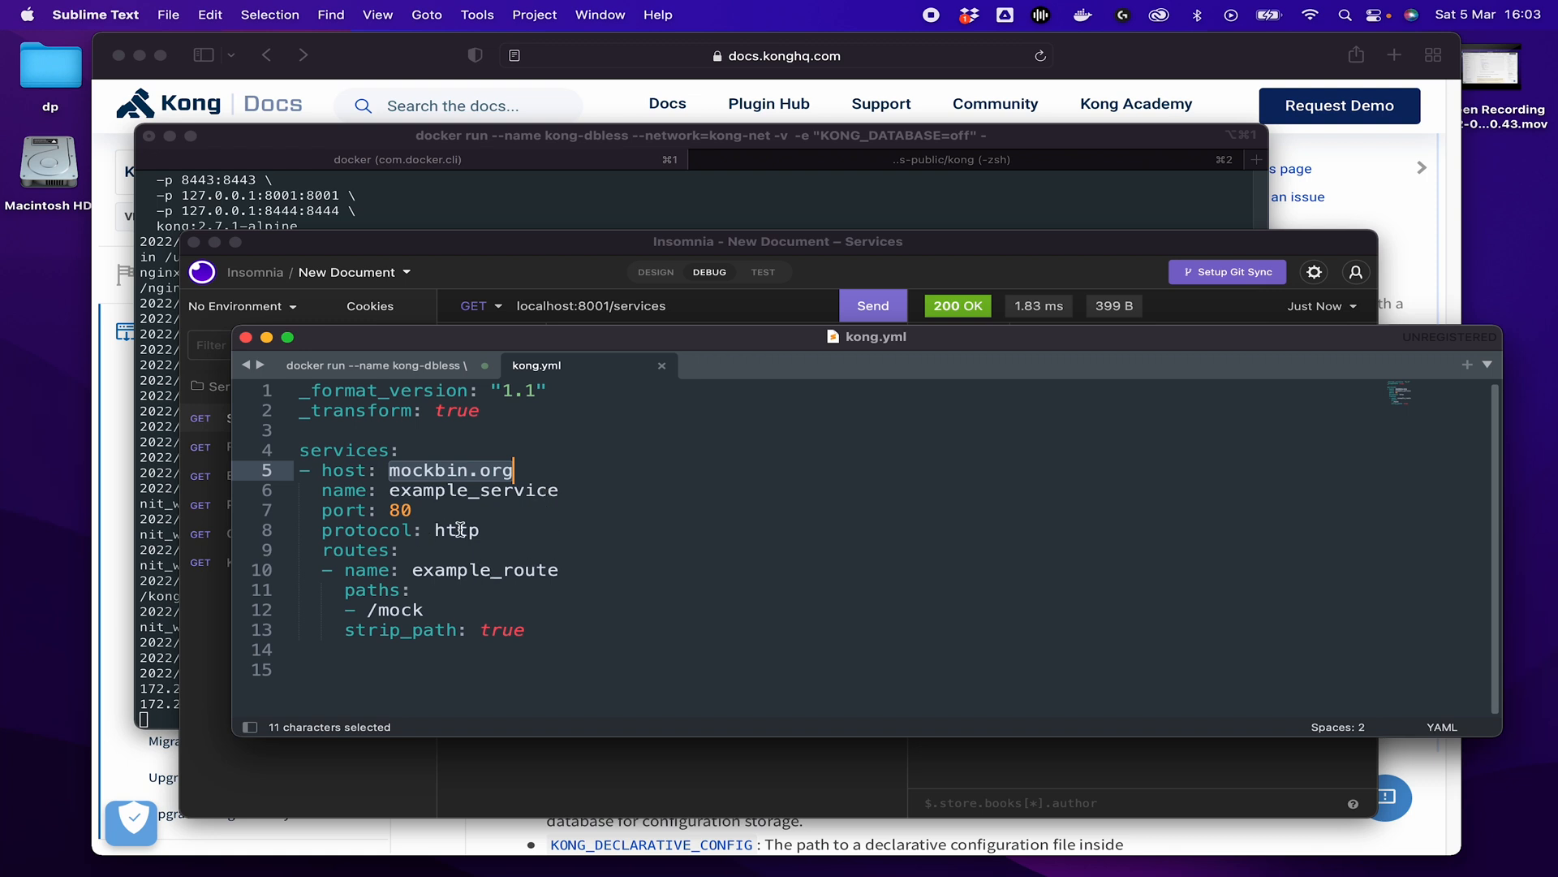
{"action": "mouse_move", "coordinate": [459, 528]}
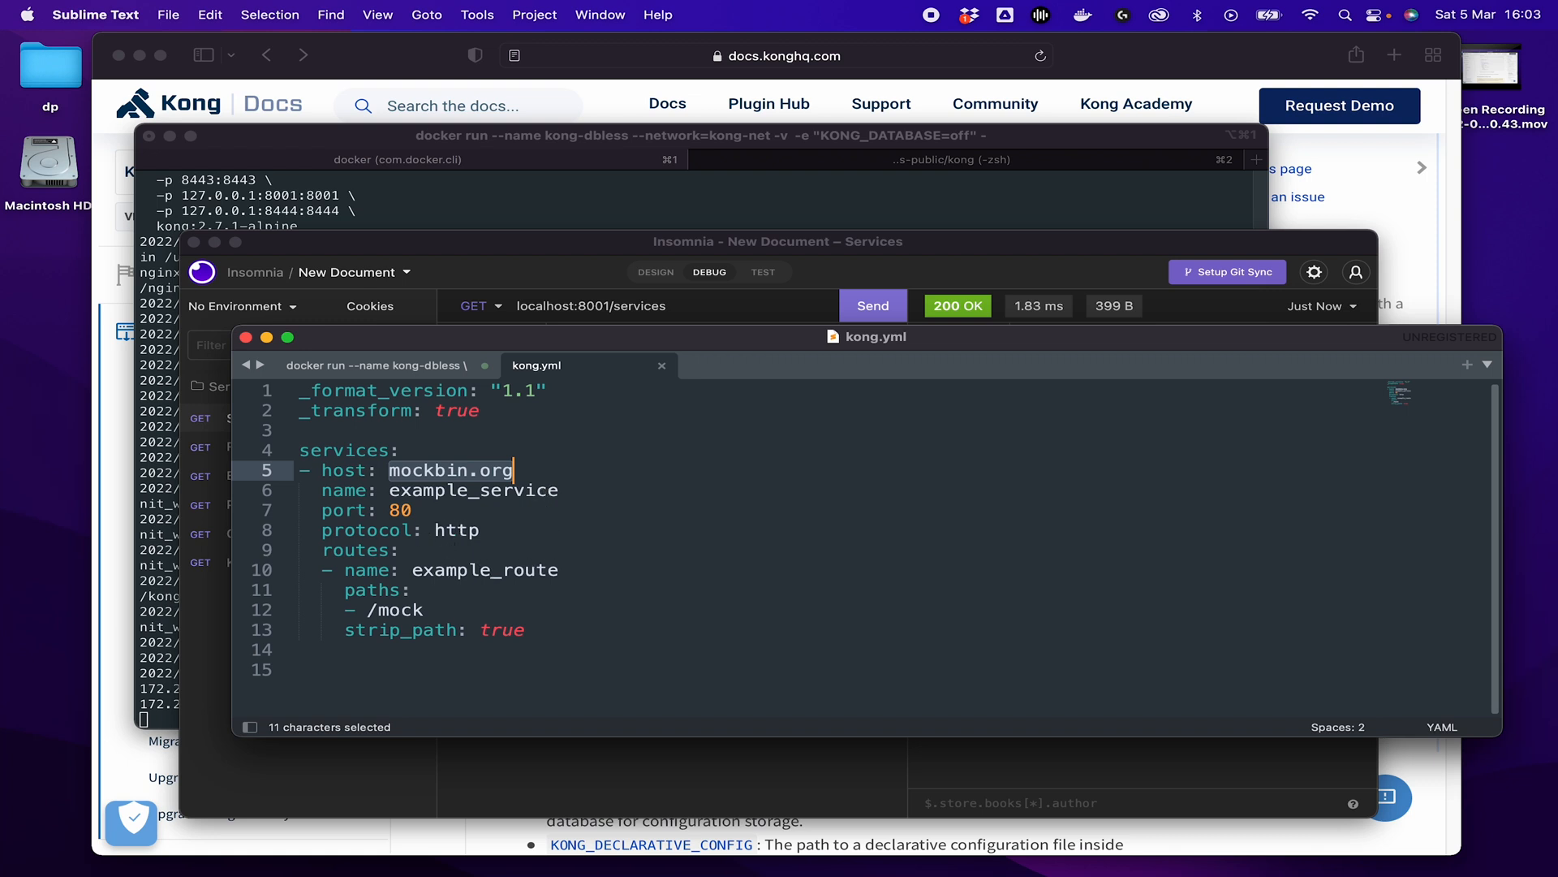
{"action": "mouse_move", "coordinate": [567, 497]}
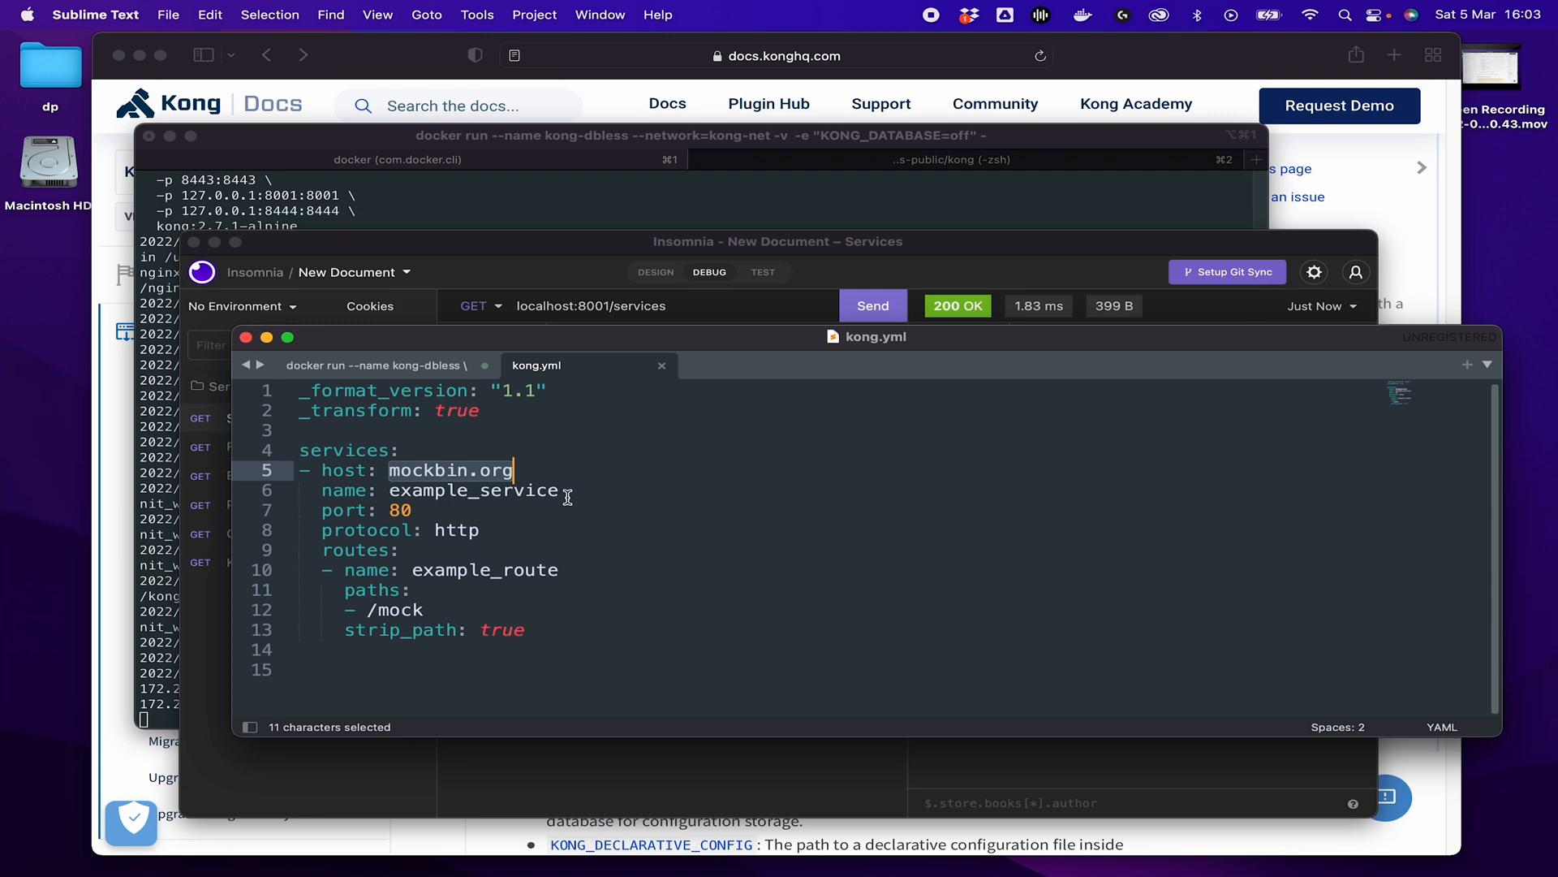
{"action": "mouse_move", "coordinate": [544, 256]}
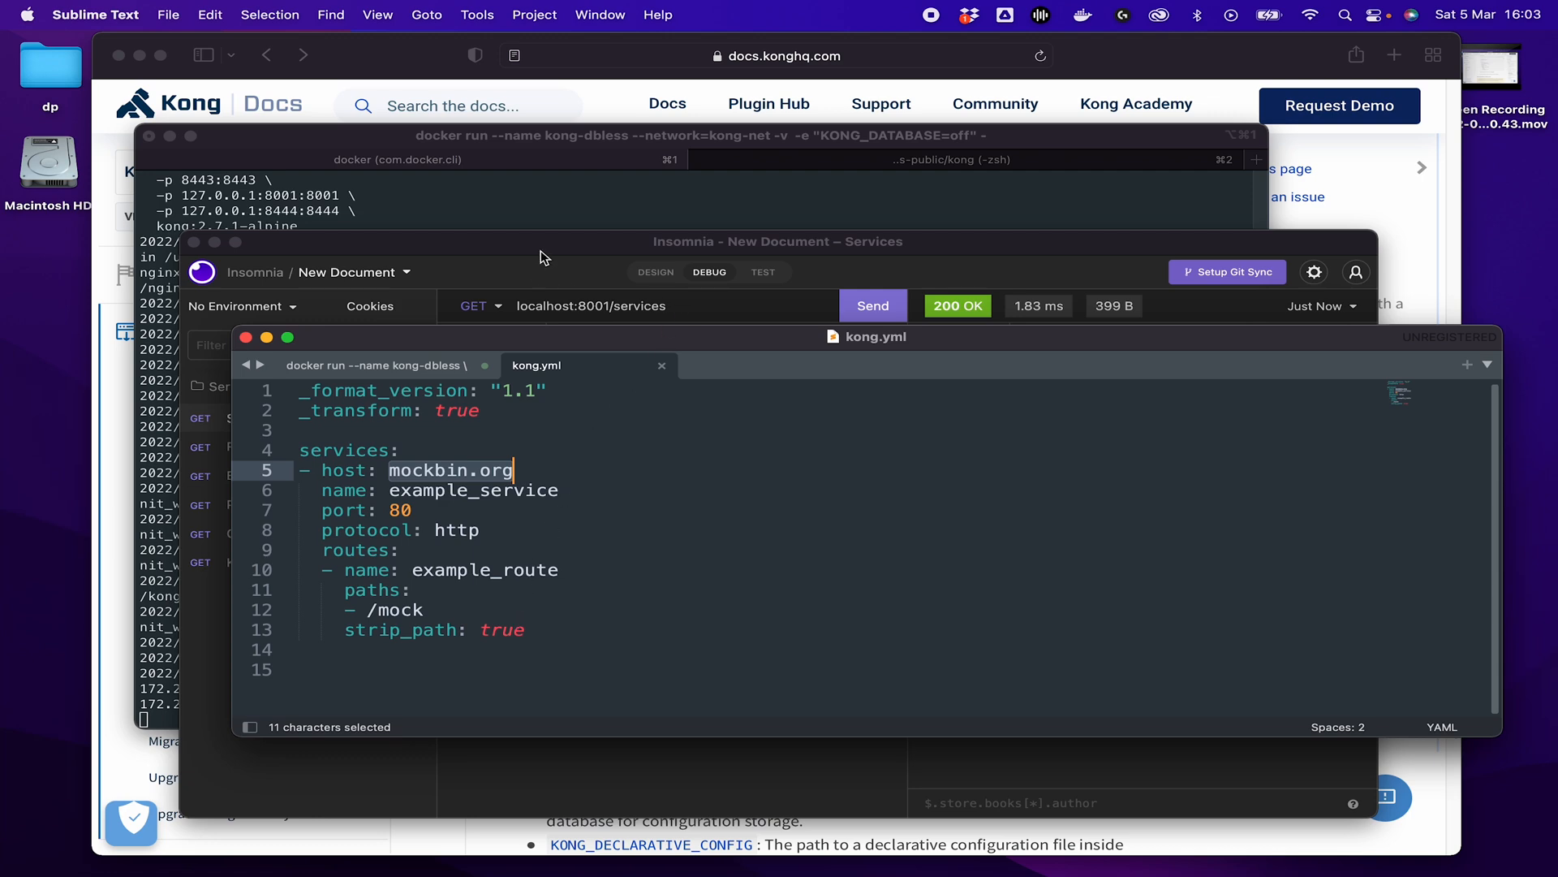
{"action": "left_click", "coordinate": [777, 242]}
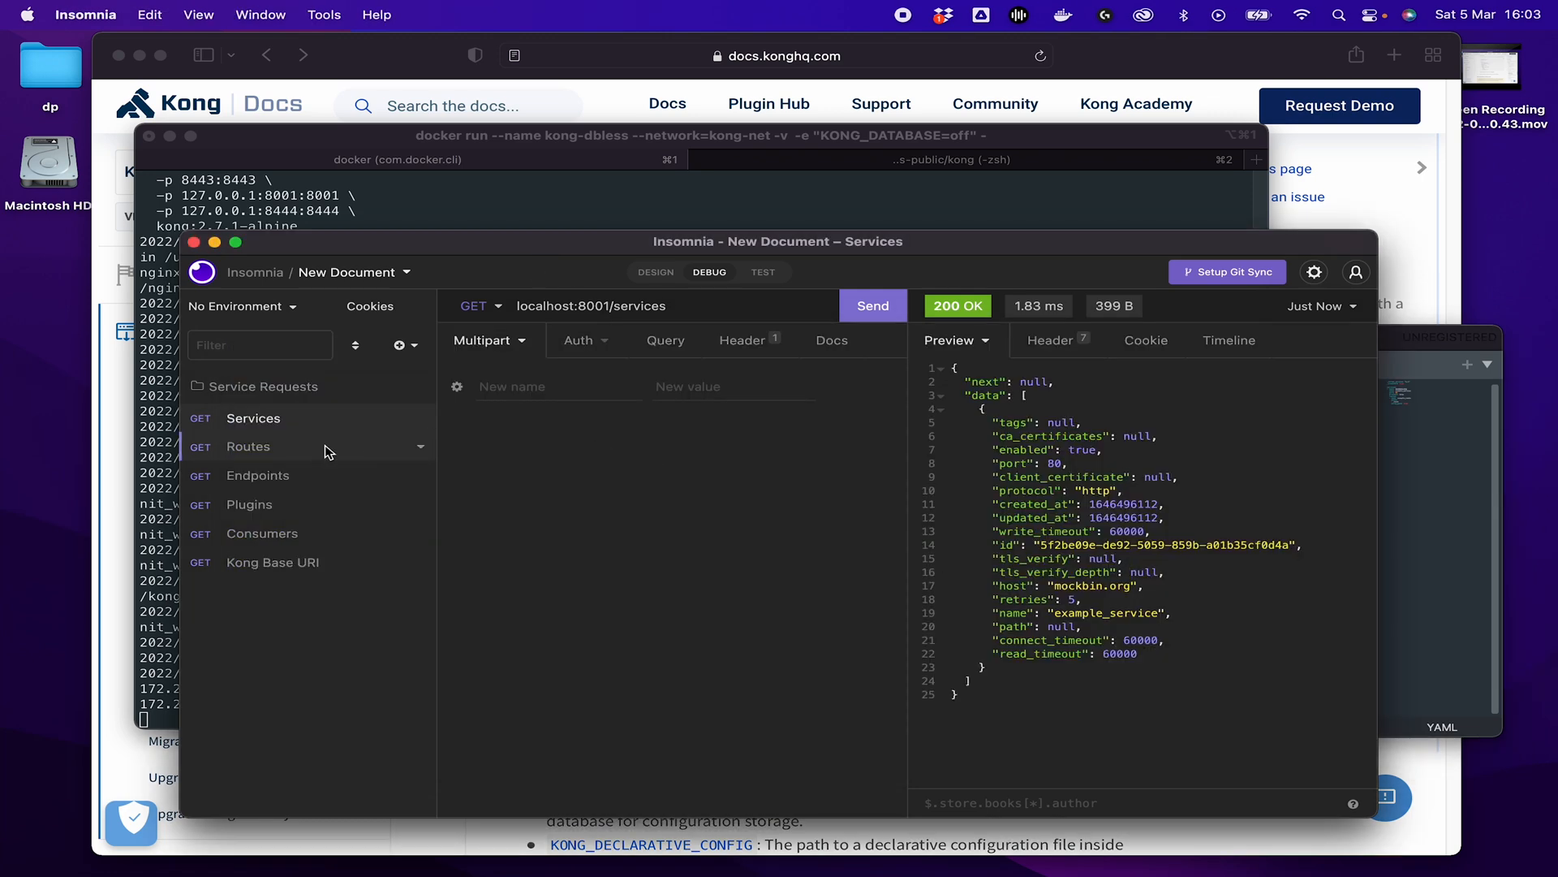
Send the Routes, Endpoints, Plugins and Consumers requests, confirming example_route with /mock.
{"action": "left_click", "coordinate": [248, 445]}
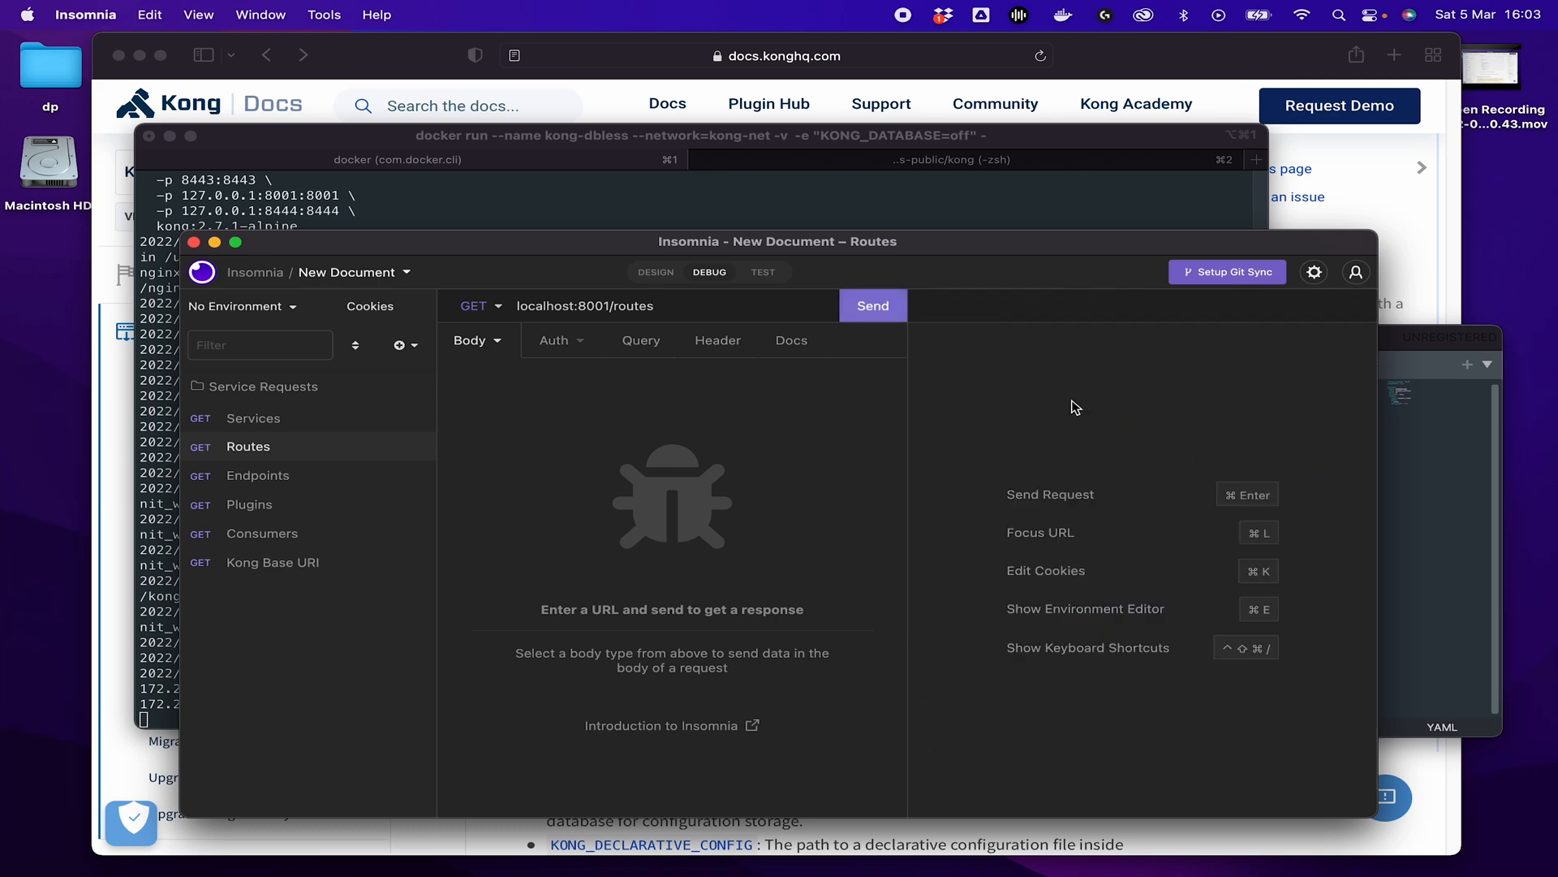
{"action": "left_click", "coordinate": [871, 305]}
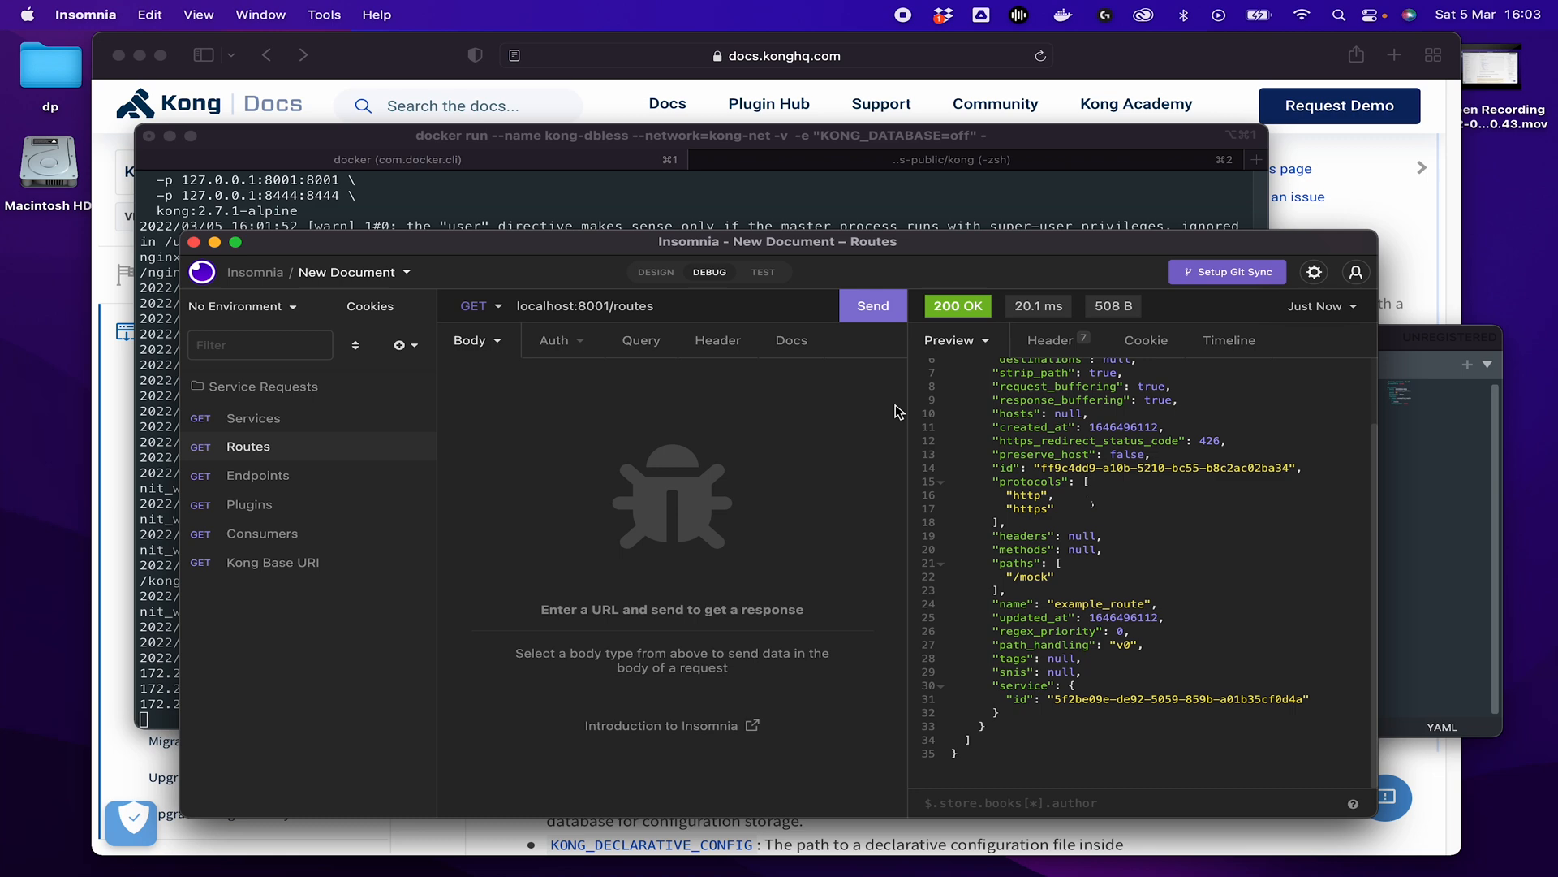
{"action": "scroll", "scroll_direction": "up", "scroll_amount": 3}
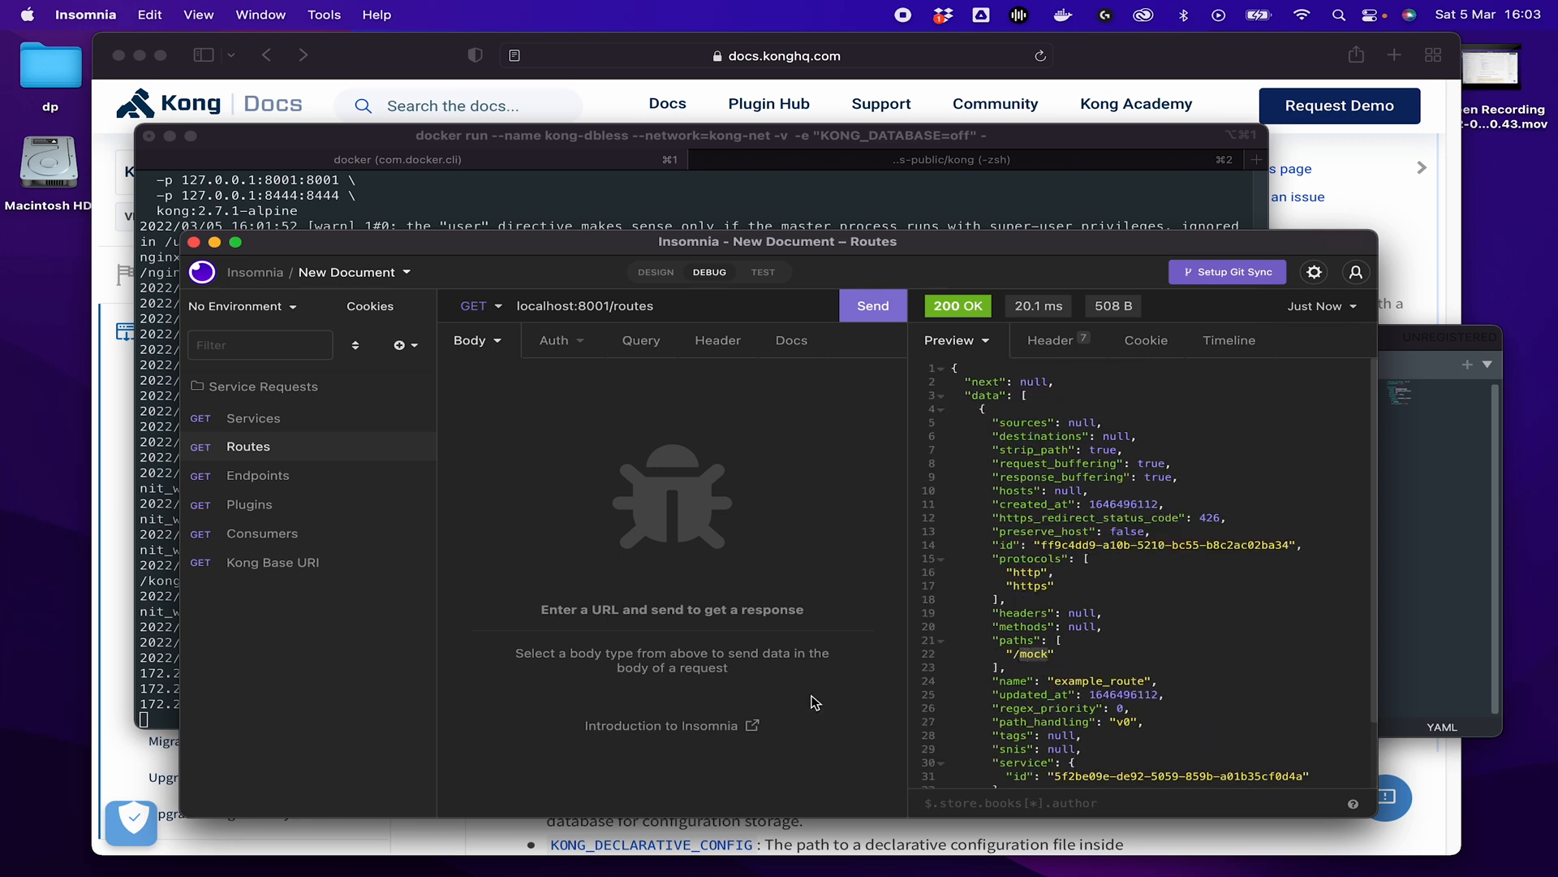
{"action": "left_click", "coordinate": [257, 474]}
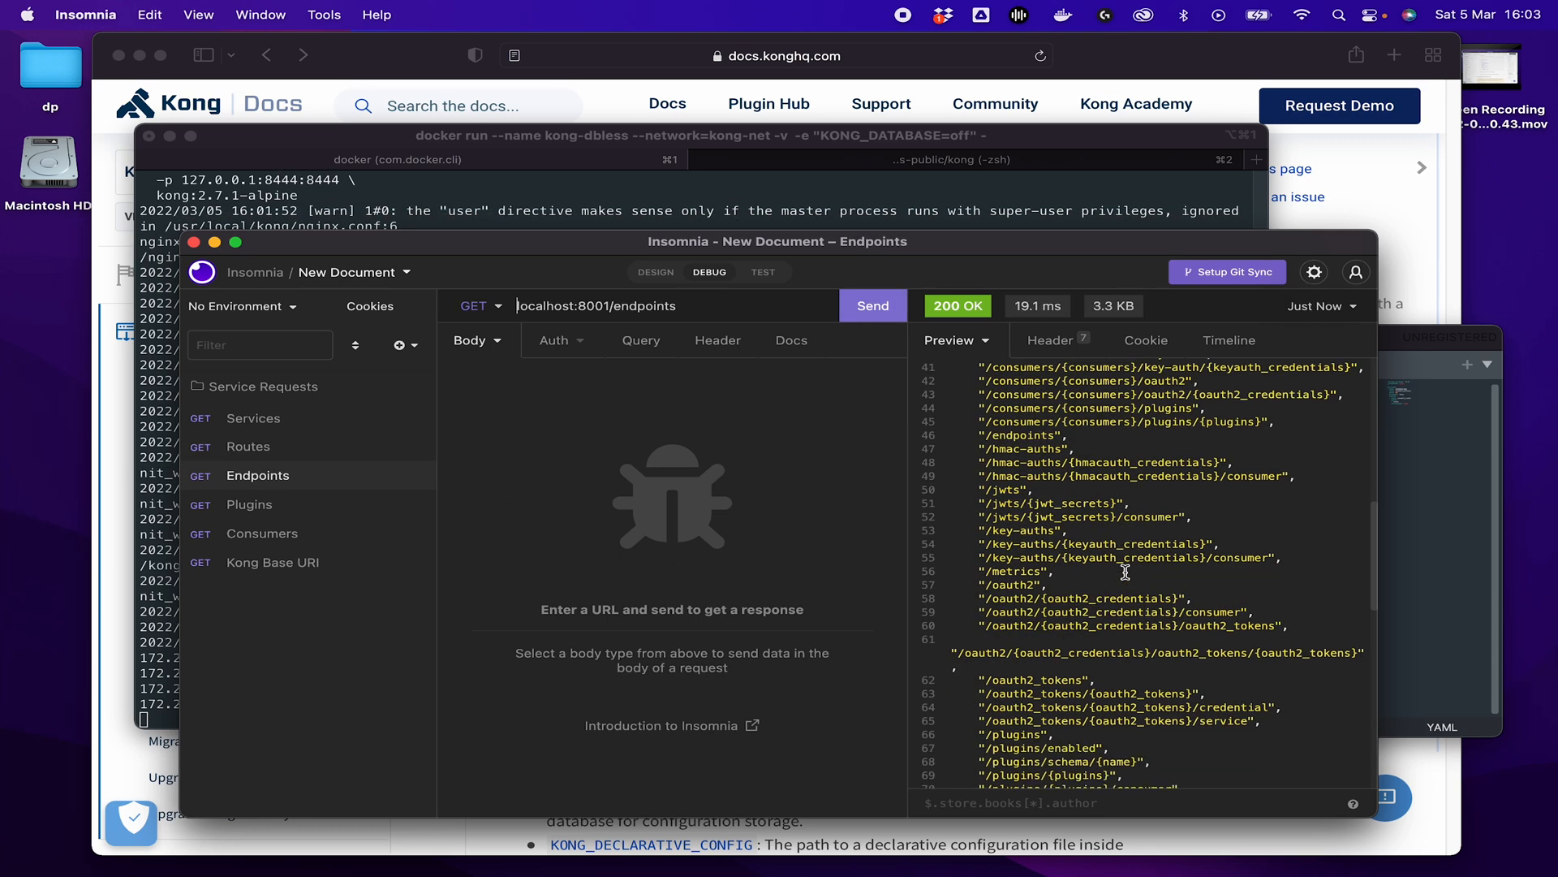
{"action": "scroll", "scroll_direction": "down", "scroll_amount": 3}
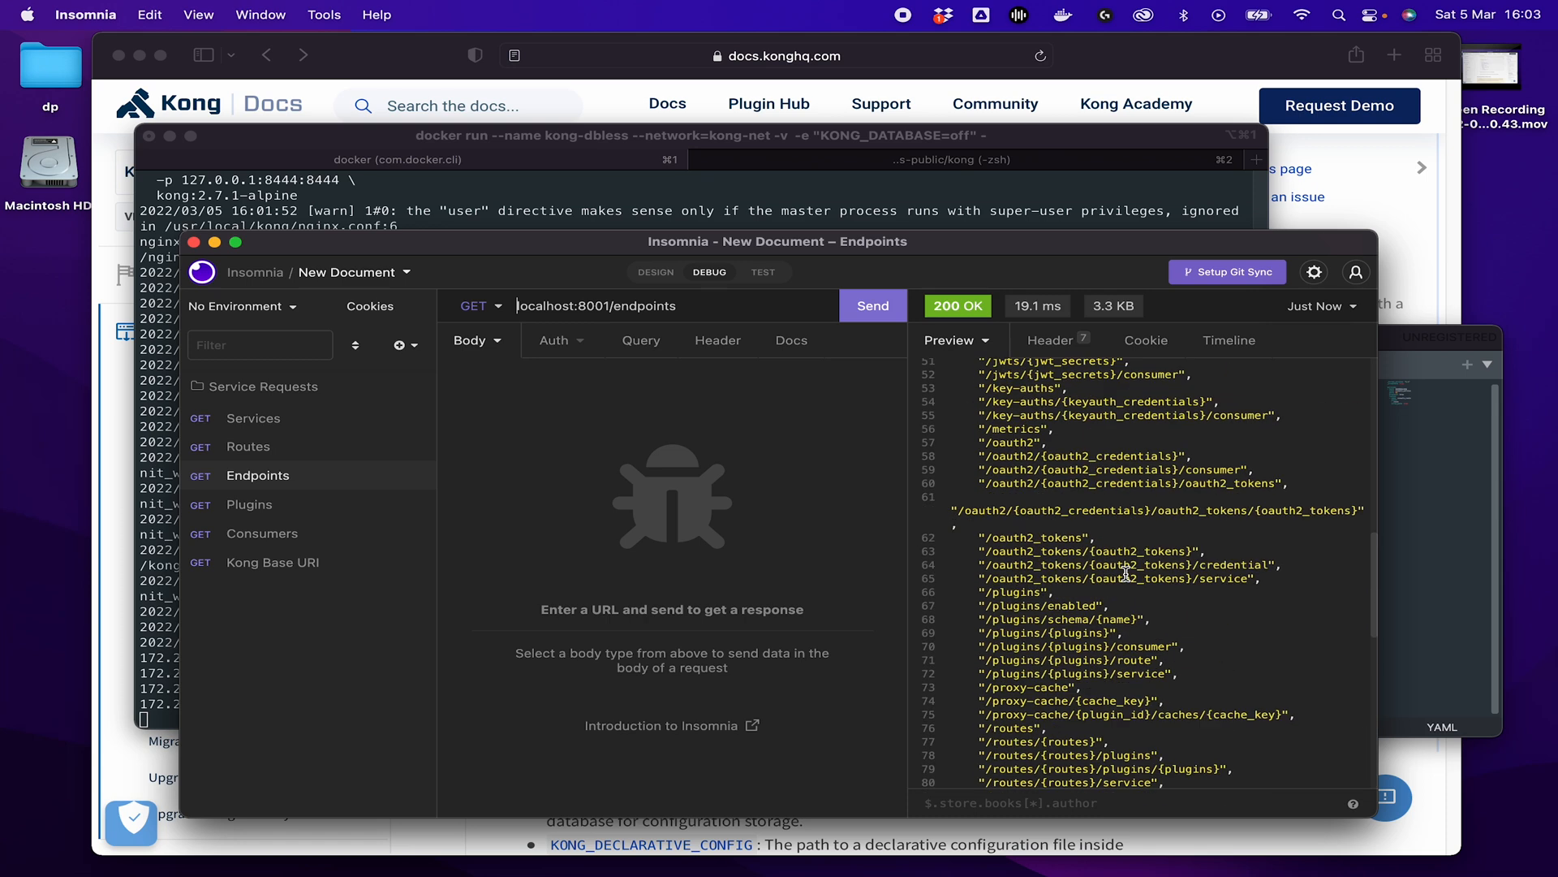
{"action": "scroll", "scroll_direction": "up", "scroll_amount": 3}
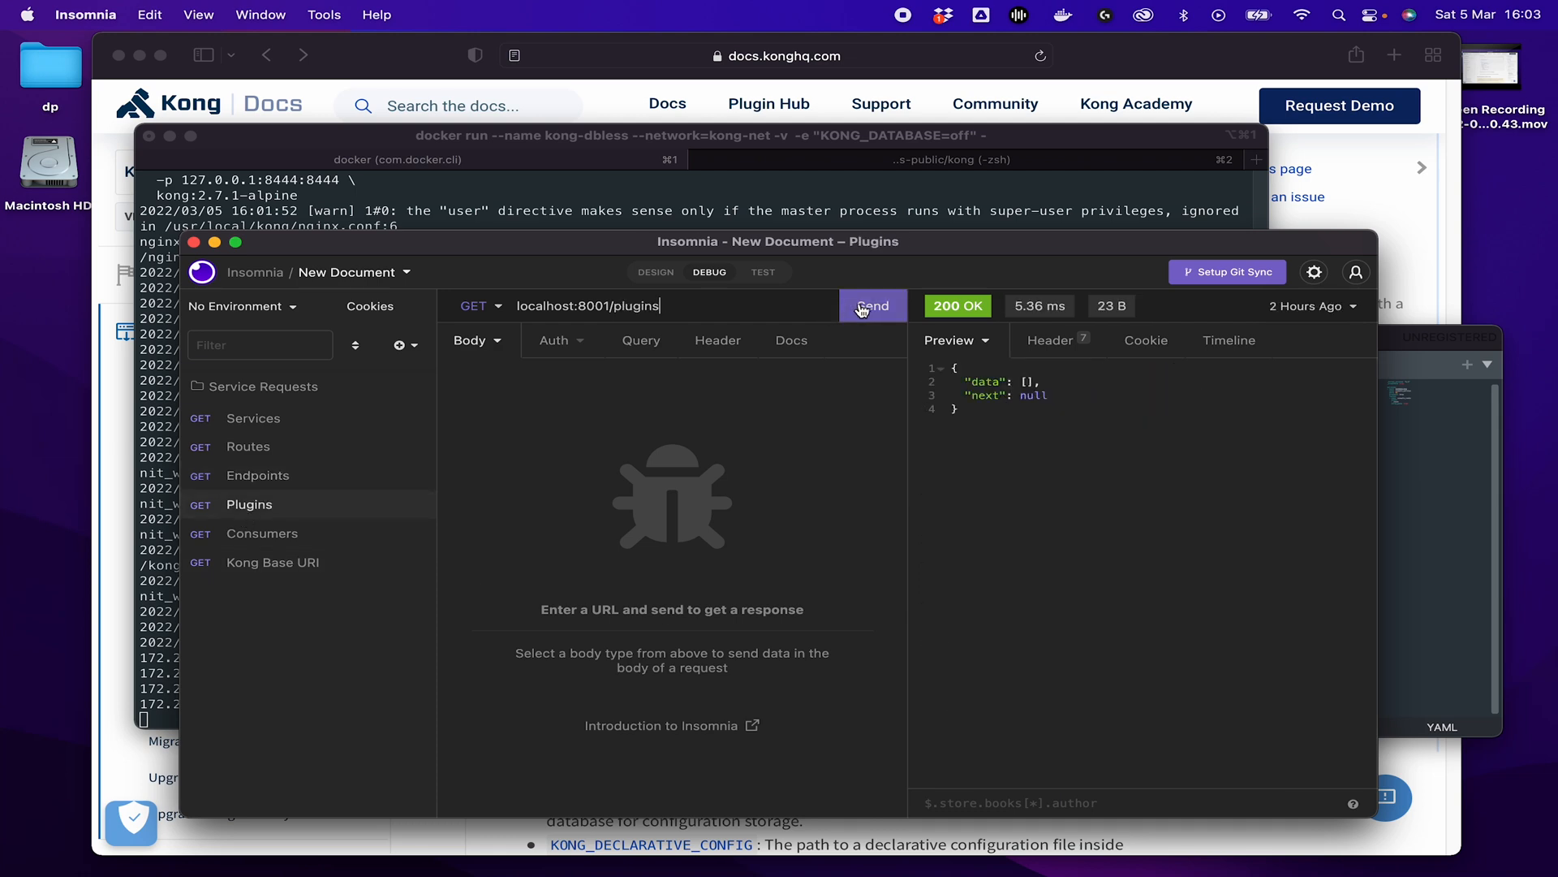
{"action": "left_click", "coordinate": [262, 534]}
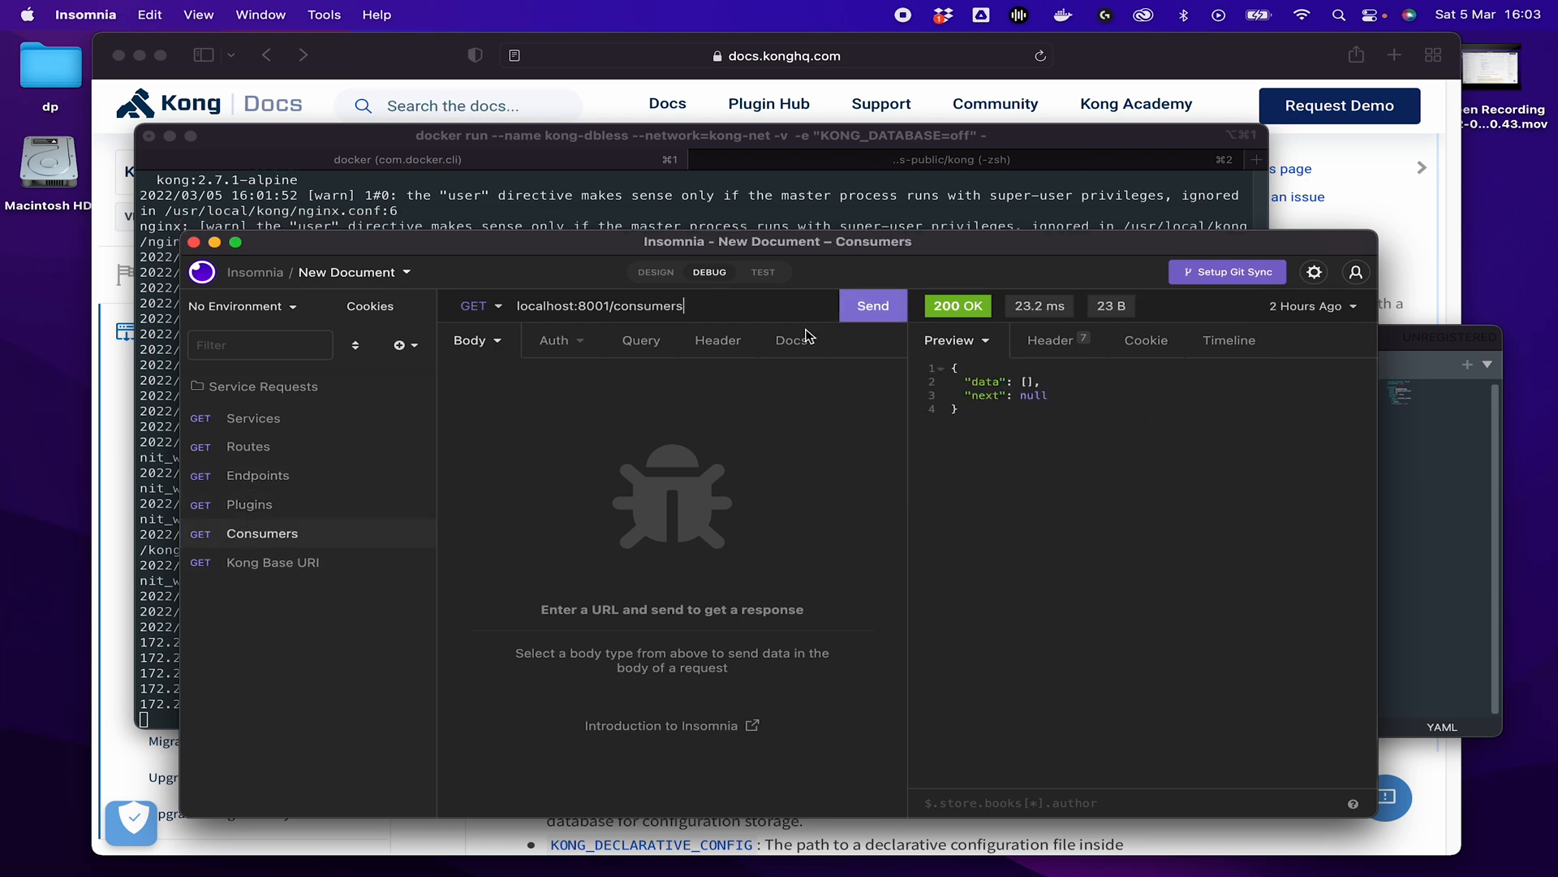
{"action": "left_click", "coordinate": [872, 305]}
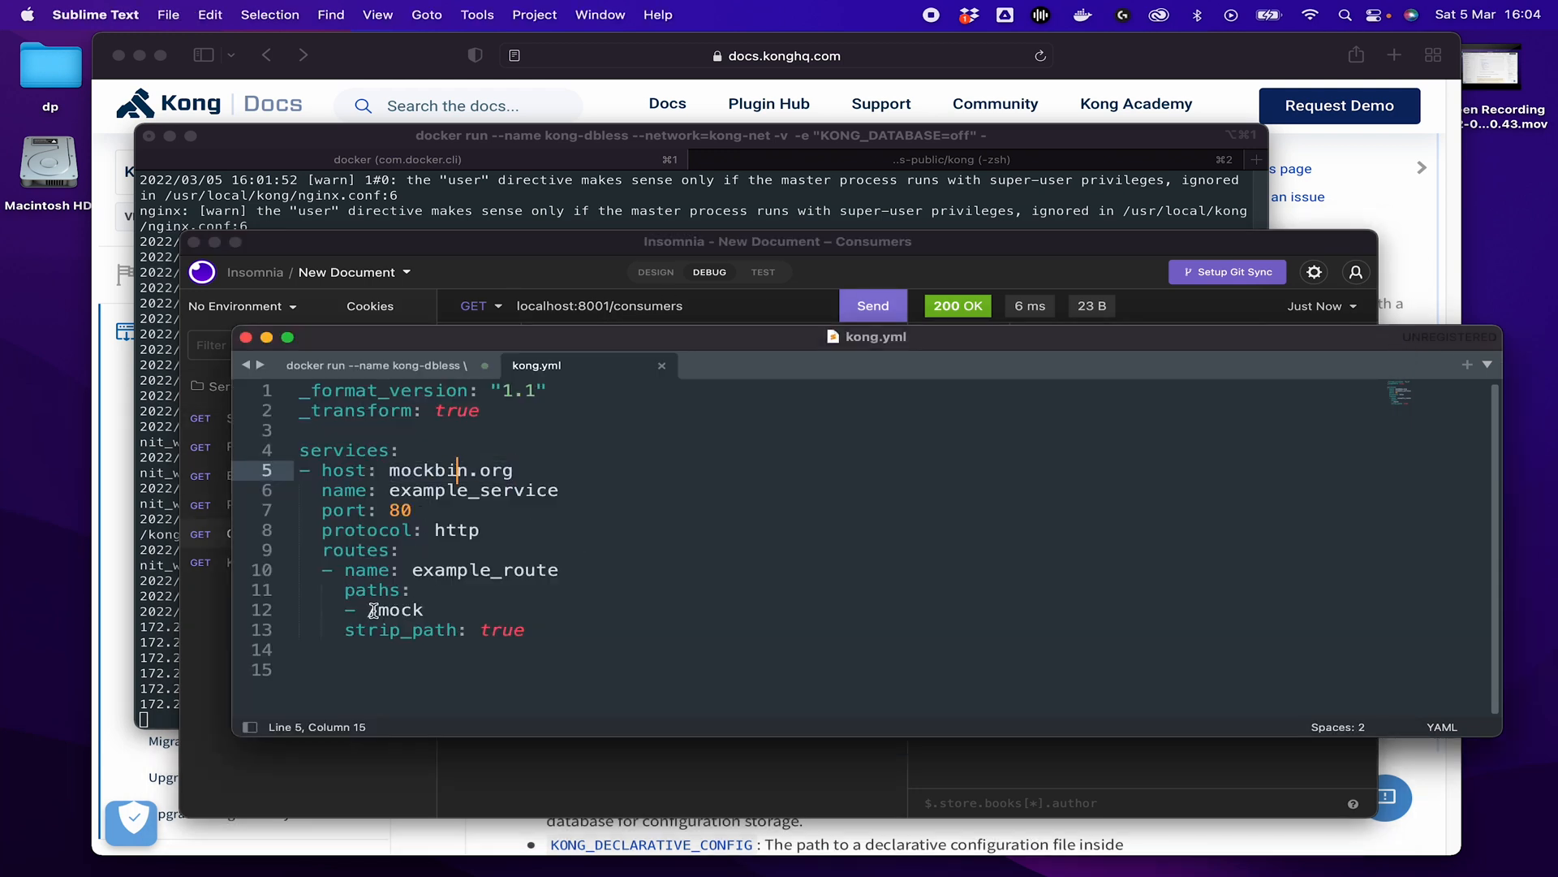
Send the Call Mock Bin request to localhost:8000/mock and get Mockbin's page.
{"action": "double_click", "coordinate": [393, 610]}
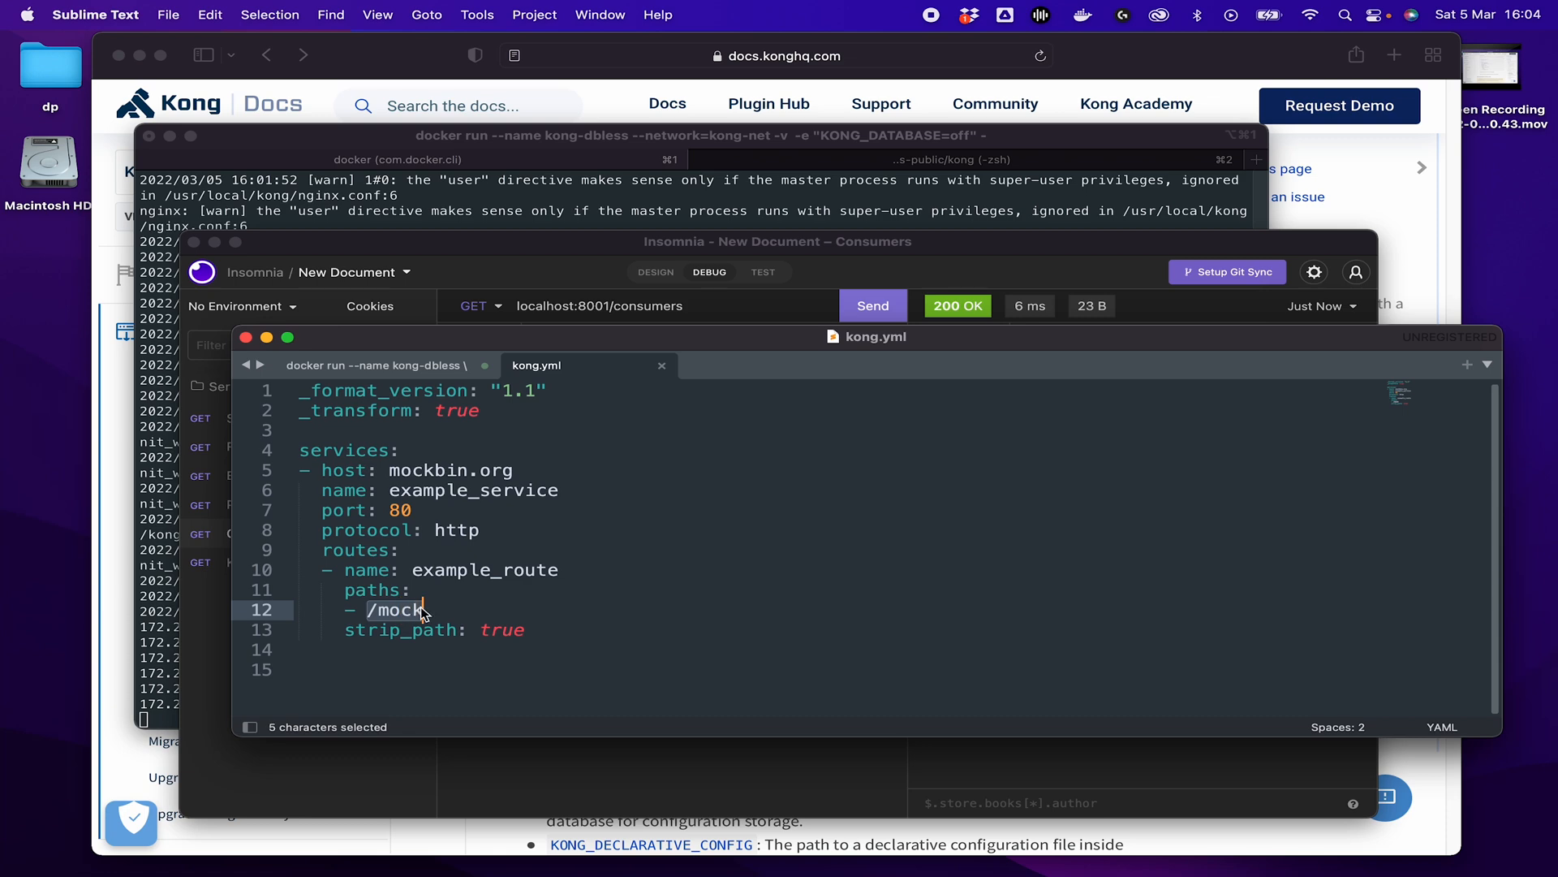
{"action": "left_click", "coordinate": [398, 609]}
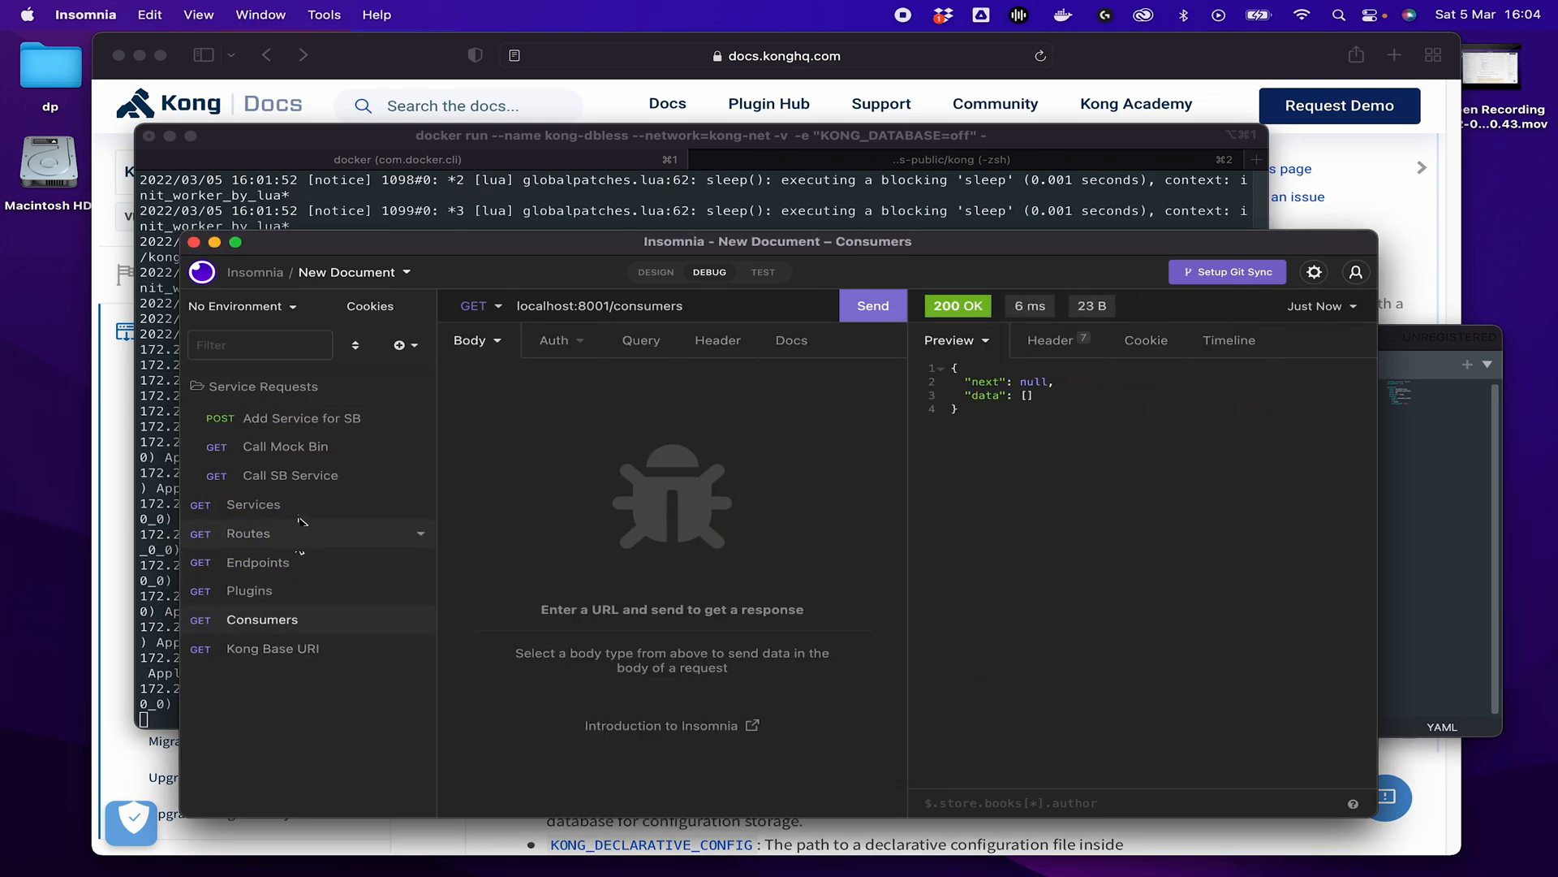
{"action": "mouse_move", "coordinate": [305, 455]}
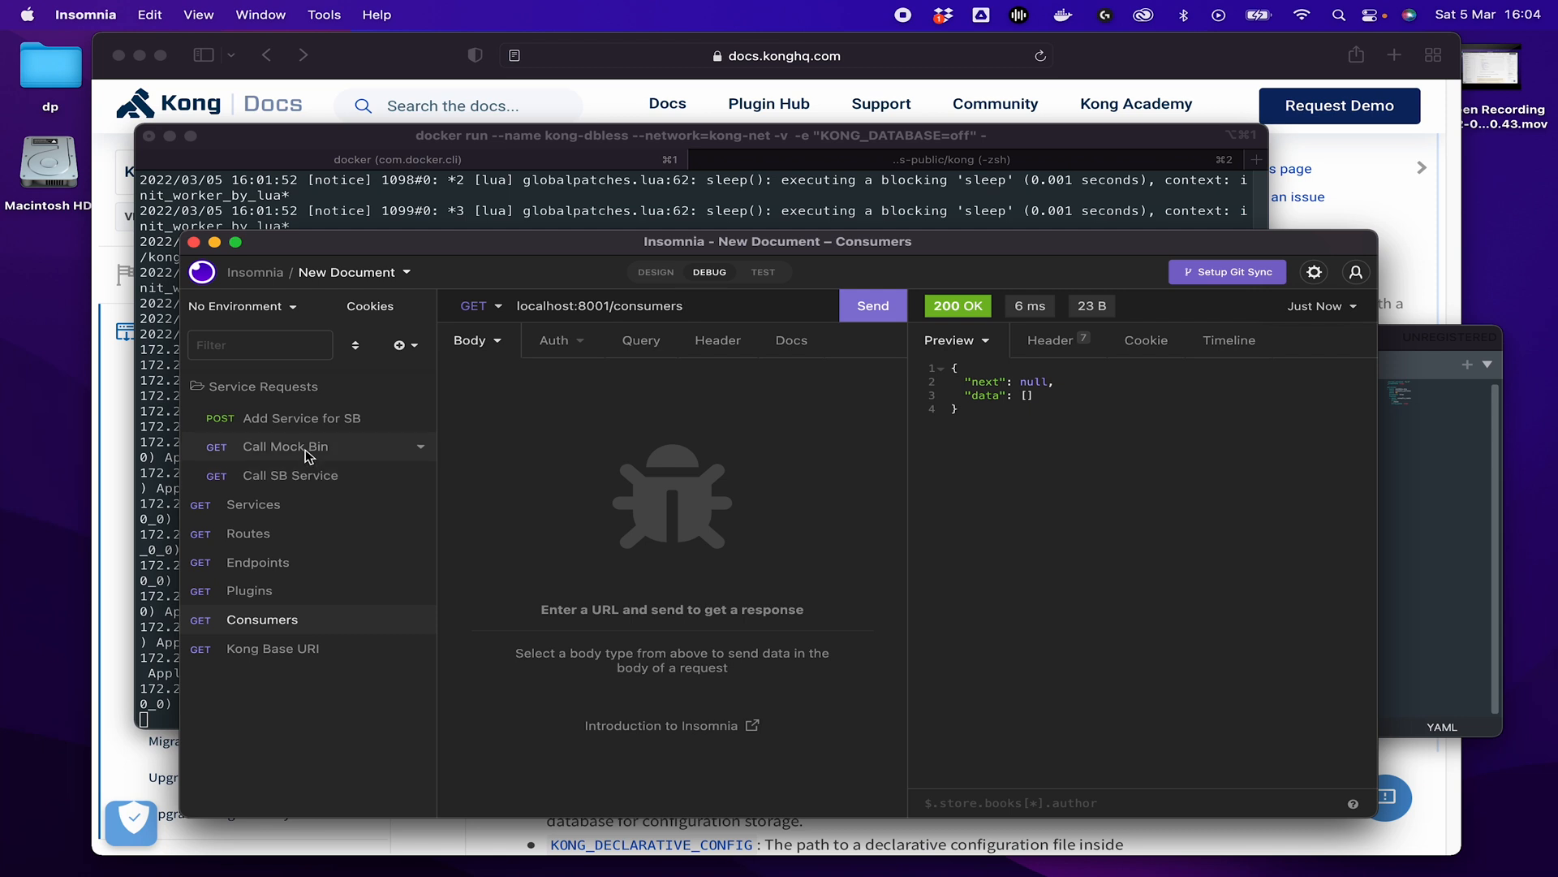
{"action": "left_click", "coordinate": [285, 447]}
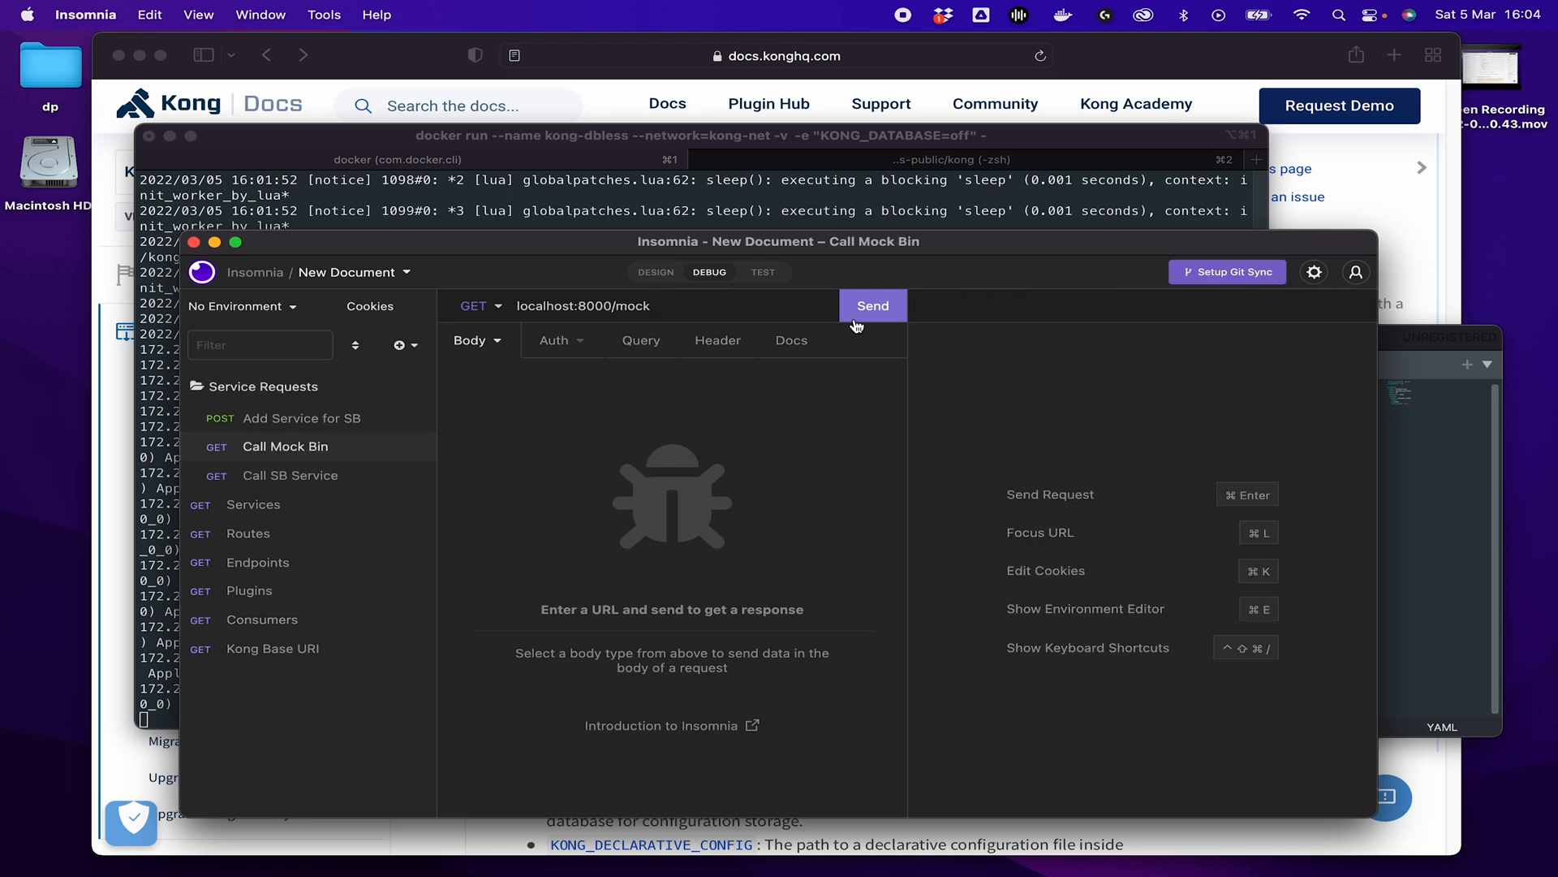
{"action": "mouse_move", "coordinate": [949, 338]}
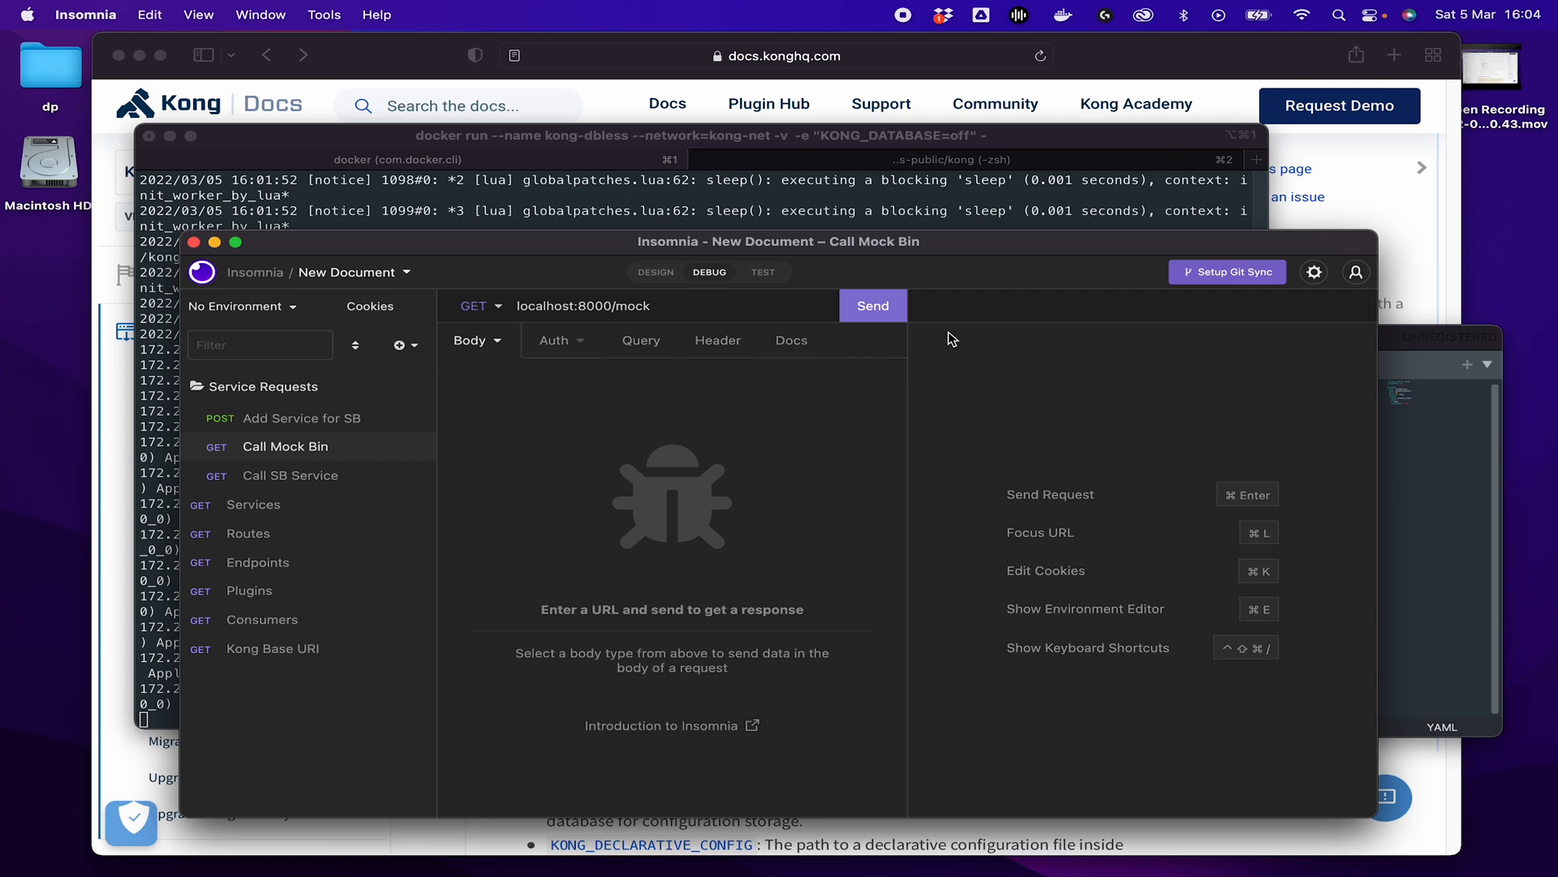
{"action": "left_click", "coordinate": [871, 305]}
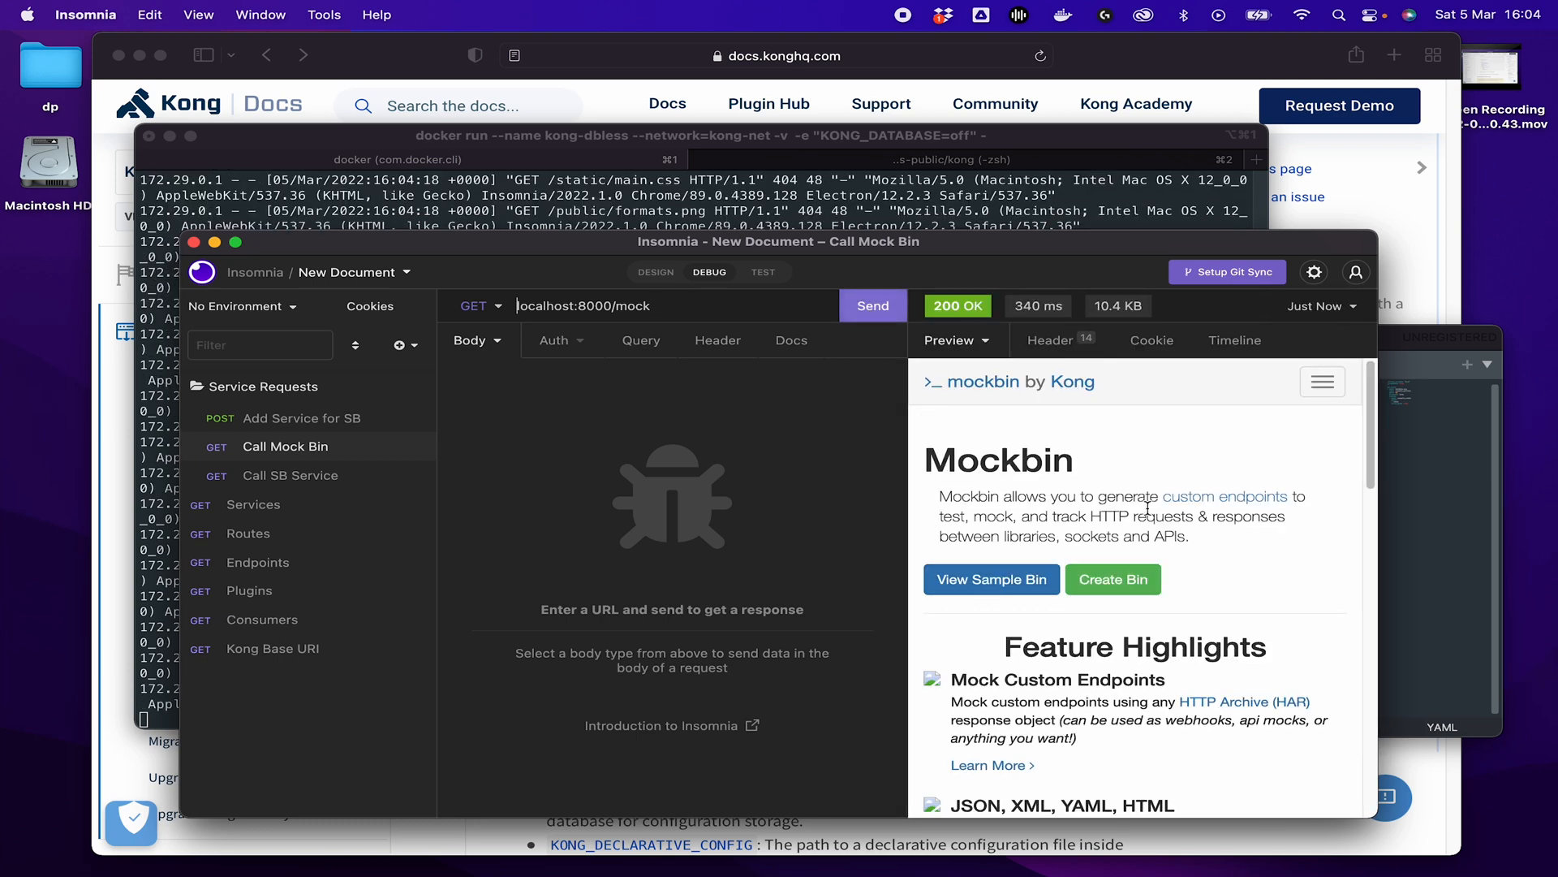
{"action": "scroll", "scroll_direction": "down", "scroll_amount": 3}
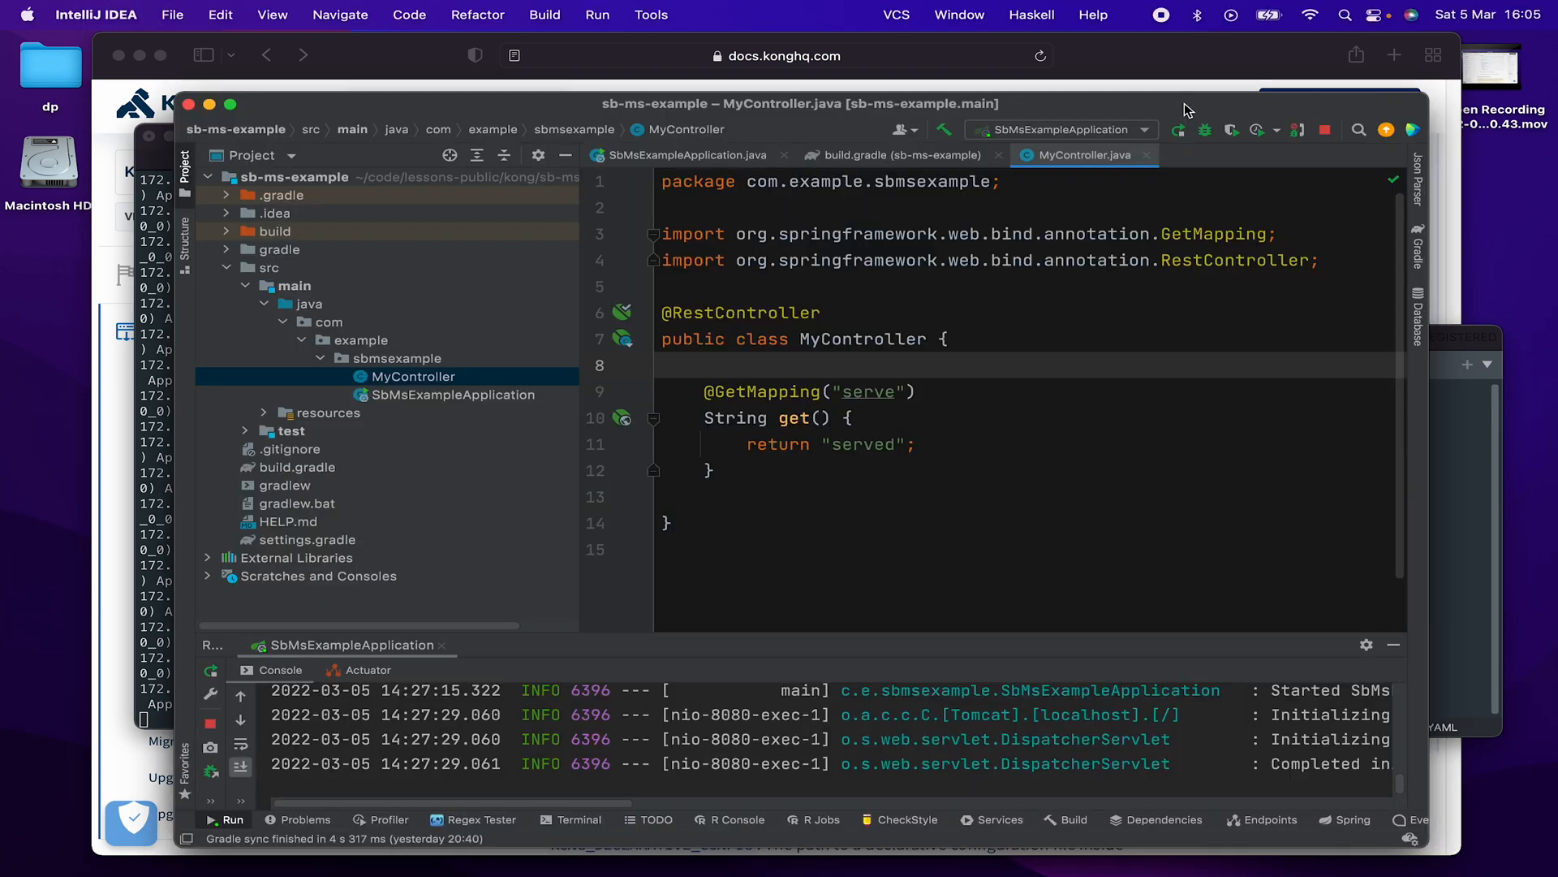
{"action": "mouse_move", "coordinate": [1018, 247]}
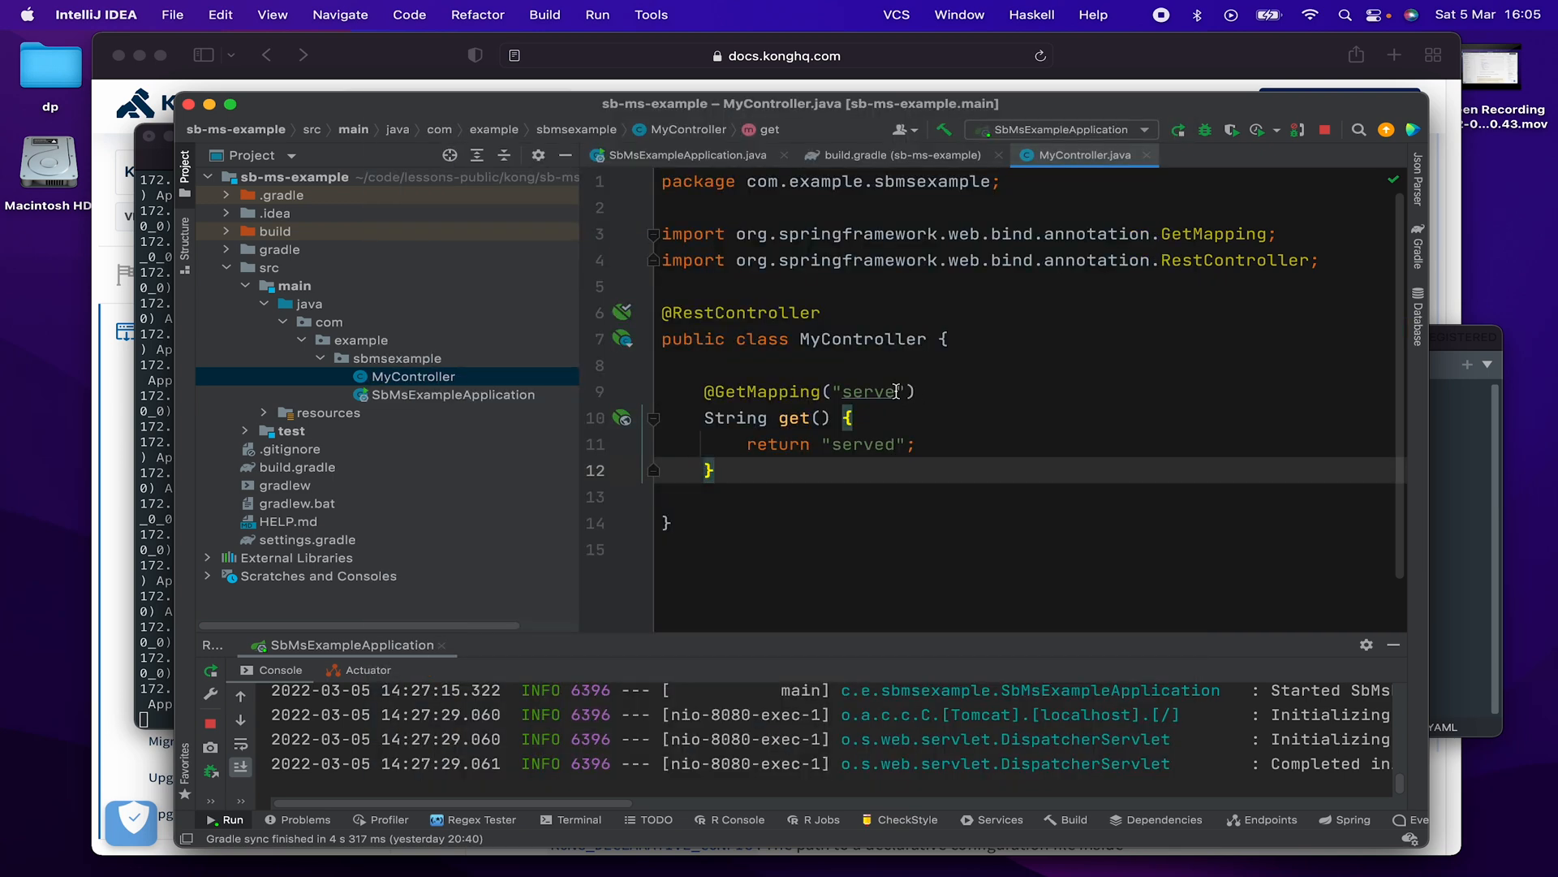
{"action": "double_click", "coordinate": [869, 390]}
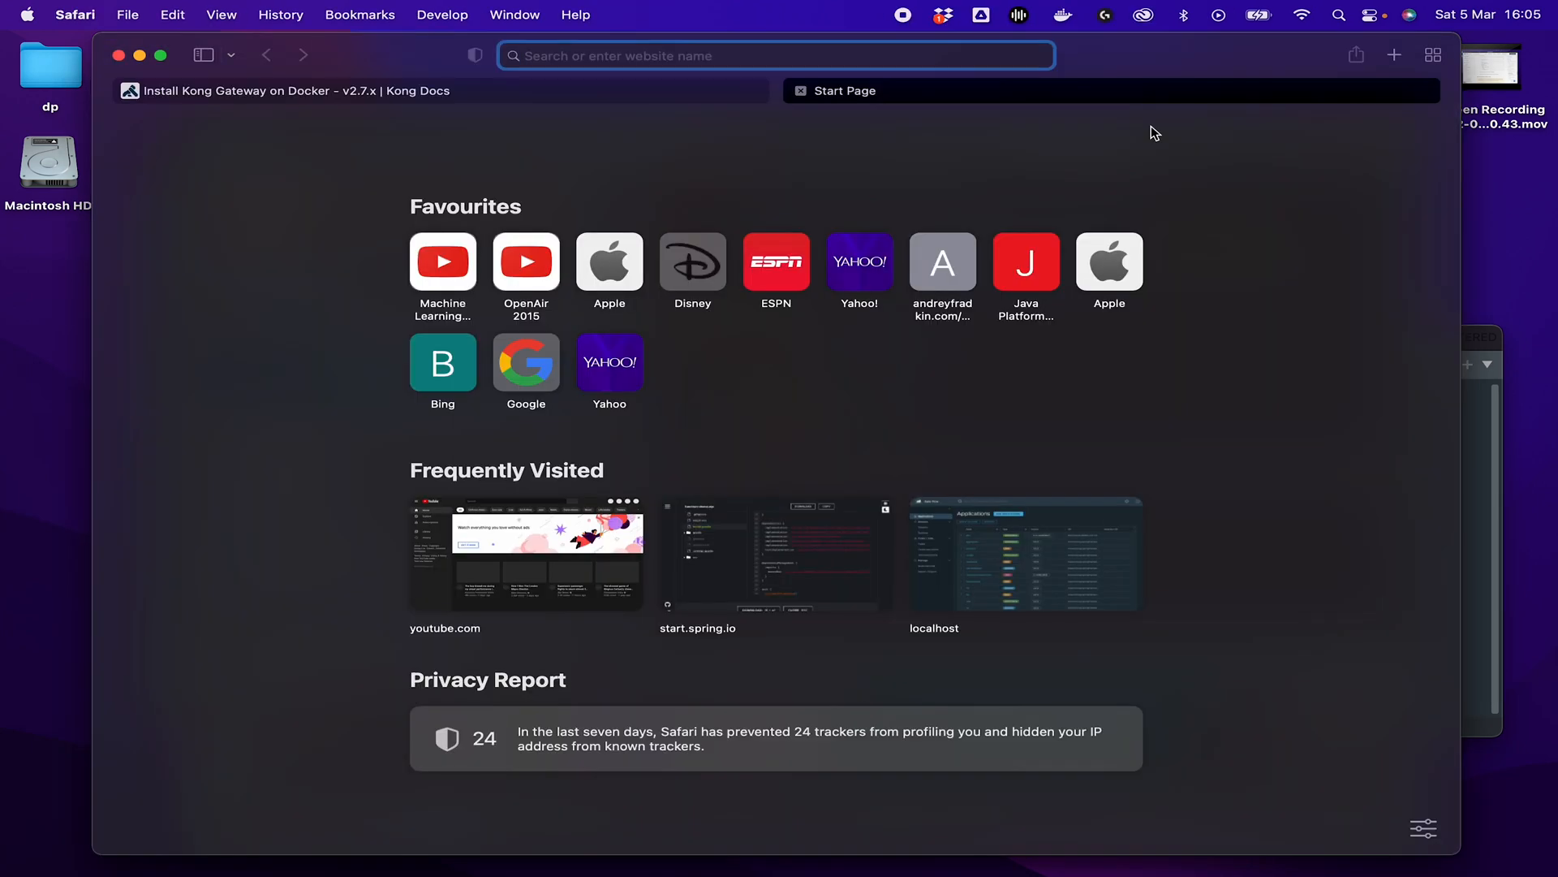
Load localhost:8080/serve in Safari and see the 'served' response.
{"action": "type", "text": "localhost:8080/serve"}
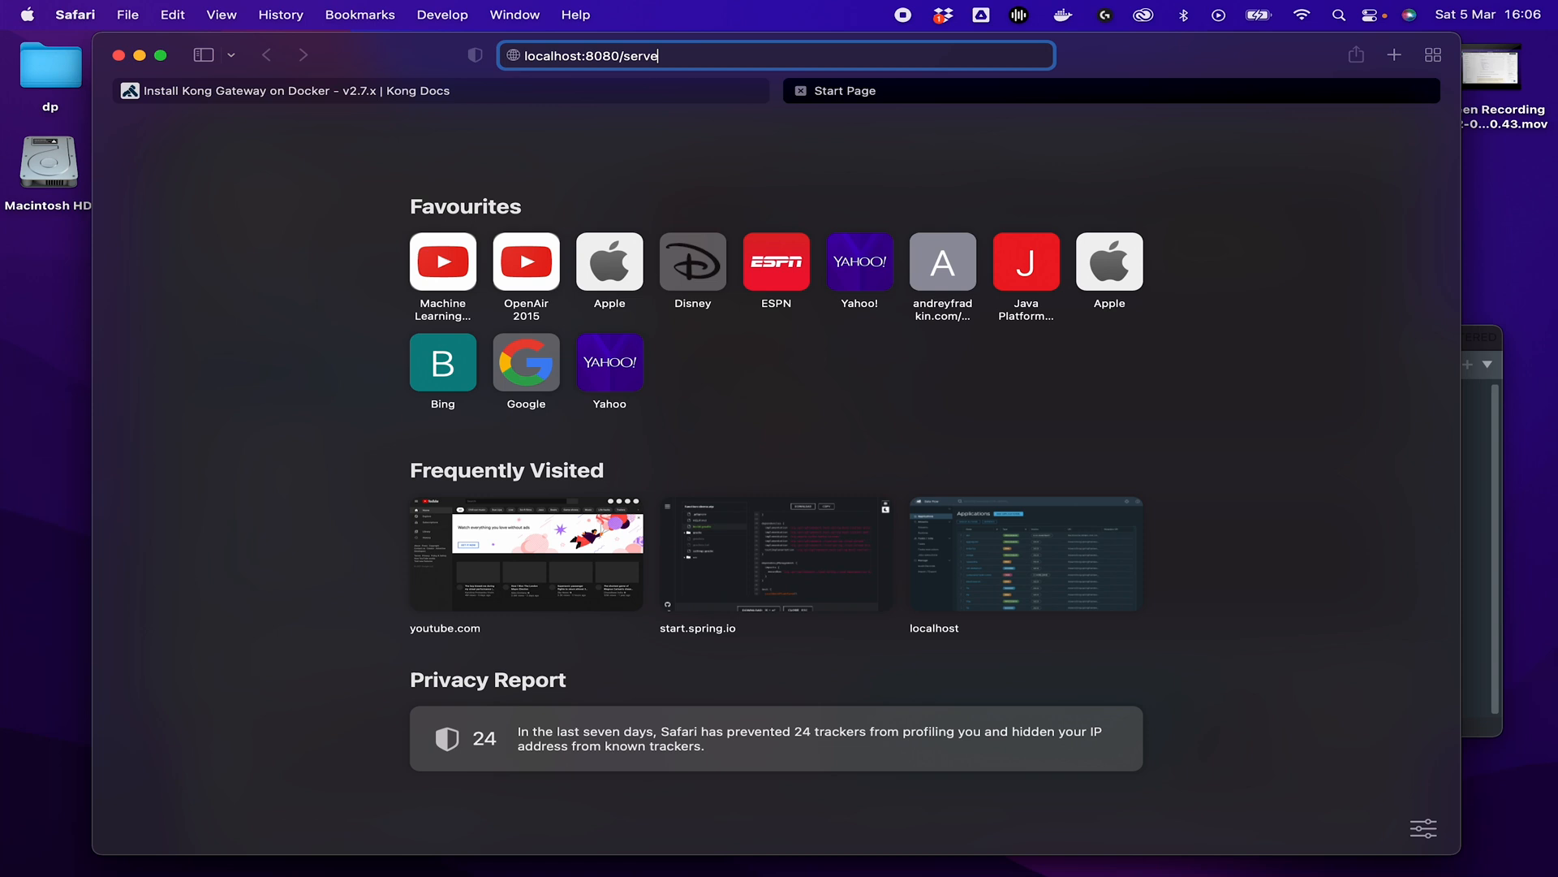
{"action": "key", "text": "Return"}
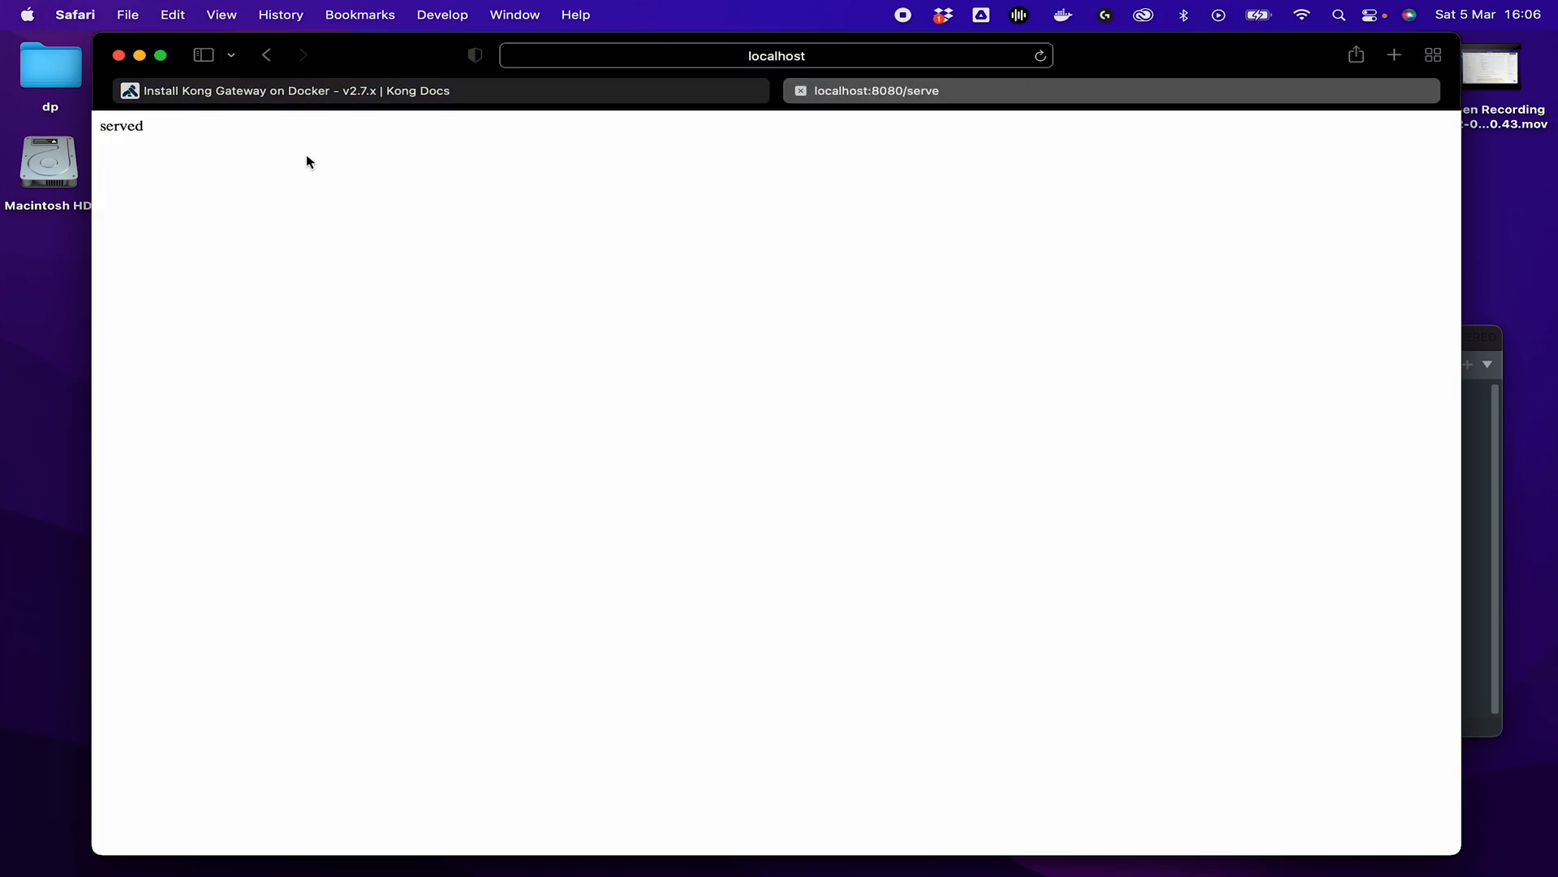
{"action": "mouse_move", "coordinate": [1466, 337]}
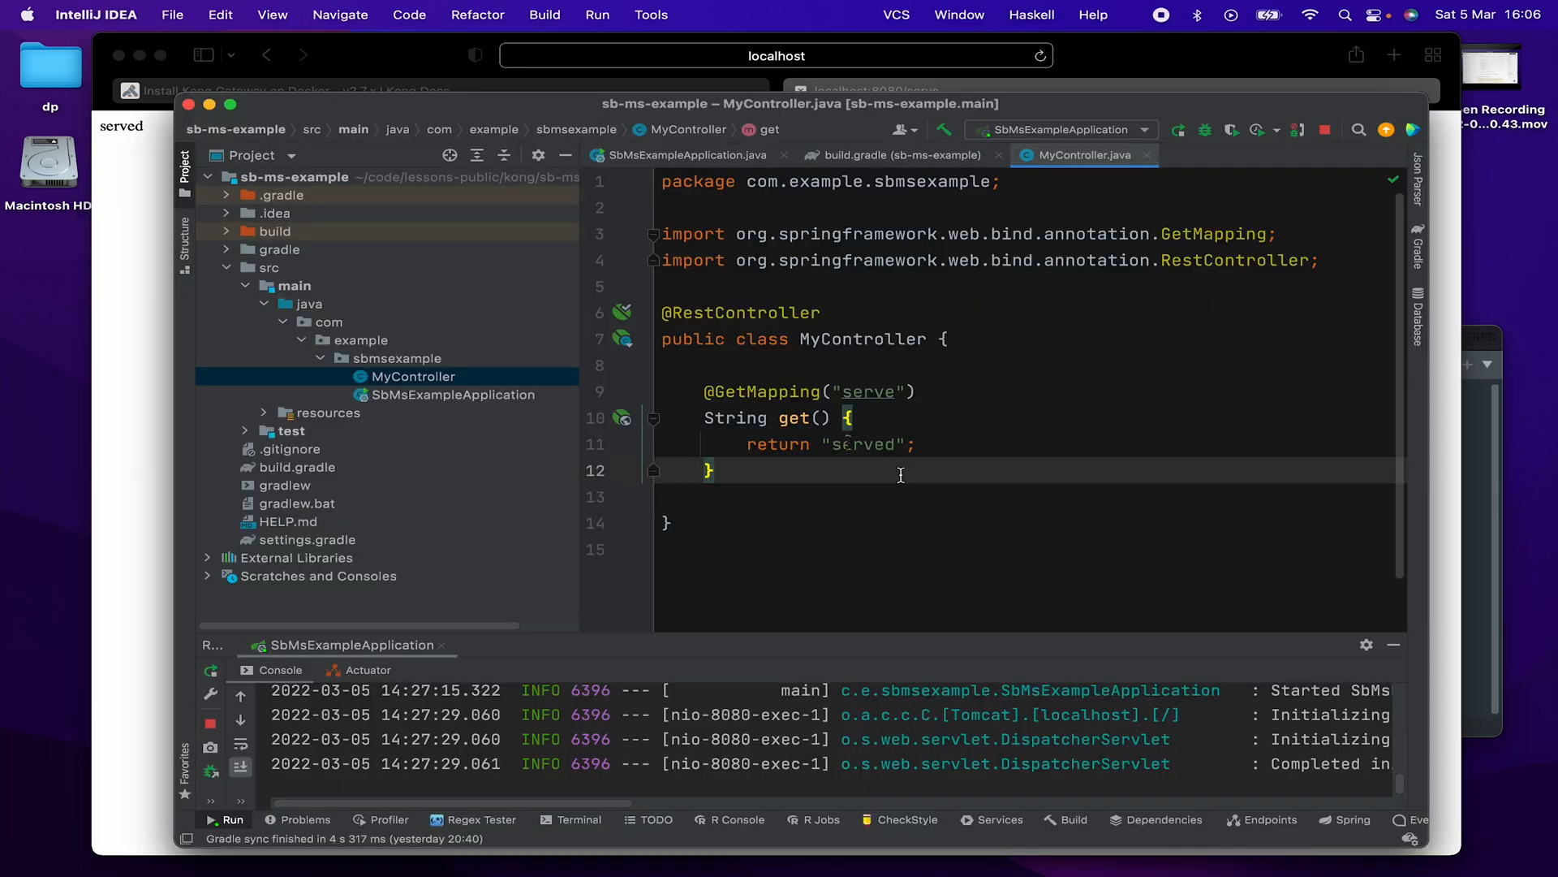
{"action": "double_click", "coordinate": [862, 444]}
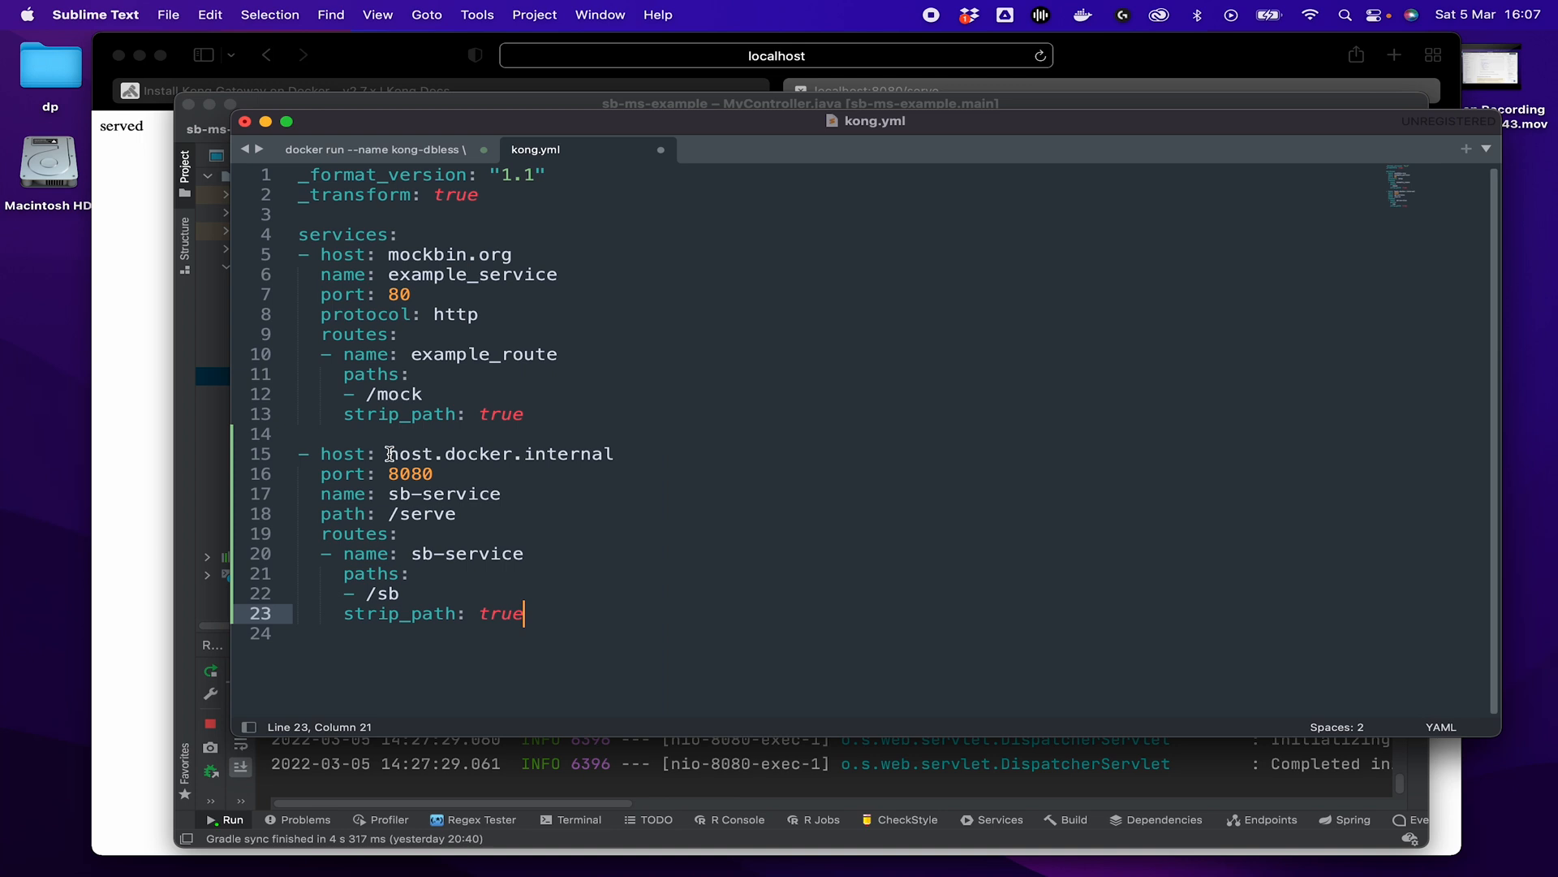
Select part of the host.docker.internal host name in the sb-service entry.
{"action": "double_click", "coordinate": [447, 453]}
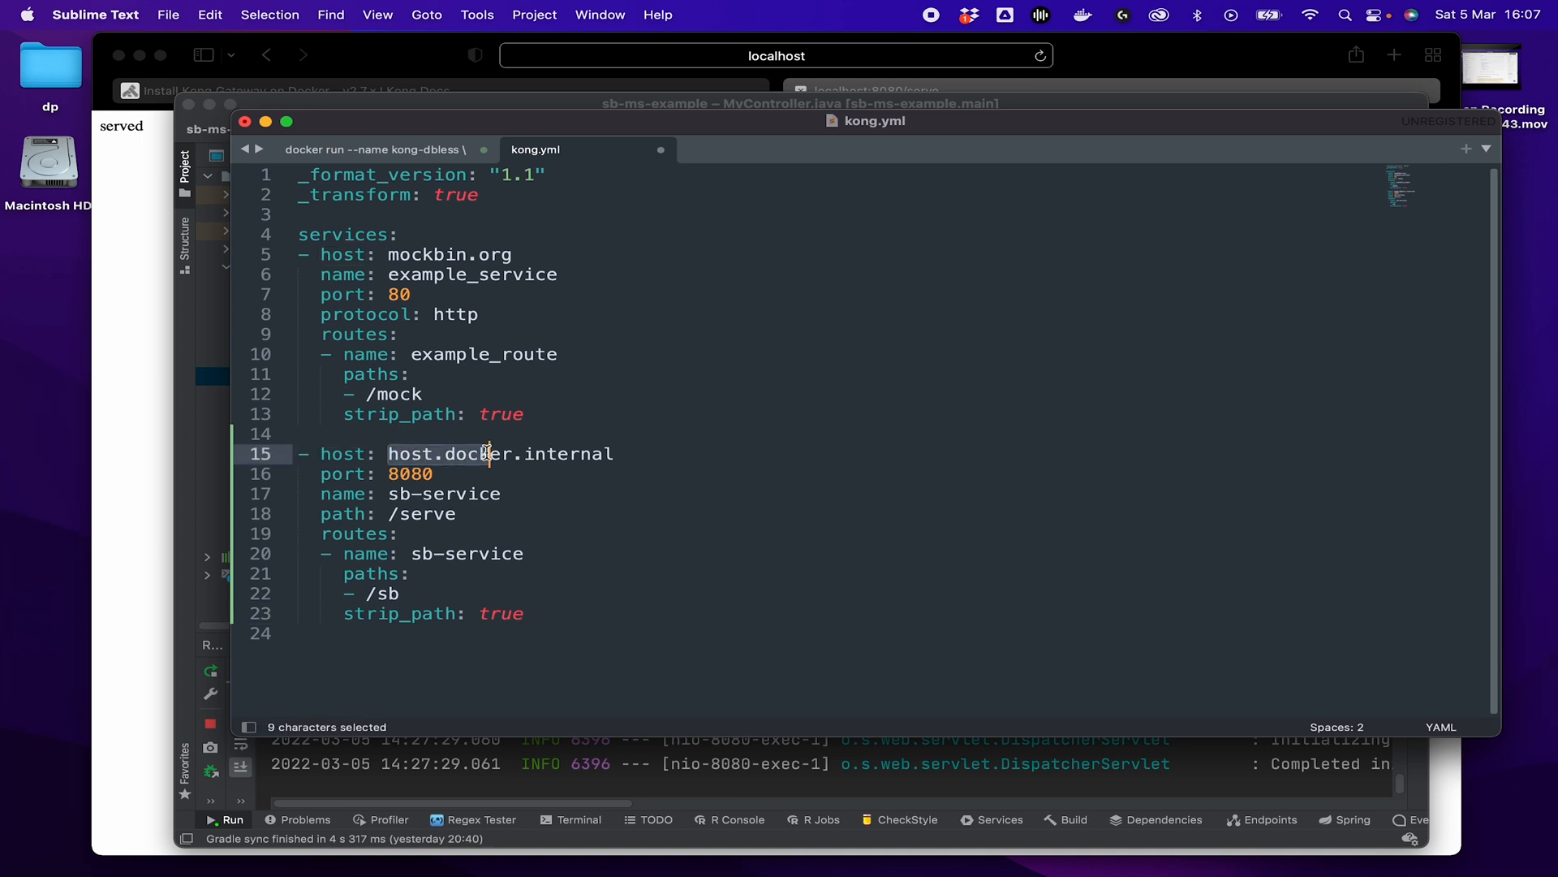
Delete the sb-service block from kong.yml, keeping only example_service.
{"action": "left_click", "coordinate": [614, 453]}
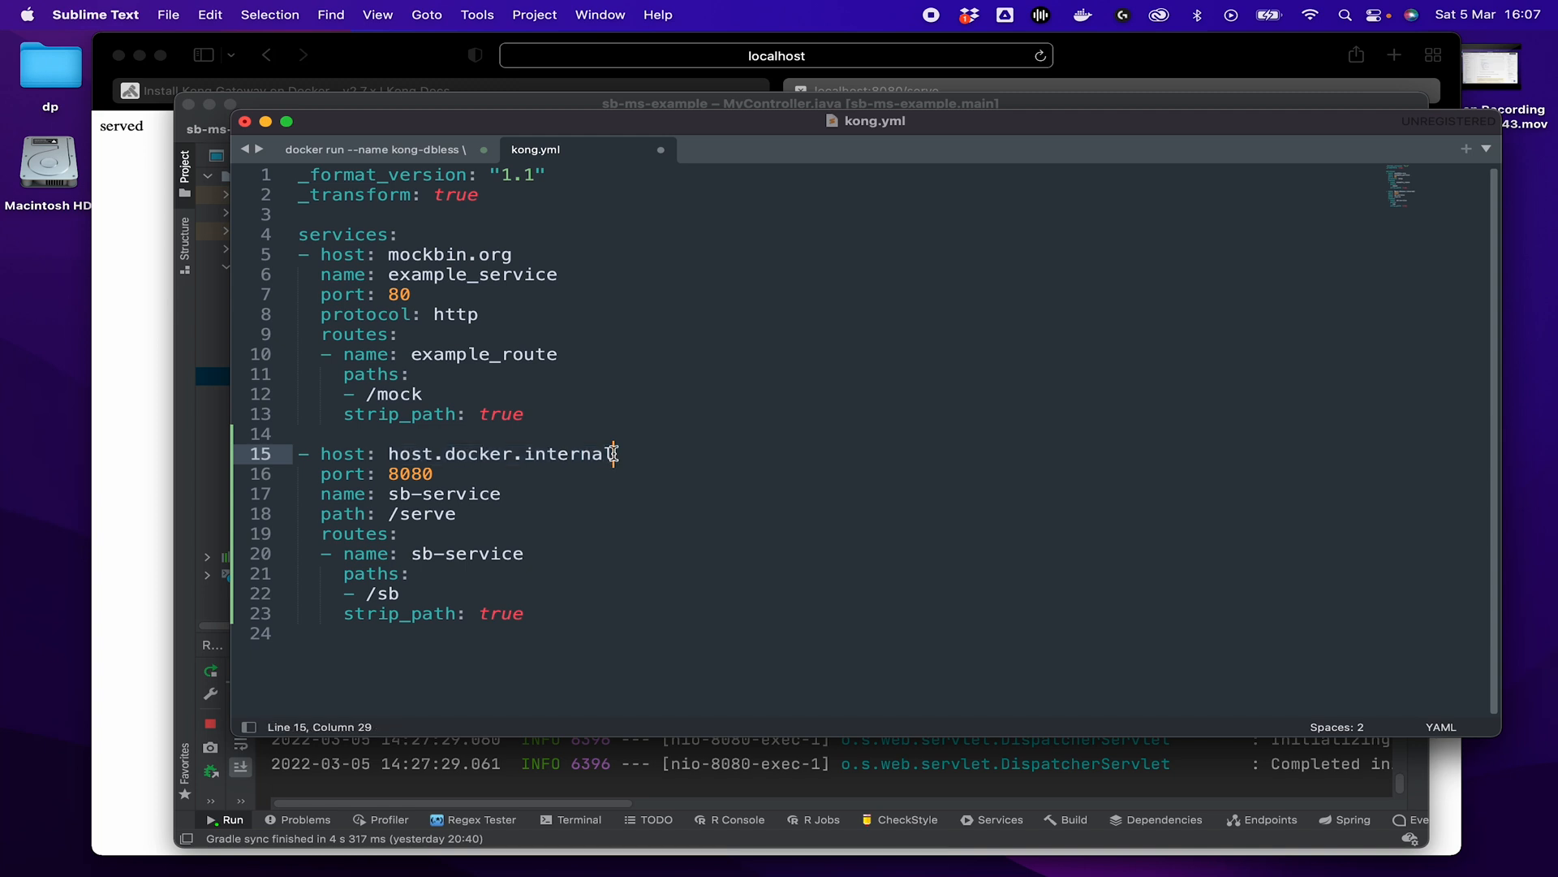
{"action": "mouse_move", "coordinate": [610, 395]}
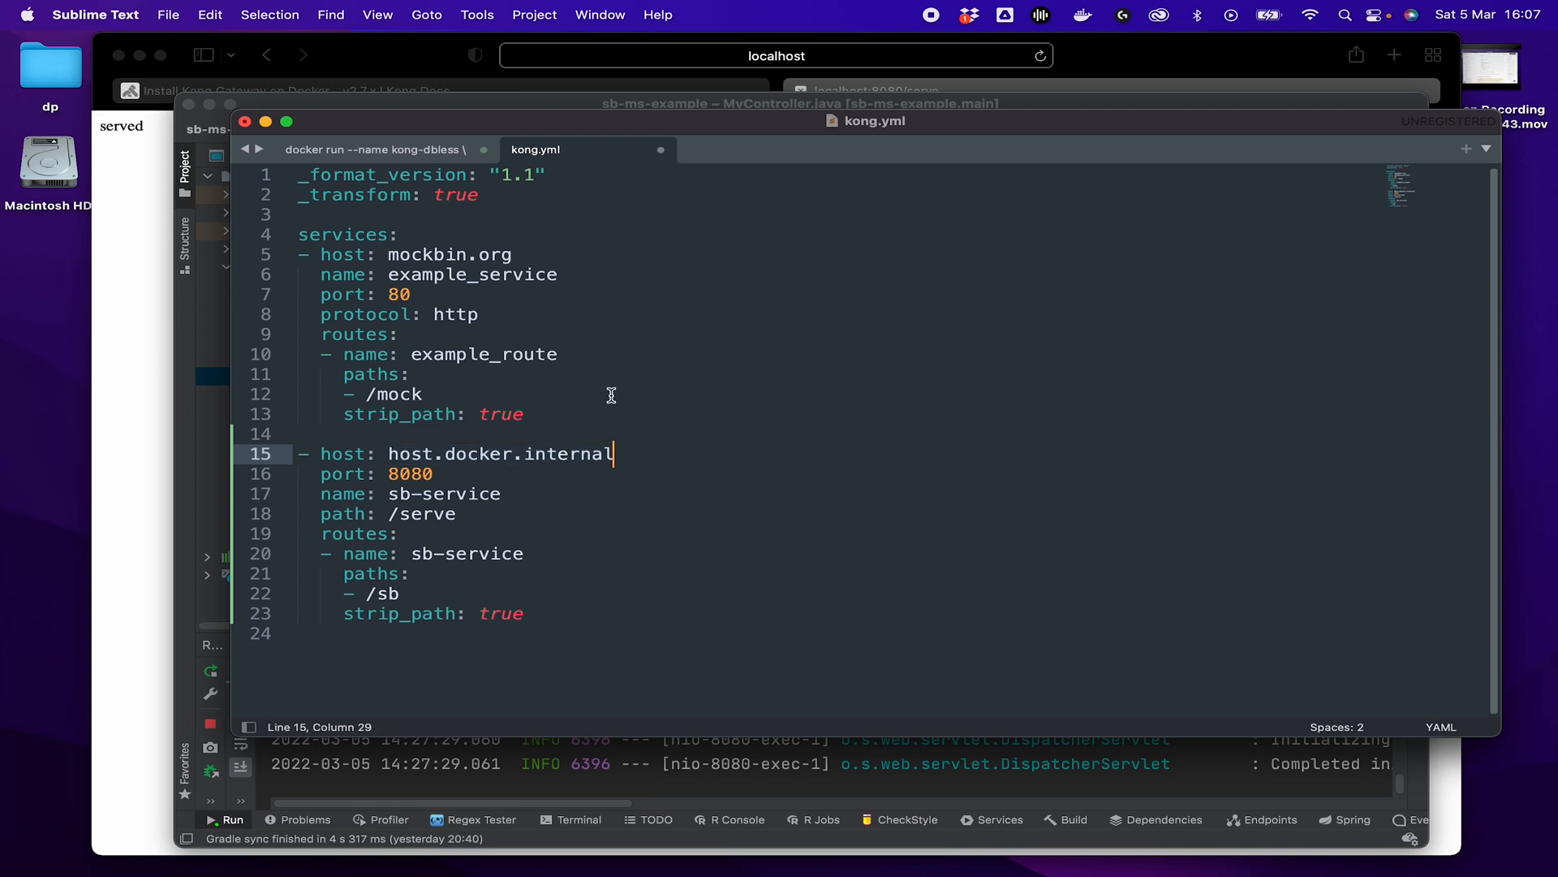
{"action": "mouse_move", "coordinate": [1079, 796]}
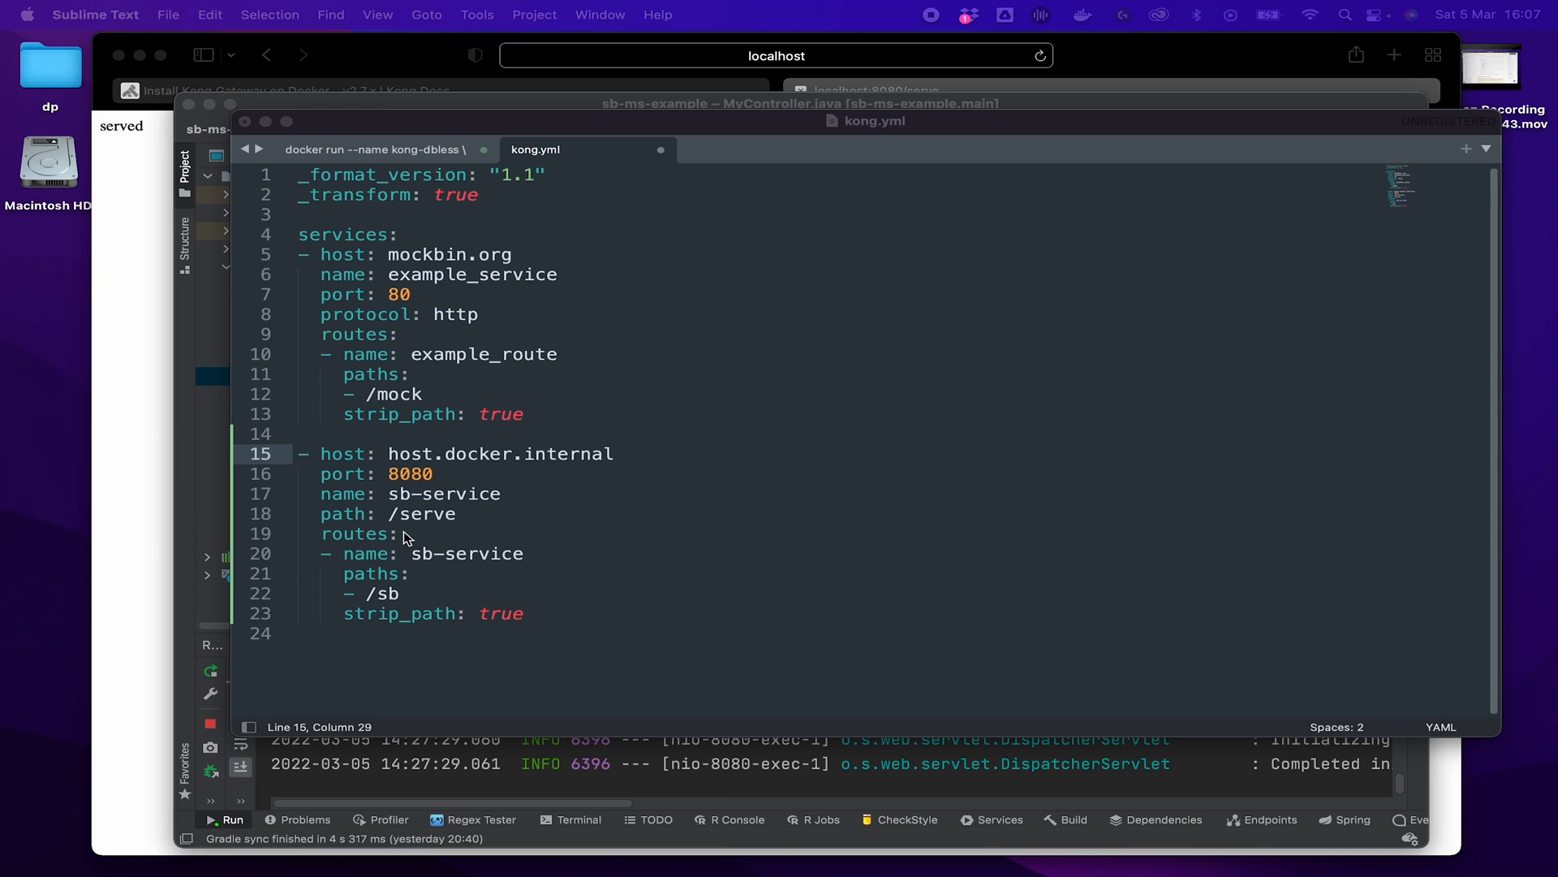
{"action": "mouse_move", "coordinate": [1082, 56]}
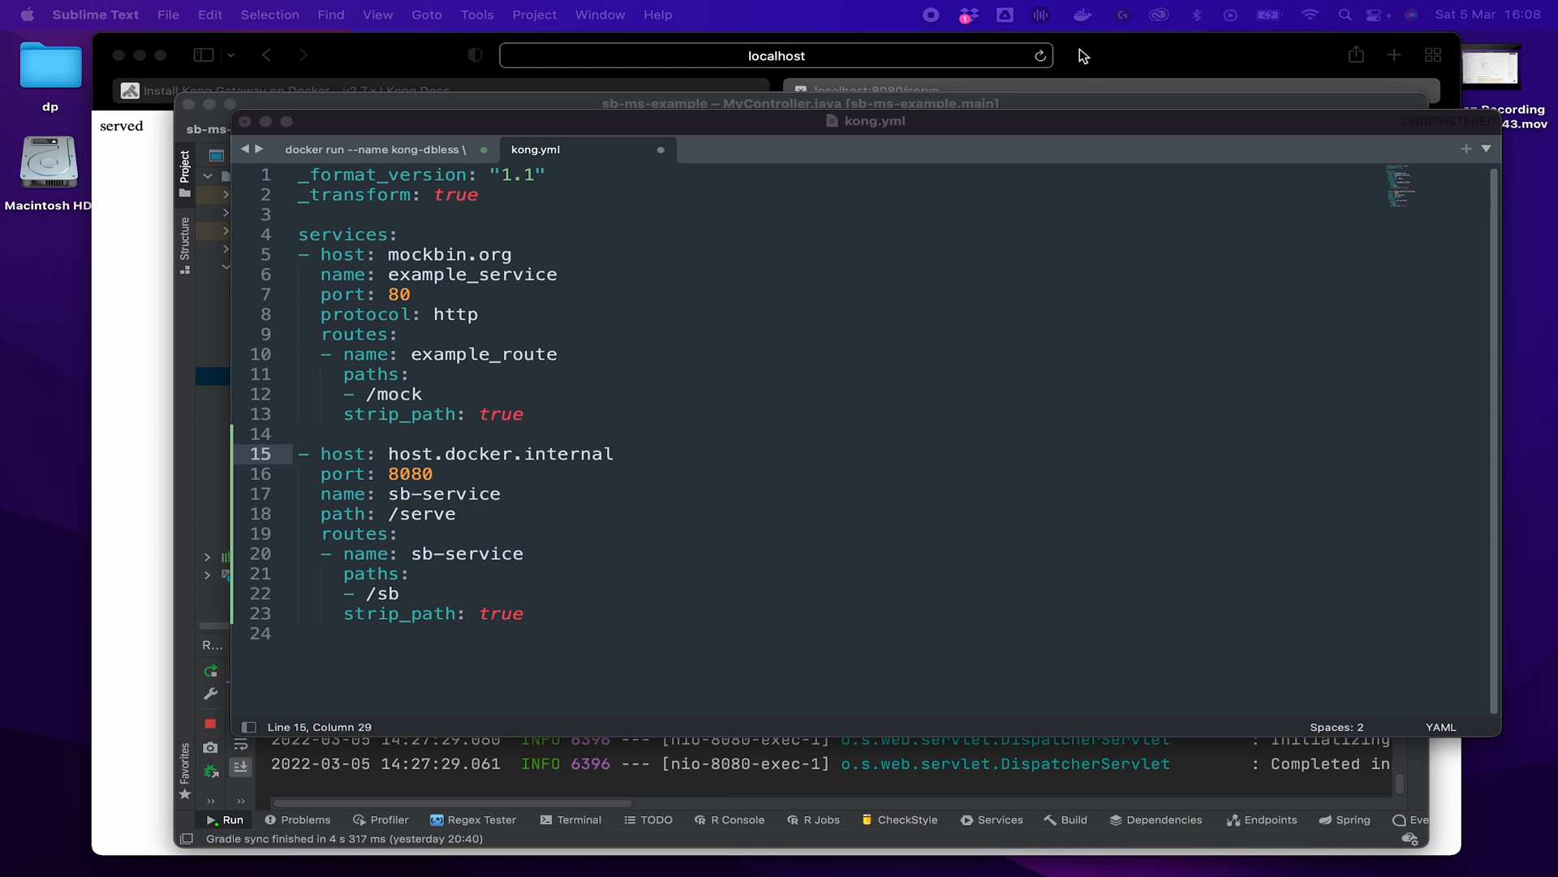
{"action": "mouse_move", "coordinate": [369, 646]}
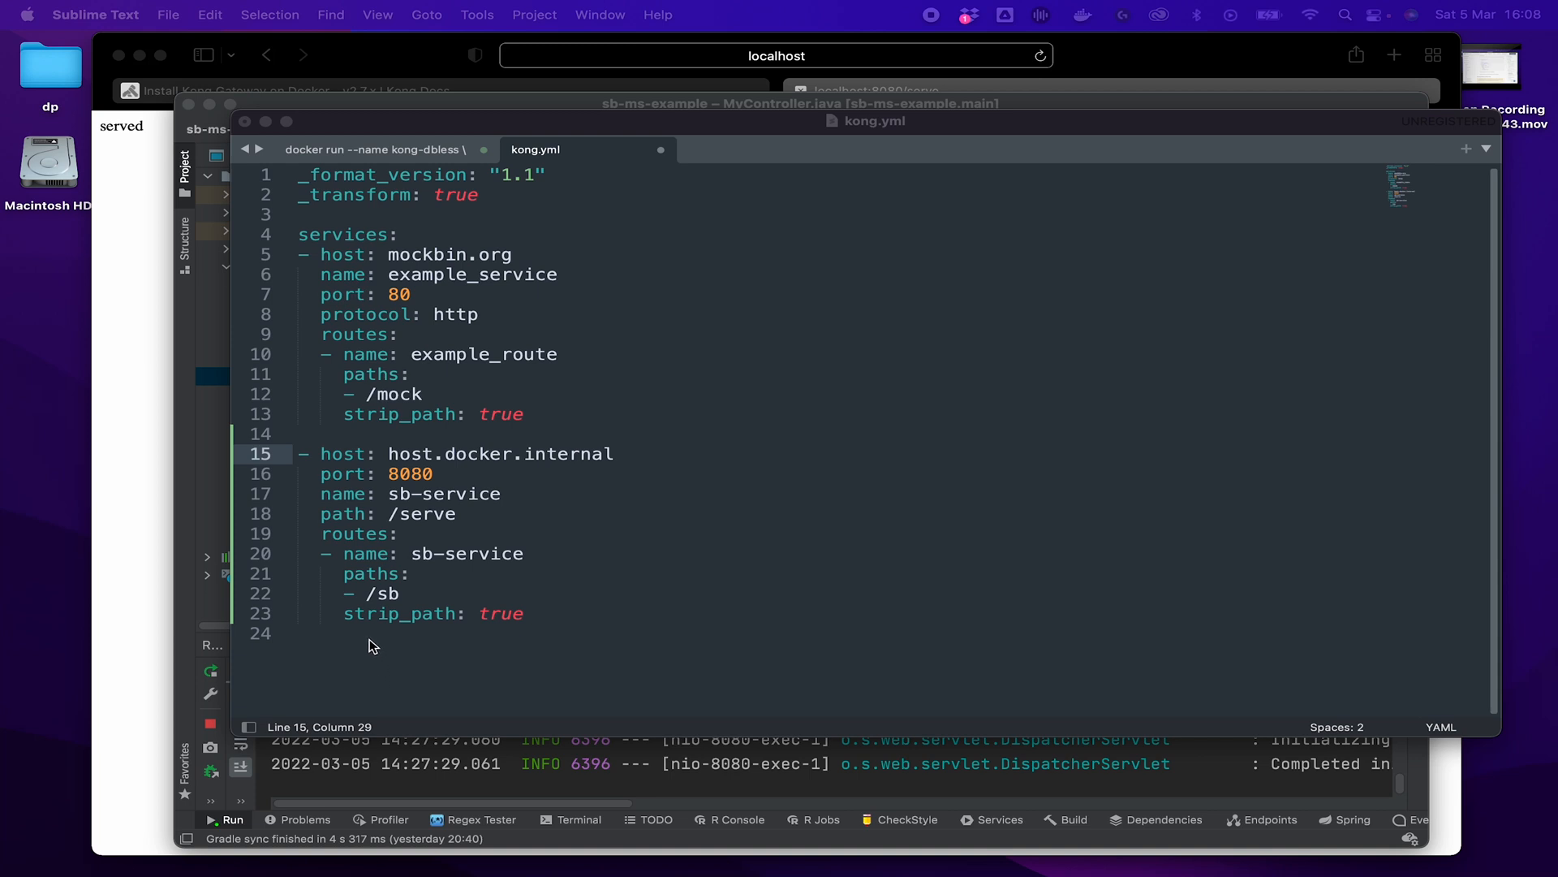
{"action": "mouse_move", "coordinate": [372, 634]}
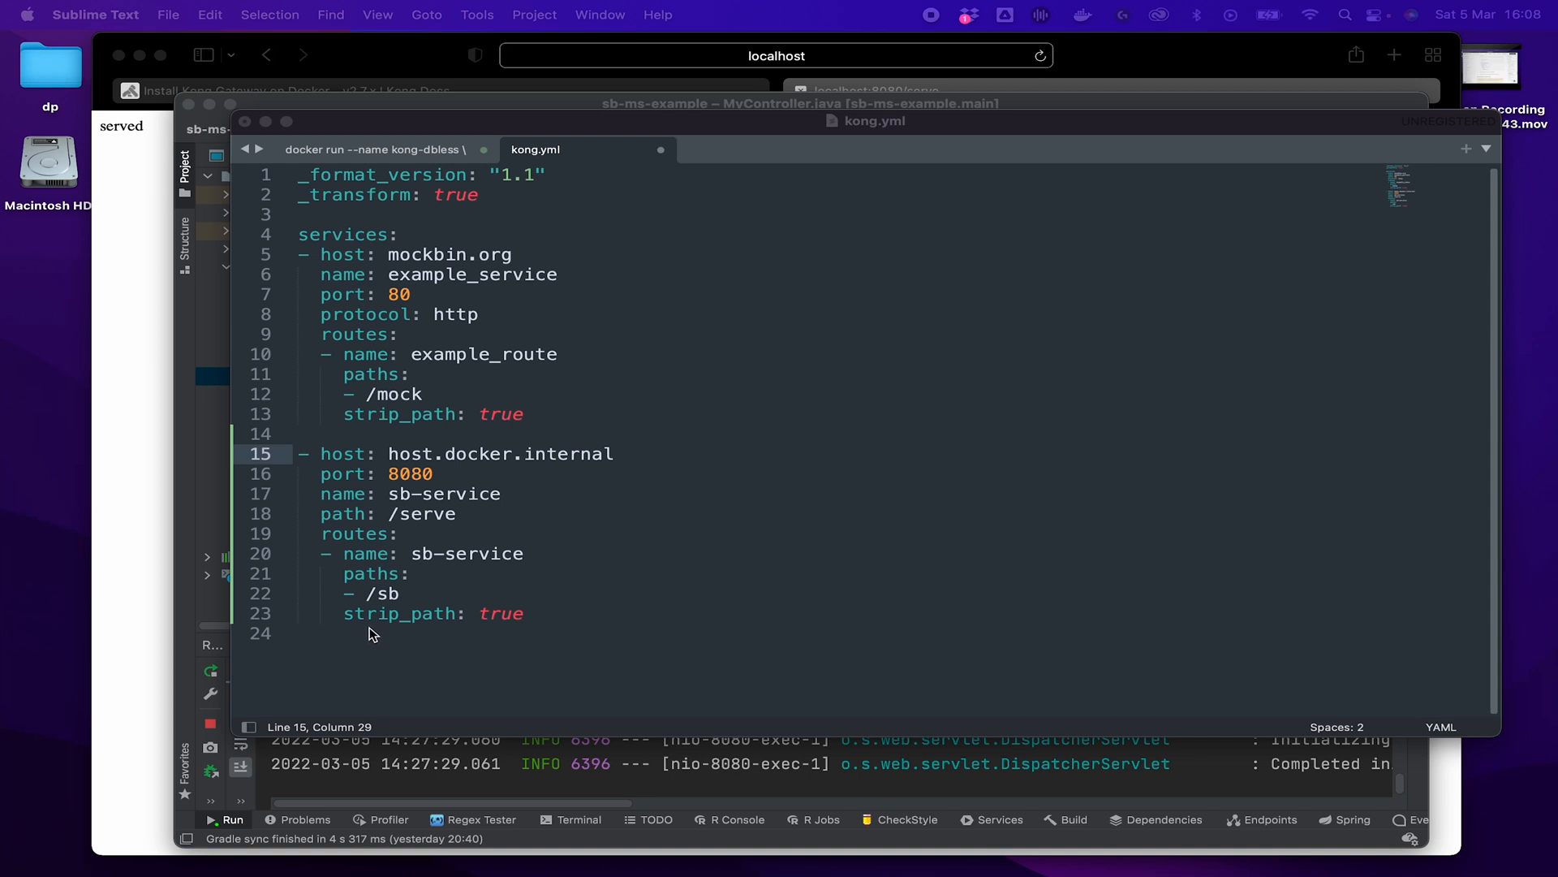
{"action": "mouse_move", "coordinate": [421, 561]}
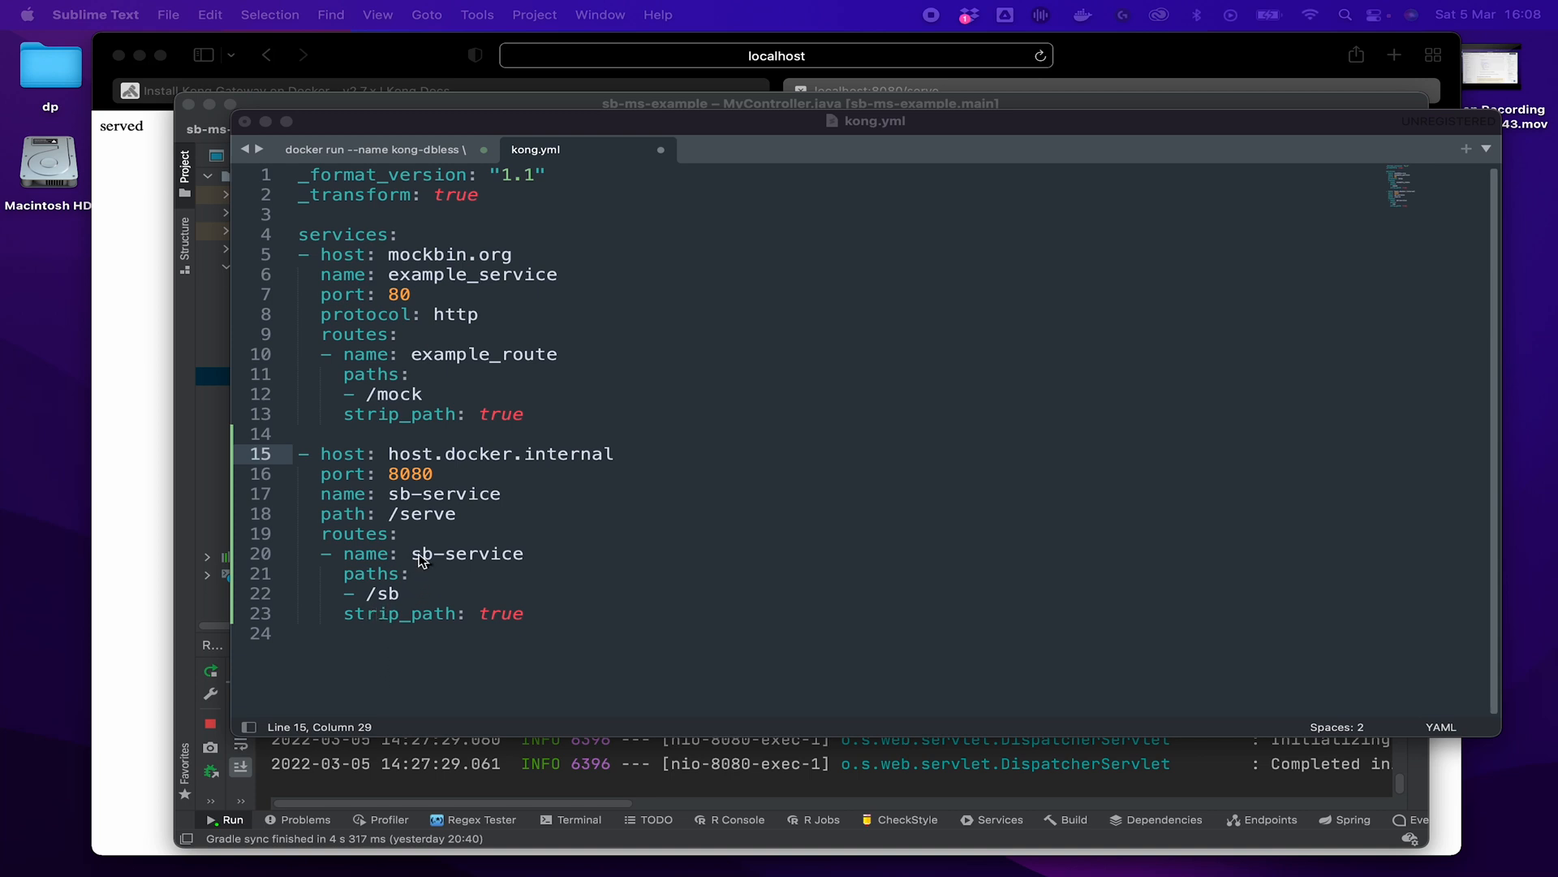
{"action": "mouse_move", "coordinate": [376, 608]}
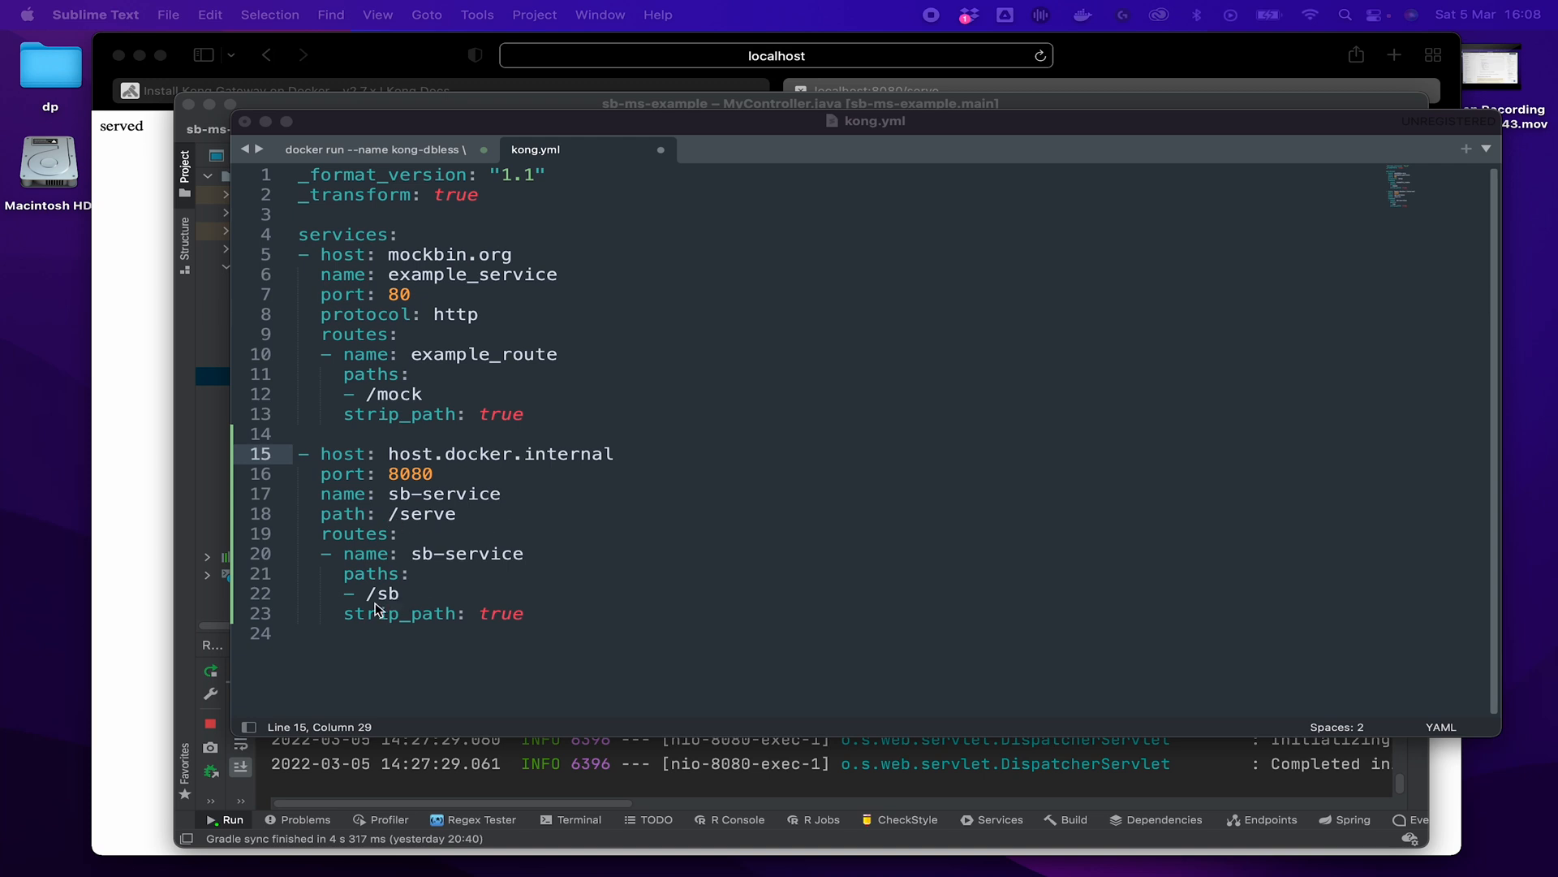
{"action": "mouse_move", "coordinate": [401, 610]}
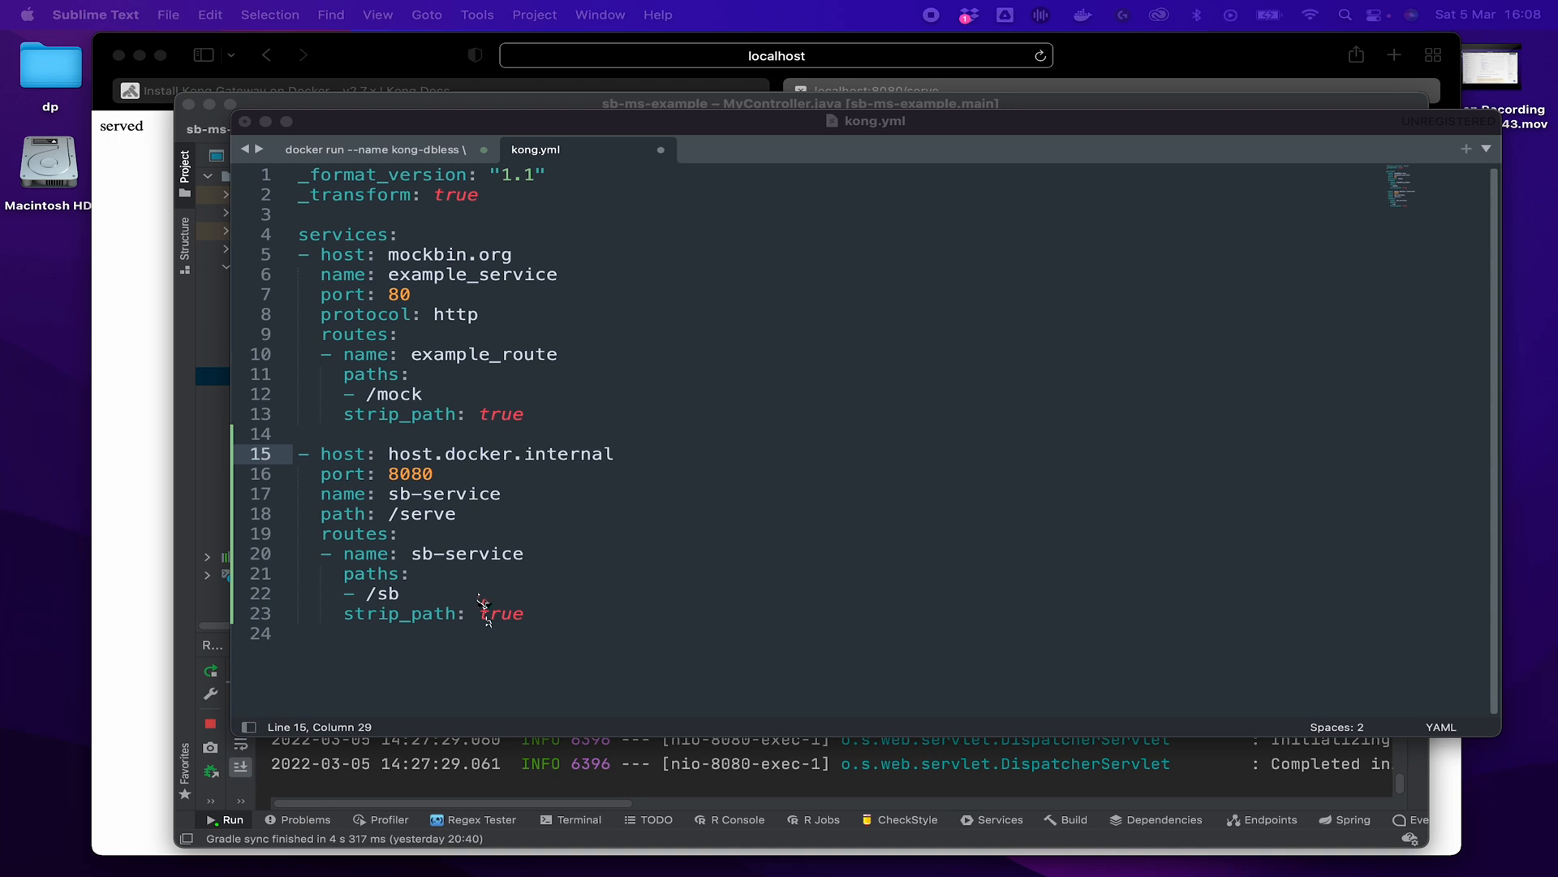
{"action": "mouse_move", "coordinate": [507, 644]}
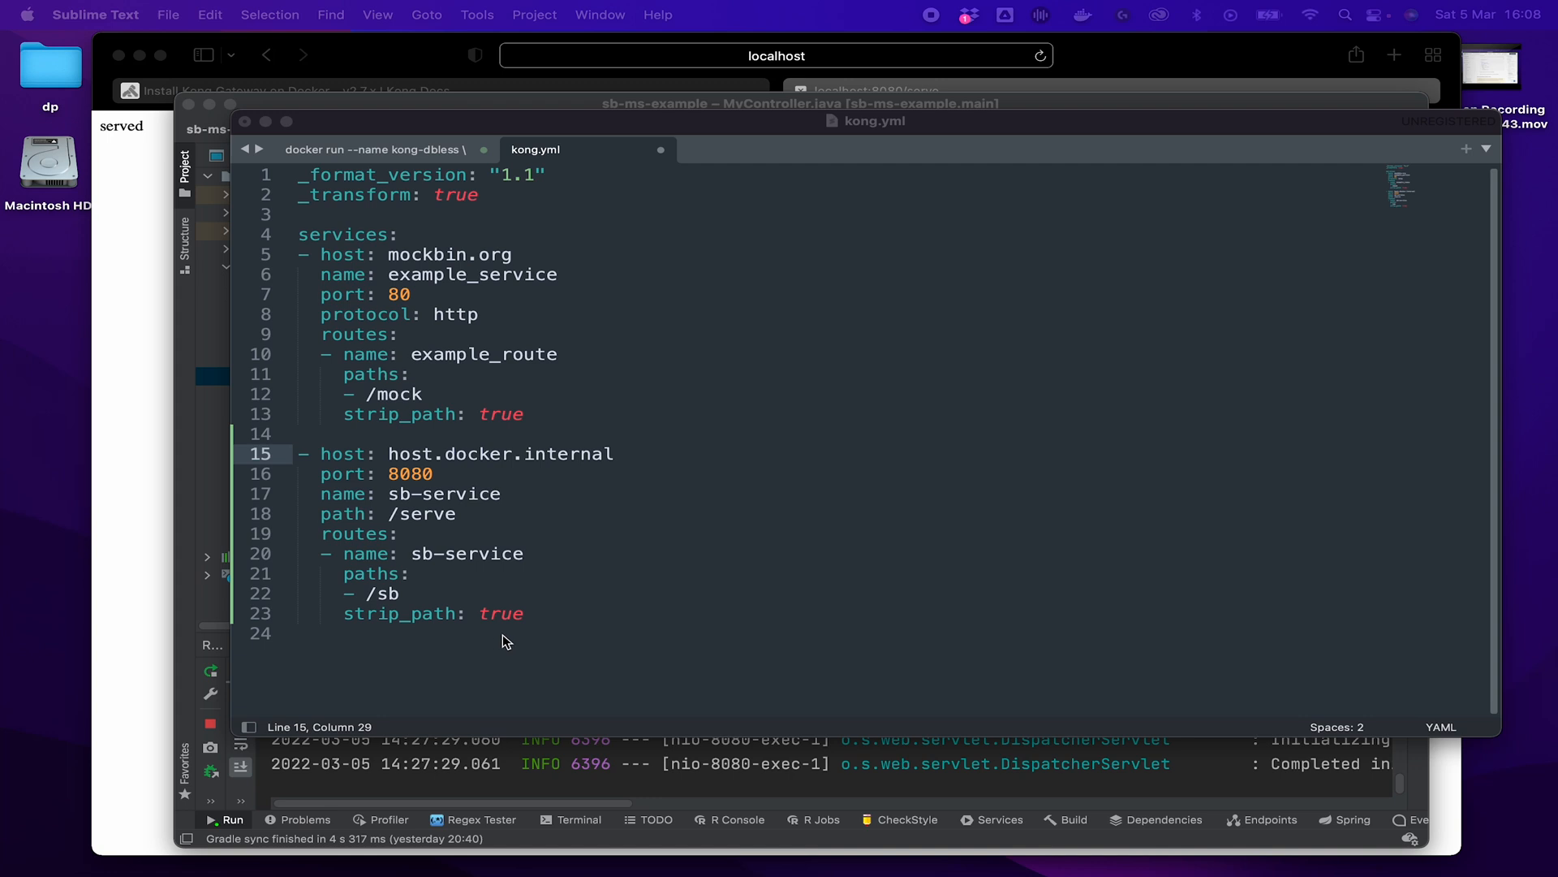
{"action": "mouse_move", "coordinate": [496, 639]}
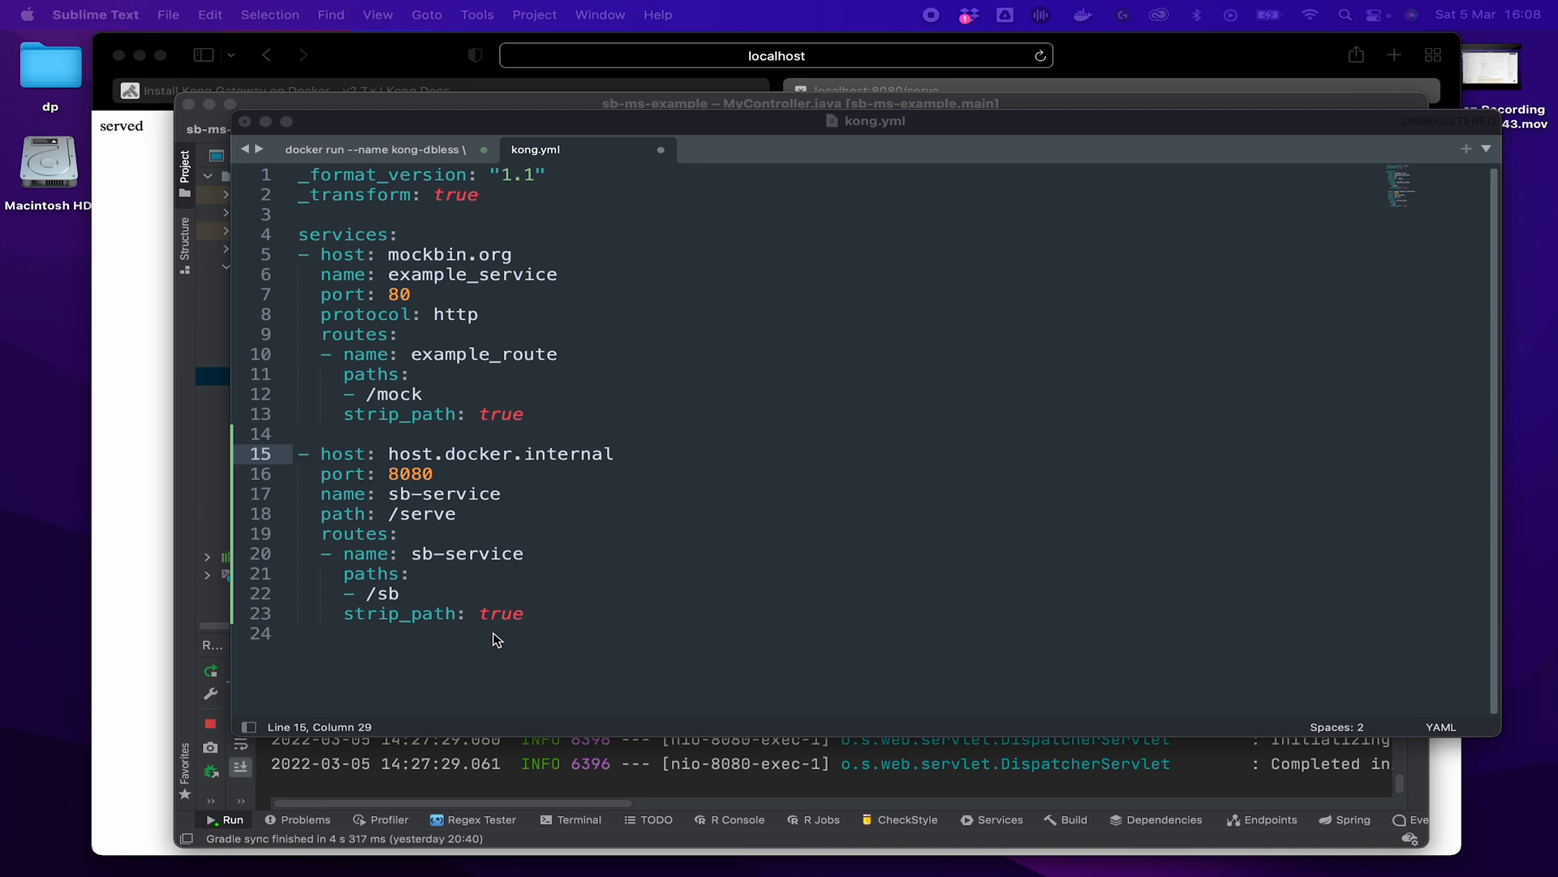
{"action": "mouse_move", "coordinate": [758, 616]}
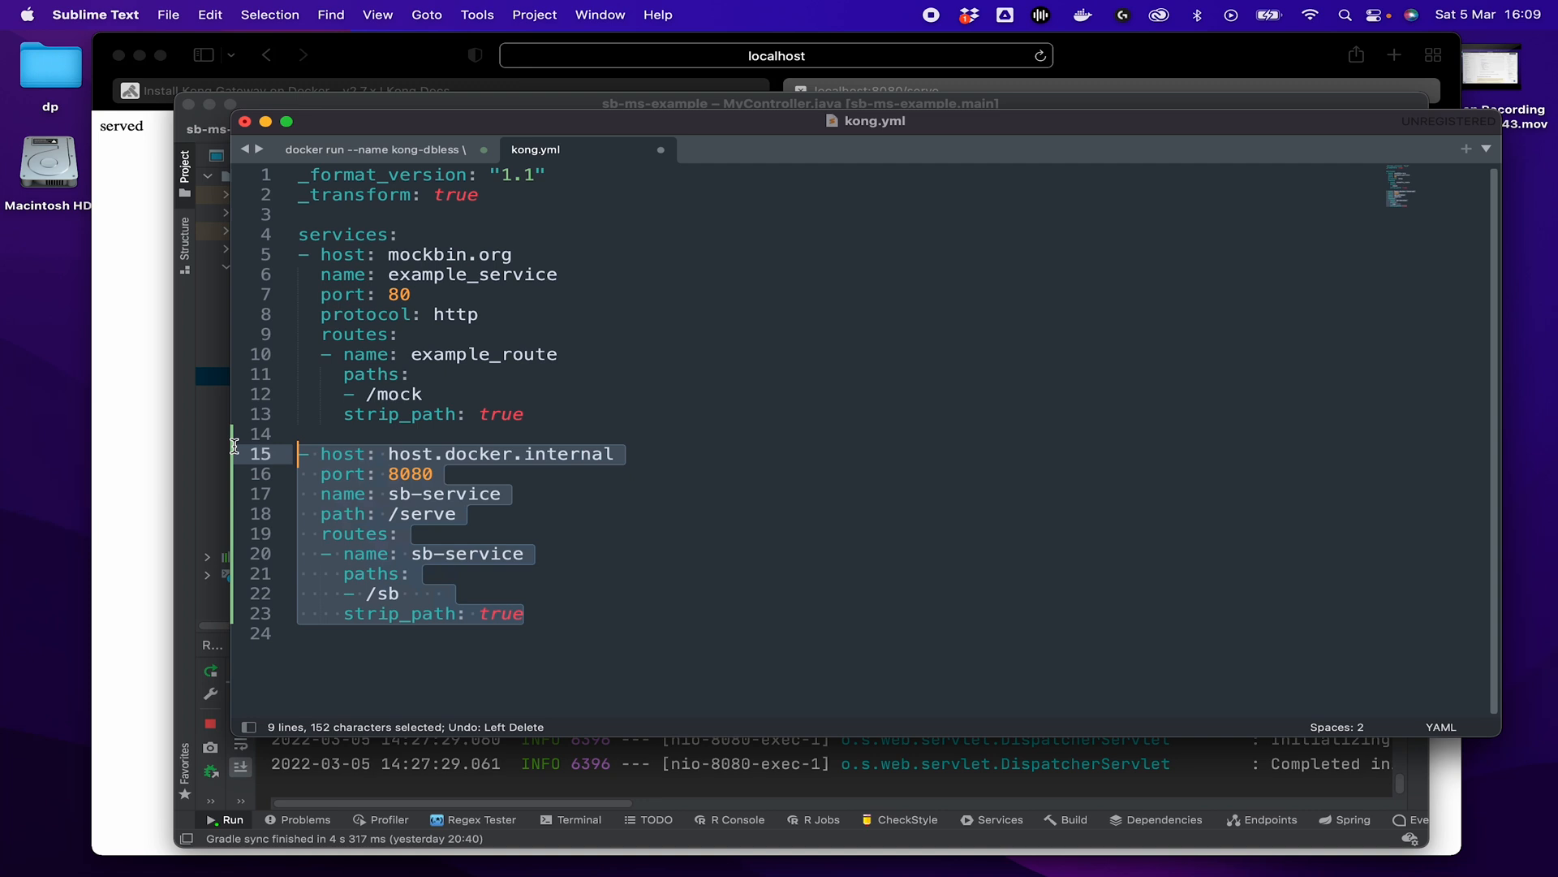
{"action": "key", "text": "delete"}
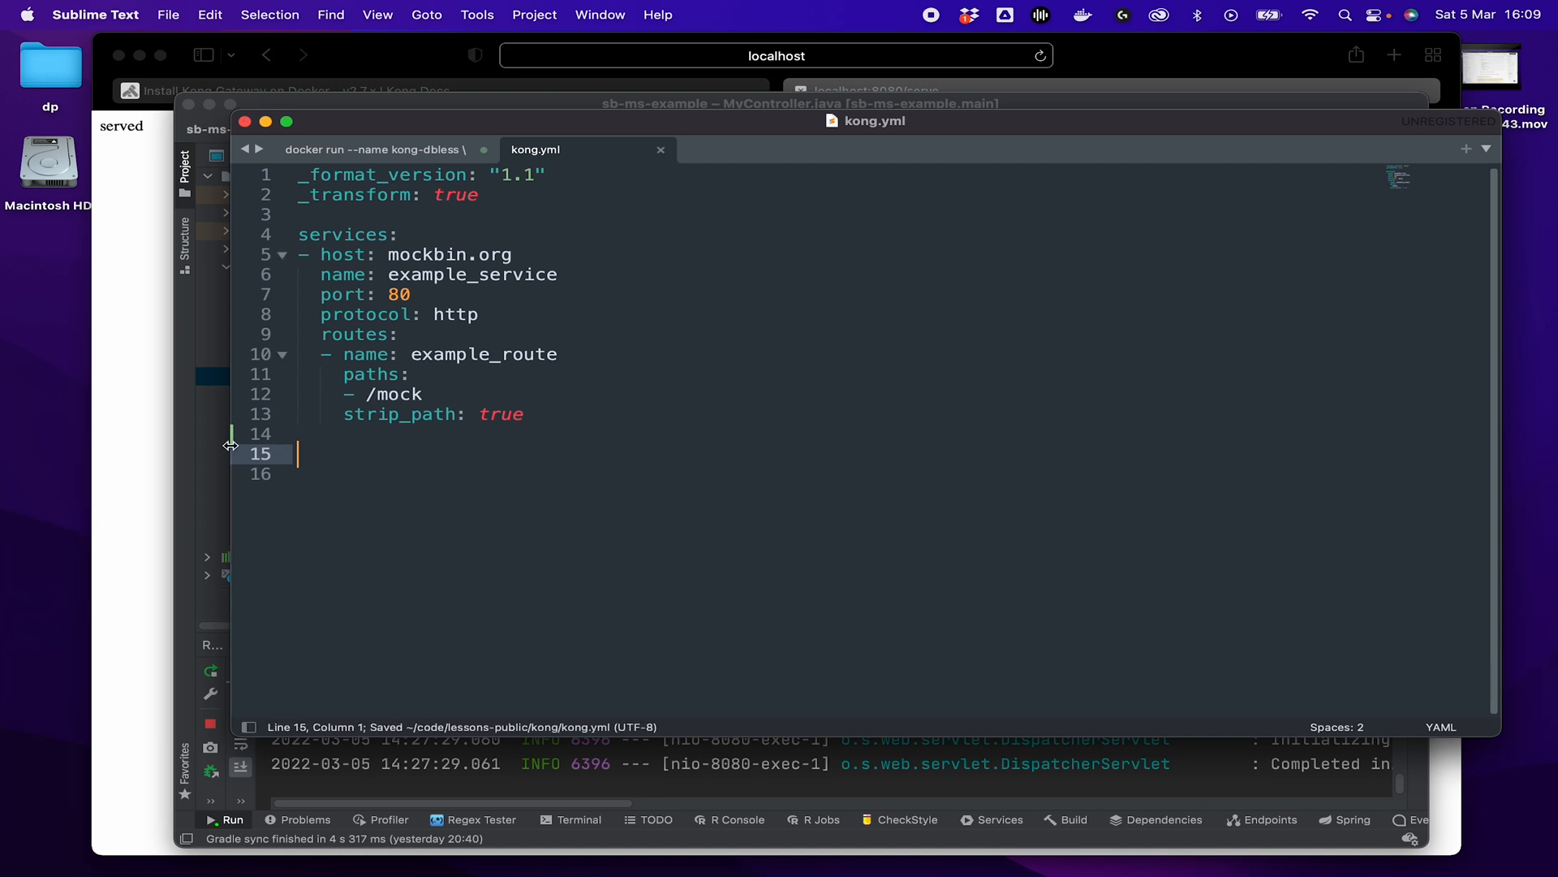
{"action": "mouse_move", "coordinate": [366, 411]}
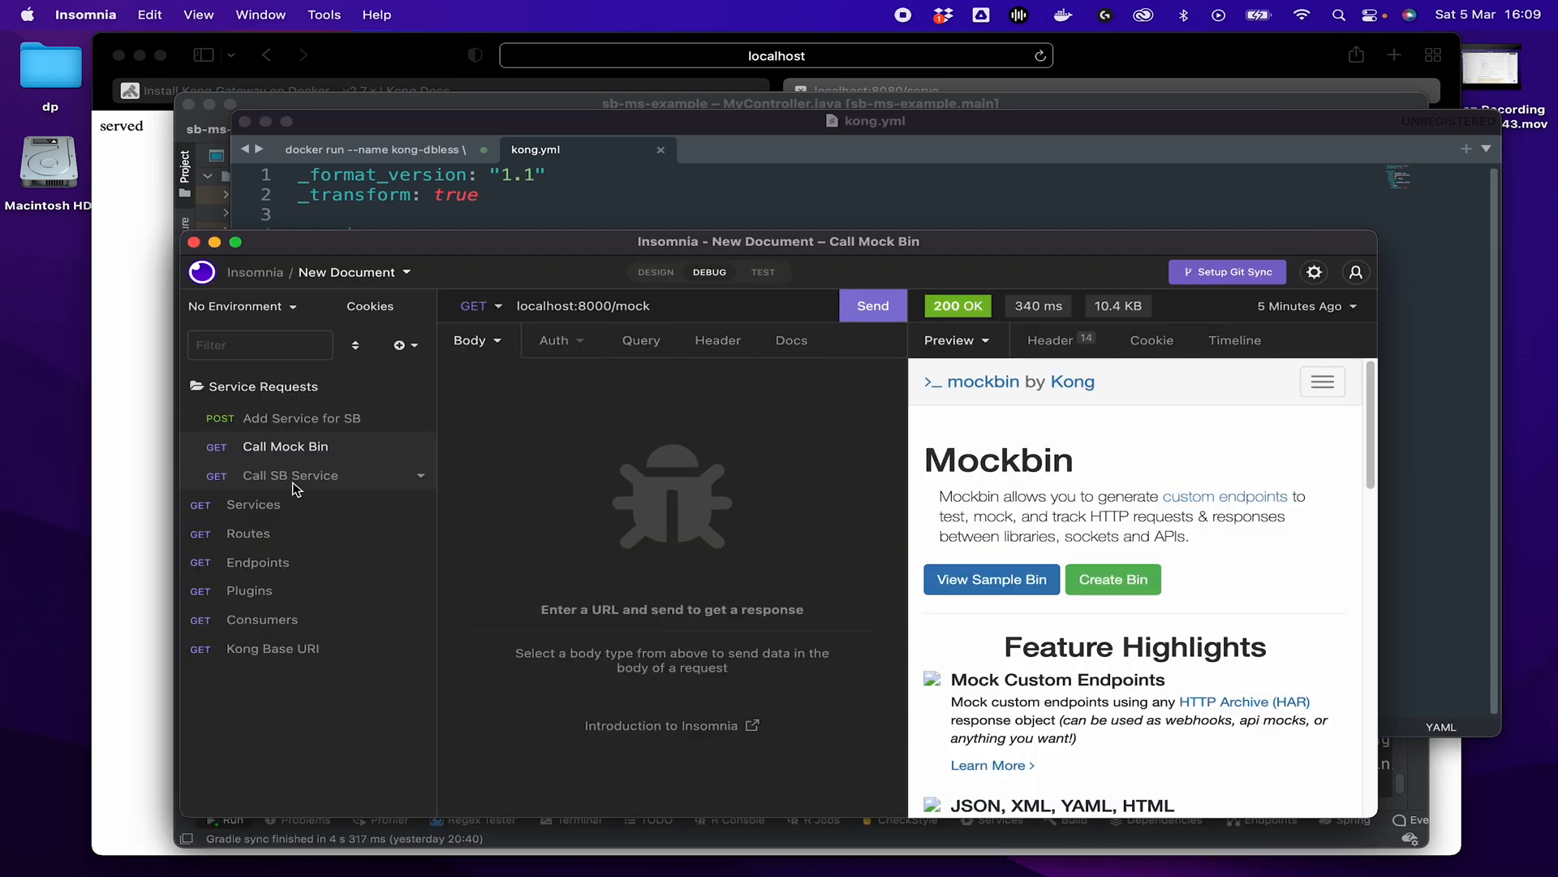
Send Call SB Service to localhost:8000/sb, getting 404 'no Route matched'.
{"action": "left_click", "coordinate": [290, 475]}
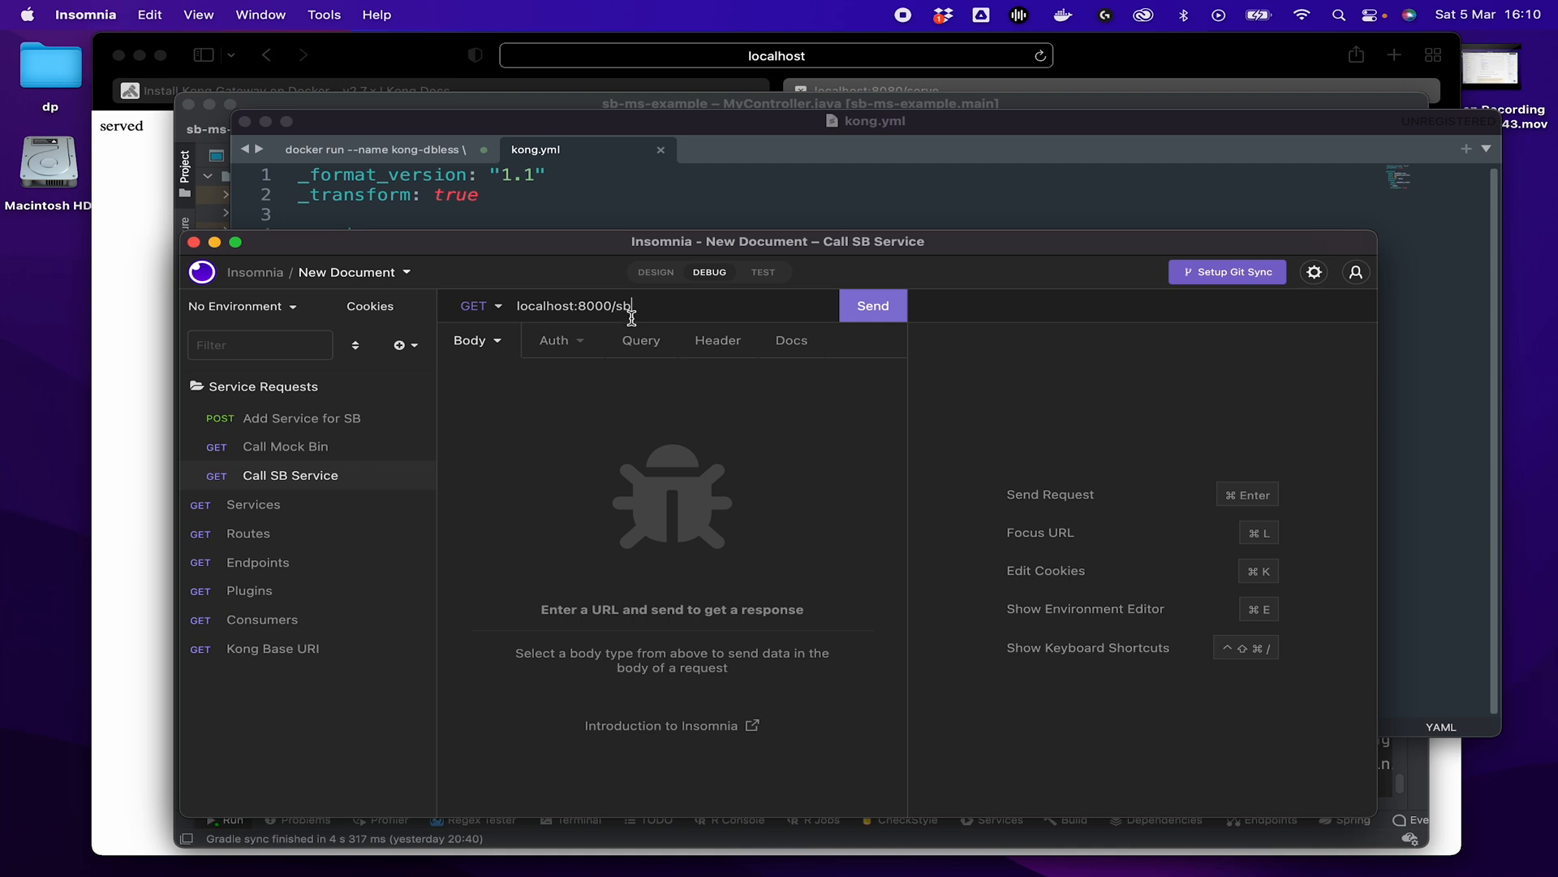
{"action": "left_click", "coordinate": [872, 305]}
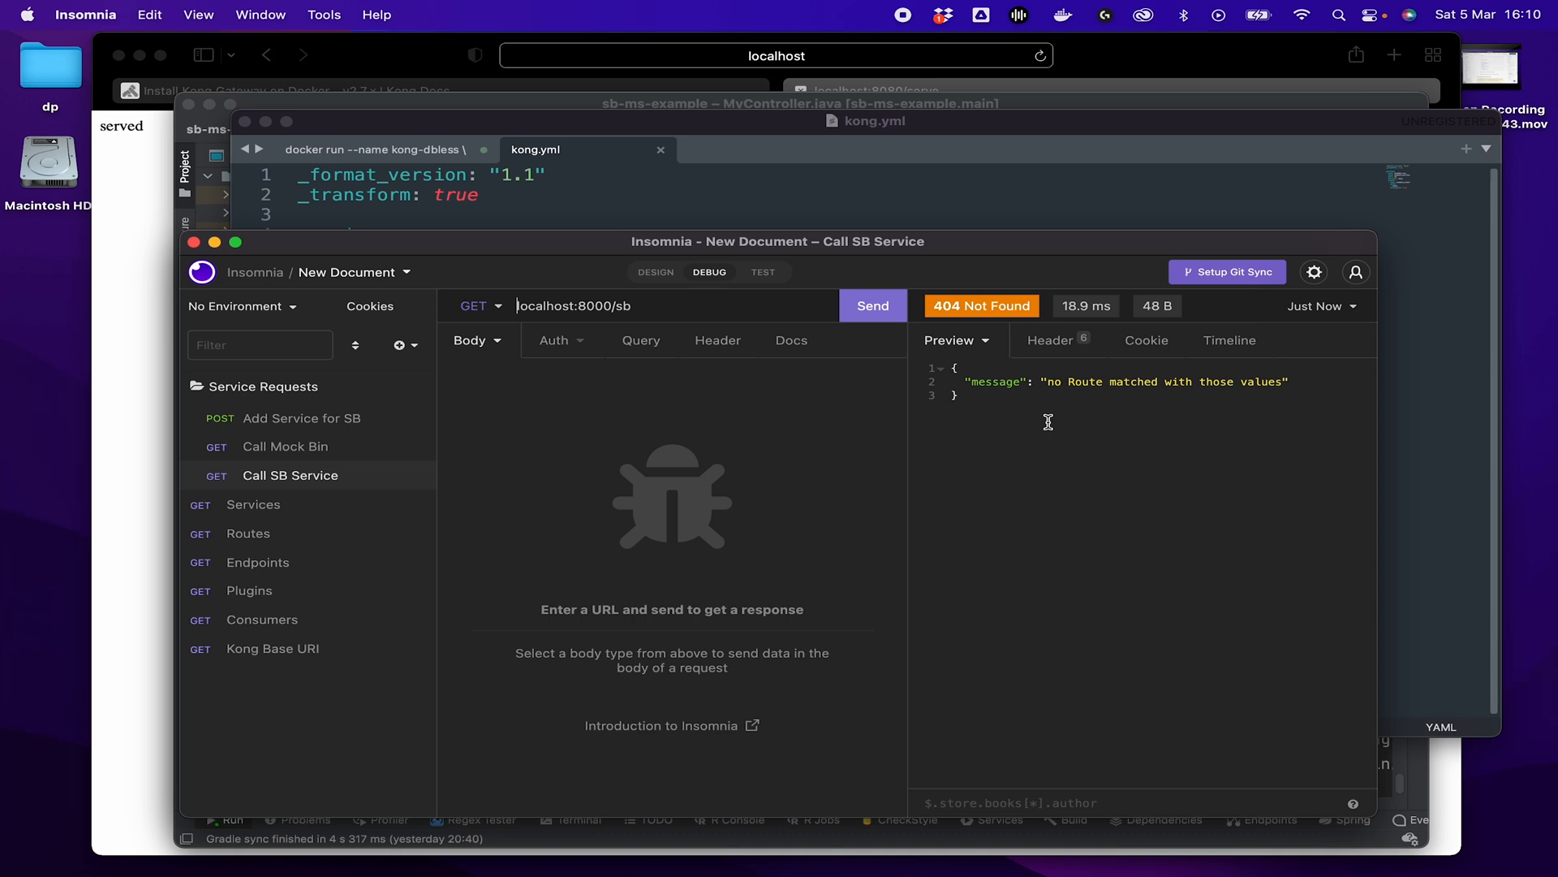
{"action": "mouse_move", "coordinate": [1190, 408]}
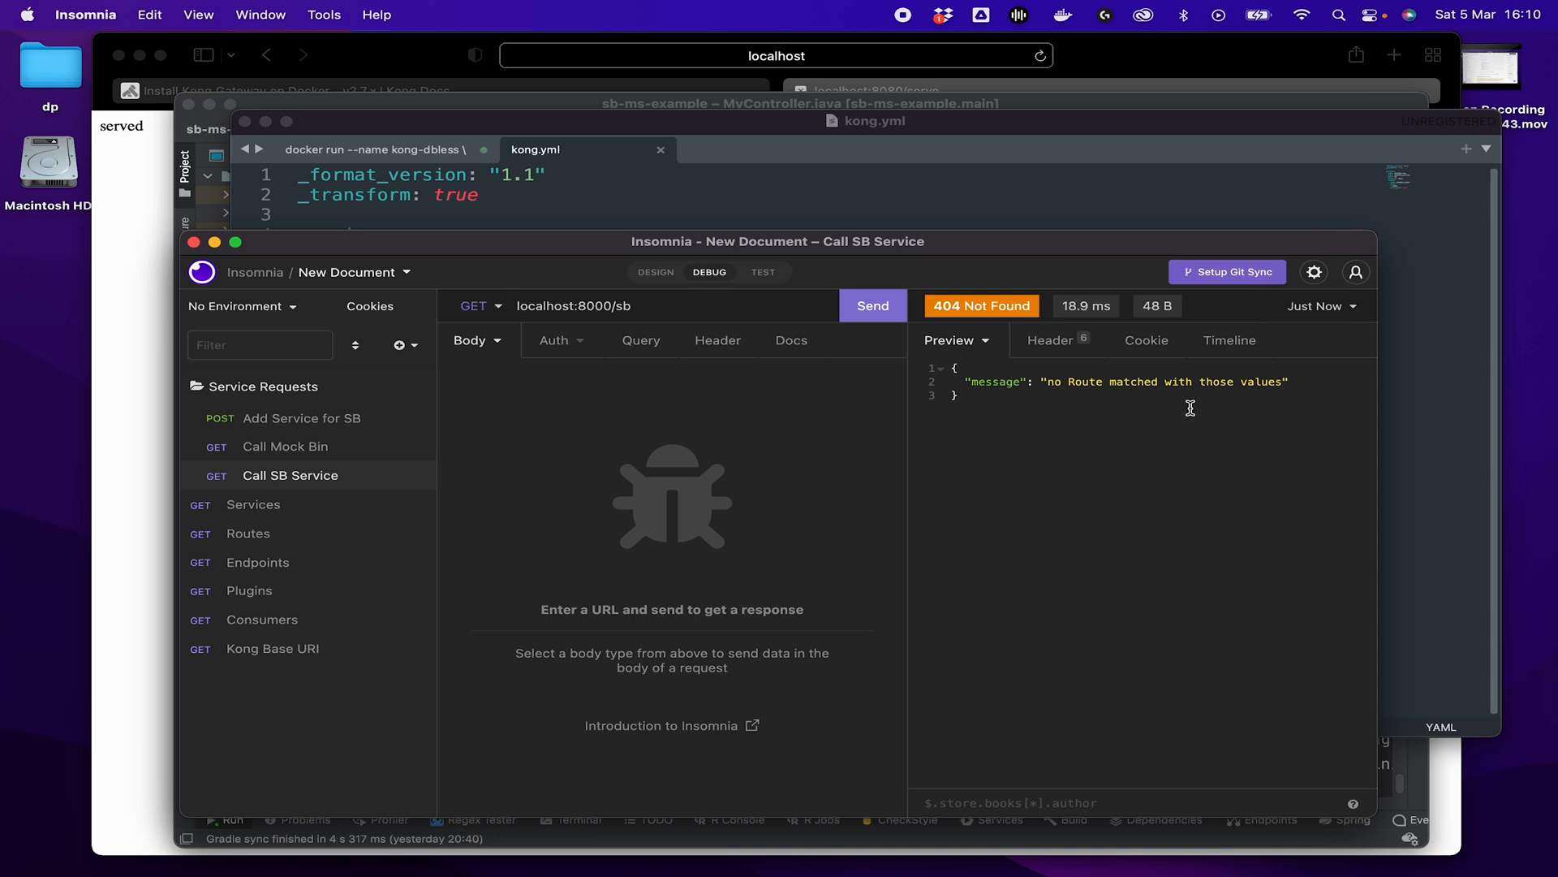
{"action": "mouse_move", "coordinate": [1136, 341]}
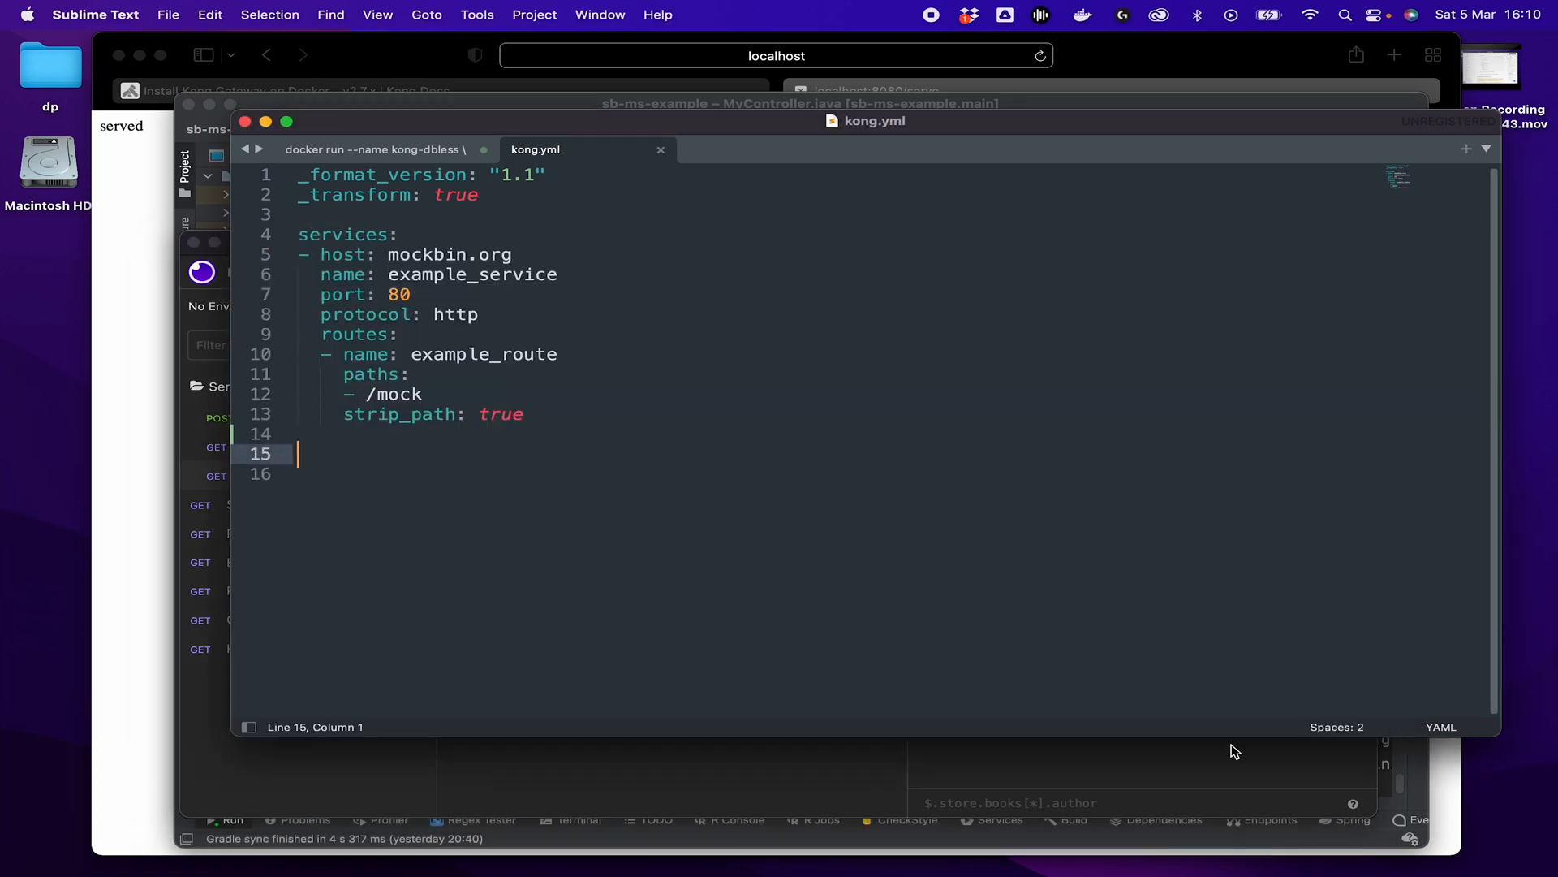
{"action": "mouse_move", "coordinate": [1249, 778]}
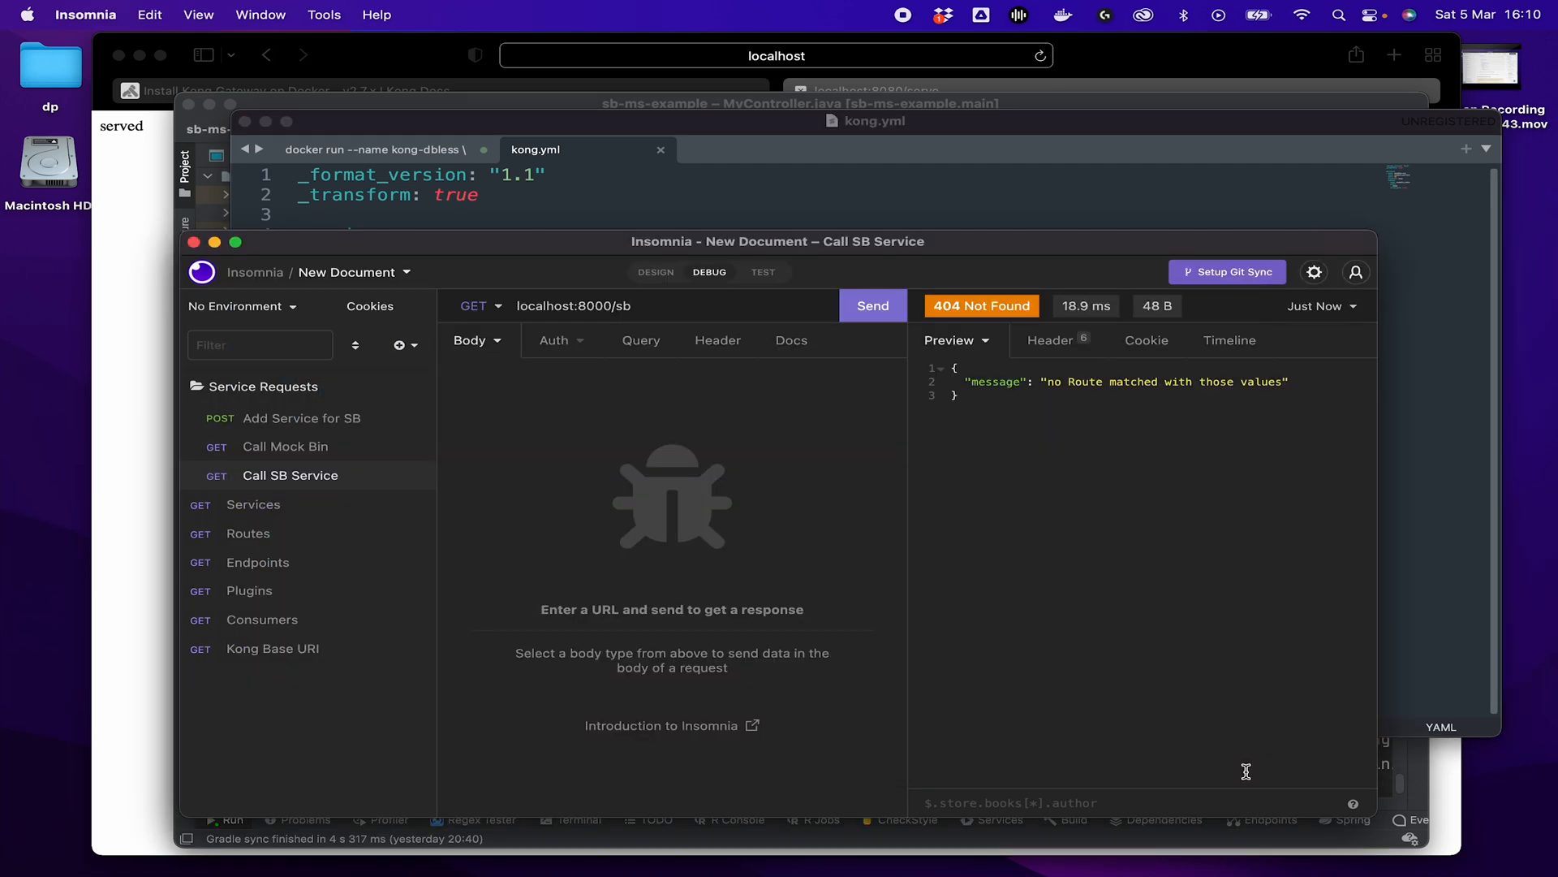
{"action": "mouse_move", "coordinate": [353, 430]}
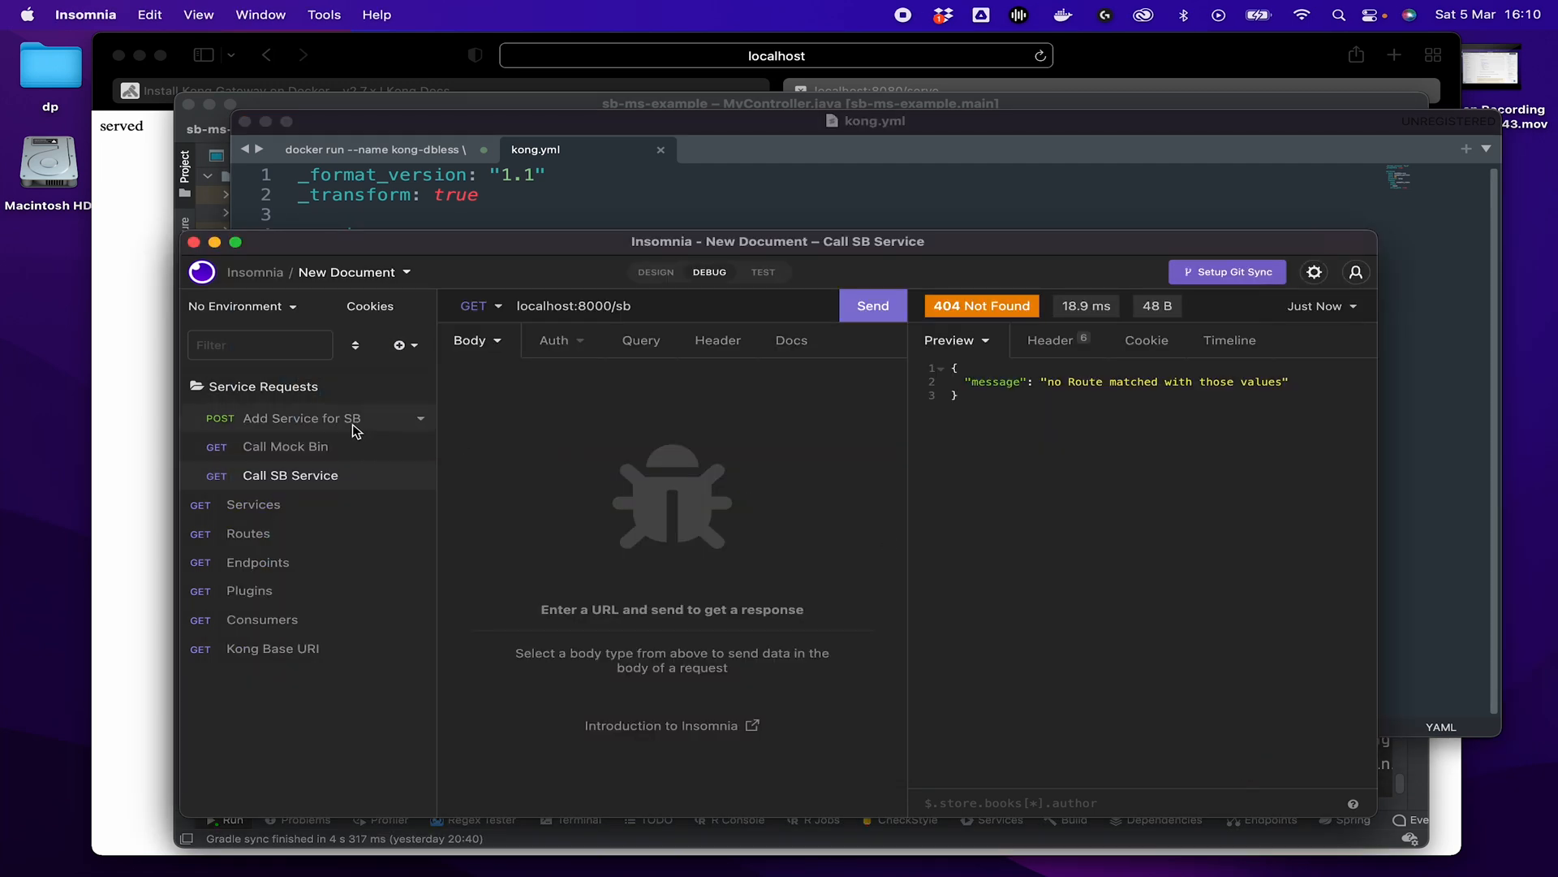
Send the Add Service for SB POST, rejected with 405, then view Kong's log.
{"action": "left_click", "coordinate": [302, 418]}
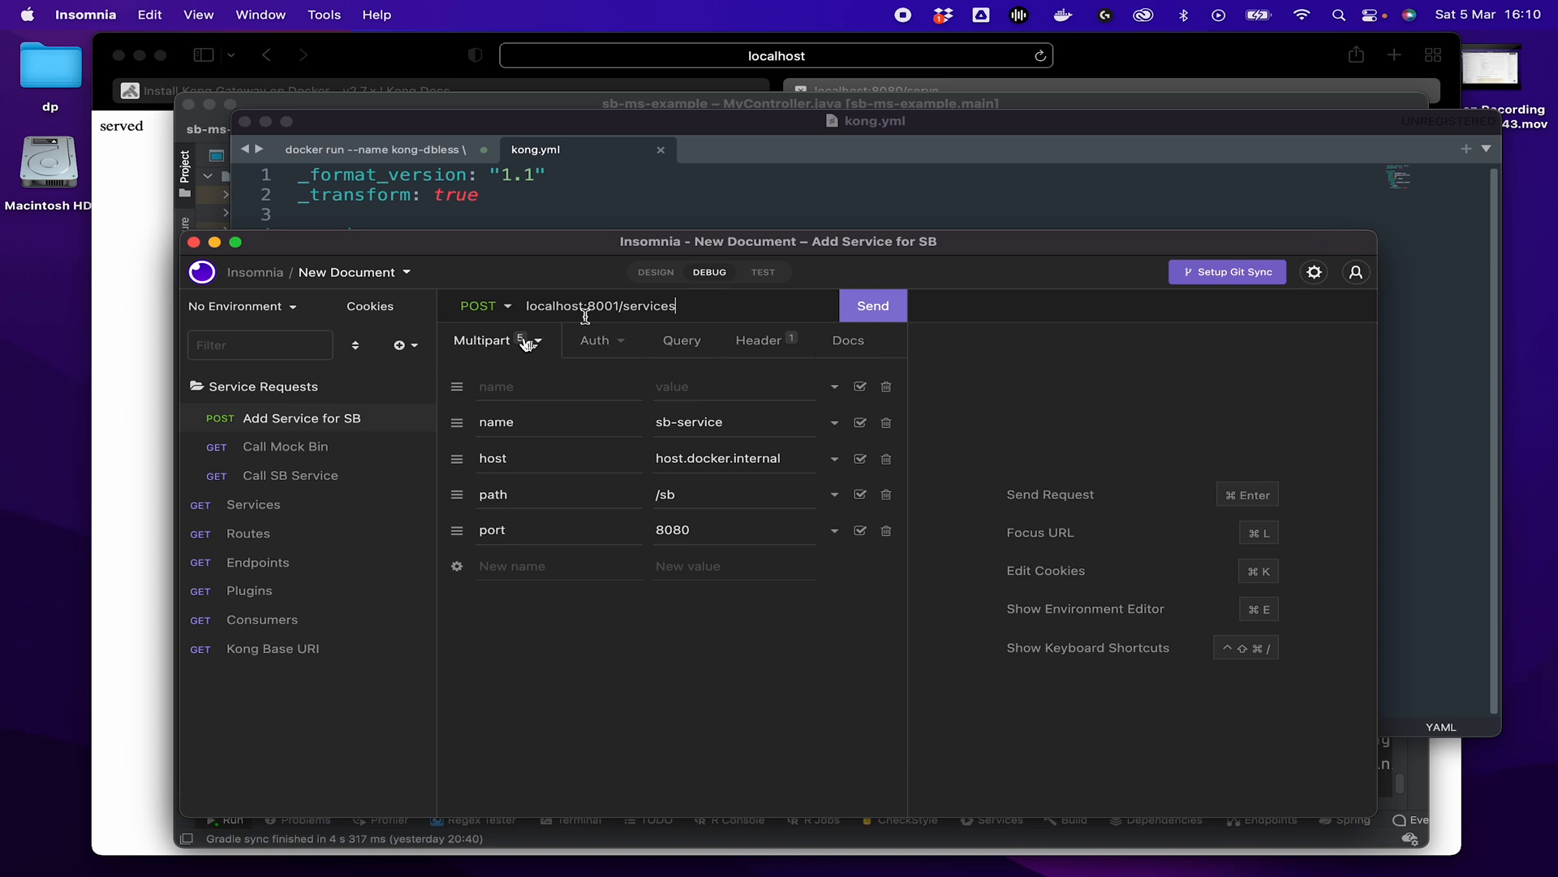
{"action": "mouse_move", "coordinate": [510, 324]}
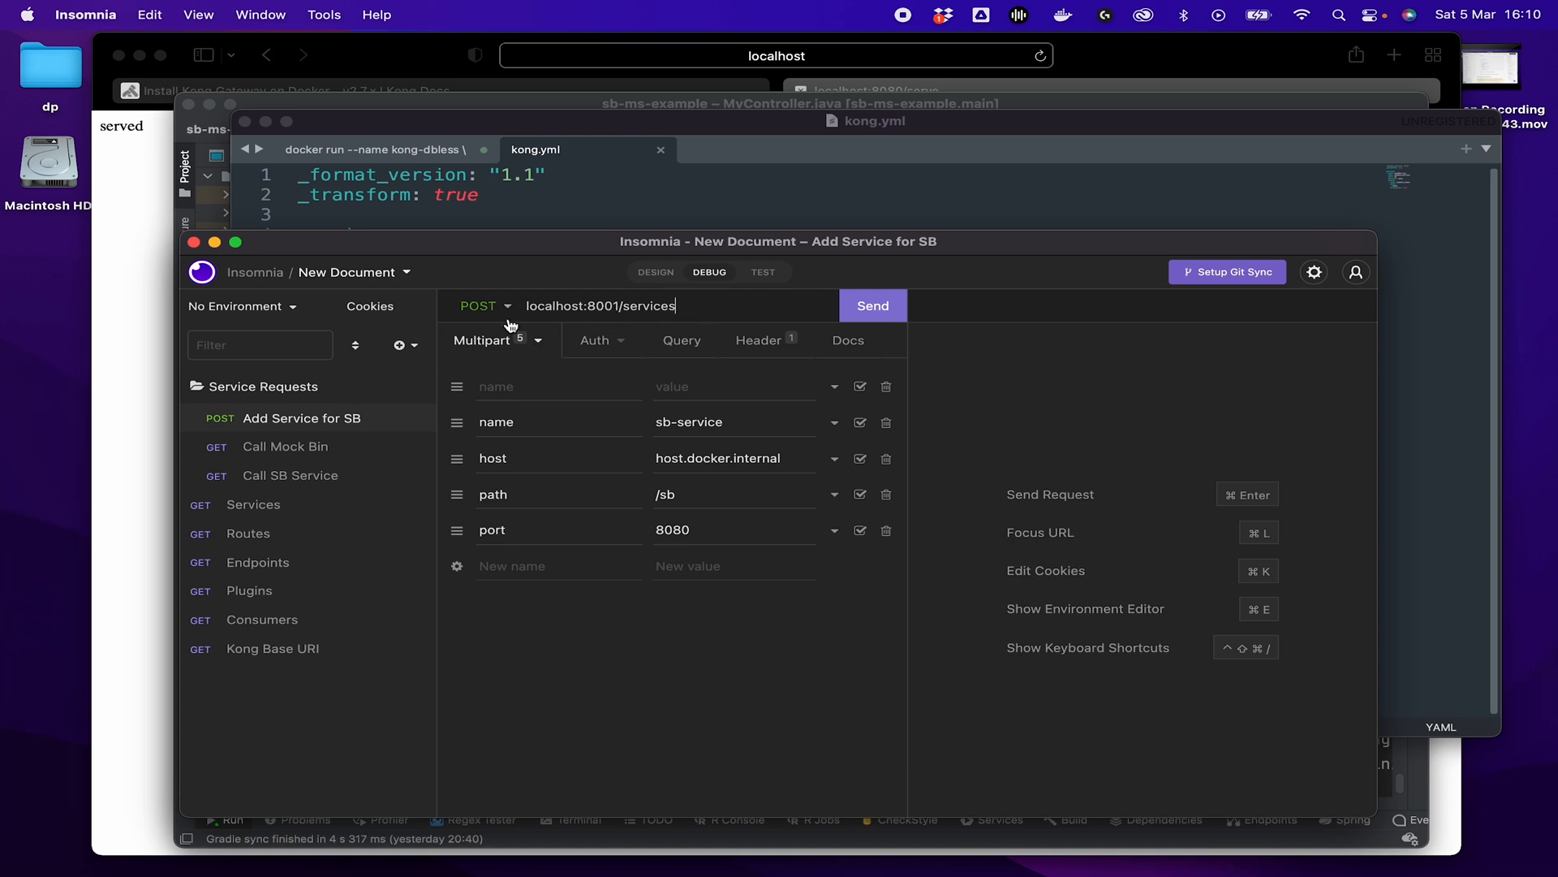
{"action": "mouse_move", "coordinate": [785, 365]}
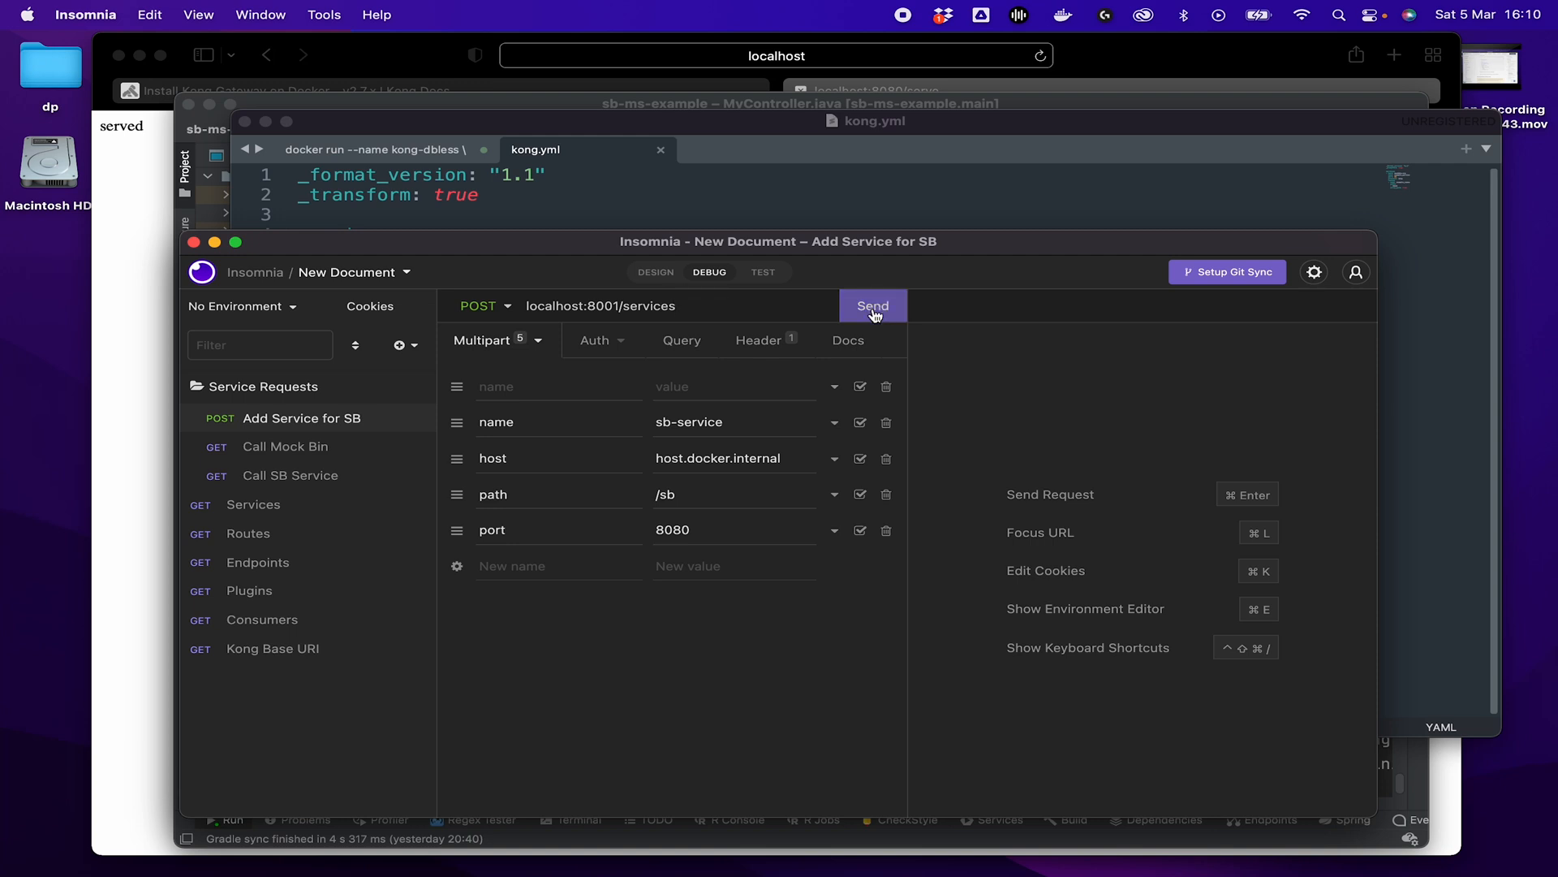
{"action": "left_click", "coordinate": [871, 305]}
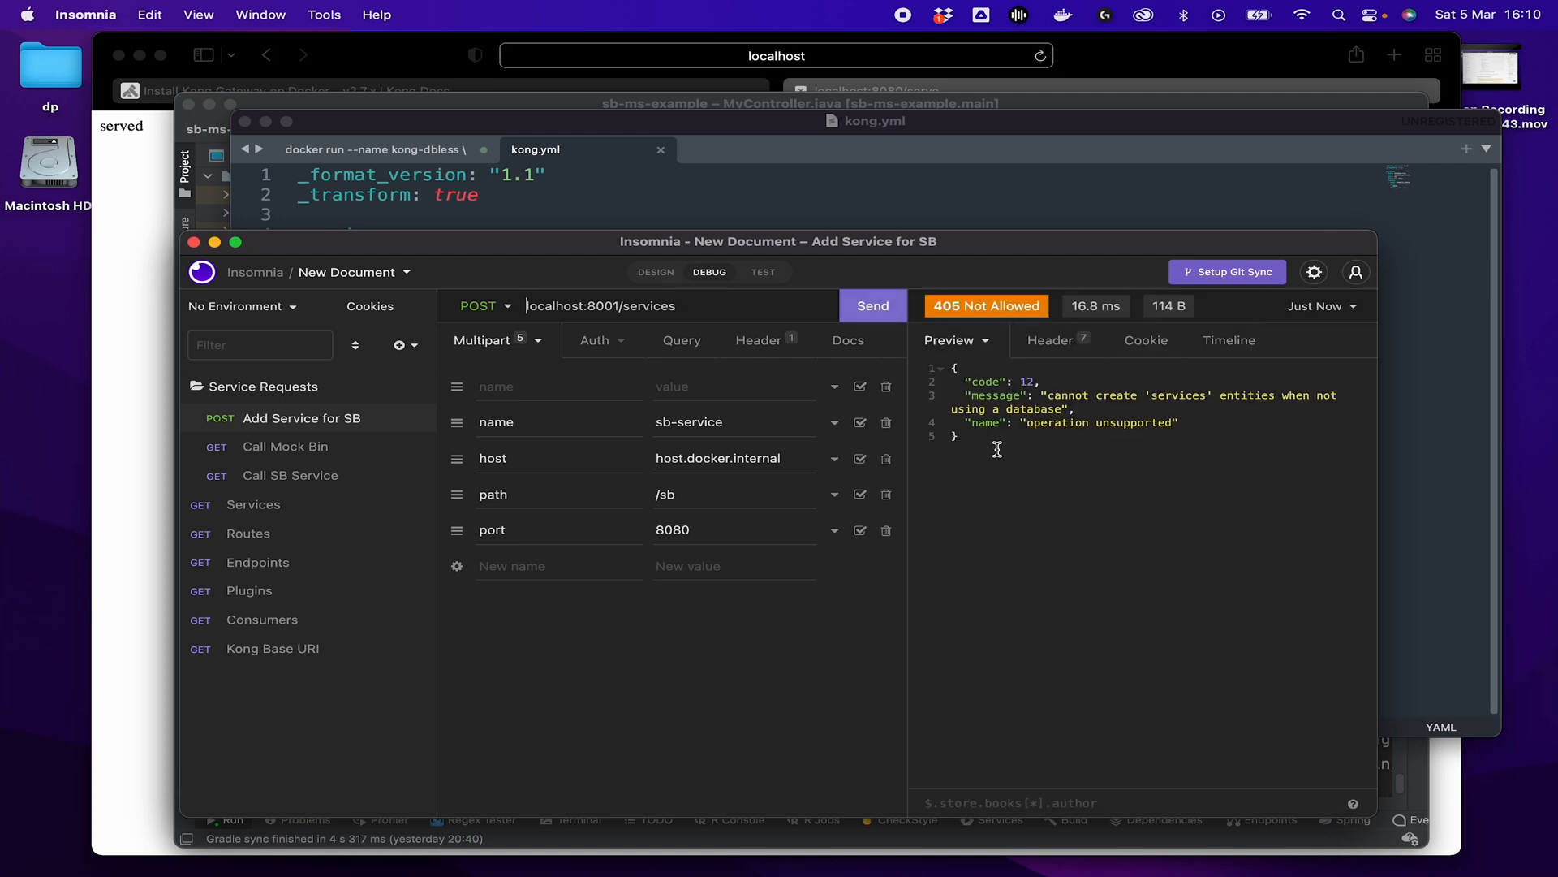
{"action": "mouse_move", "coordinate": [1009, 467]}
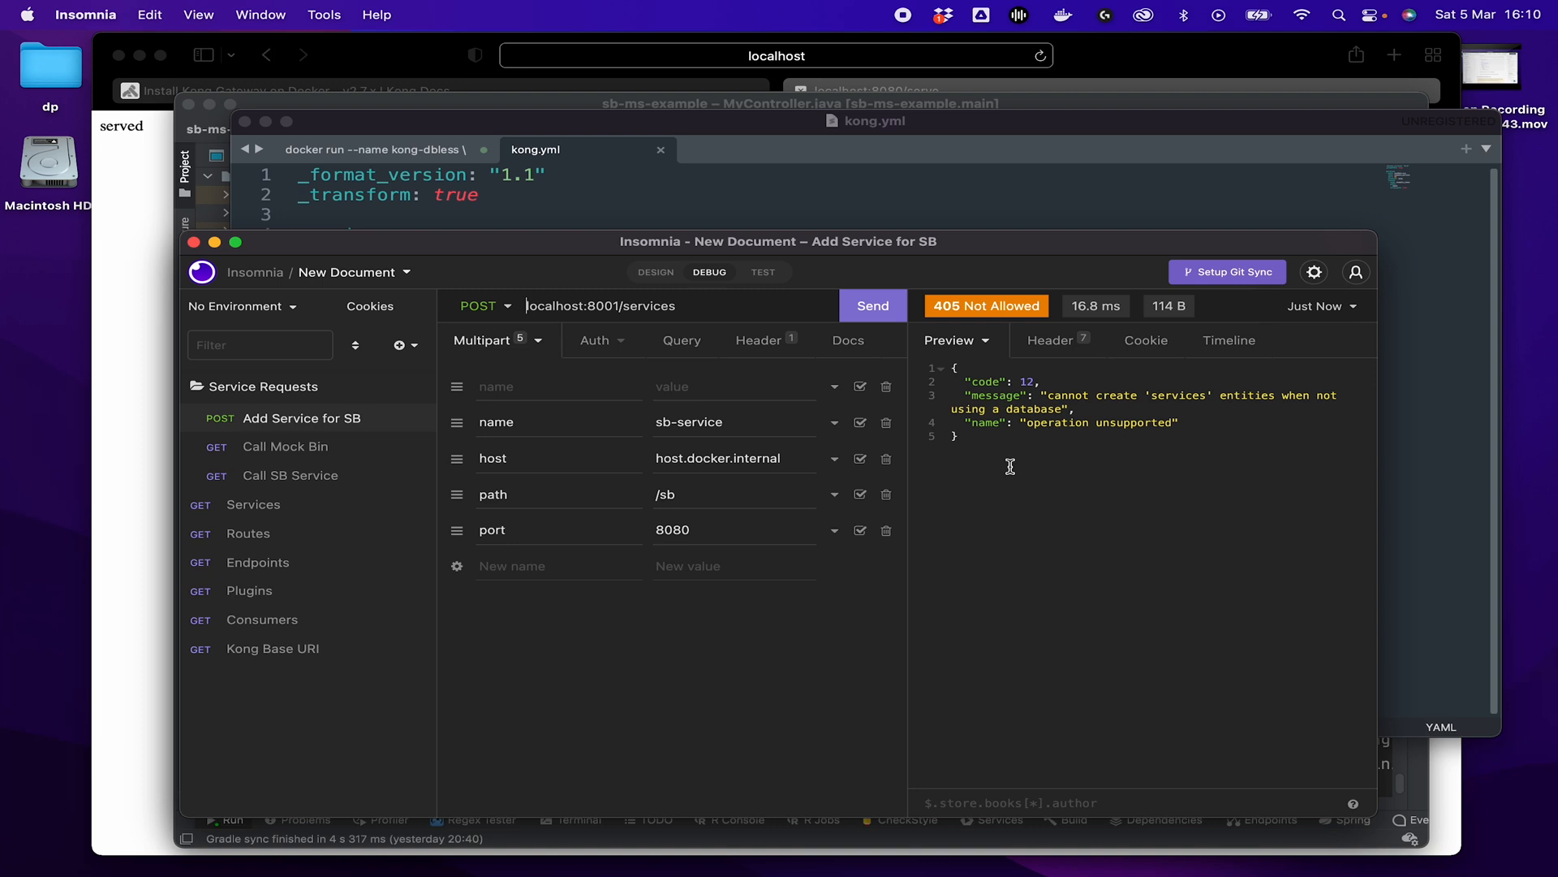
{"action": "mouse_move", "coordinate": [1001, 460]}
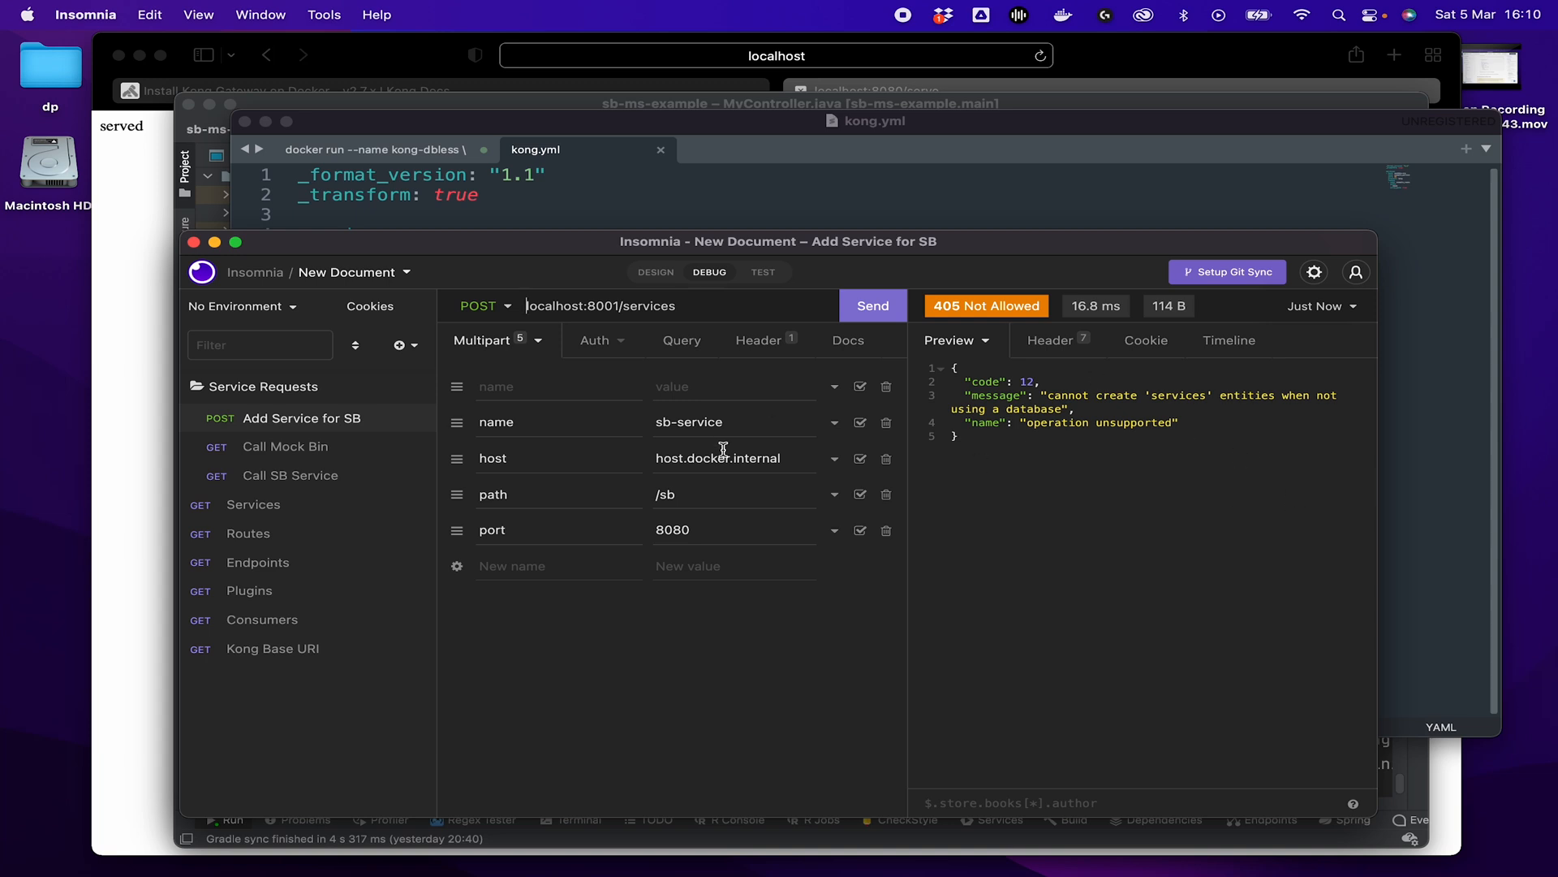
{"action": "mouse_move", "coordinate": [734, 218]}
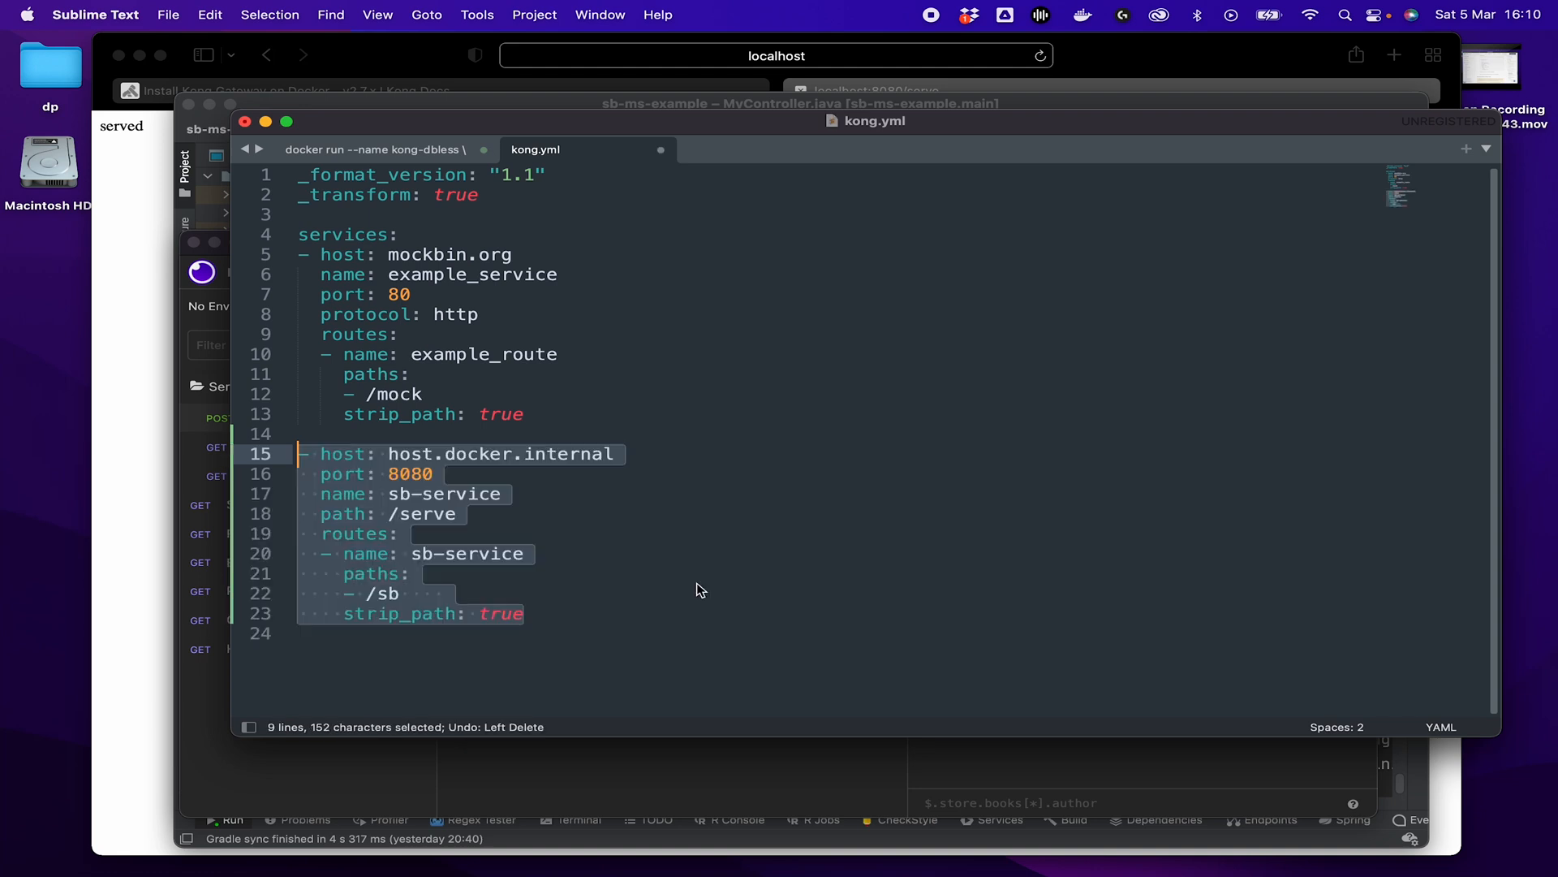
{"action": "key", "text": "cmd+s"}
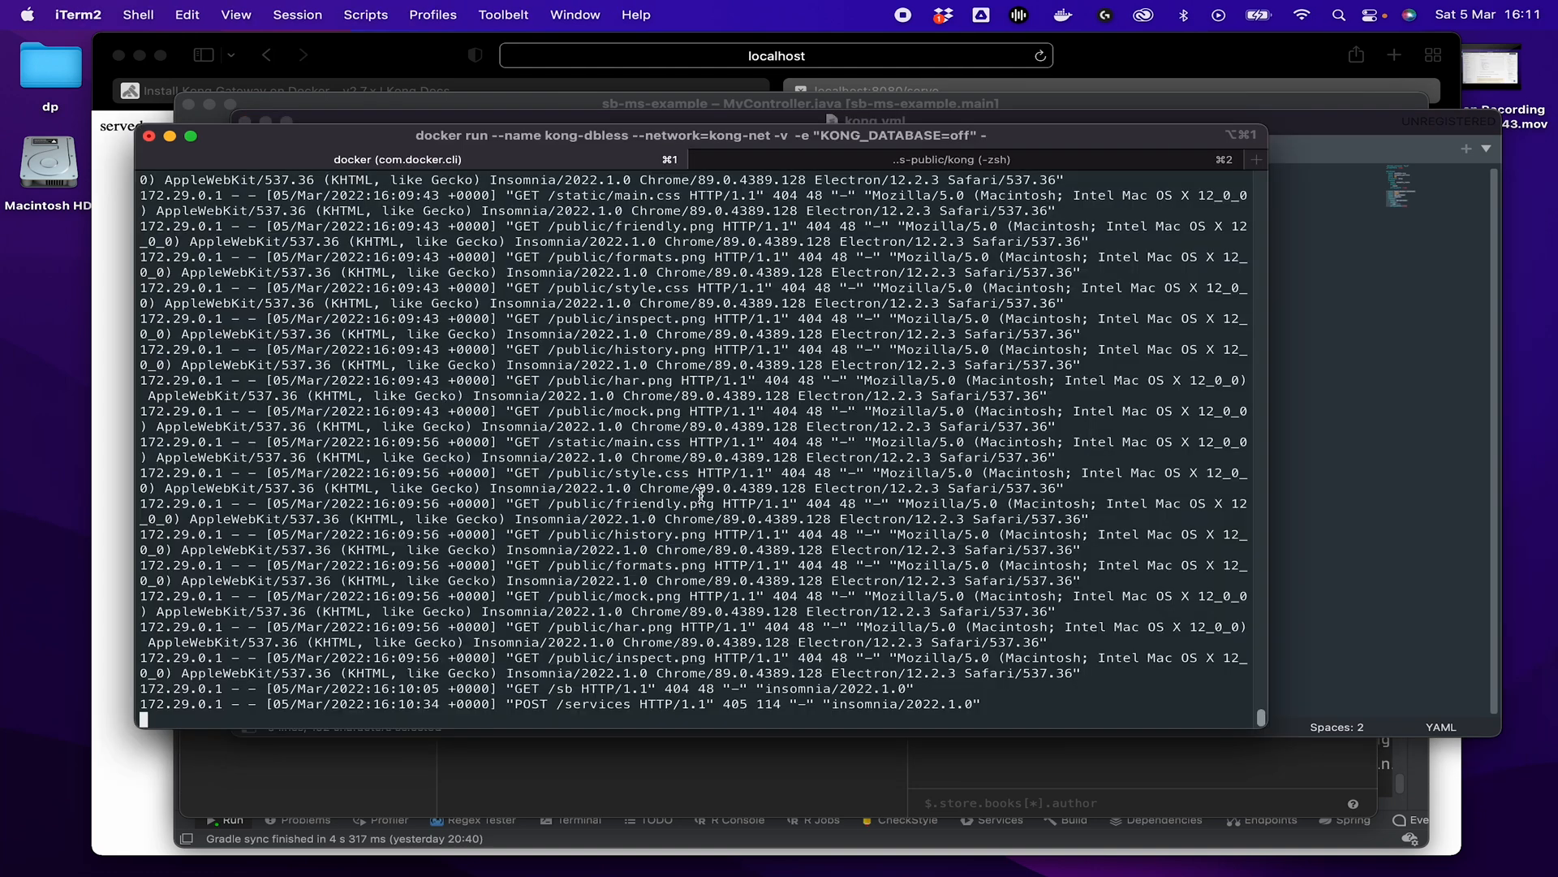
Stop Kong, remove the kong-dbless container and kong-net network, then recreate kong-net.
{"action": "key", "text": "ctrl+c"}
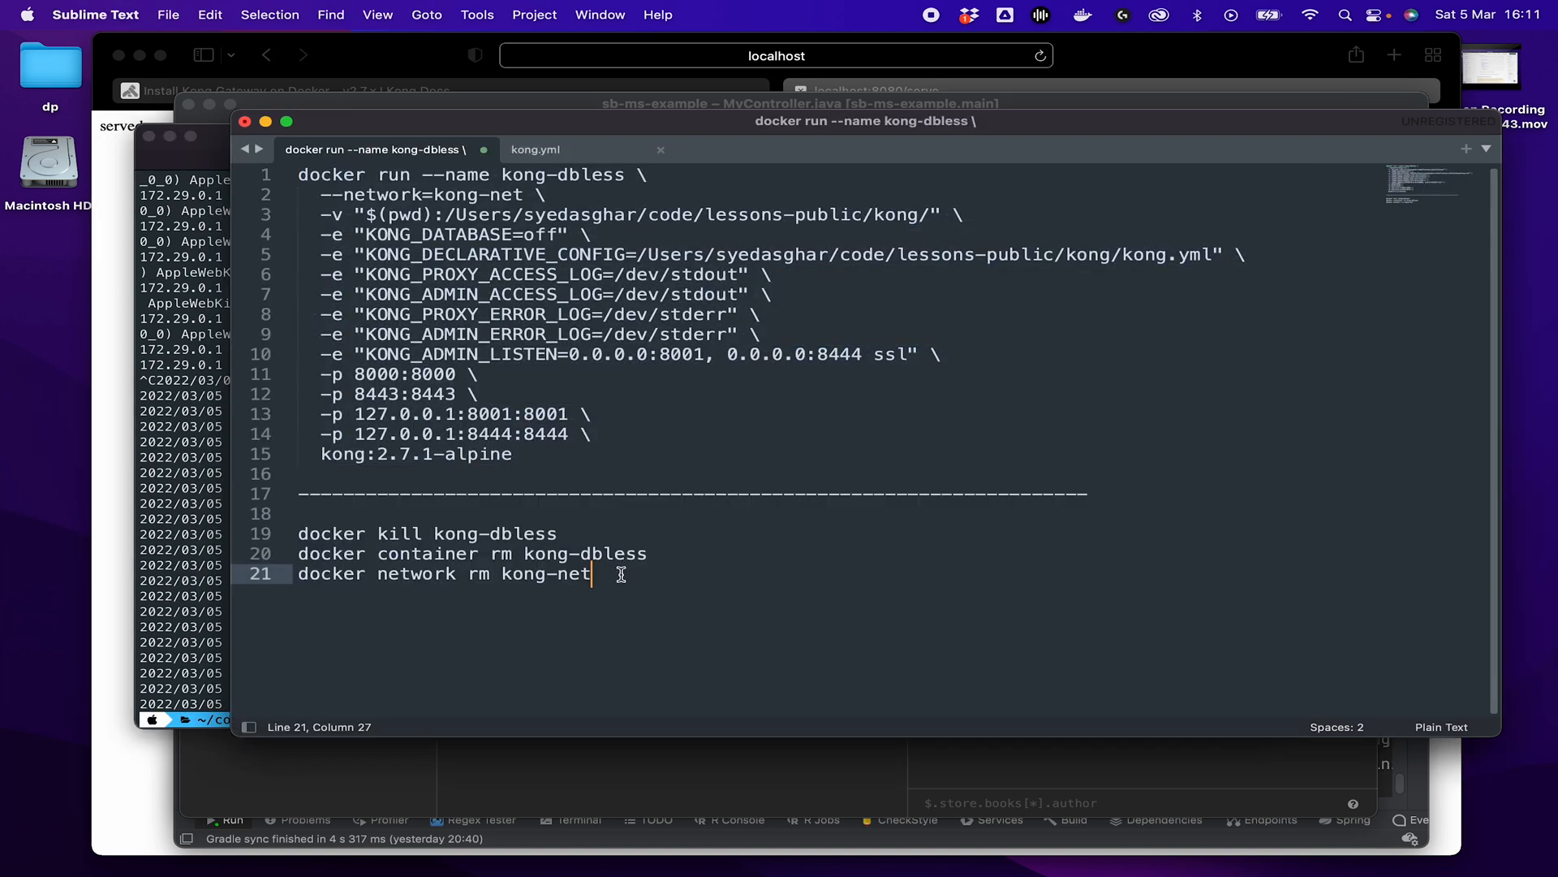
{"action": "right_click", "coordinate": [428, 554]}
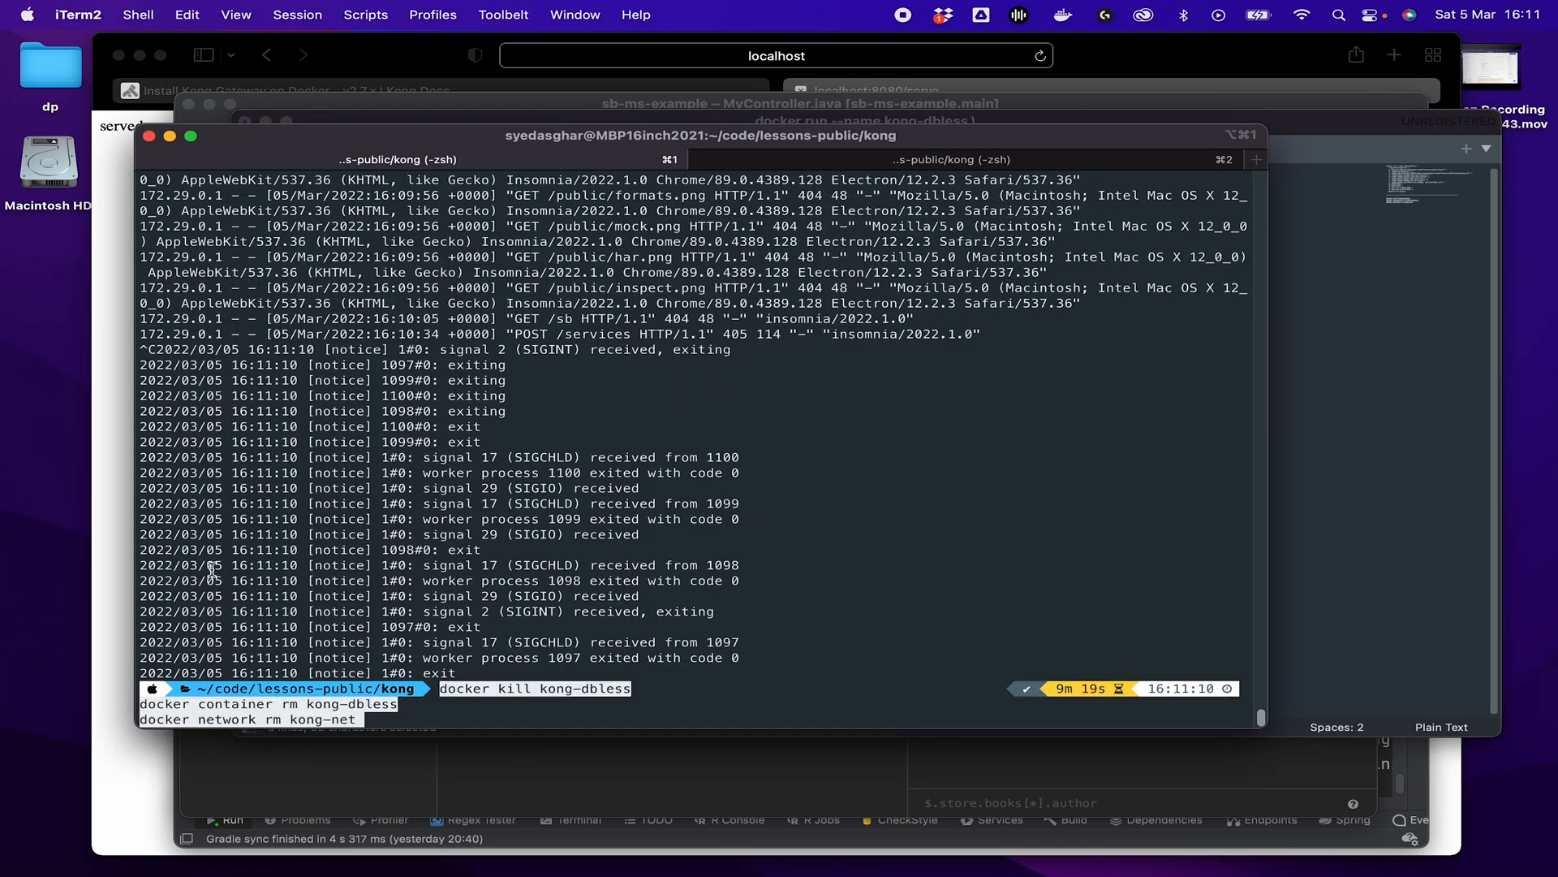
{"action": "key", "text": "Return"}
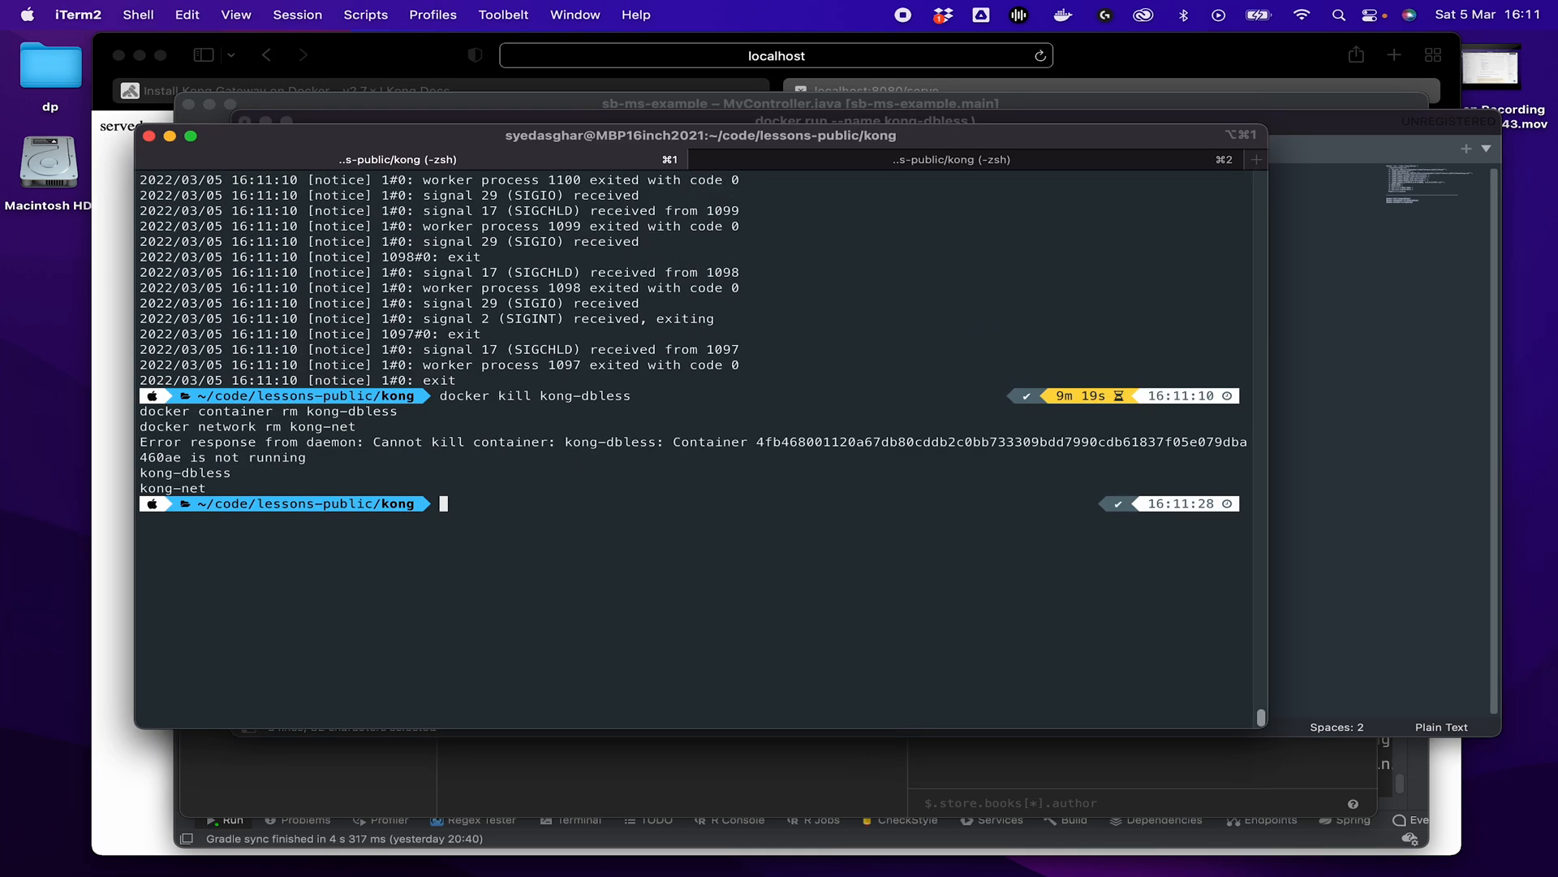
{"action": "type", "text": "docker network create kong-net"}
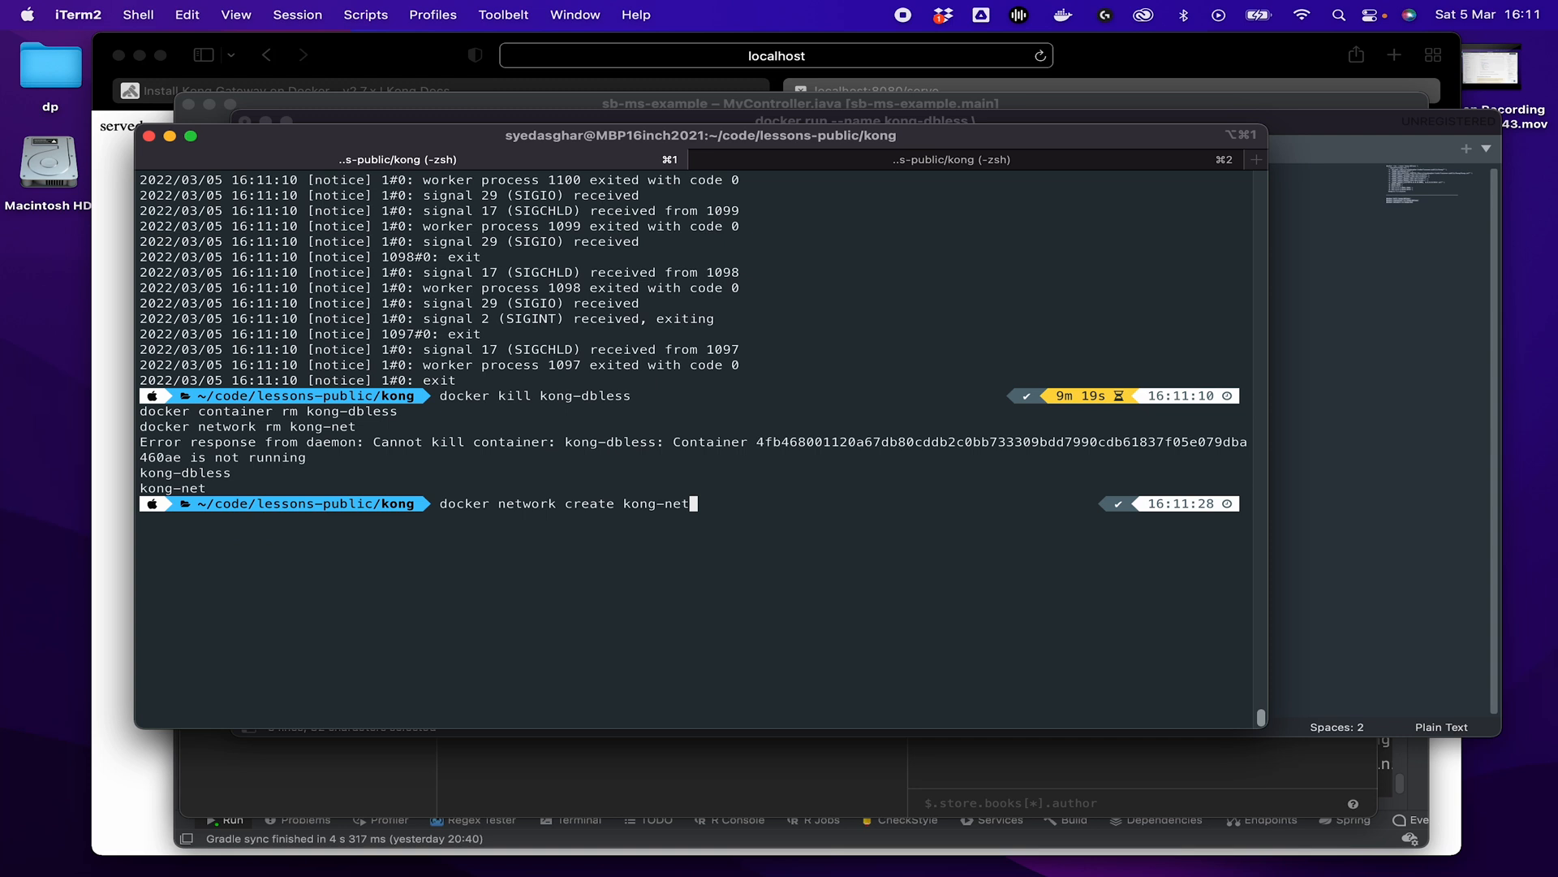
{"action": "key", "text": "Return"}
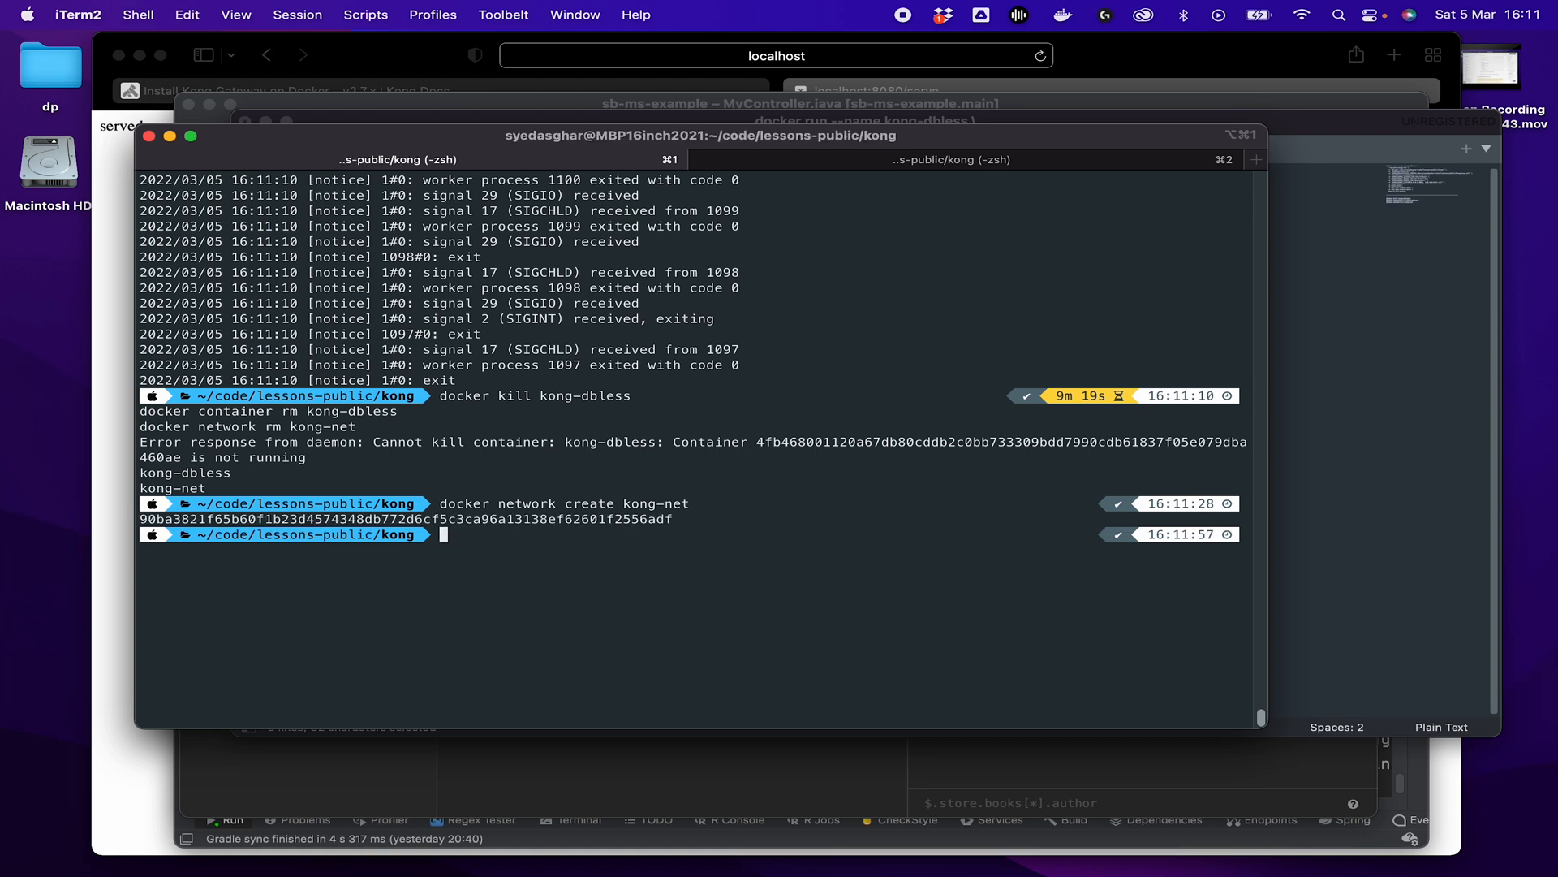
{"action": "mouse_move", "coordinate": [619, 481]}
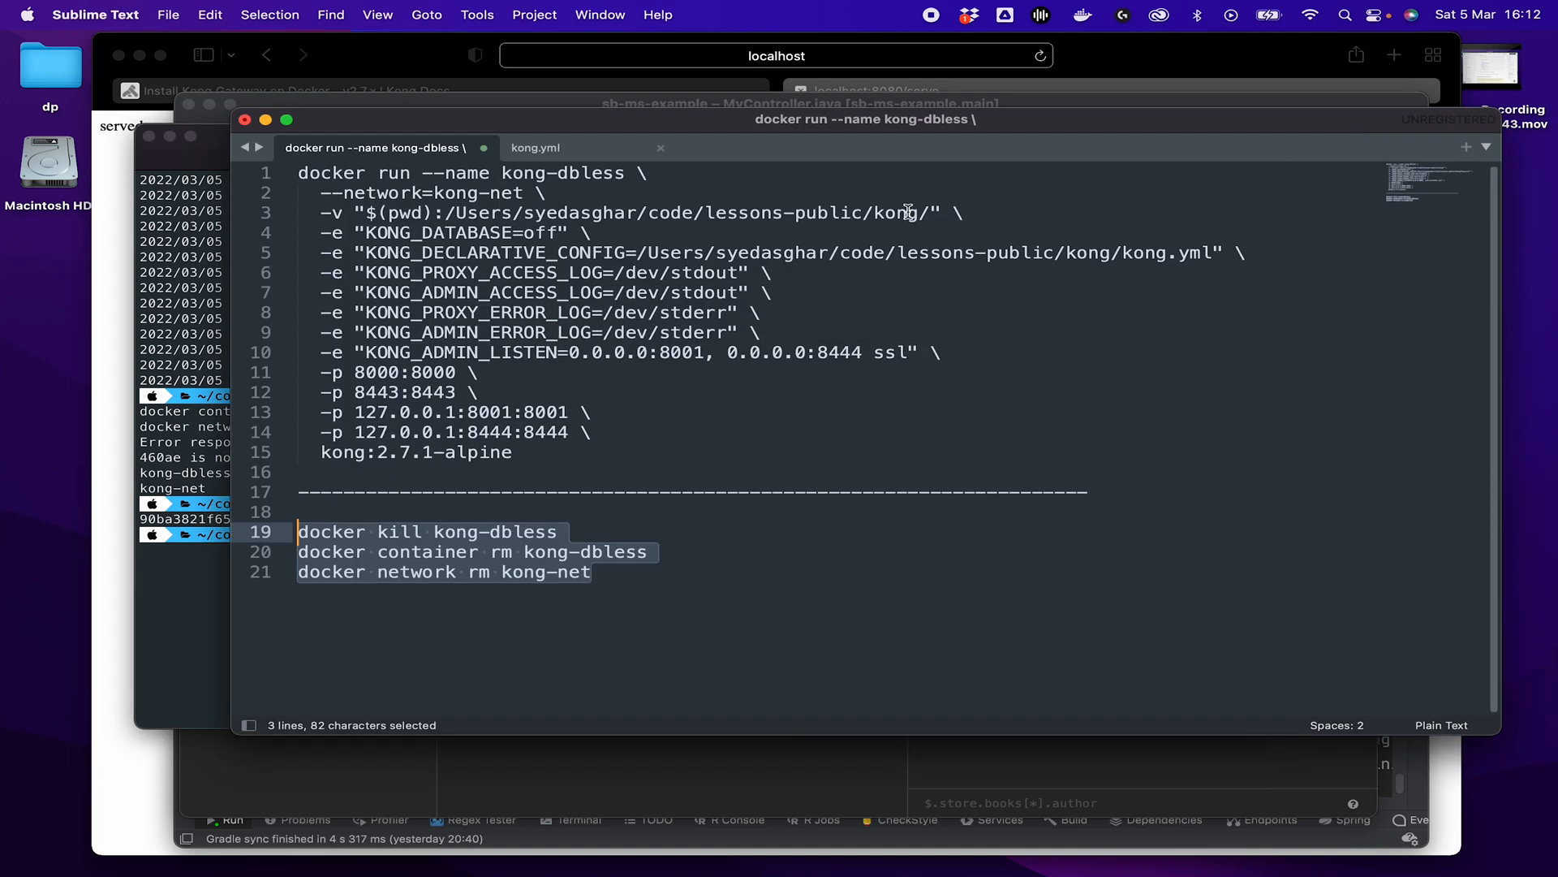
Relaunch the kong-dbless container with docker run, using kong.yml as declarative config.
{"action": "left_click", "coordinate": [535, 147]}
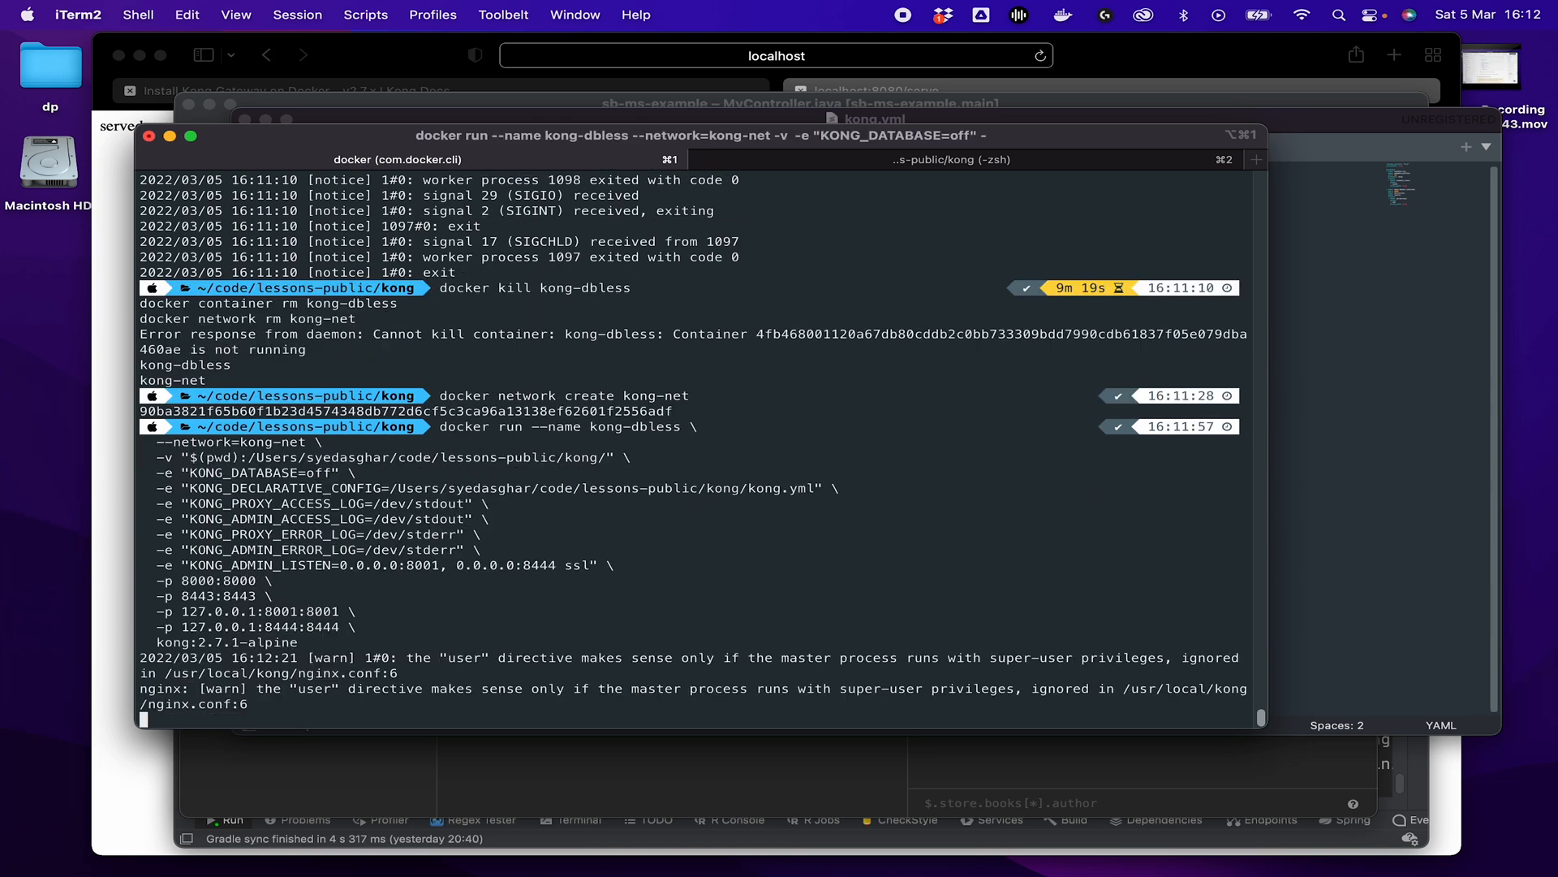
{"action": "scroll", "scroll_direction": "down", "scroll_amount": 3}
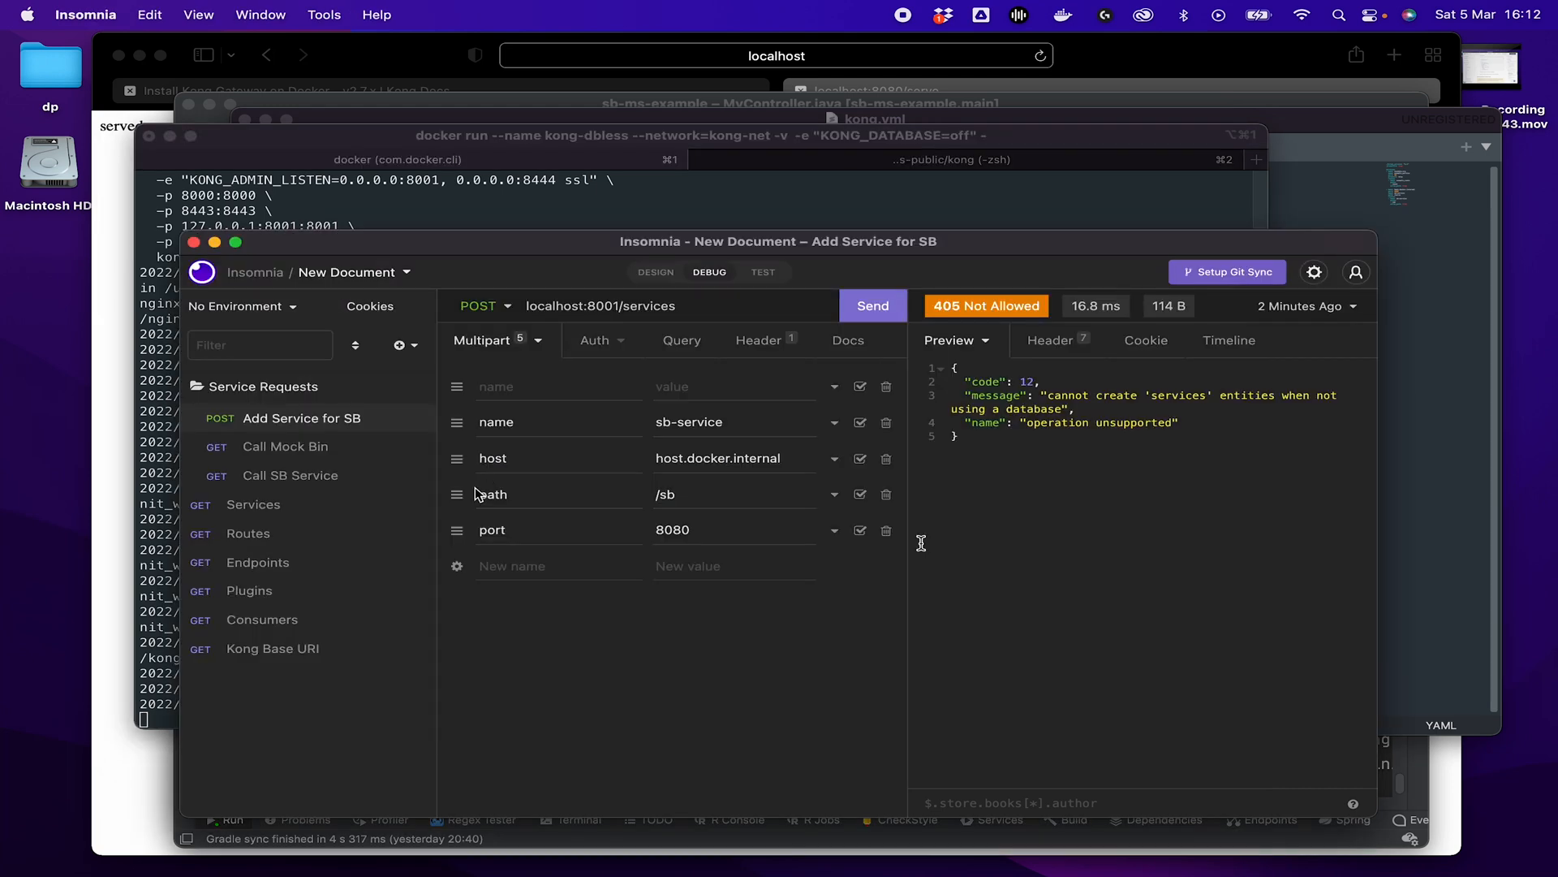
Send Call SB Service to localhost:8000/sb, receiving 200 OK with 'served'.
{"action": "left_click", "coordinate": [291, 474]}
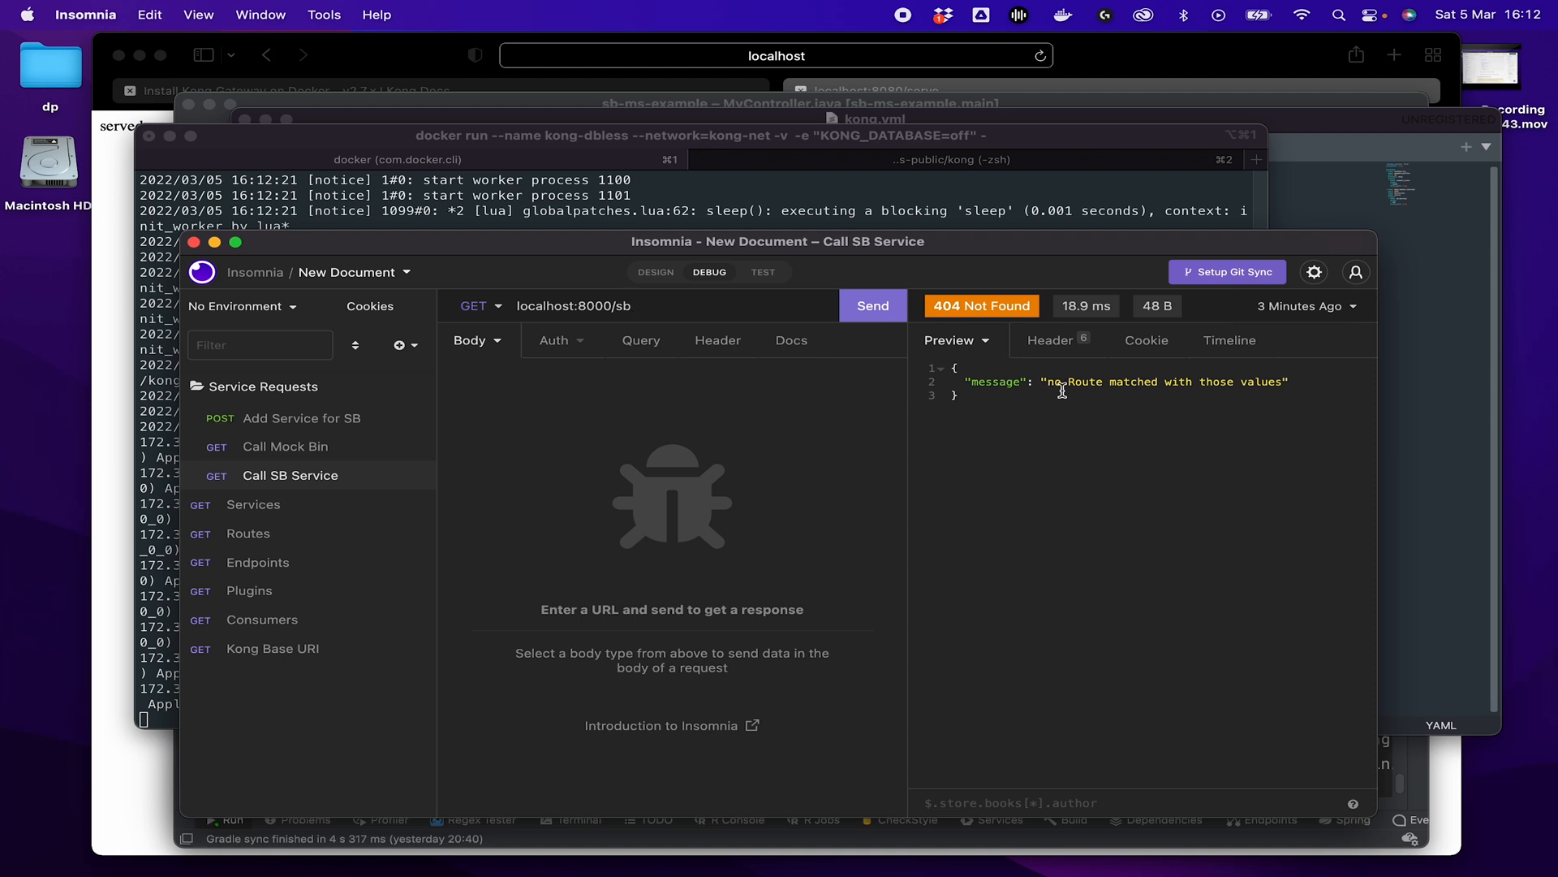
{"action": "left_click", "coordinate": [872, 305]}
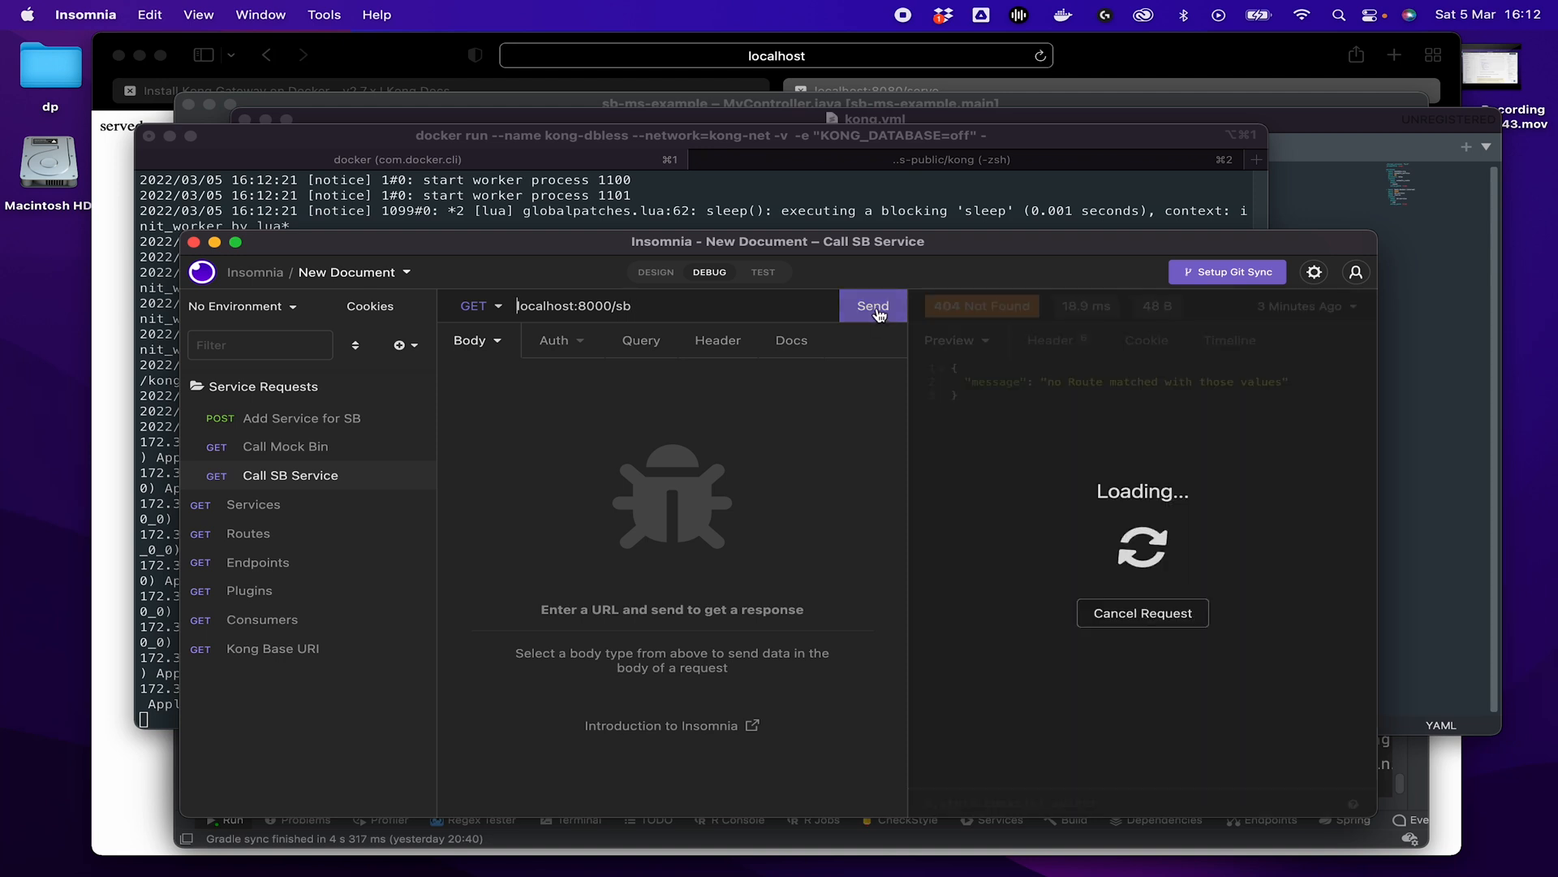
{"action": "left_click", "coordinate": [871, 305]}
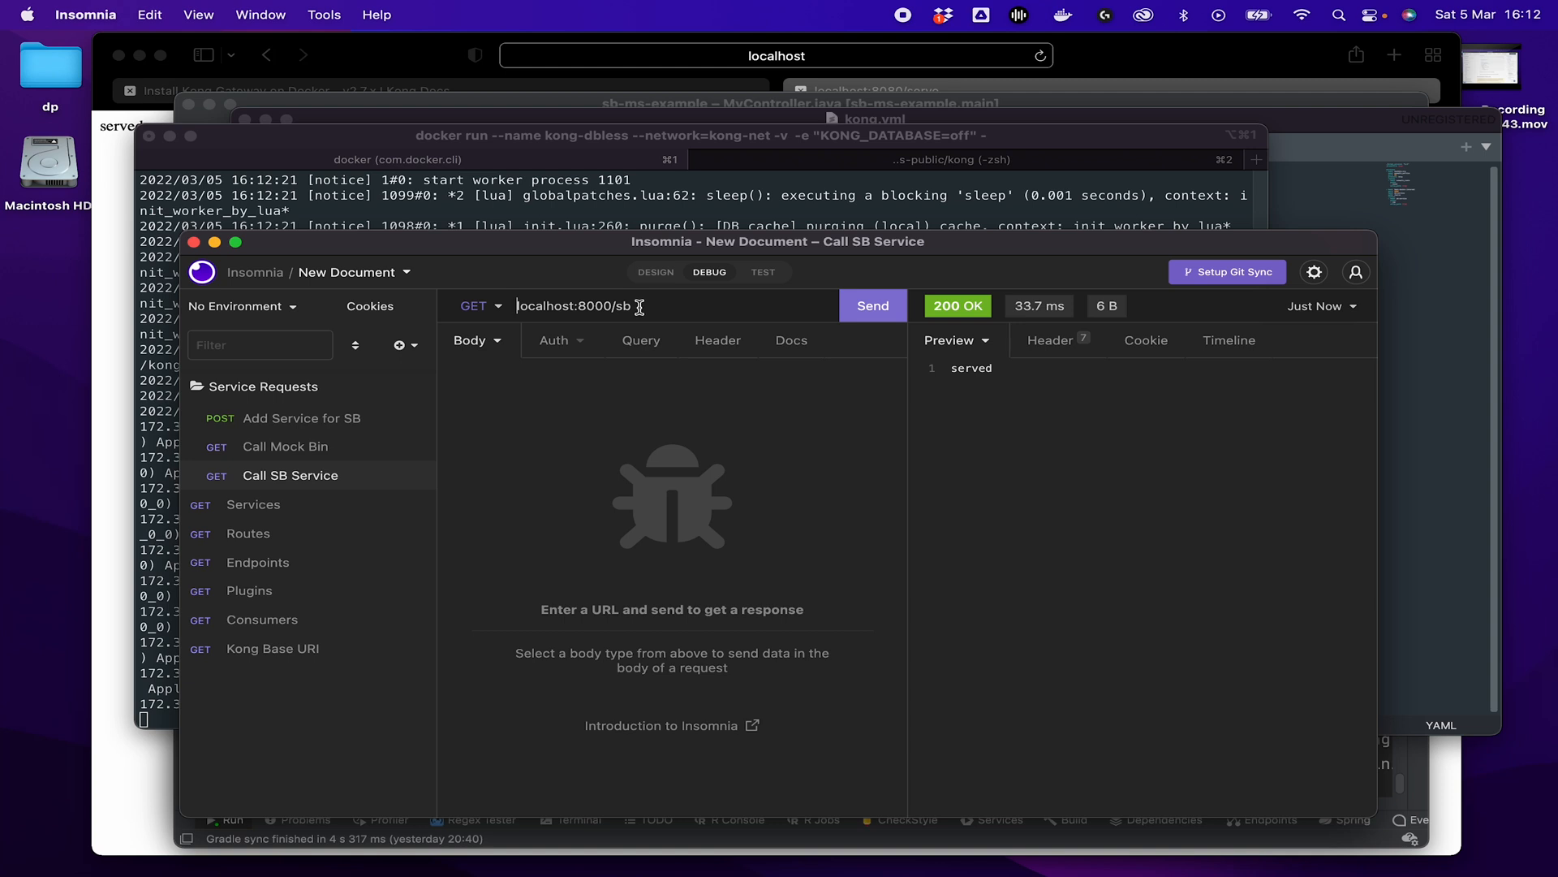
{"action": "mouse_move", "coordinate": [957, 367]}
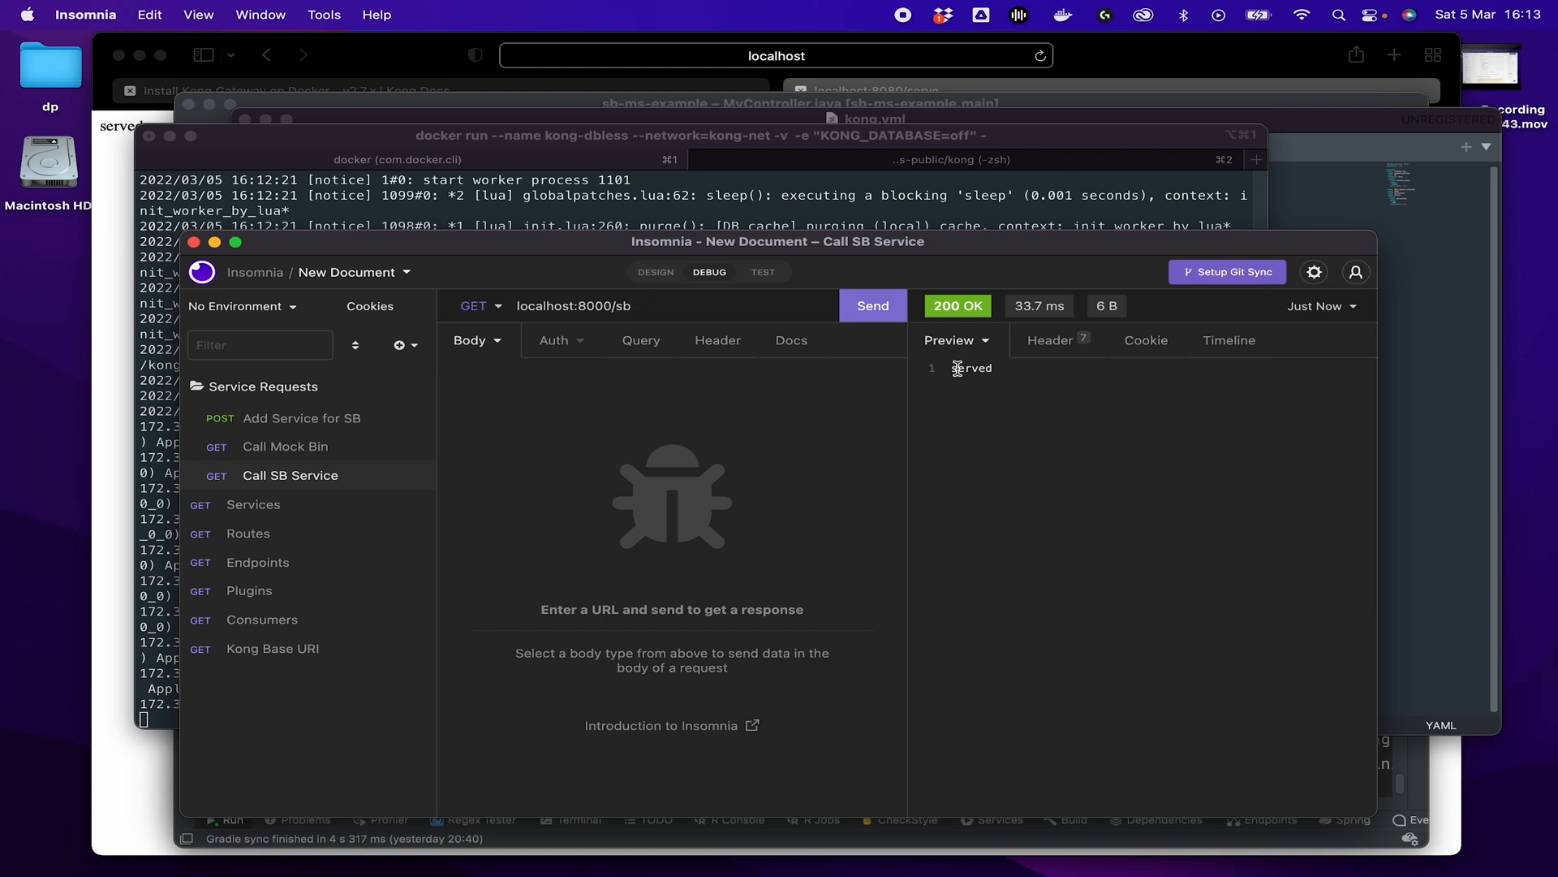
{"action": "mouse_move", "coordinate": [1059, 510]}
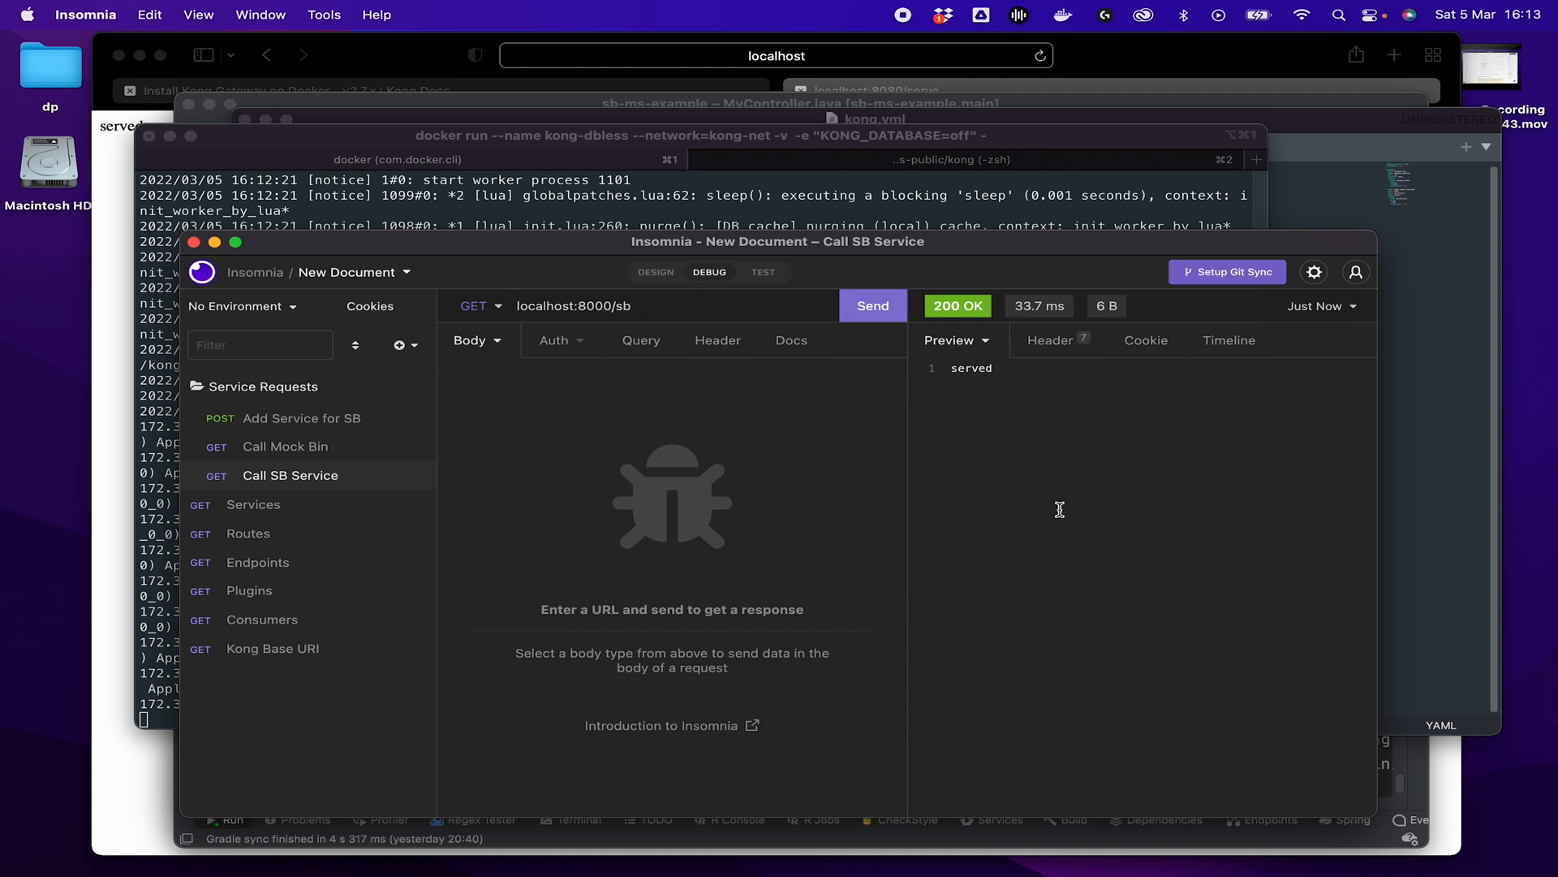
{"action": "mouse_move", "coordinate": [1297, 143]}
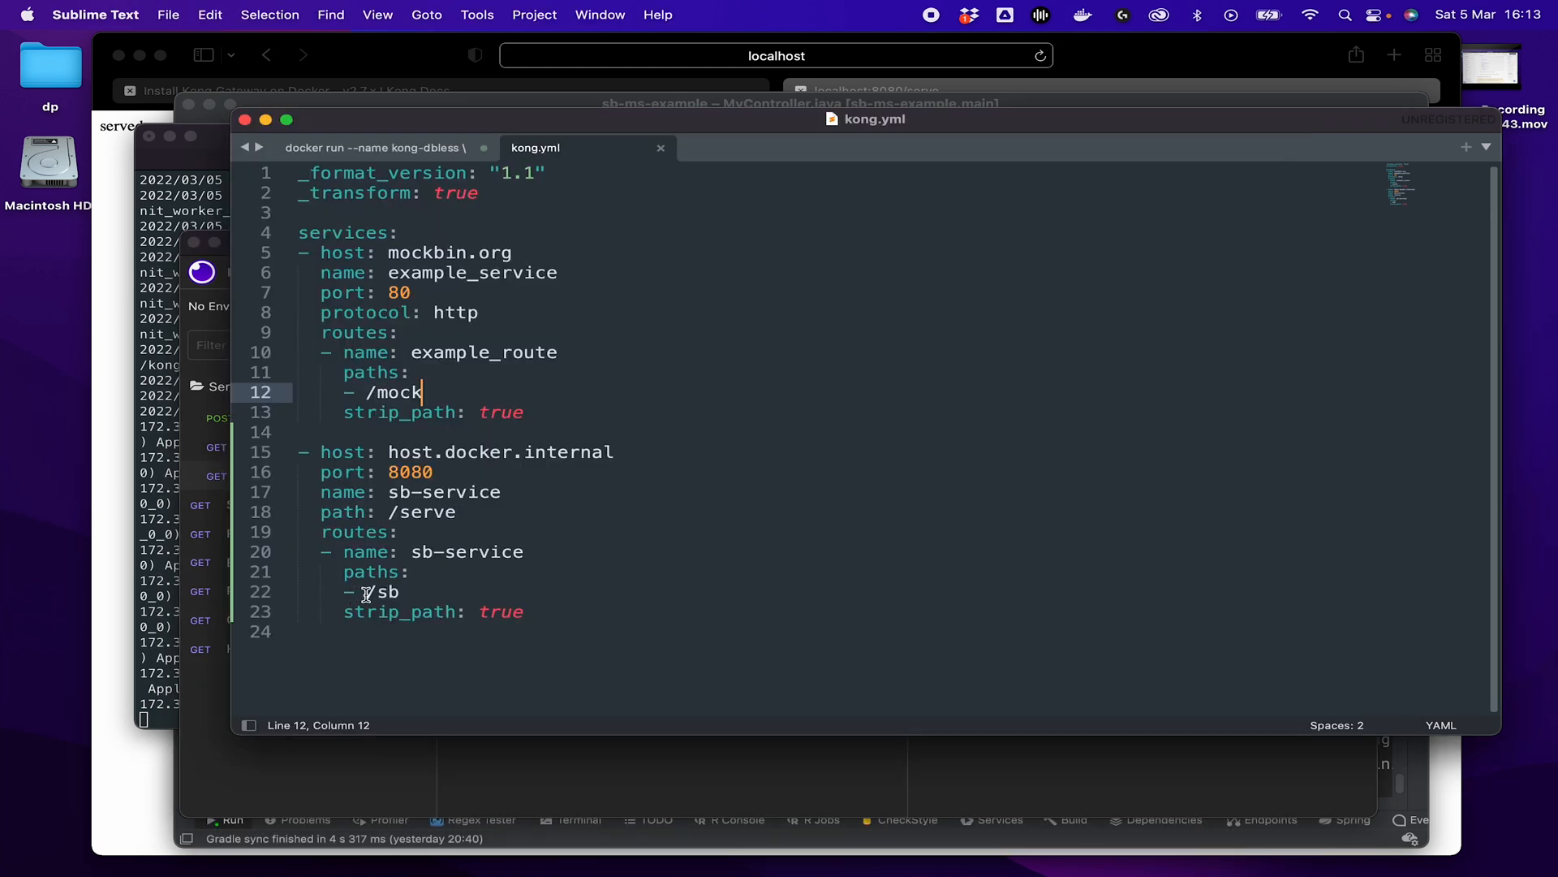
{"action": "double_click", "coordinate": [382, 592]}
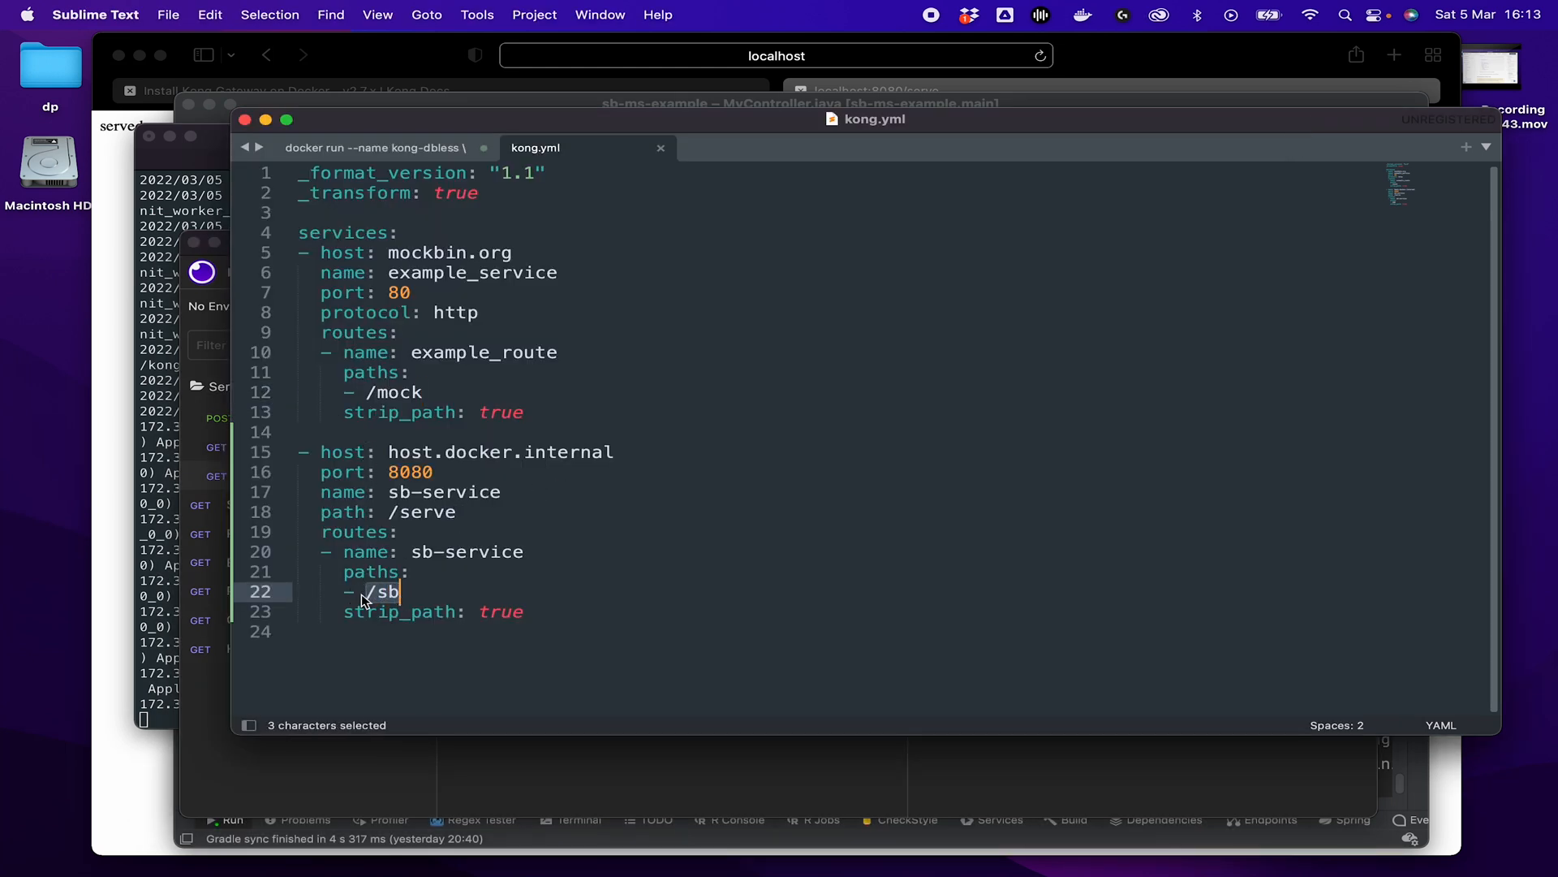
{"action": "mouse_move", "coordinate": [448, 452]}
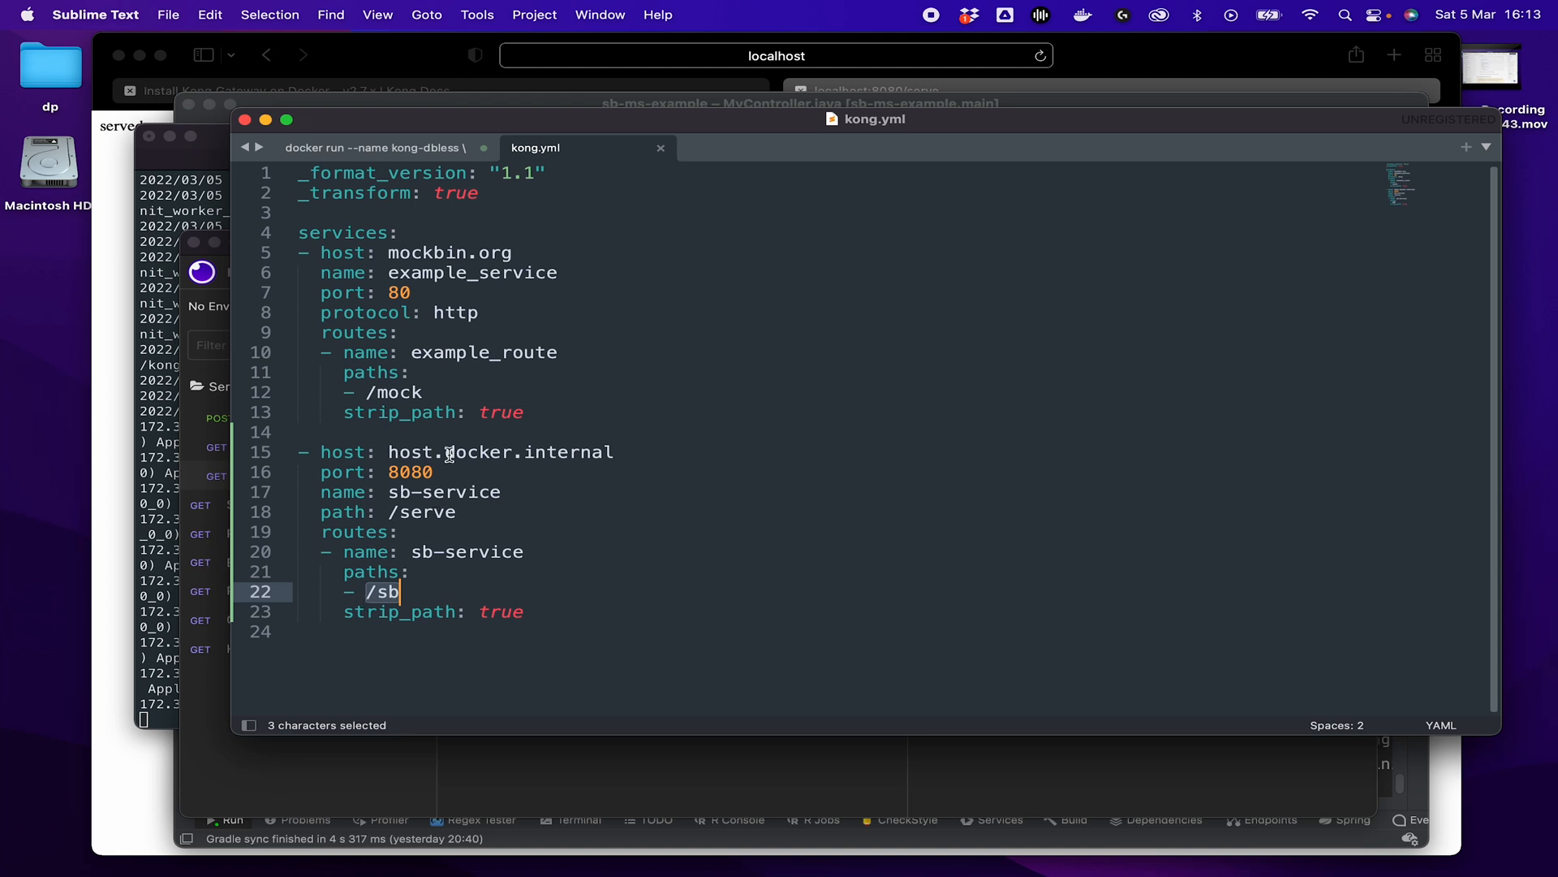
{"action": "double_click", "coordinate": [409, 473]}
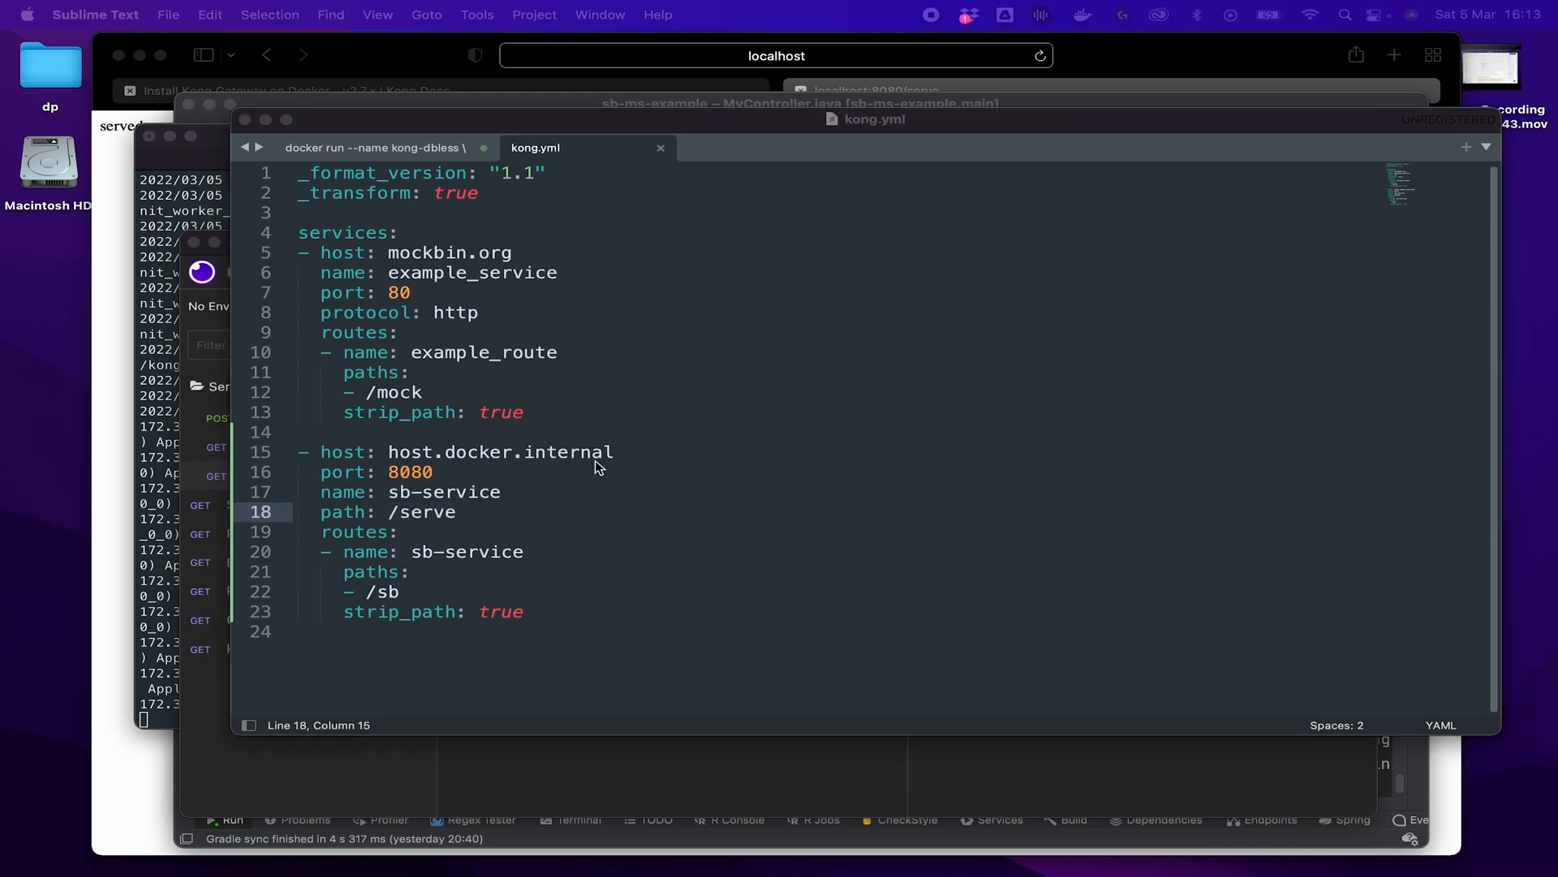
{"action": "mouse_move", "coordinate": [644, 517]}
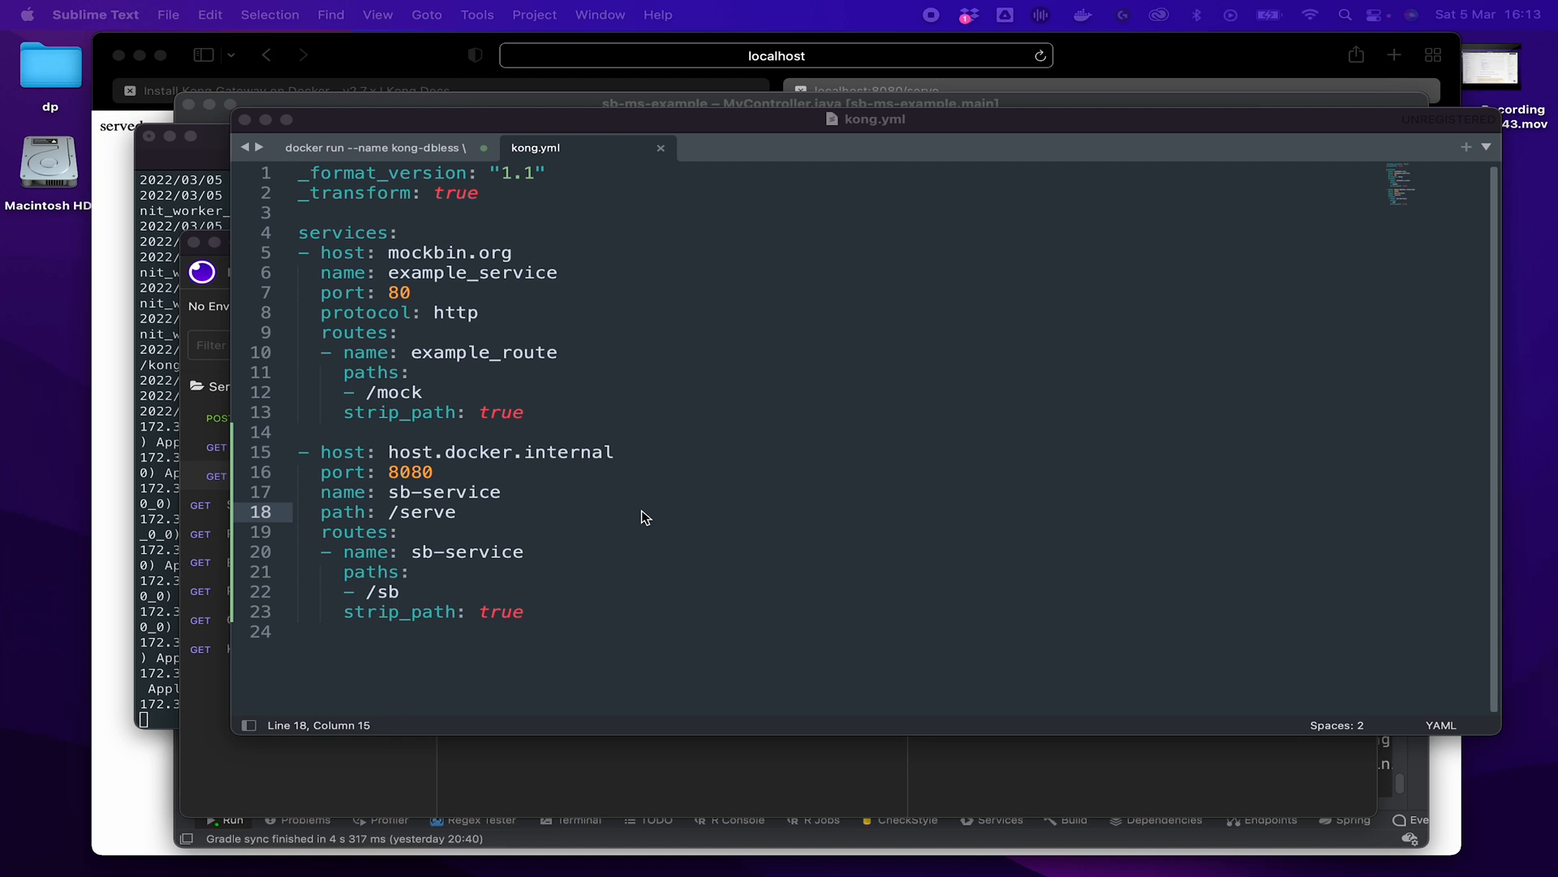
{"action": "mouse_move", "coordinate": [681, 568]}
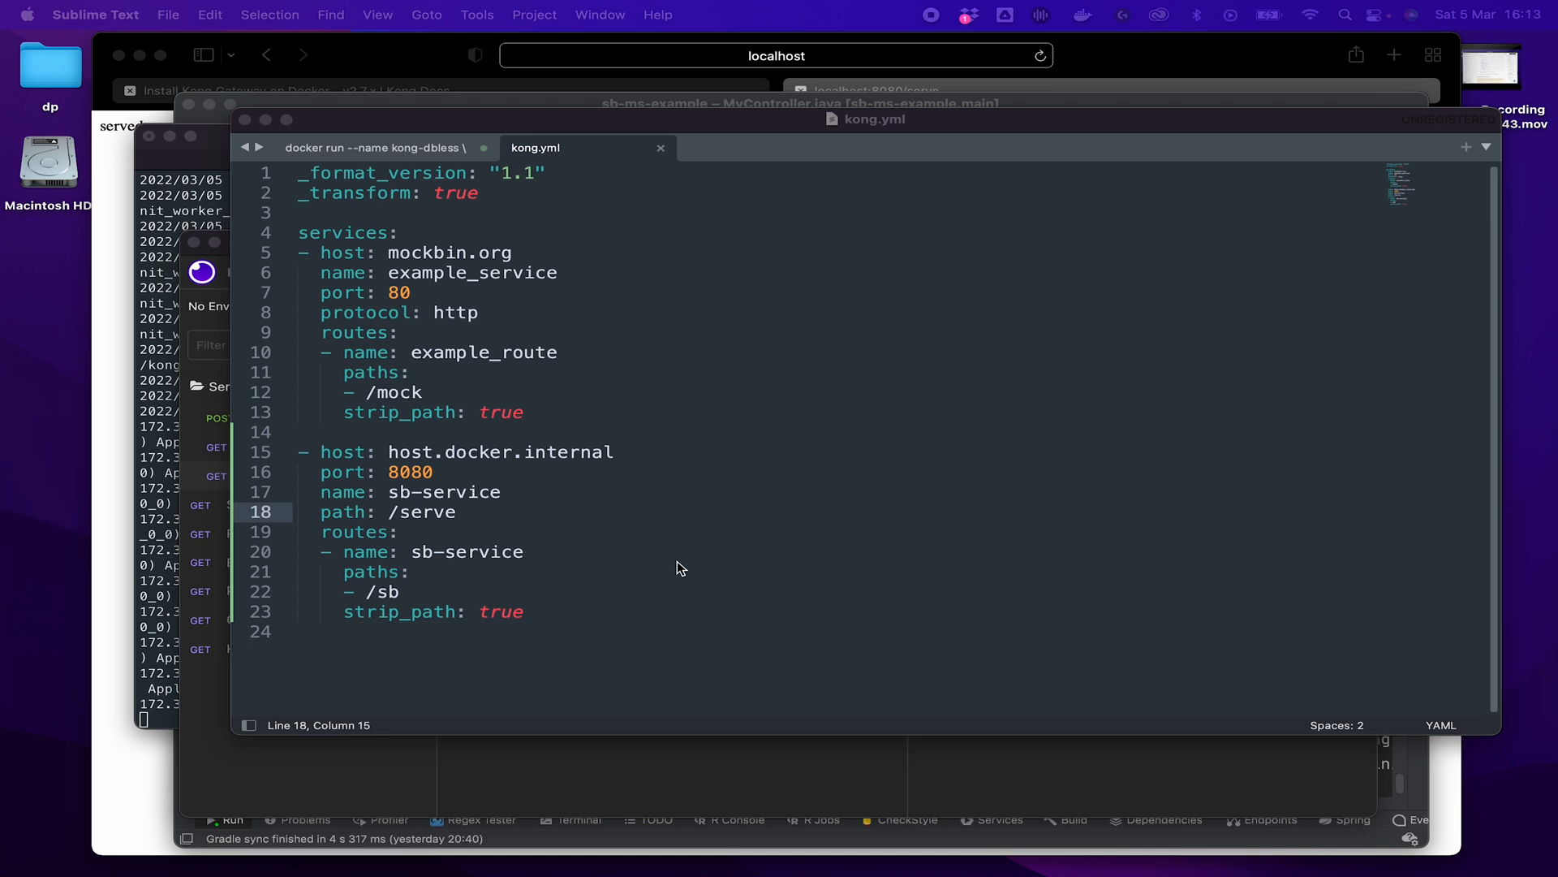
{"action": "mouse_move", "coordinate": [607, 599]}
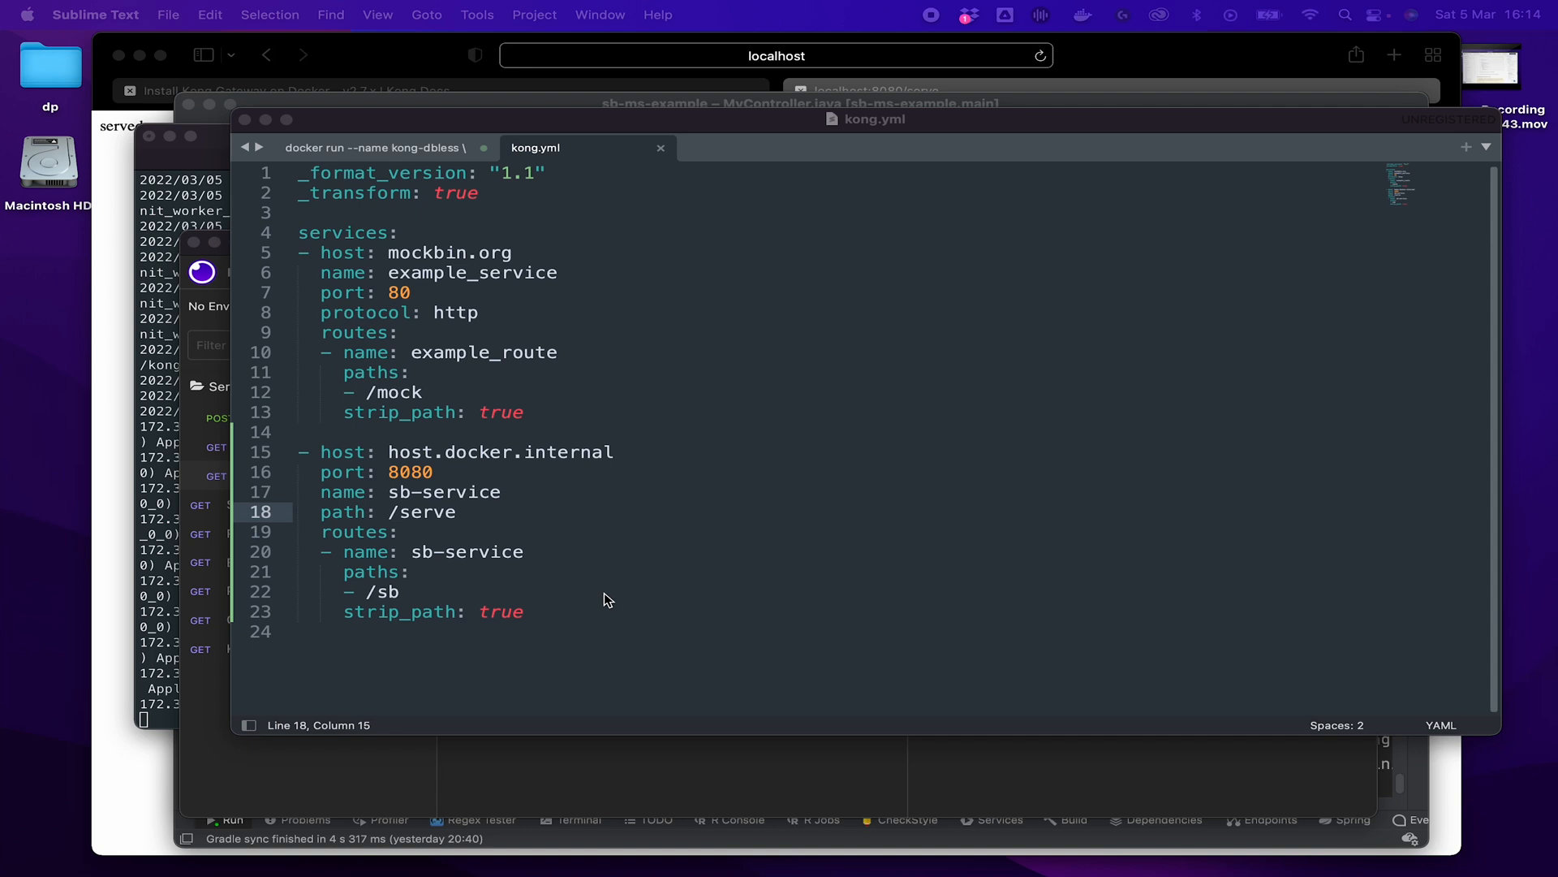
{"action": "mouse_move", "coordinate": [641, 535]}
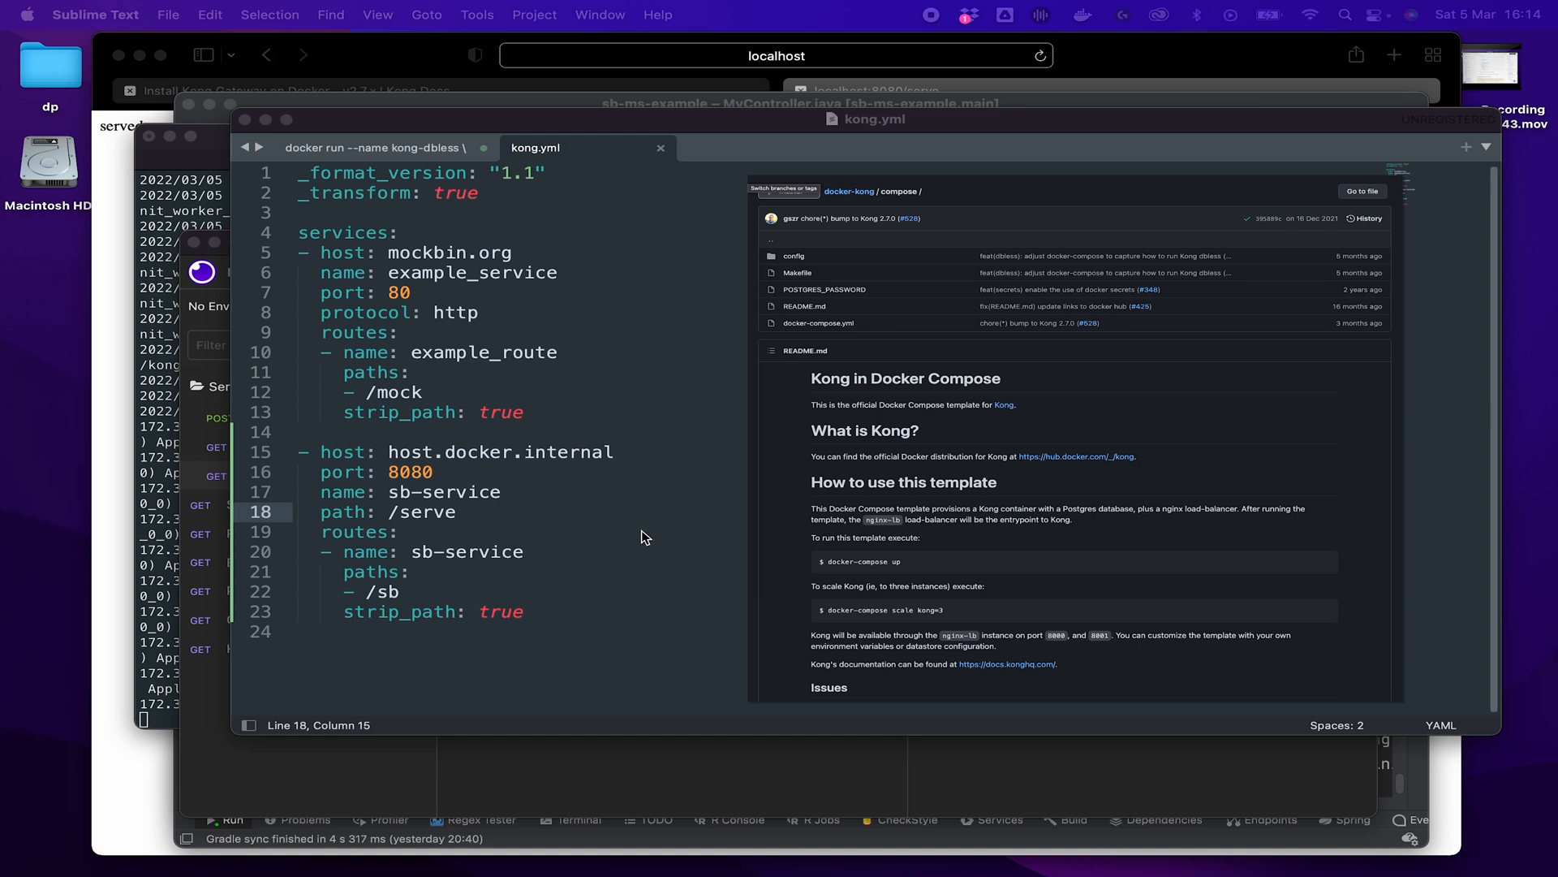
{"action": "mouse_move", "coordinate": [720, 536]}
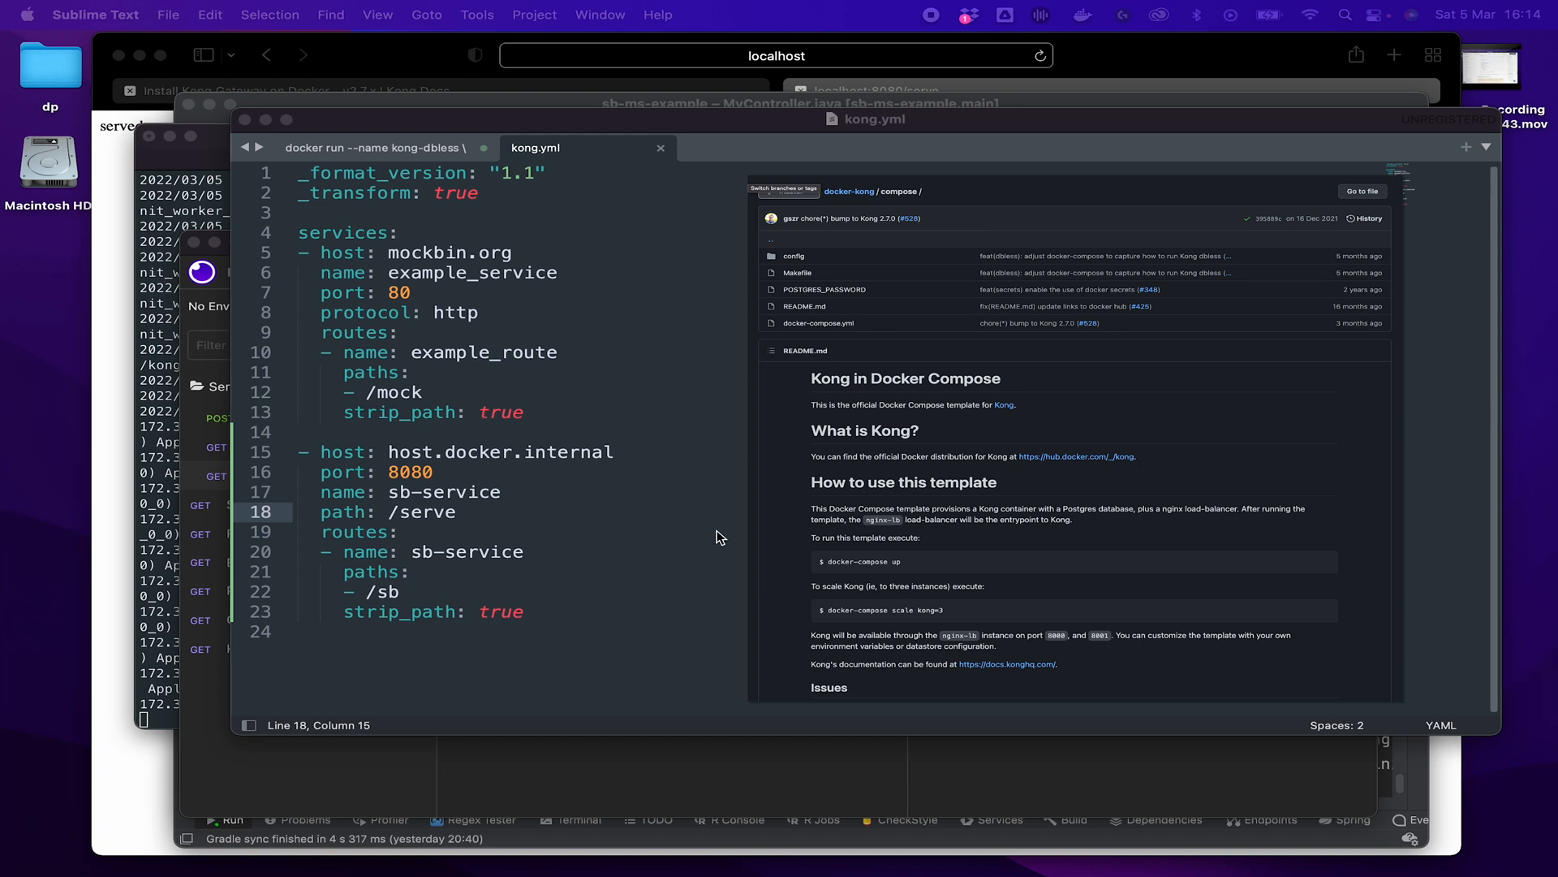